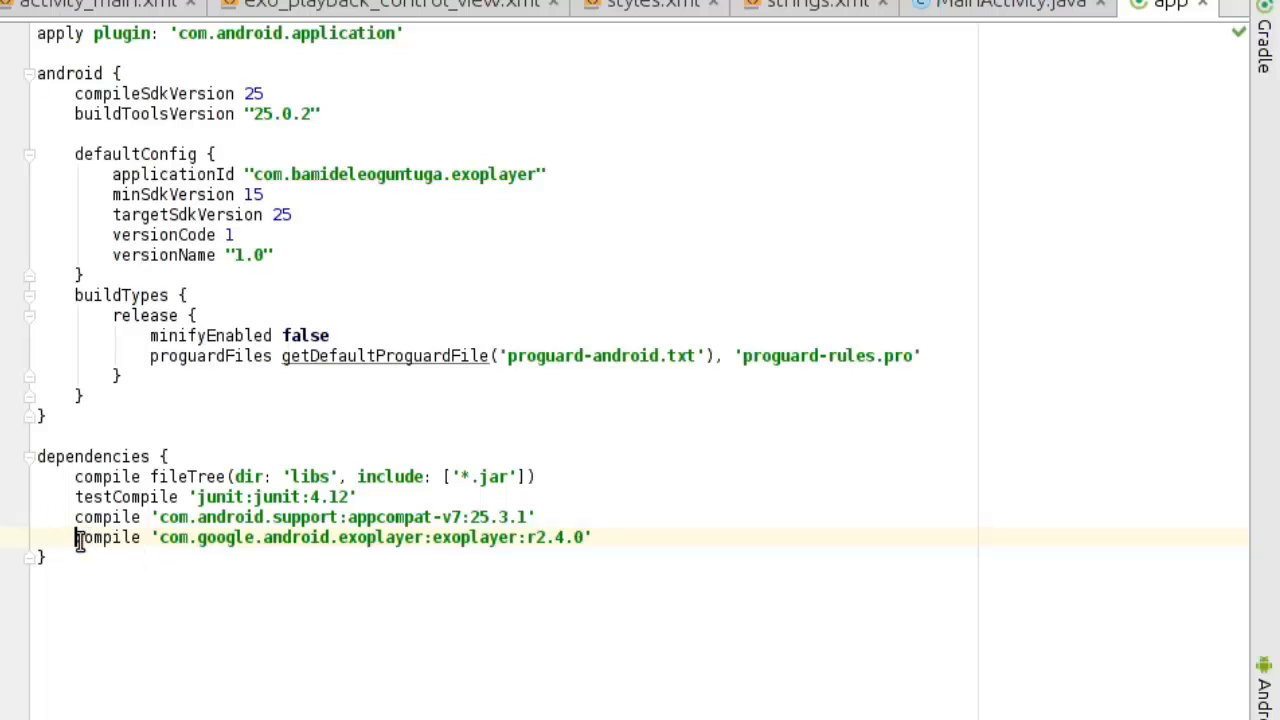
# - Select the ExoPlayer r2.4.0 compile dependency line in build.gradle
pyautogui.tripleClick(300, 536)
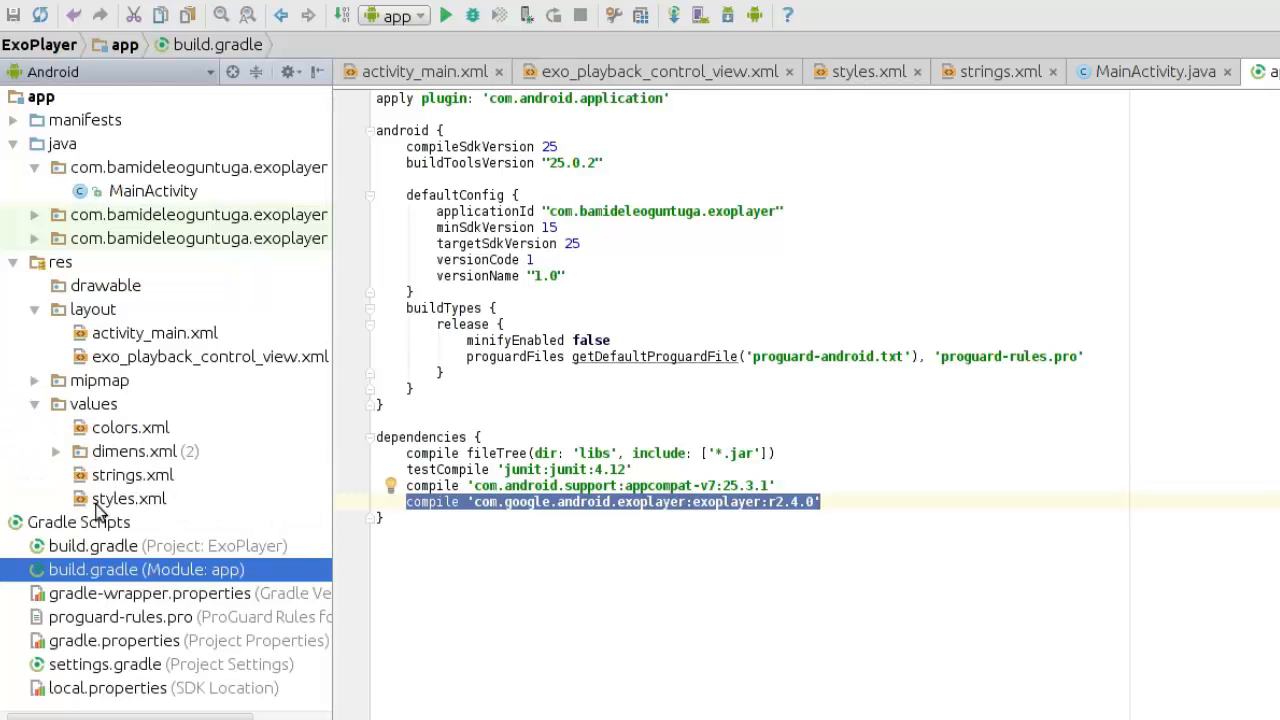
pyautogui.moveTo(104, 510)
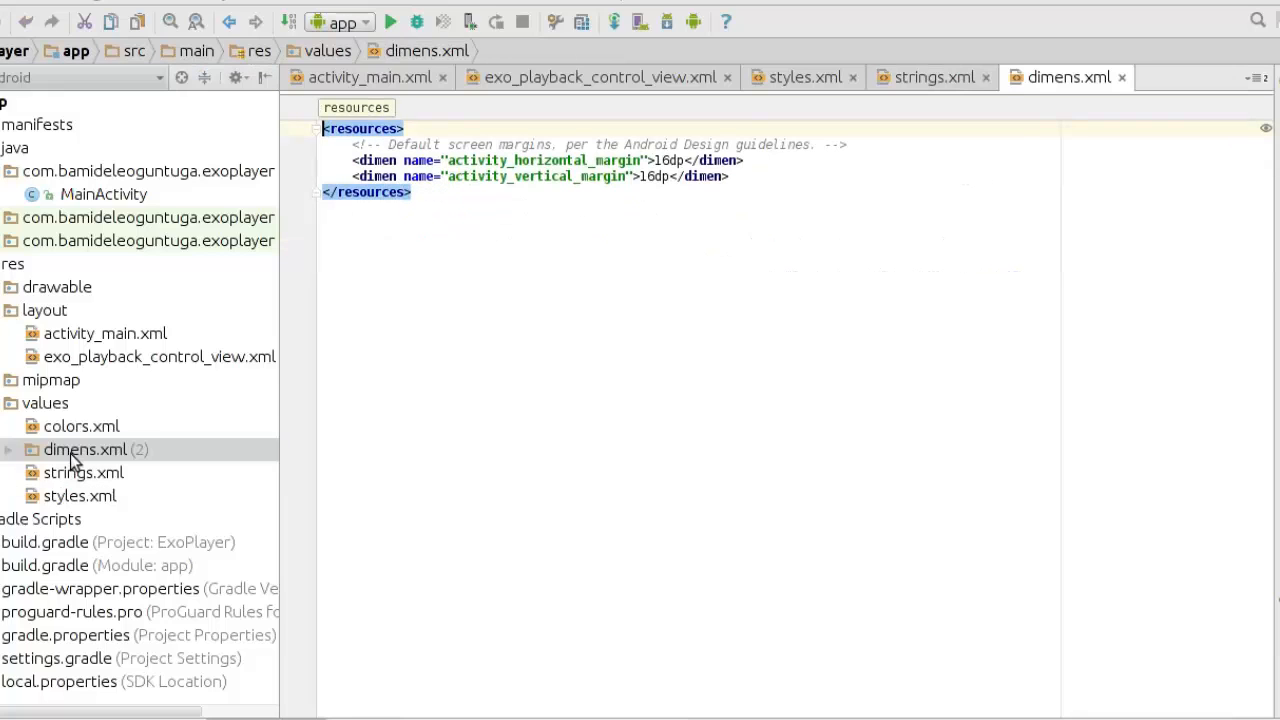
pyautogui.moveTo(108, 366)
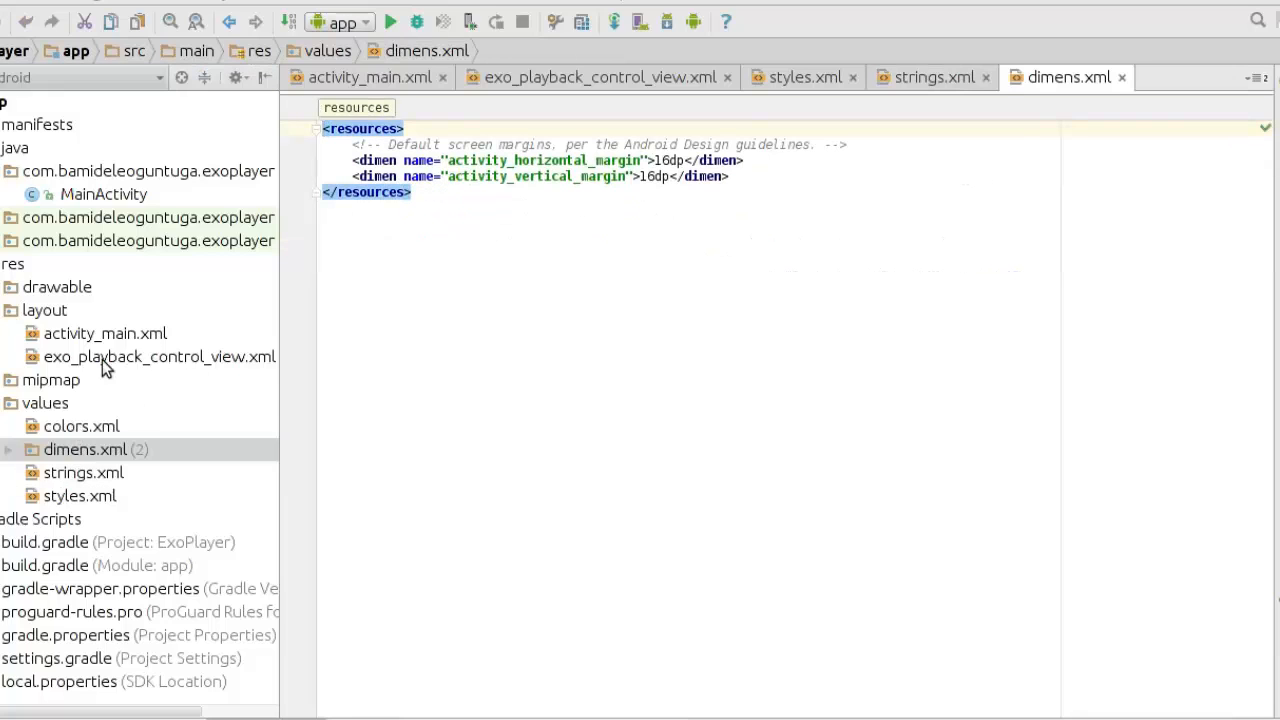
# - Review activity_main's SimpleExoPlayerView, then bring up exo_playback_control_view.xml
pyautogui.click(158, 356)
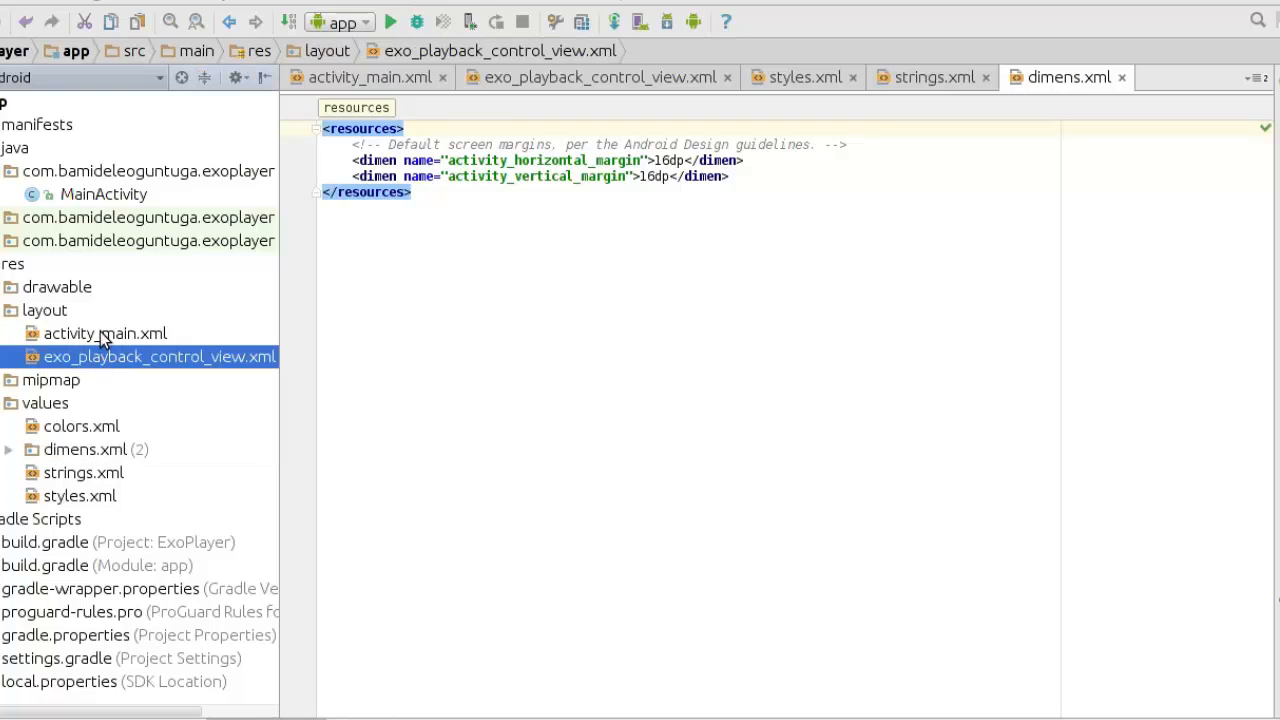
pyautogui.moveTo(240, 382)
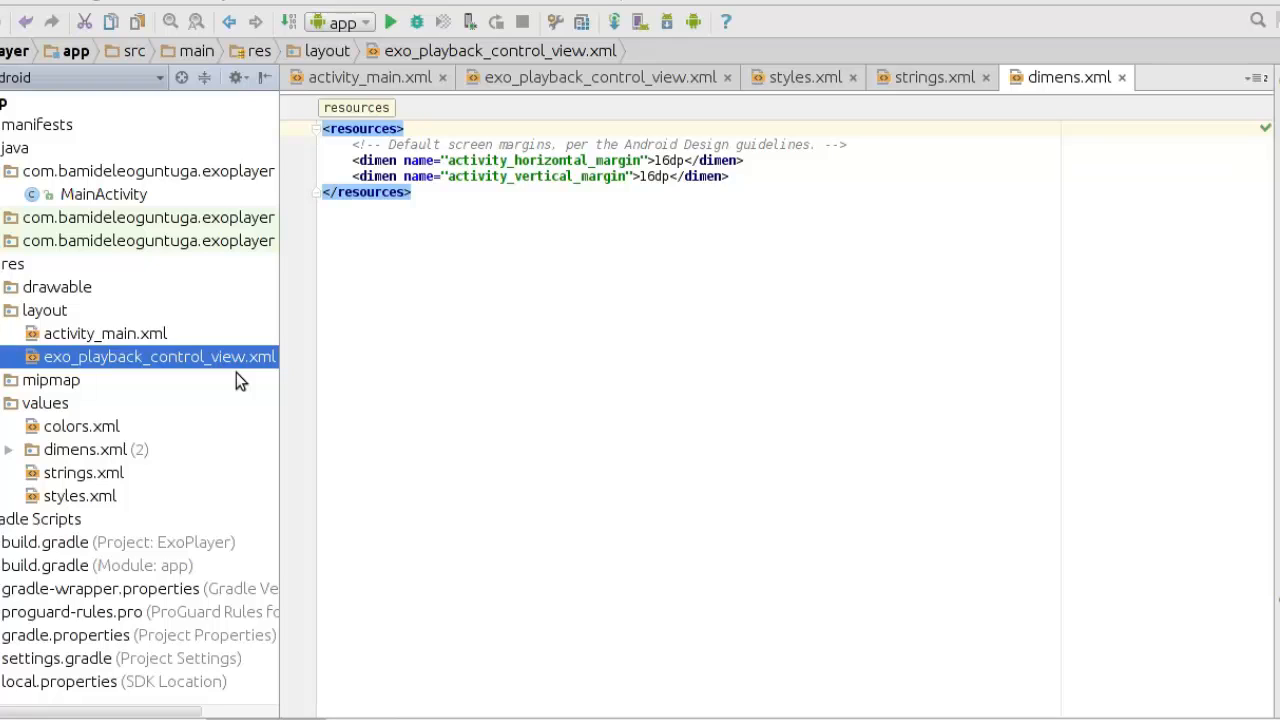
pyautogui.moveTo(96, 336)
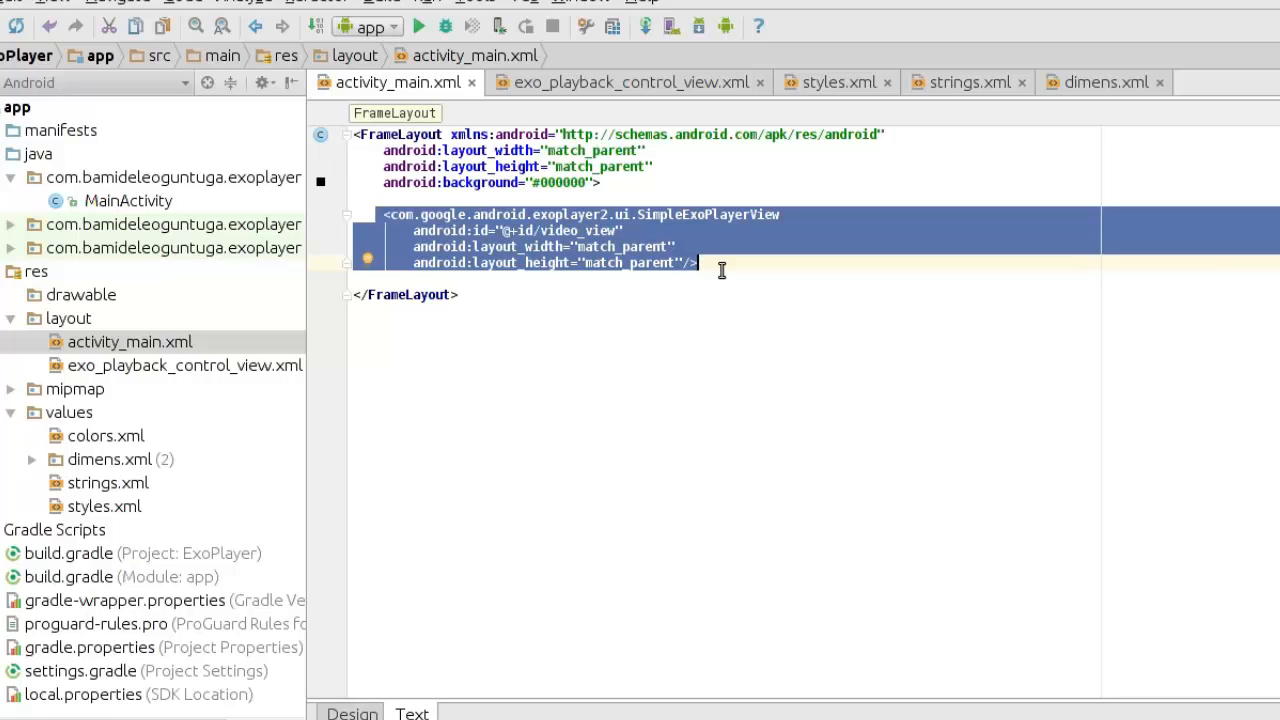
pyautogui.click(692, 262)
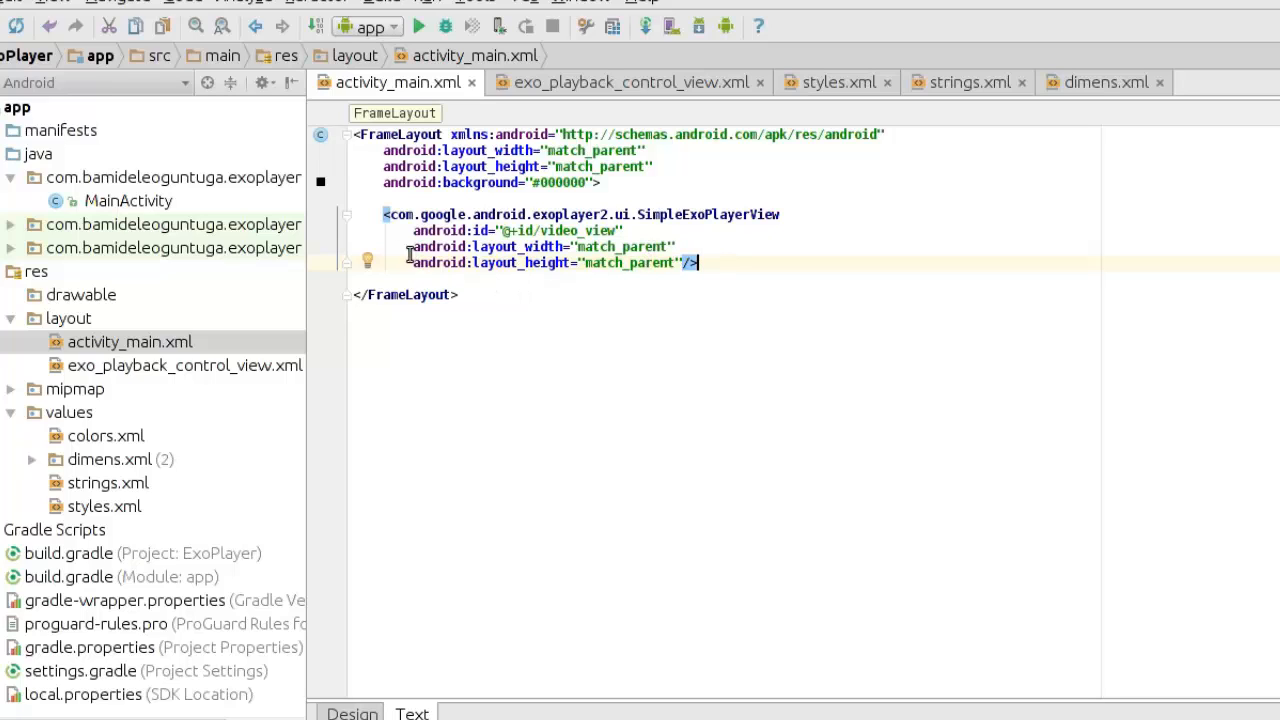
pyautogui.moveTo(248, 390)
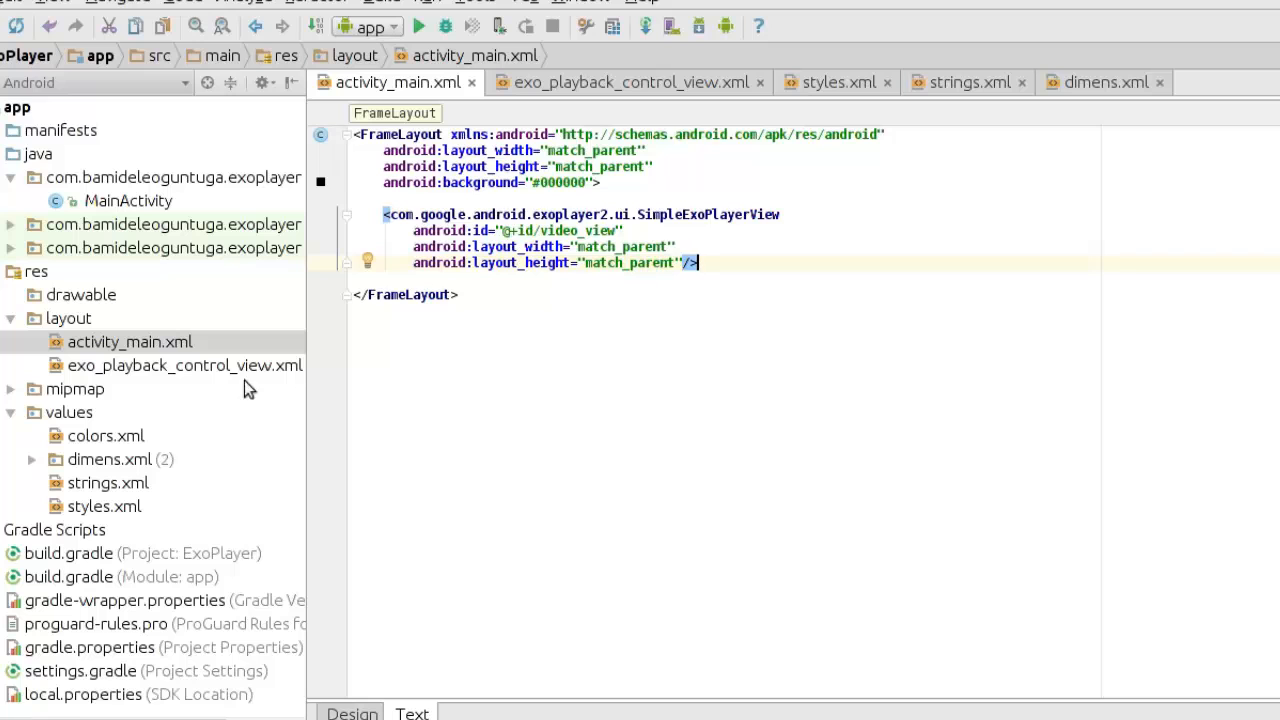
pyautogui.click(628, 82)
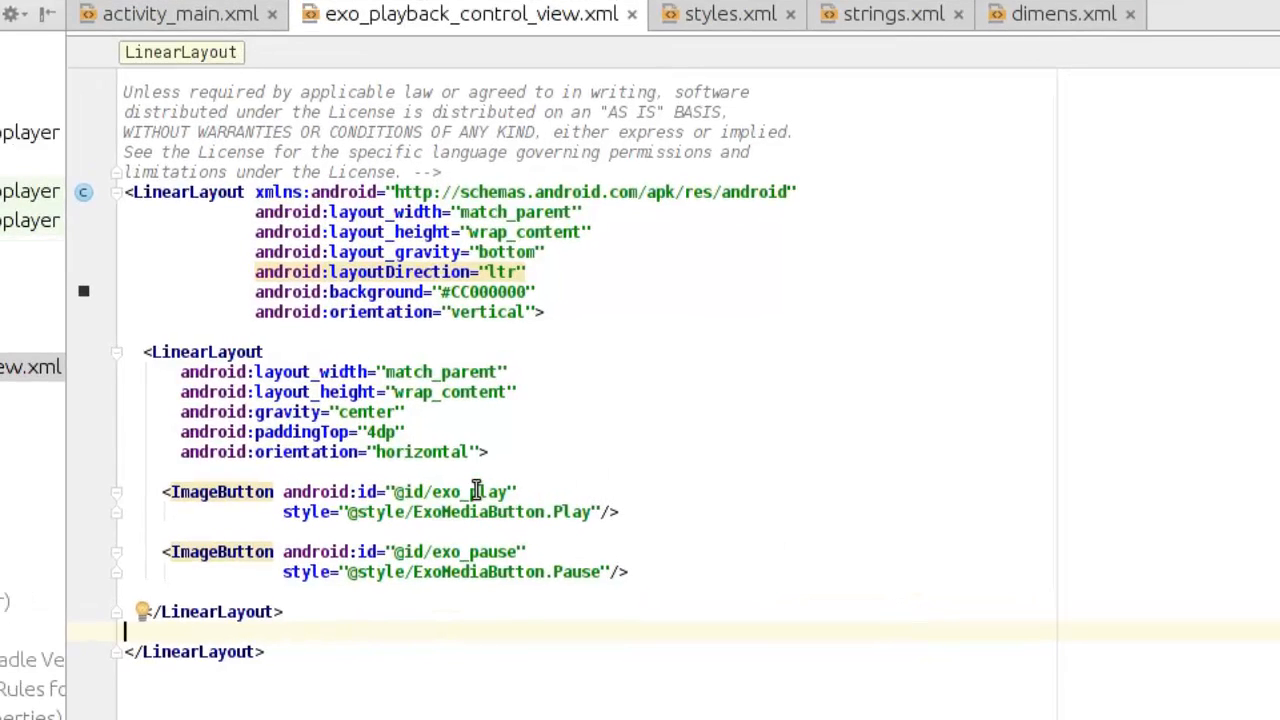
pyautogui.click(476, 552)
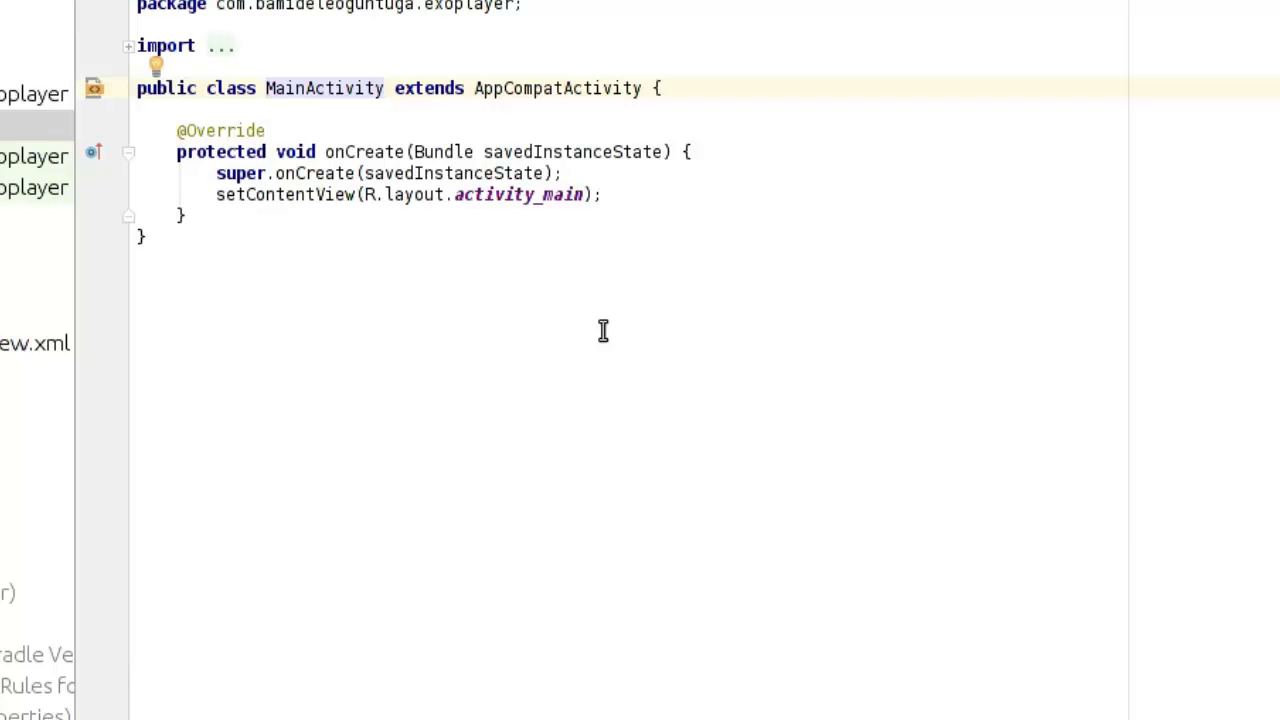
pyautogui.moveTo(766, 68)
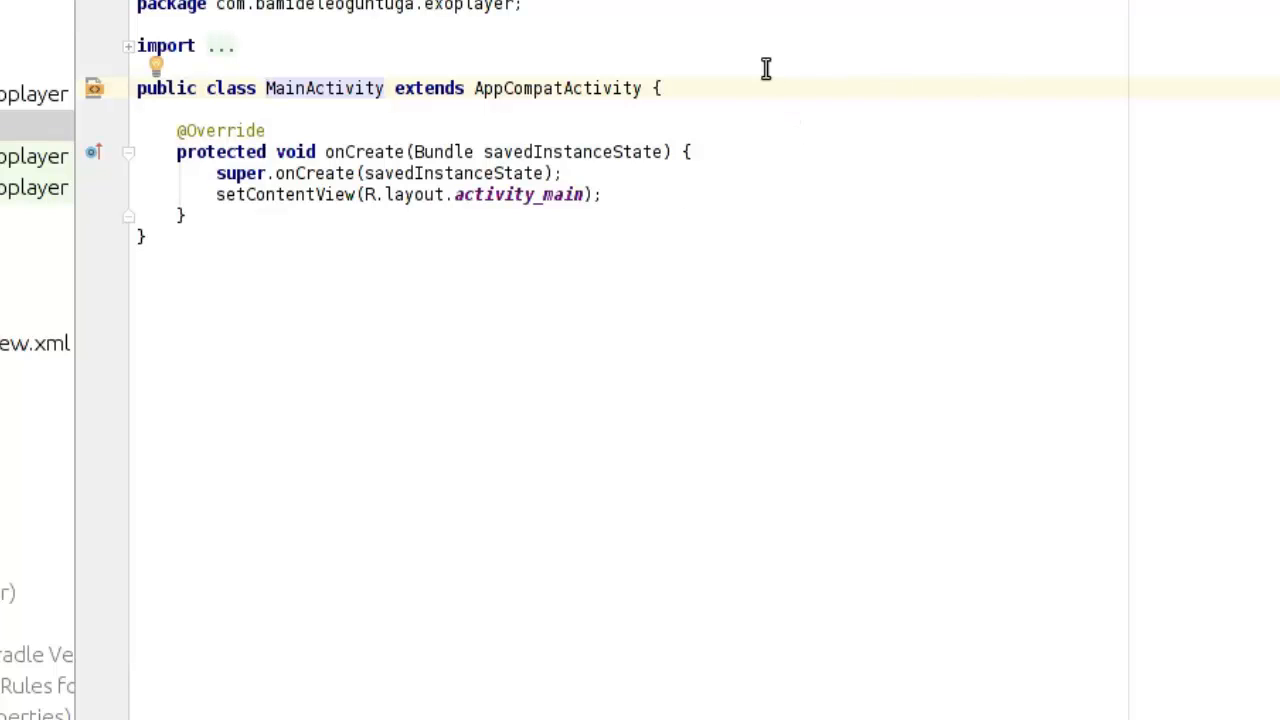
# - Start the private field declarations on a new line inside the MainActivity class body
pyautogui.click(660, 88)
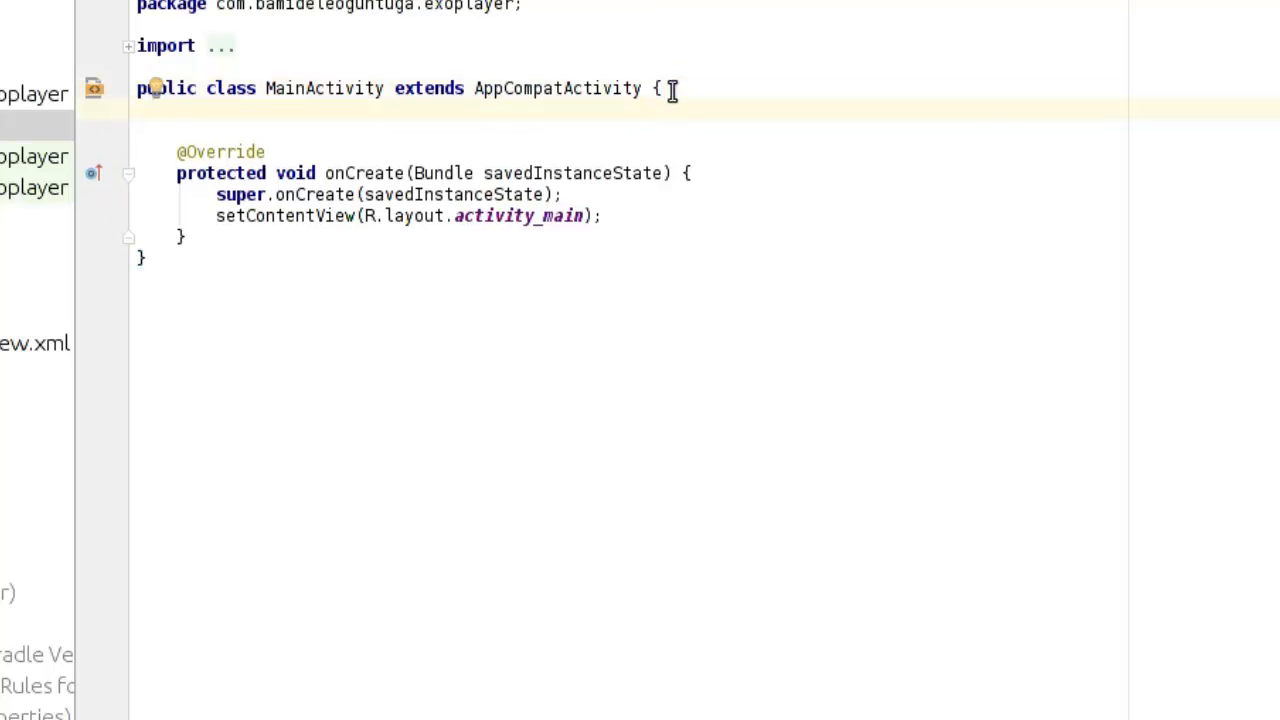
pyautogui.press('Return')
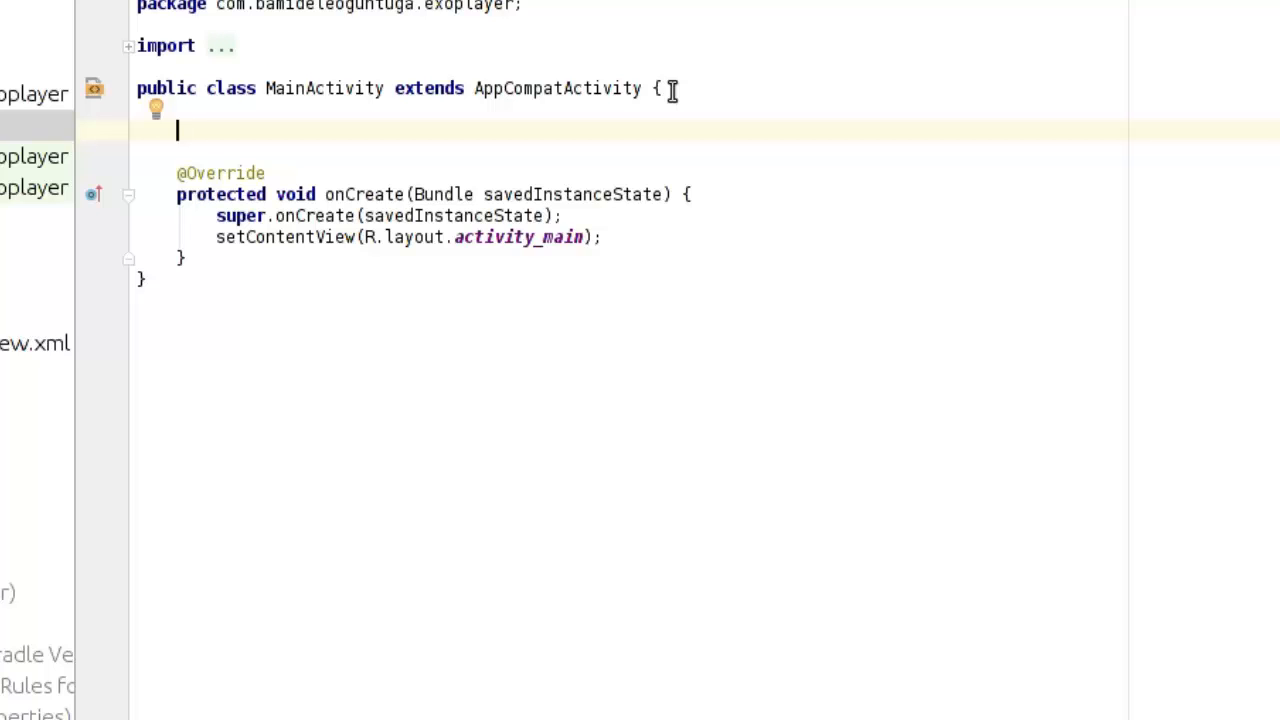
pyautogui.write('p')
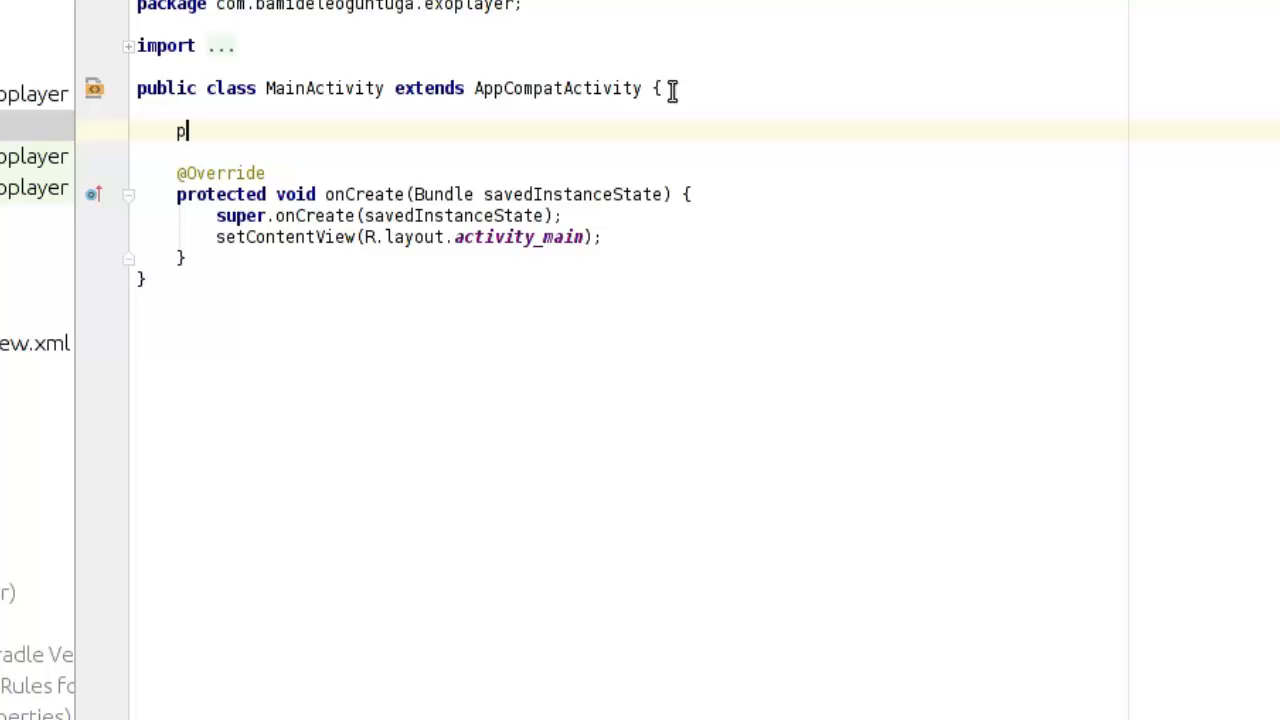
pyautogui.write('rivate')
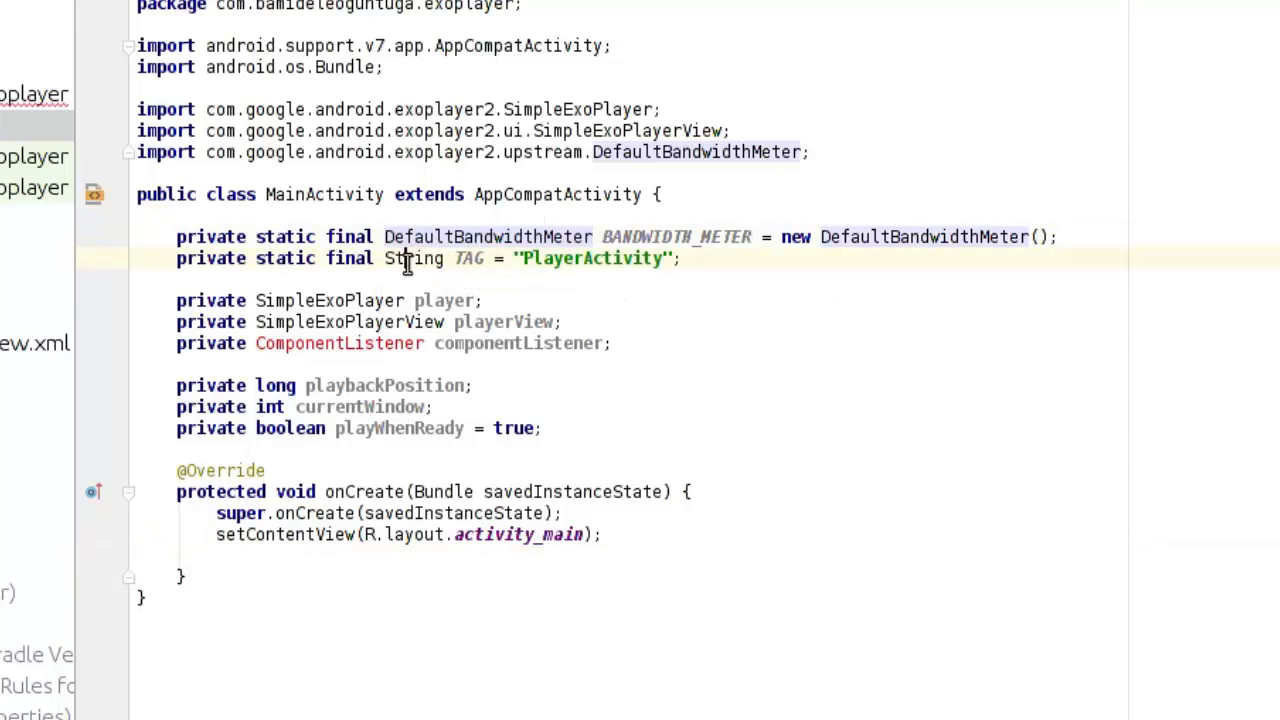
pyautogui.doubleClick(328, 300)
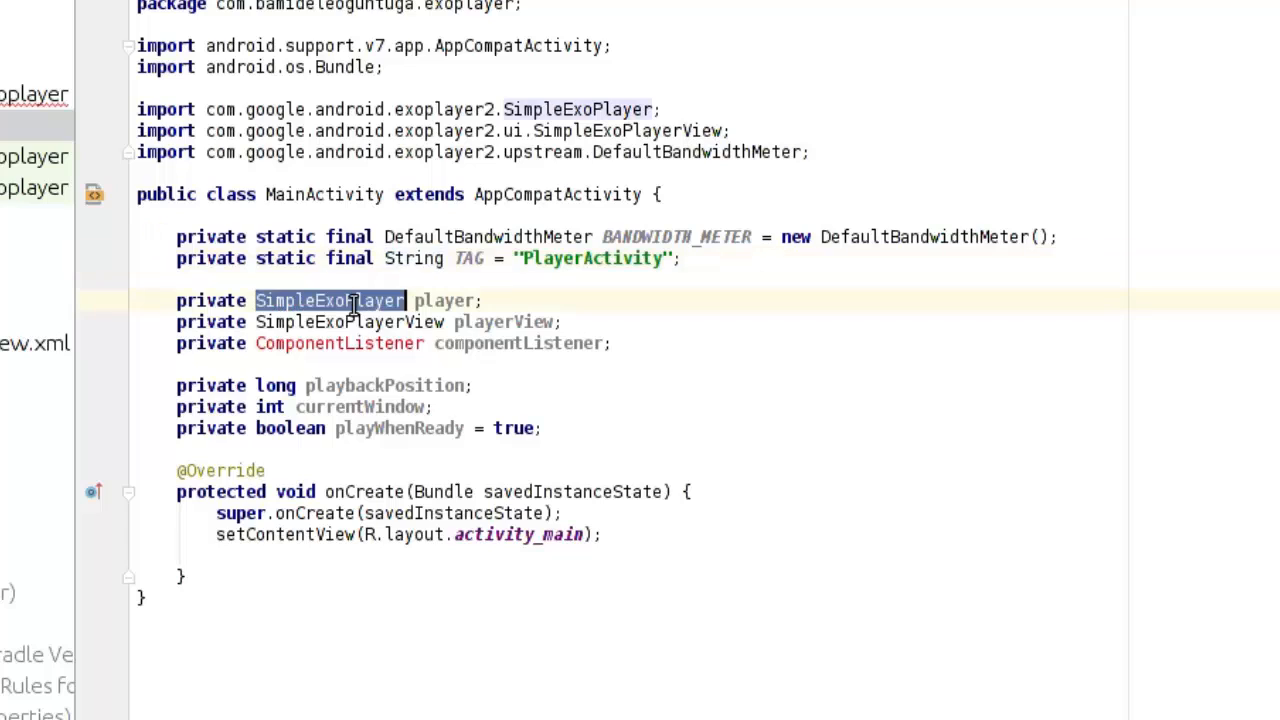
pyautogui.moveTo(500, 320)
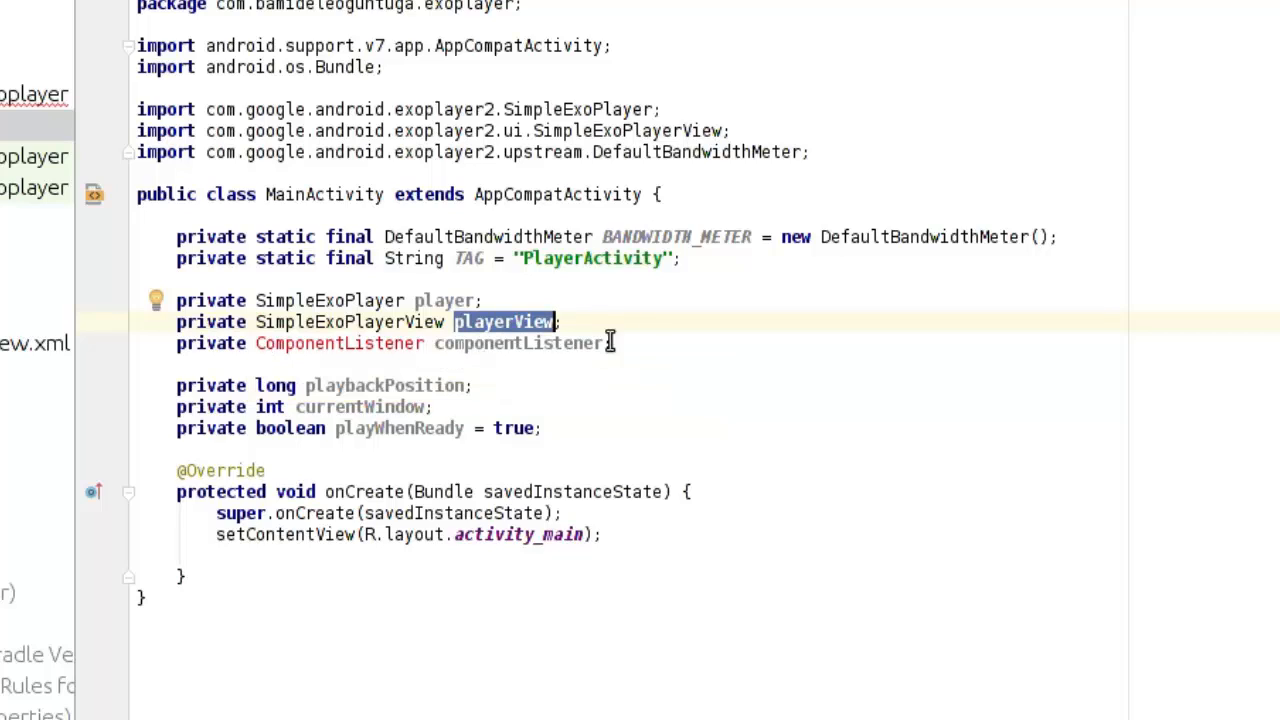
pyautogui.moveTo(644, 340)
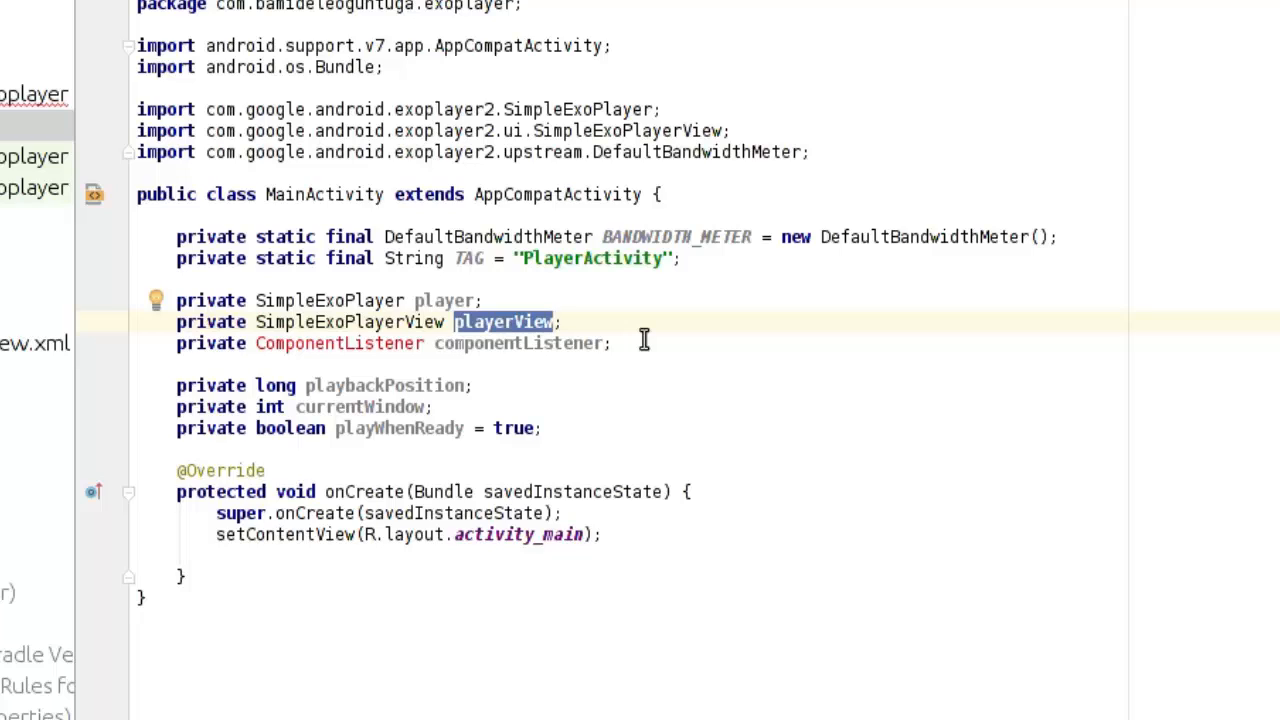
pyautogui.moveTo(398, 364)
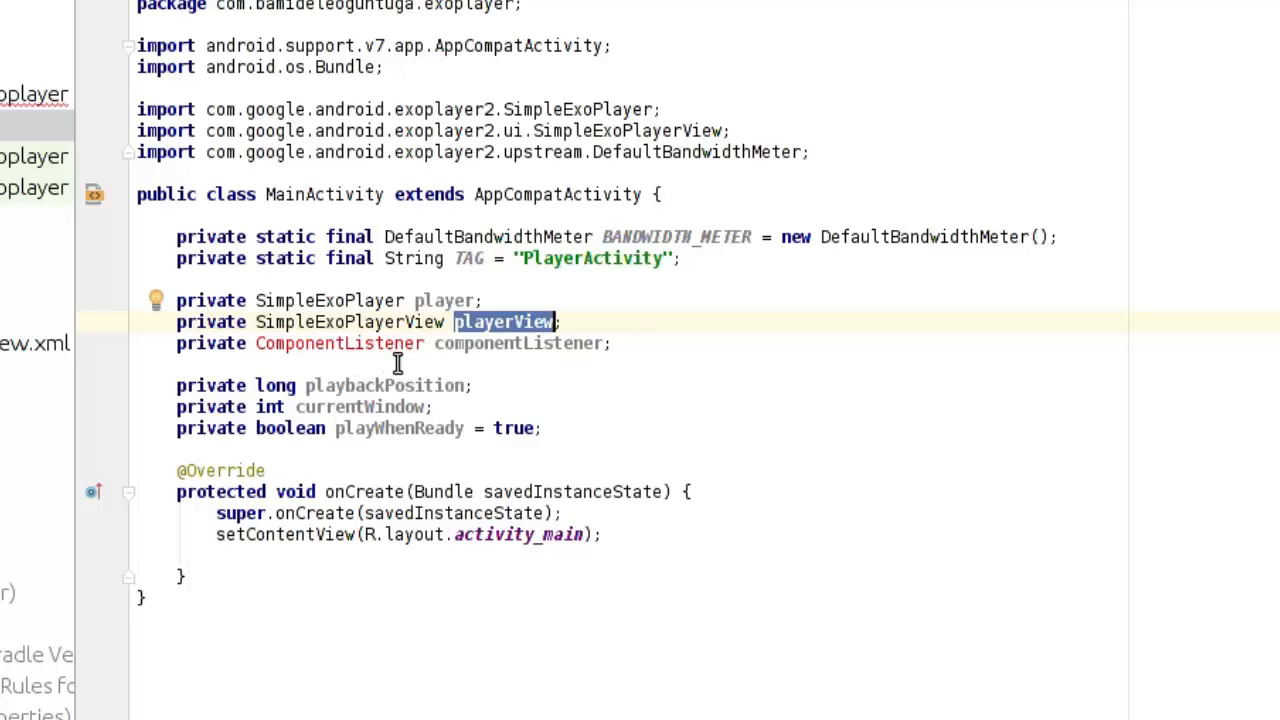
pyautogui.click(396, 384)
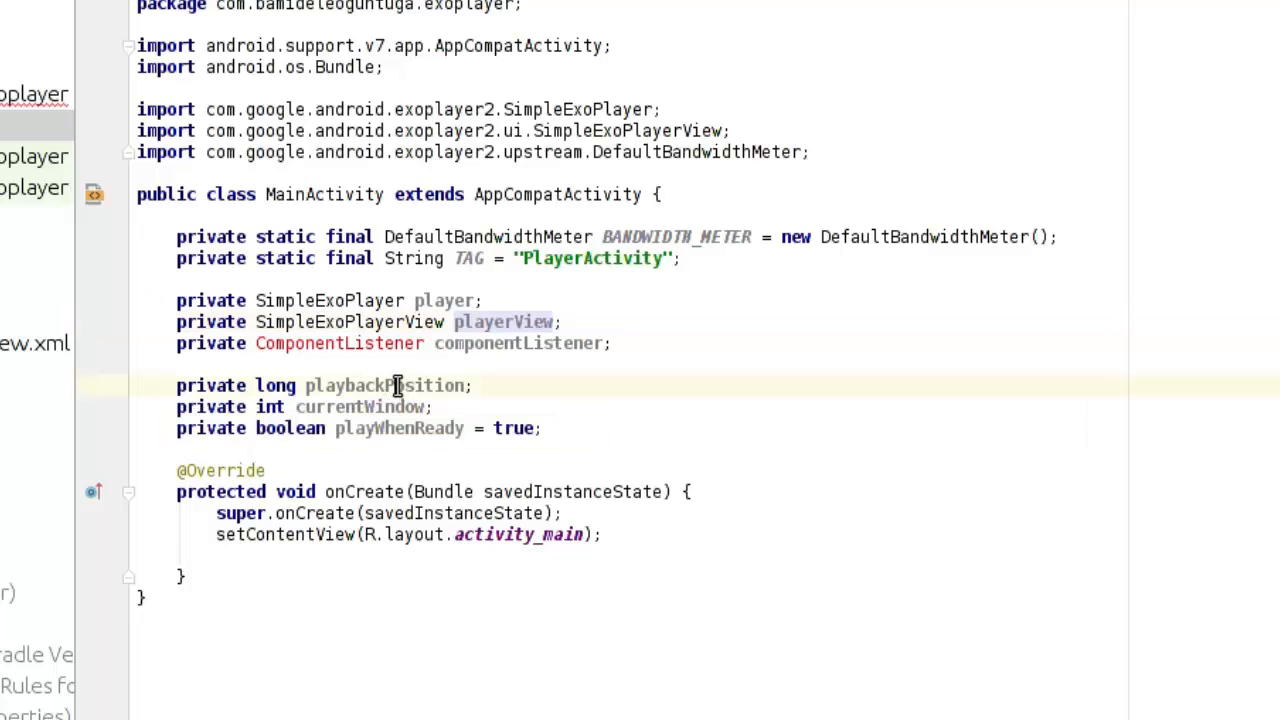
pyautogui.doubleClick(360, 406)
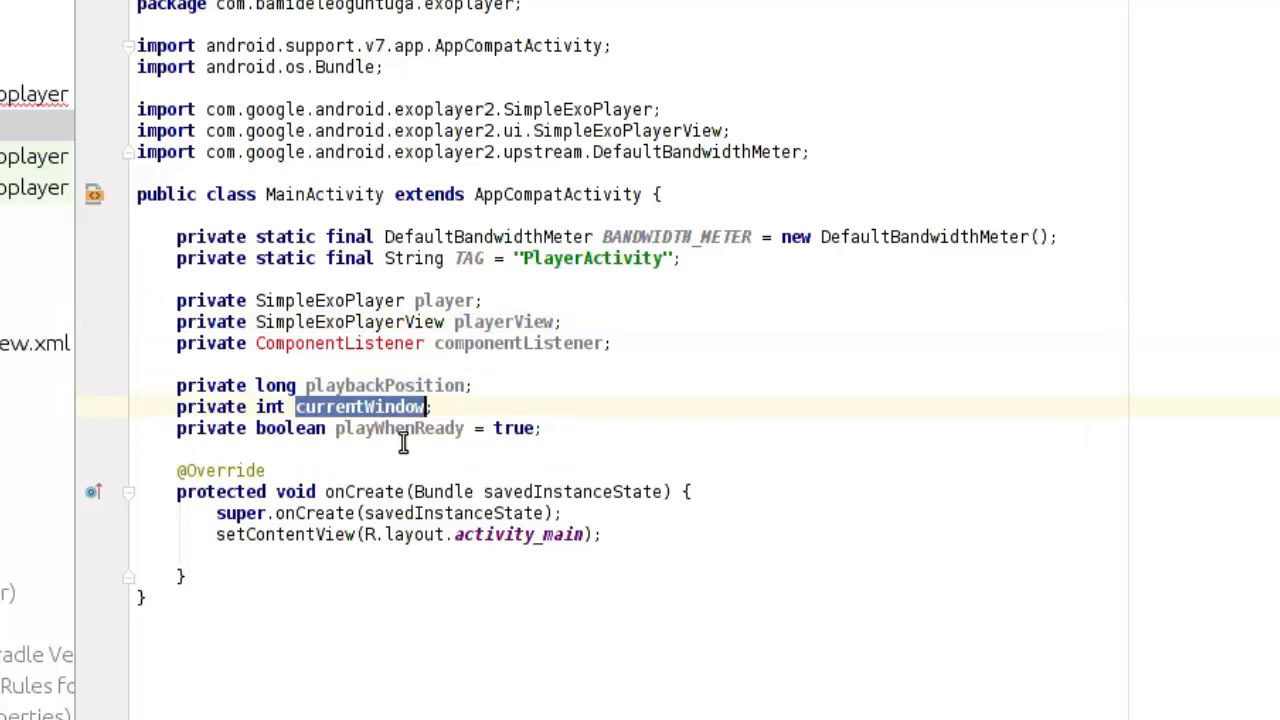
pyautogui.doubleClick(398, 428)
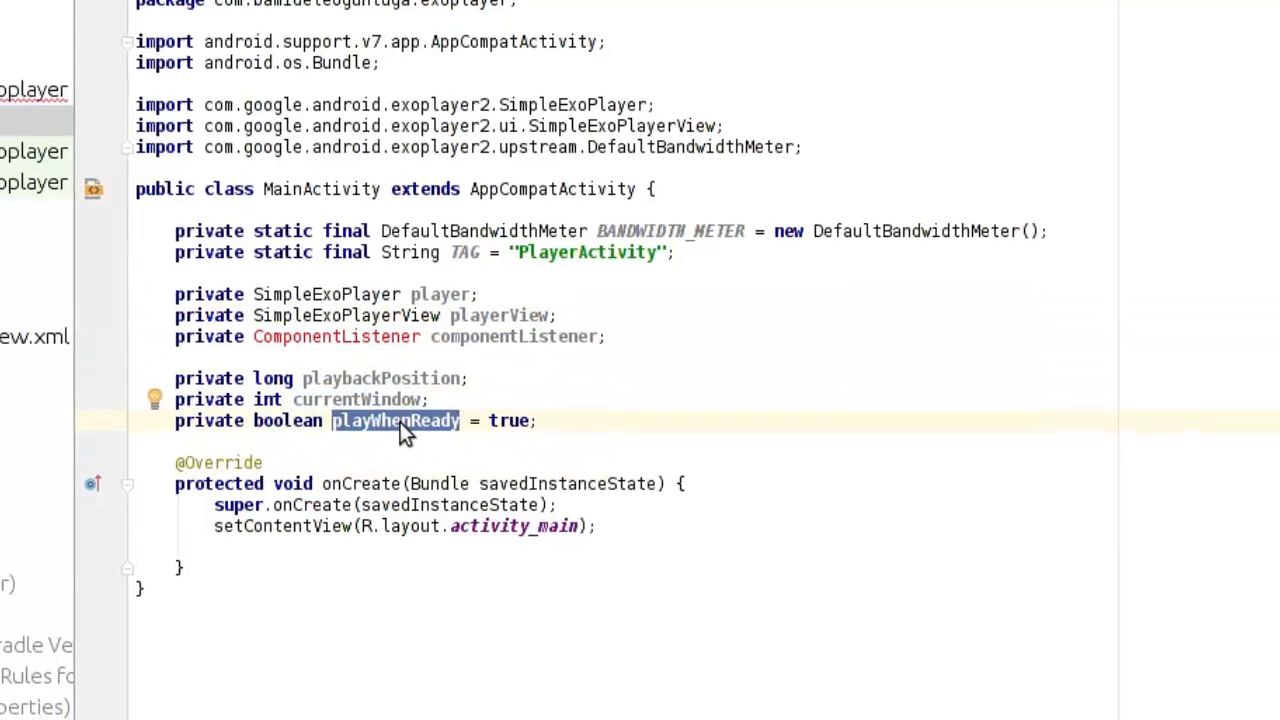
pyautogui.scroll(3)
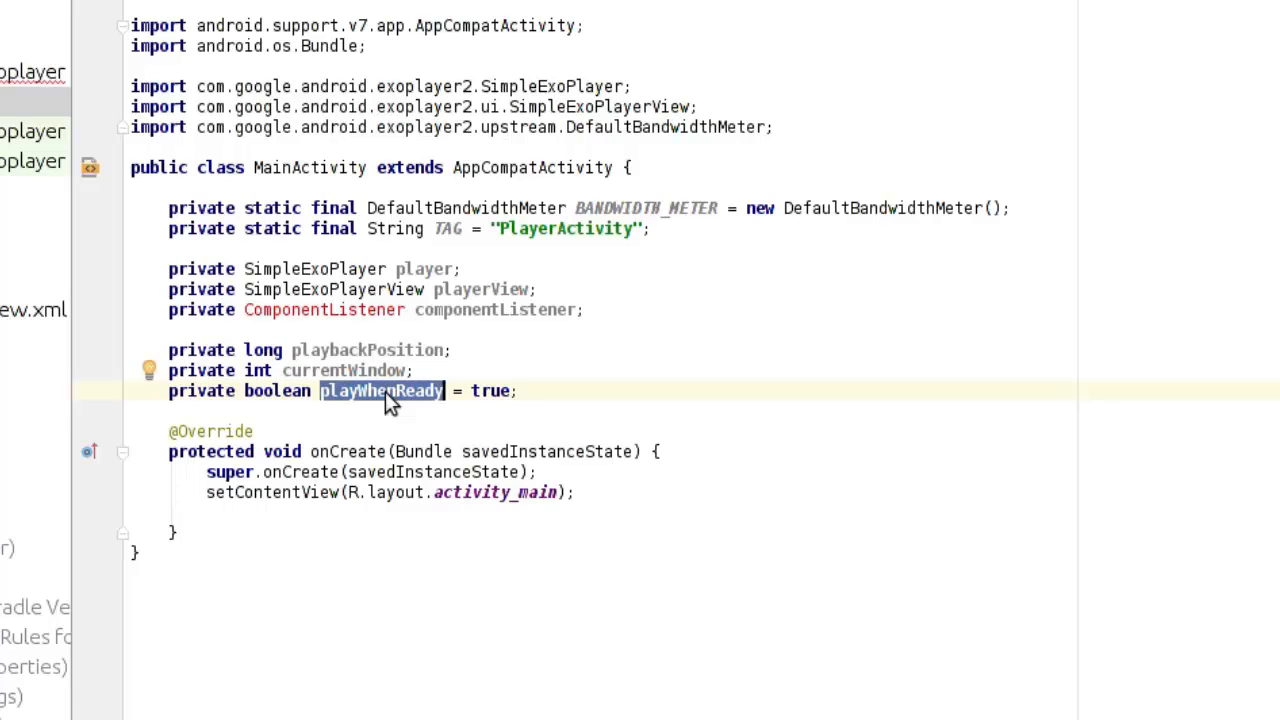
pyautogui.moveTo(116, 498)
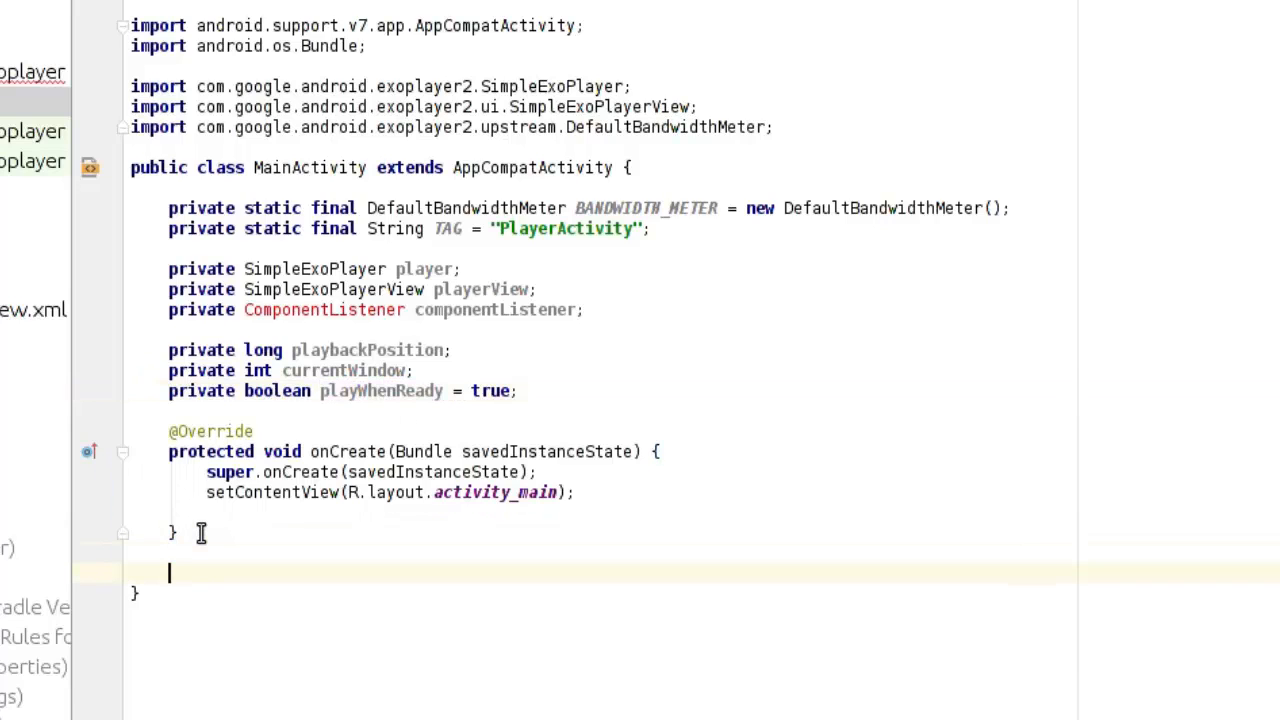
# - Declare private class ComponentListener implementing ExoPlayer.EventListener
pyautogui.write('private class')
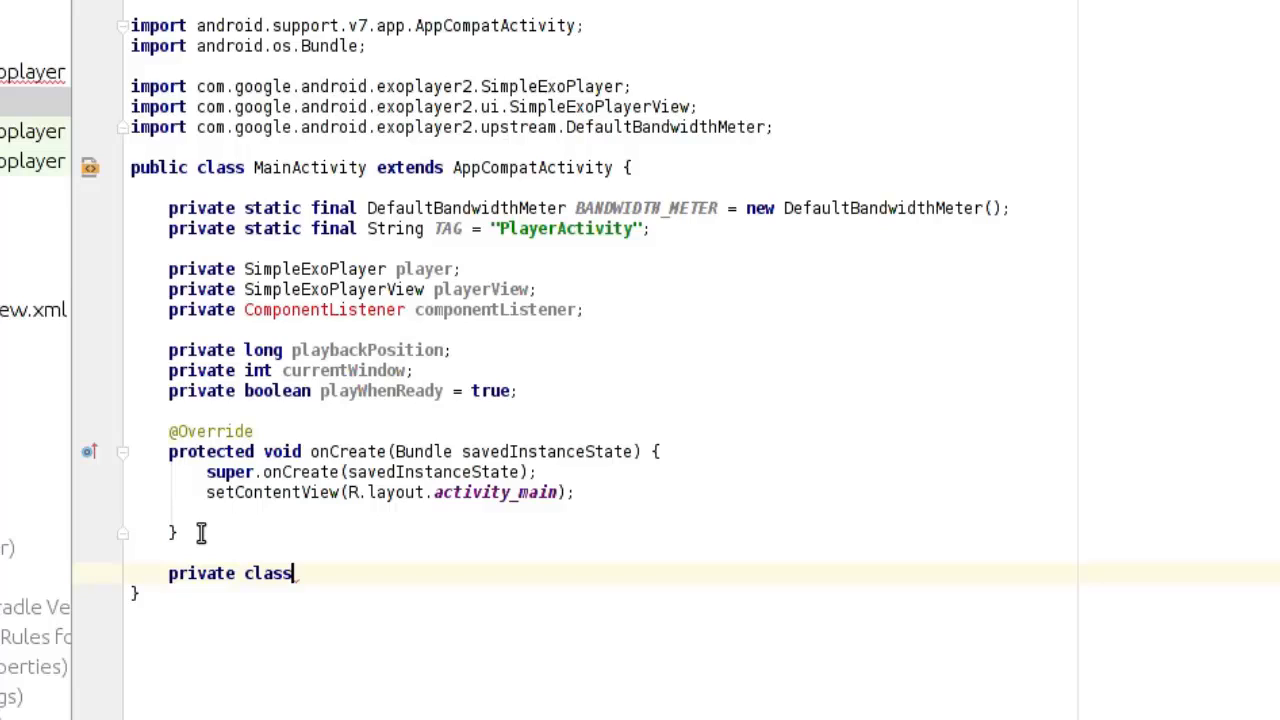
pyautogui.write('Component')
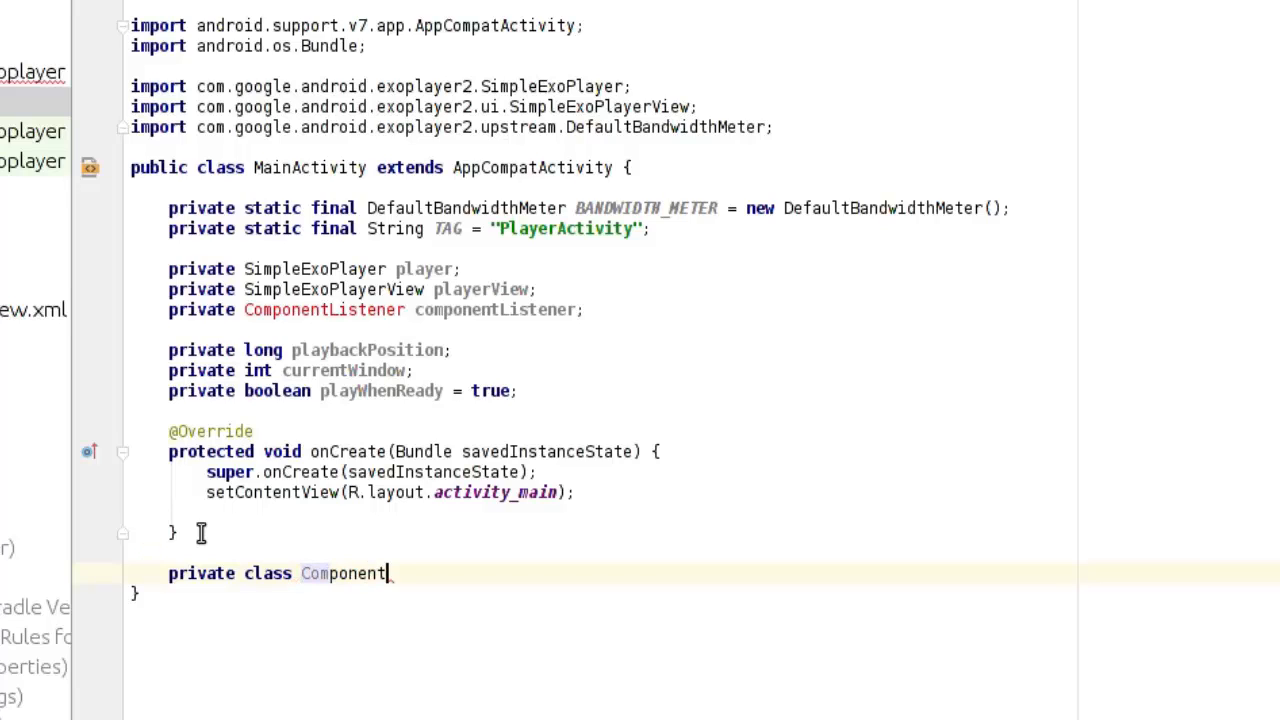
pyautogui.write(':L')
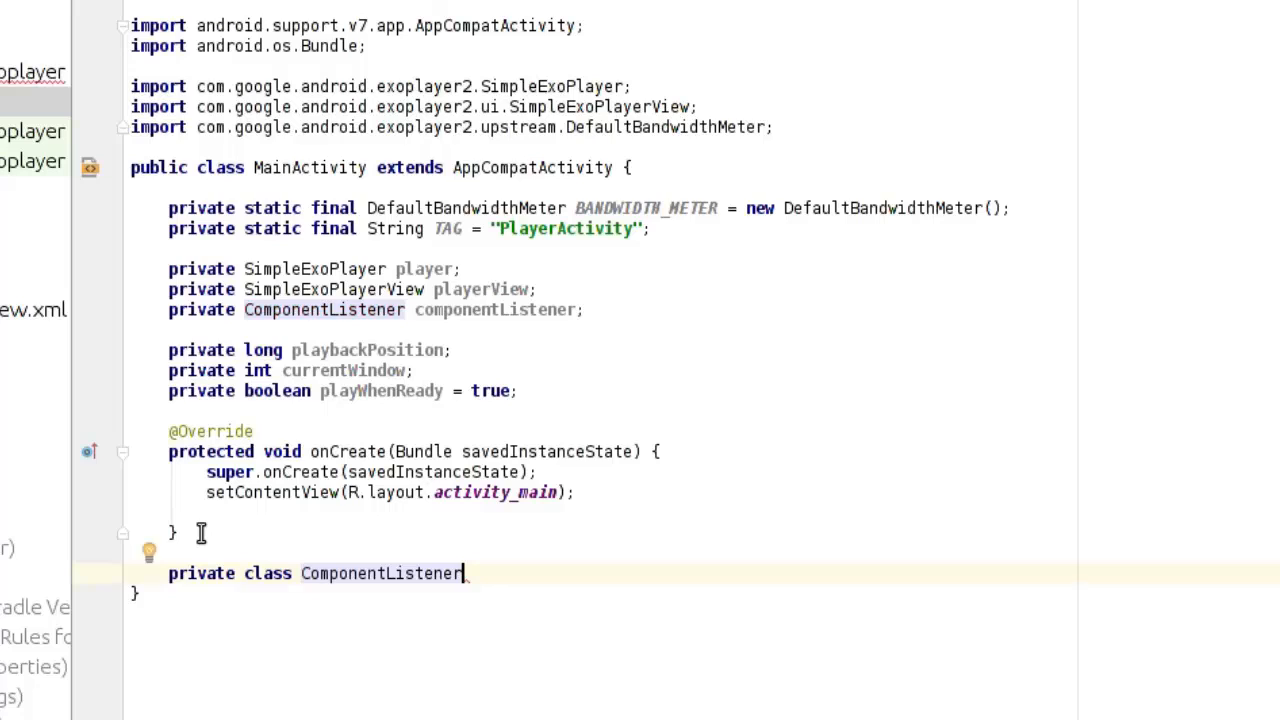
pyautogui.write('implements')
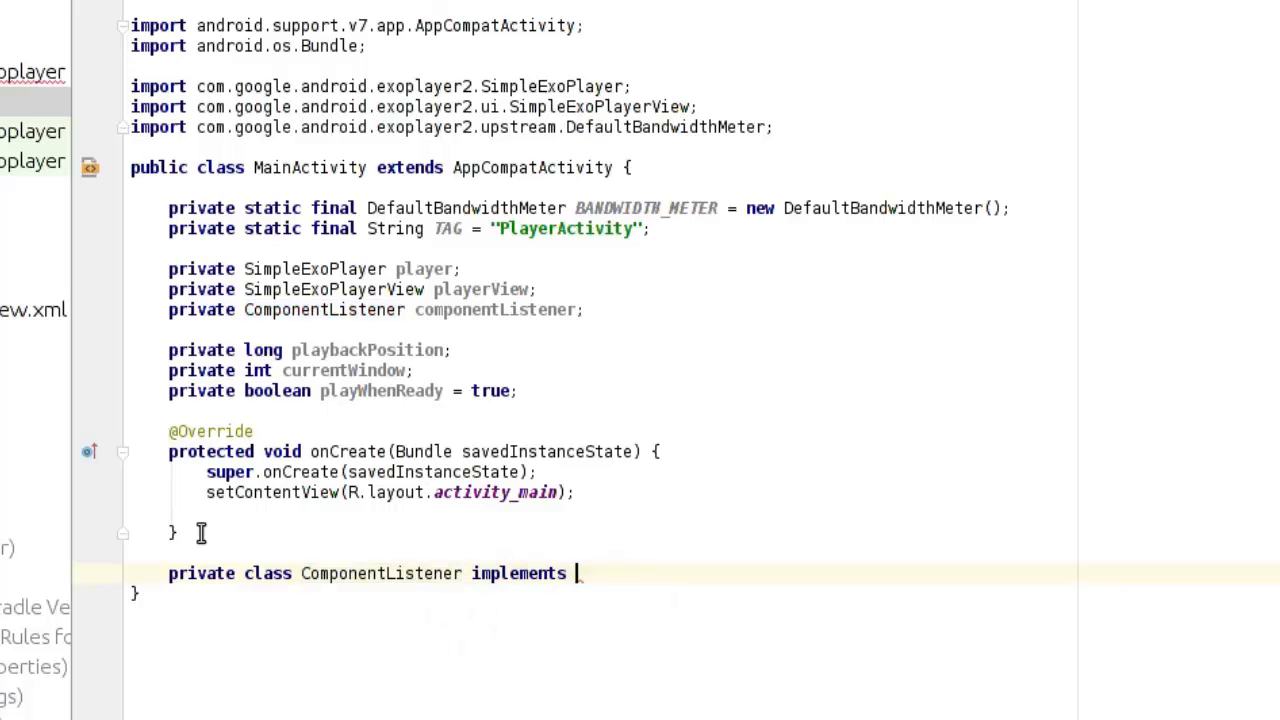
pyautogui.write('Ex')
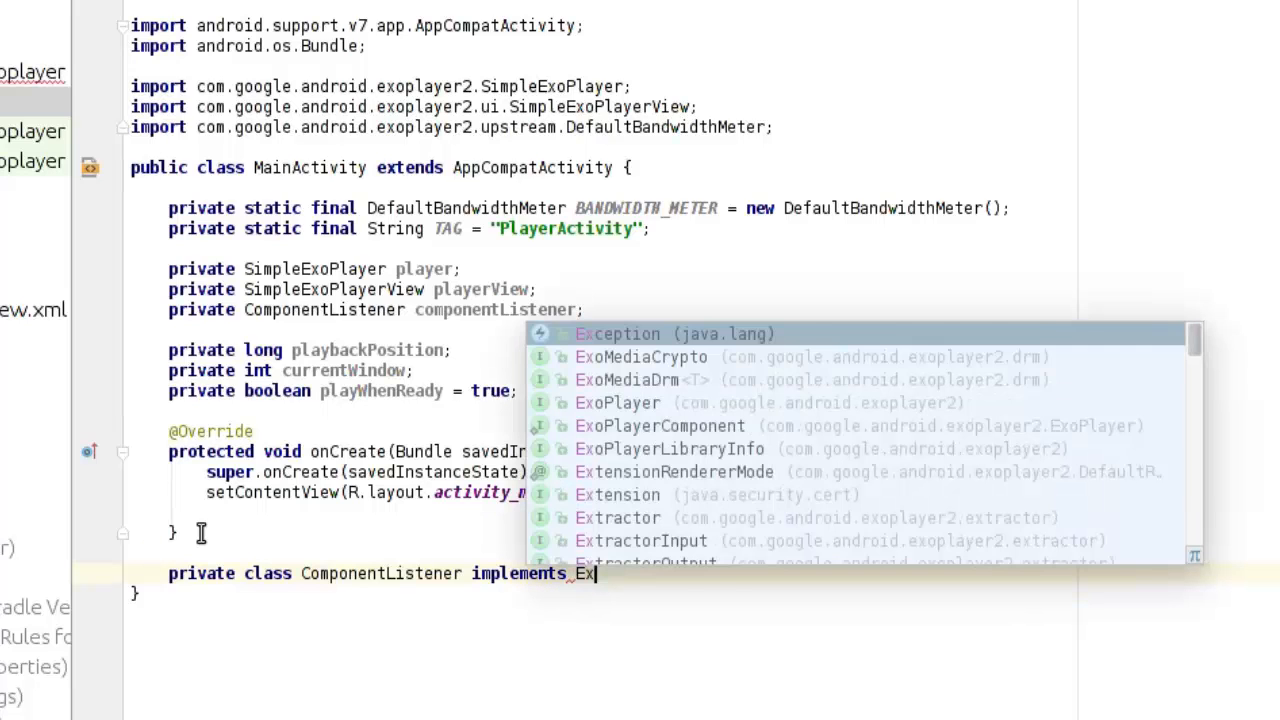
pyautogui.click(616, 402)
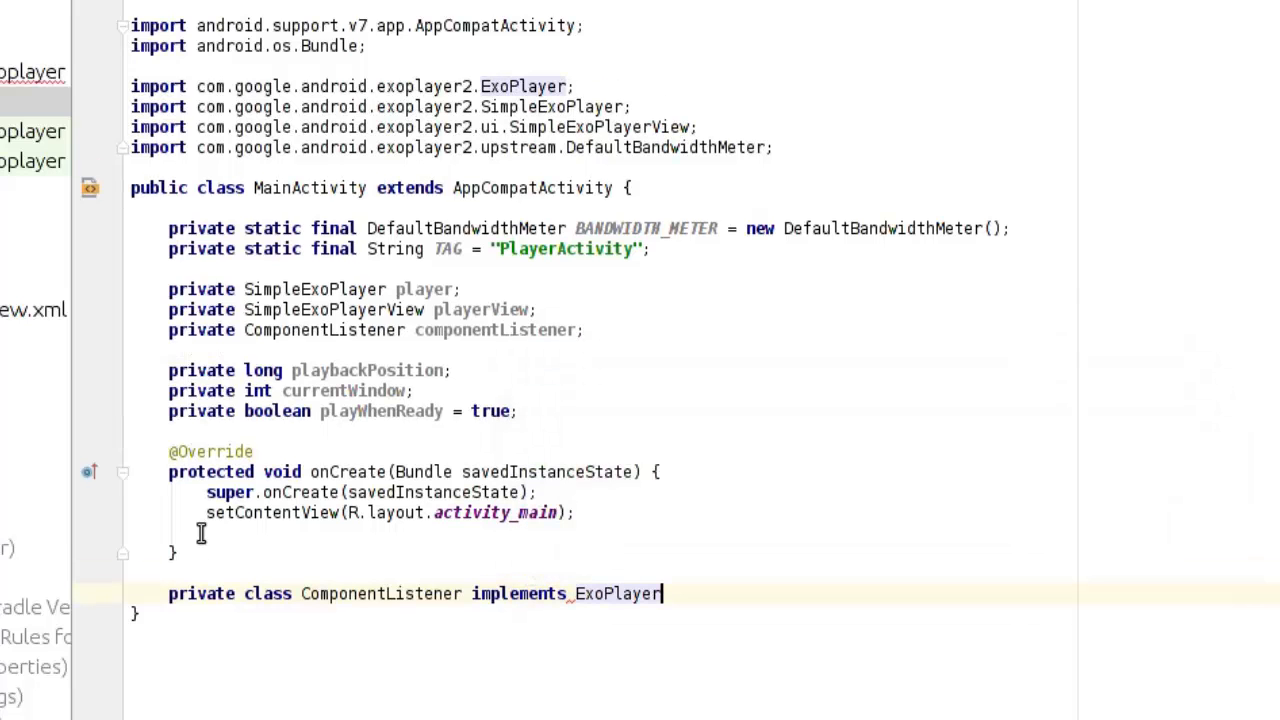
pyautogui.write('.EventListener,')
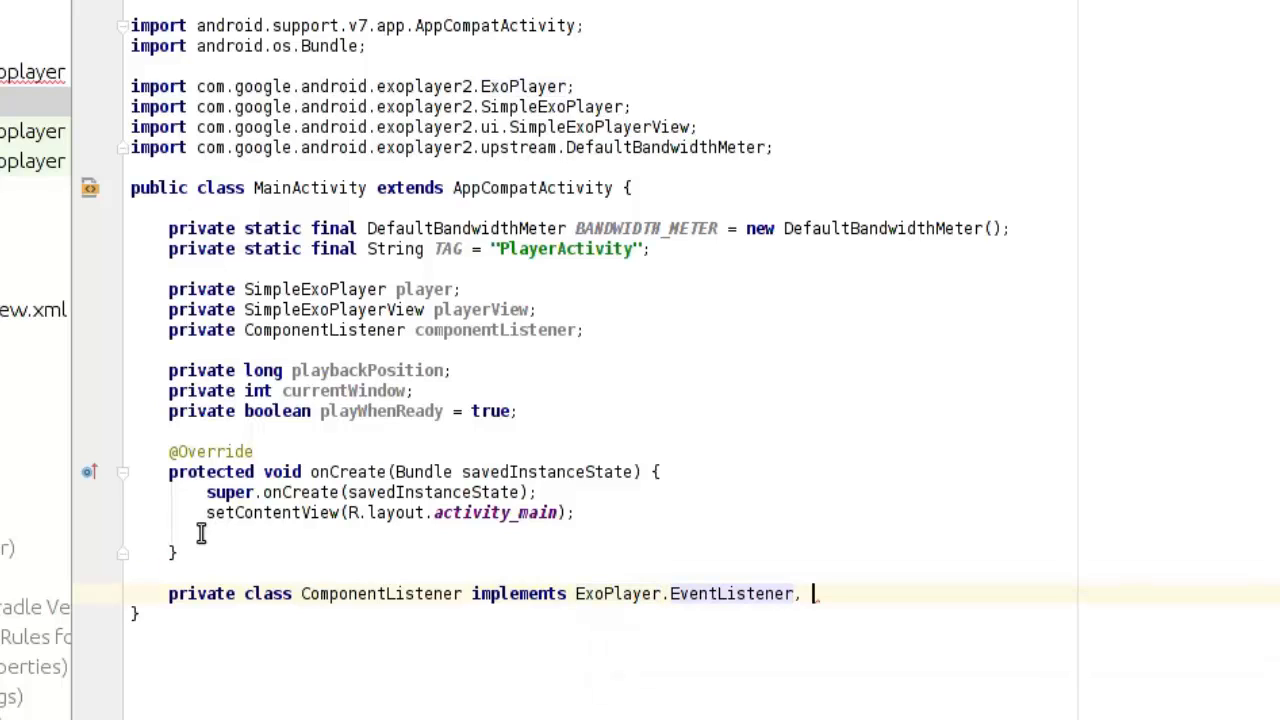
# - Add VideoRendererEventListener and AudioRendererEventListener to the implemented interfaces
pyautogui.write('V')
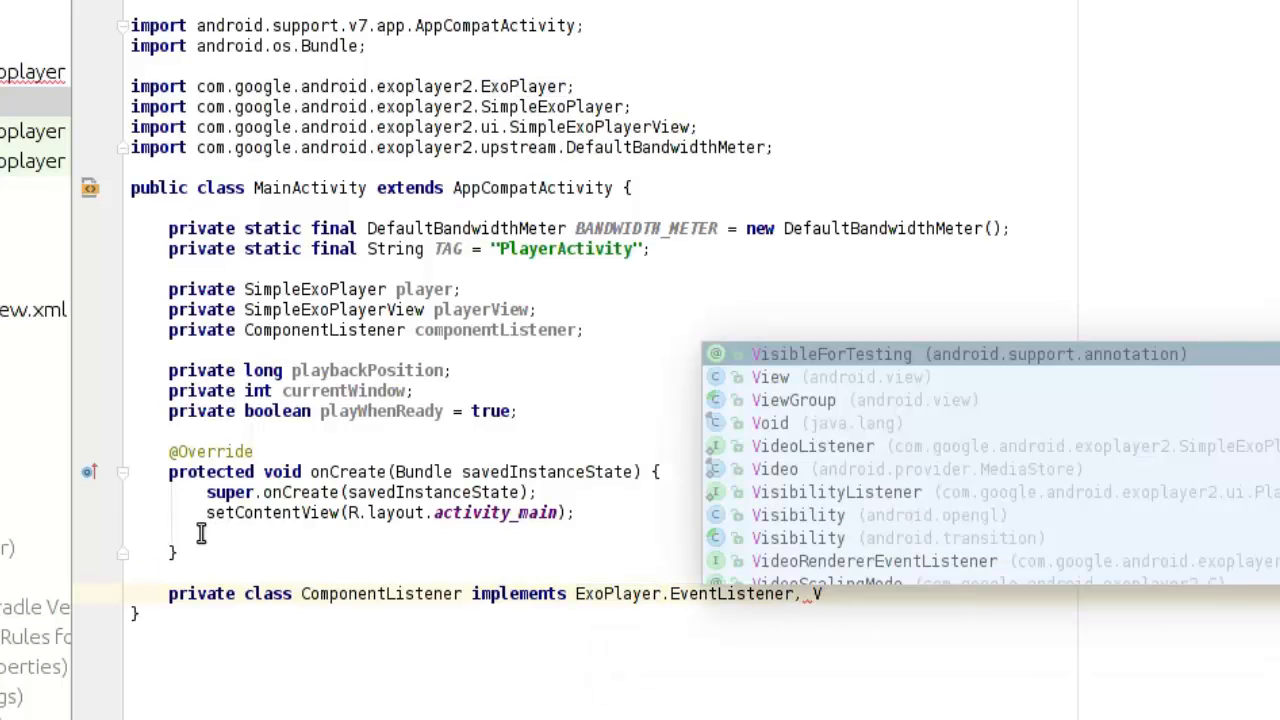
pyautogui.write('ide')
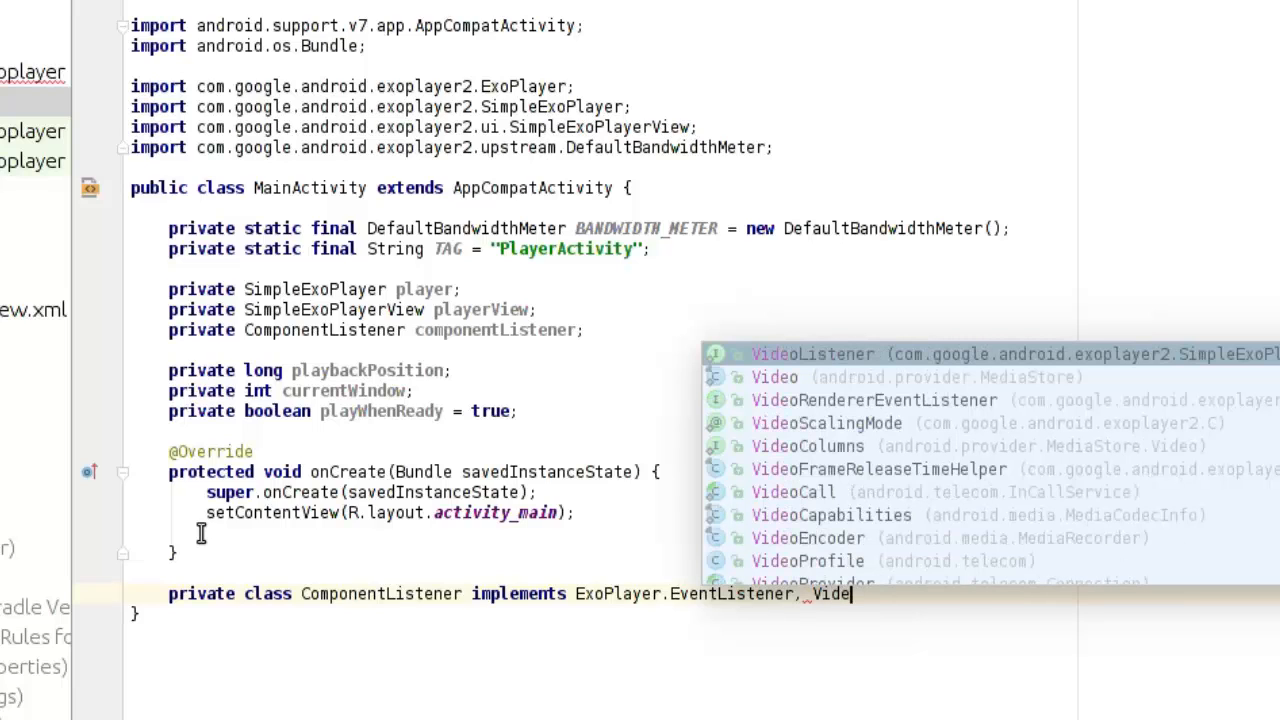
pyautogui.click(872, 400)
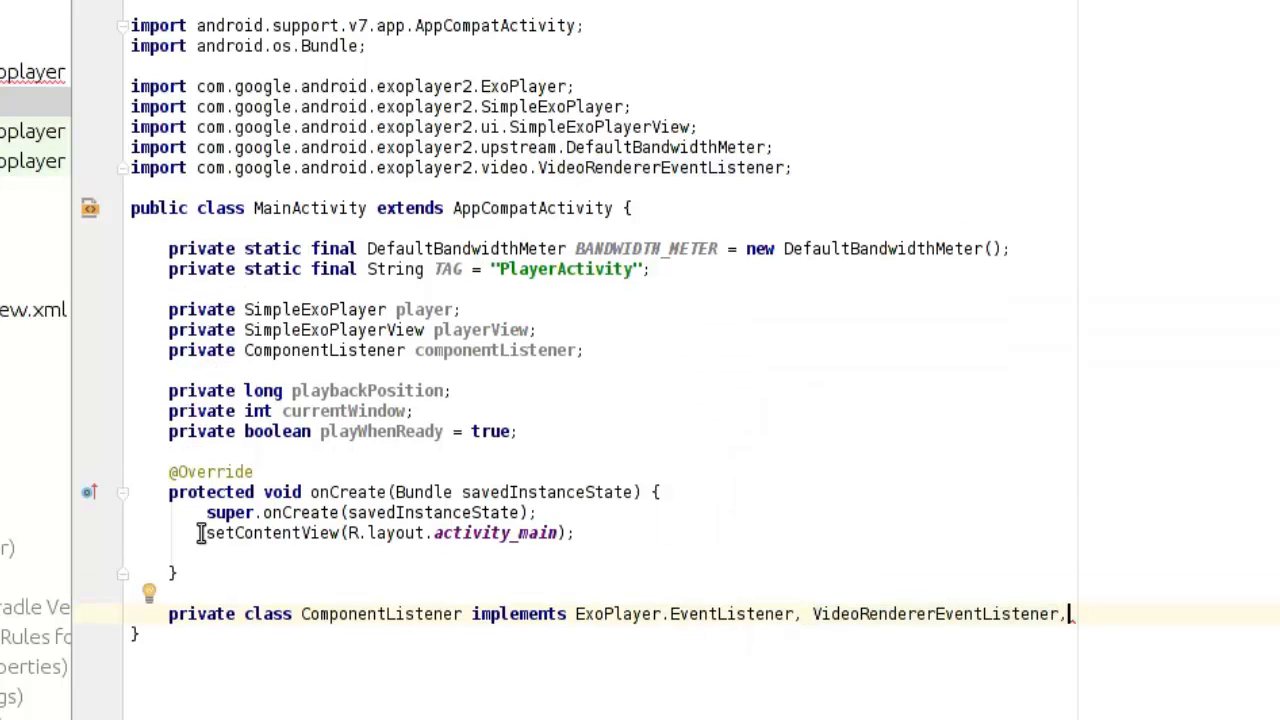
pyautogui.write('AudioRendererEventListener{')
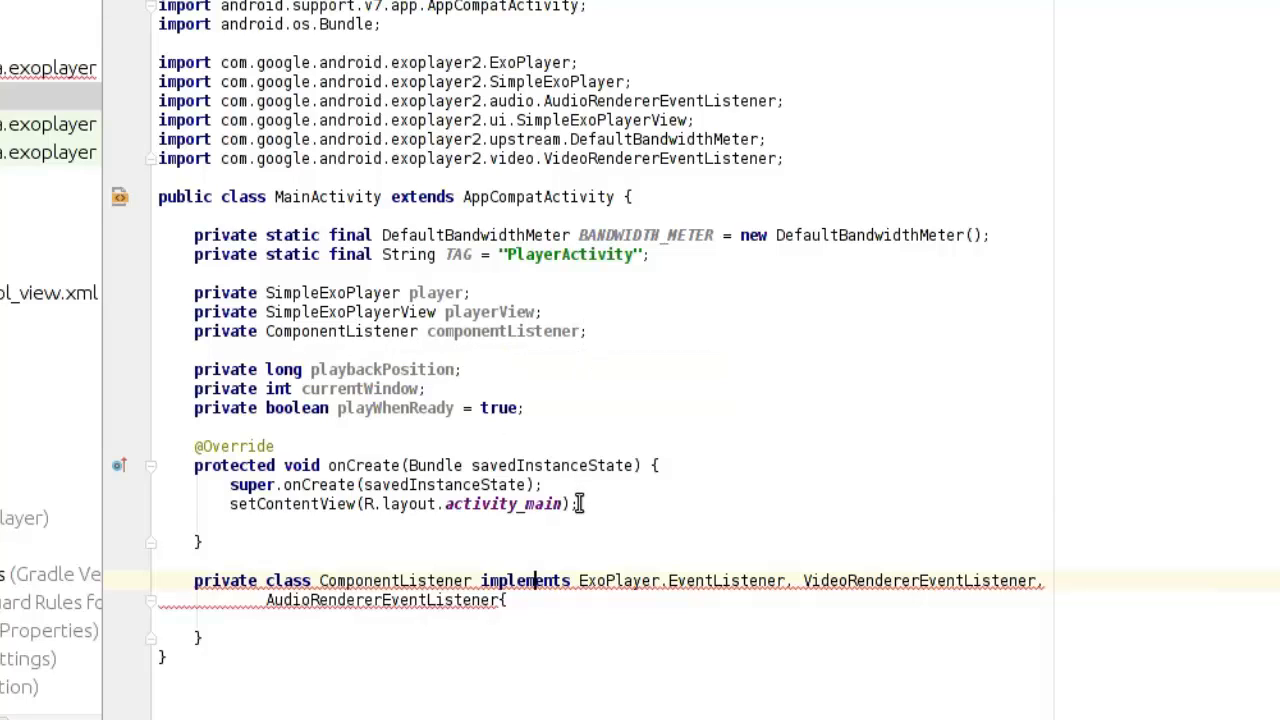
# - In onCreate, assign componentListener = new ComponentListener()
pyautogui.click(584, 504)
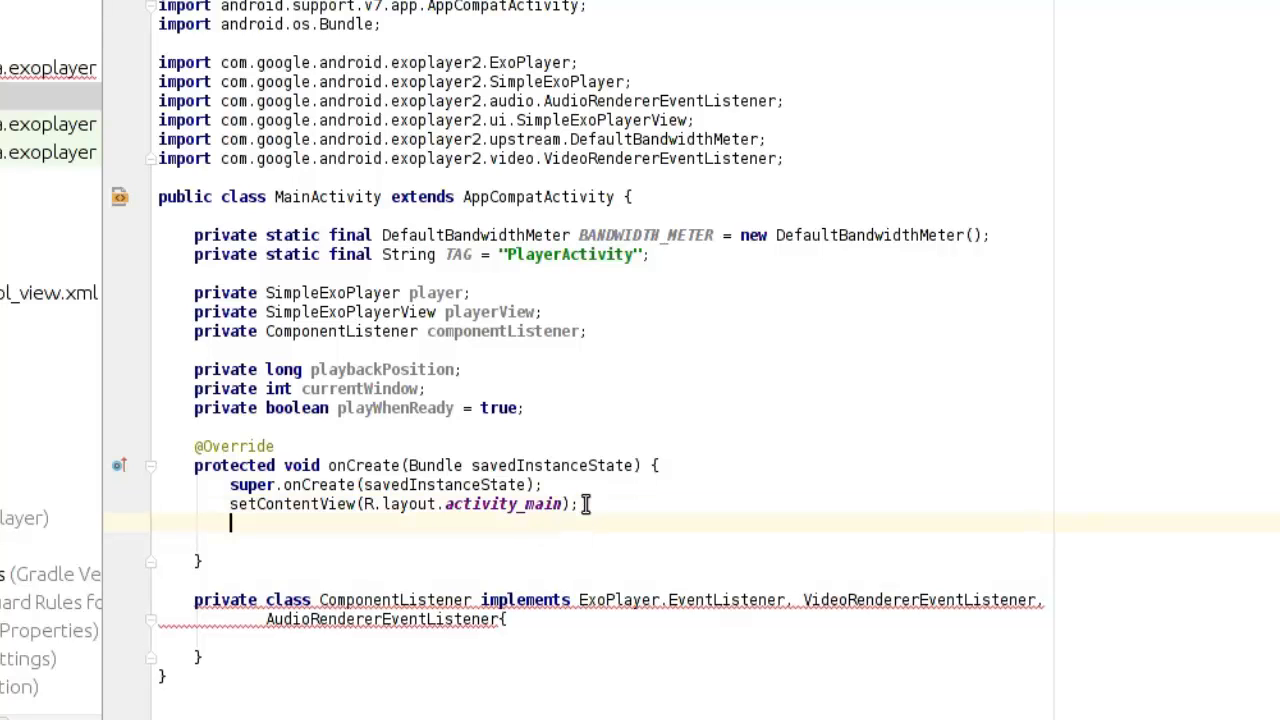
pyautogui.write('componentListener =')
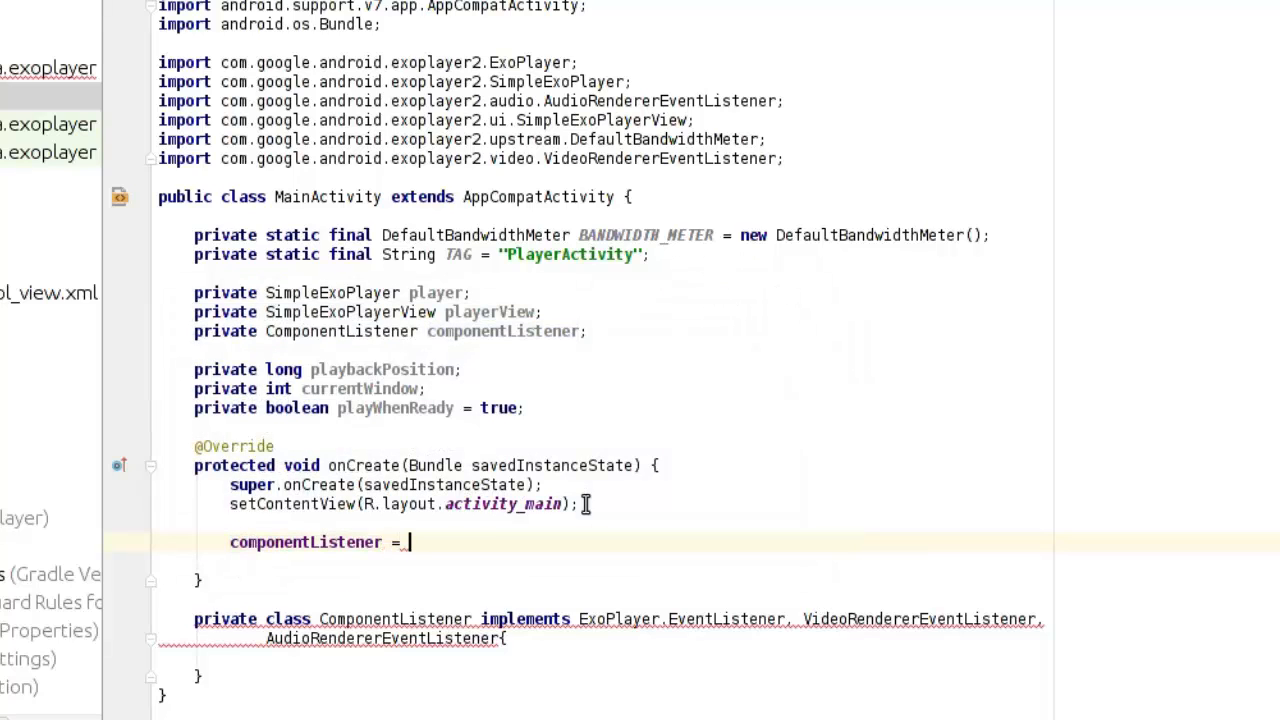
pyautogui.write('new')
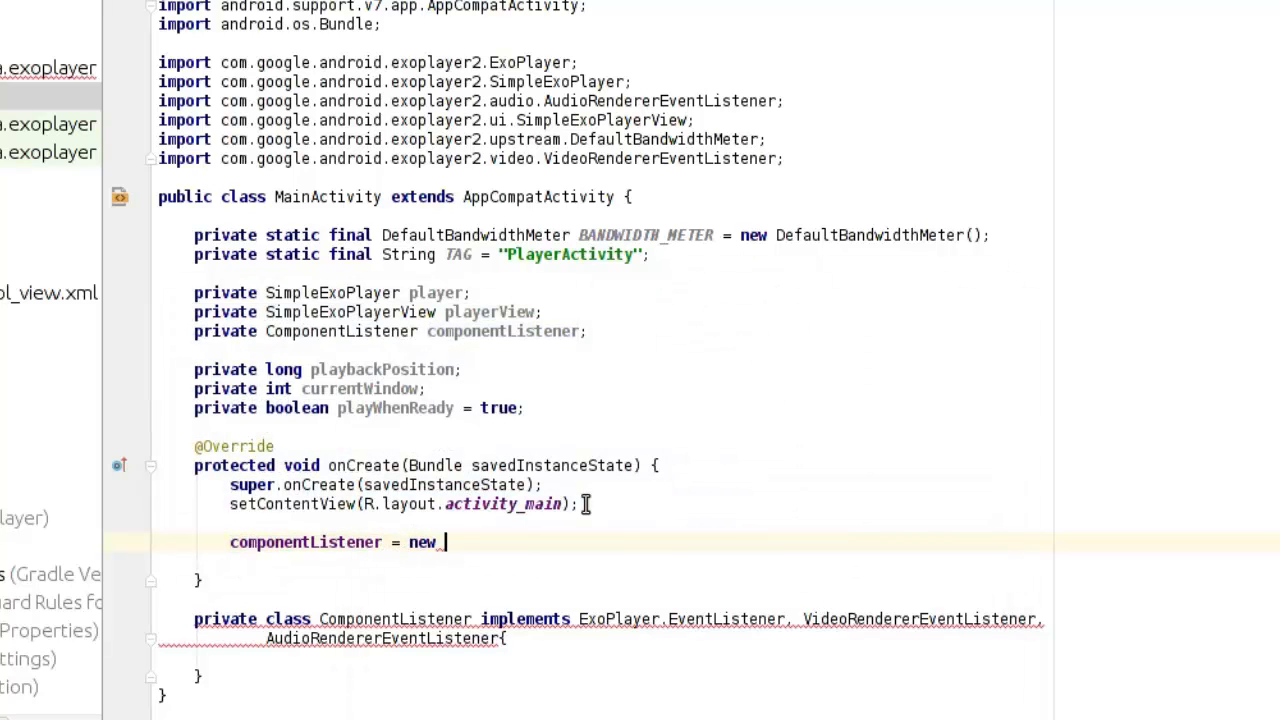
pyautogui.write('ComponentListener();')
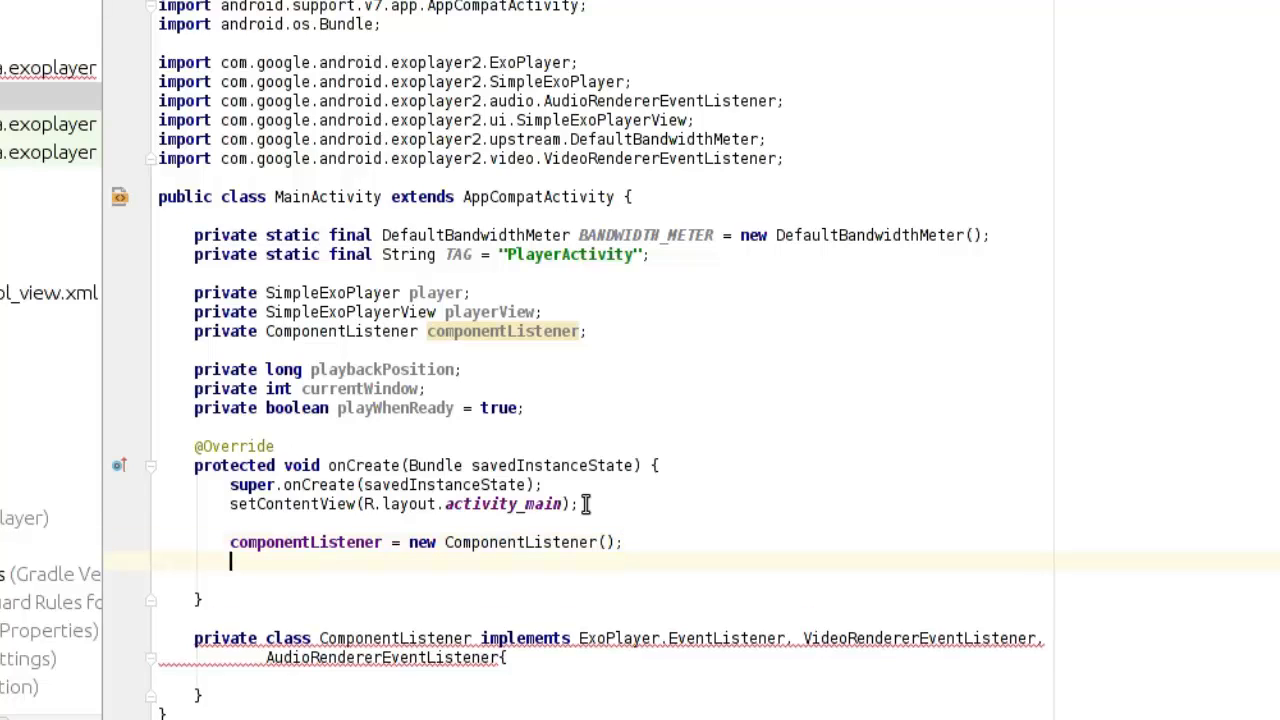
# - Assign playerView the SimpleExoPlayerView found by findViewById(R.id.video_view)
pyautogui.write('playerView =')
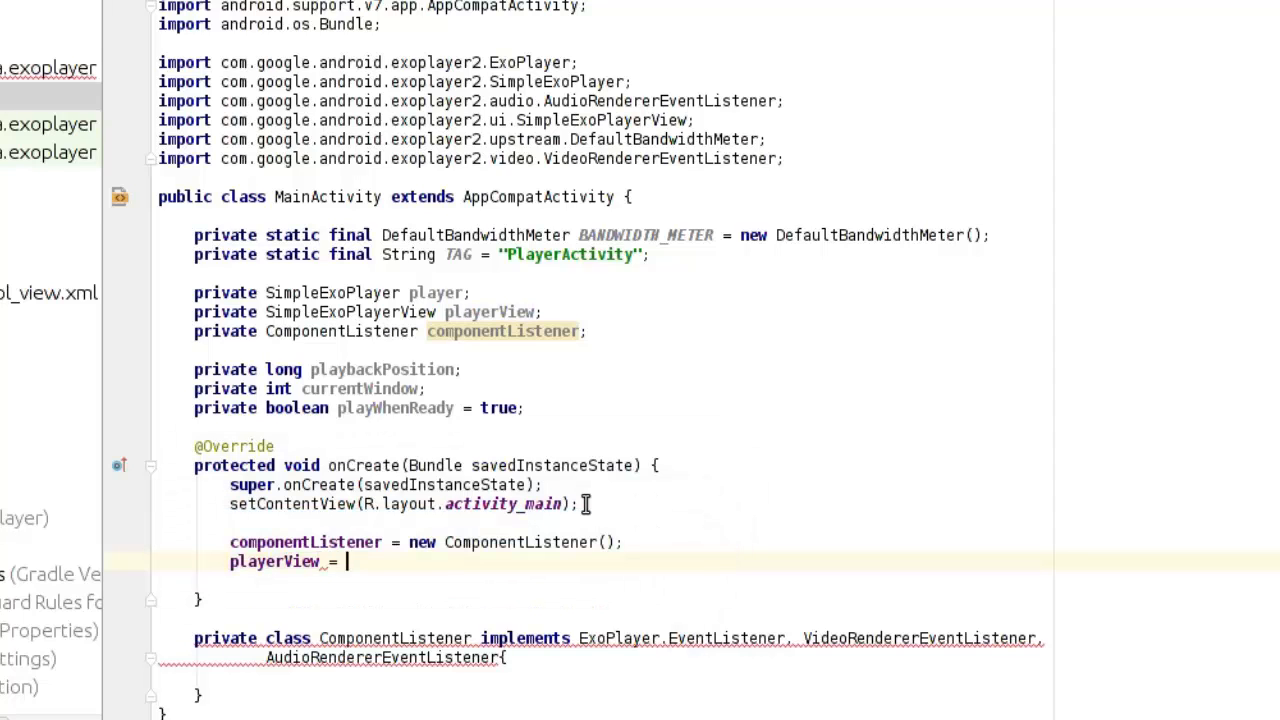
pyautogui.write('()')
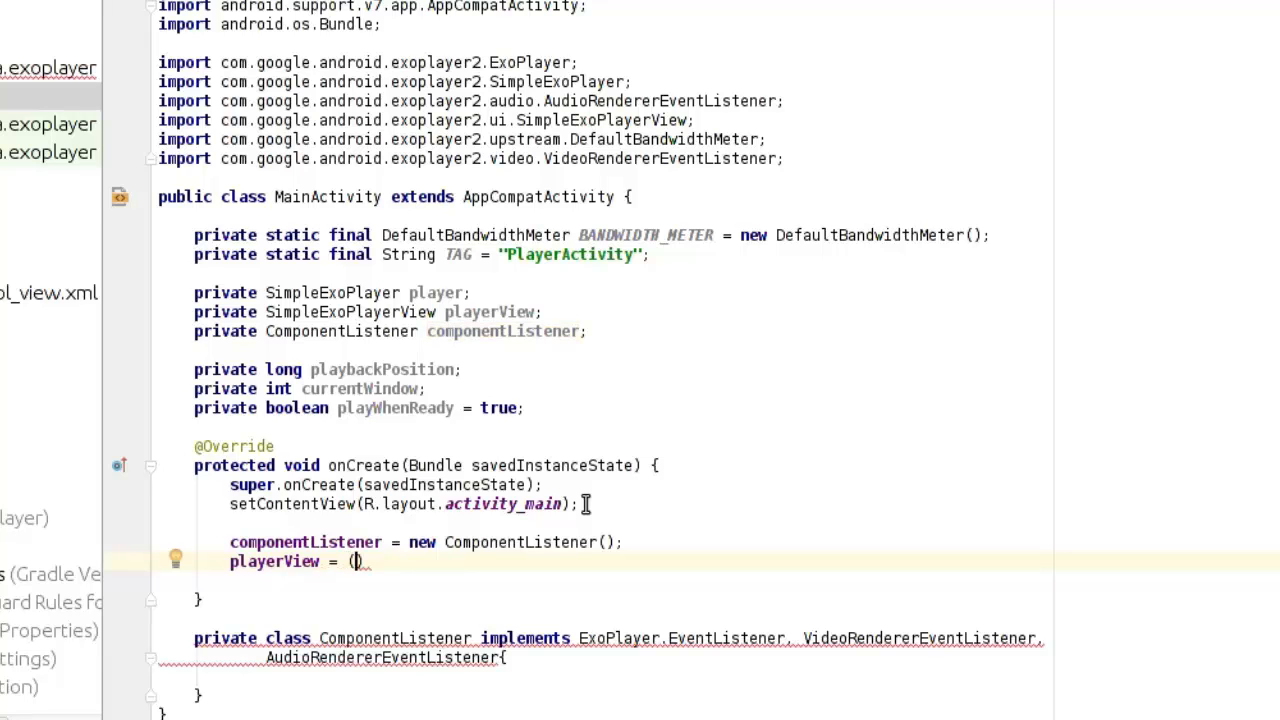
pyautogui.write('SimpleExoPlayer')
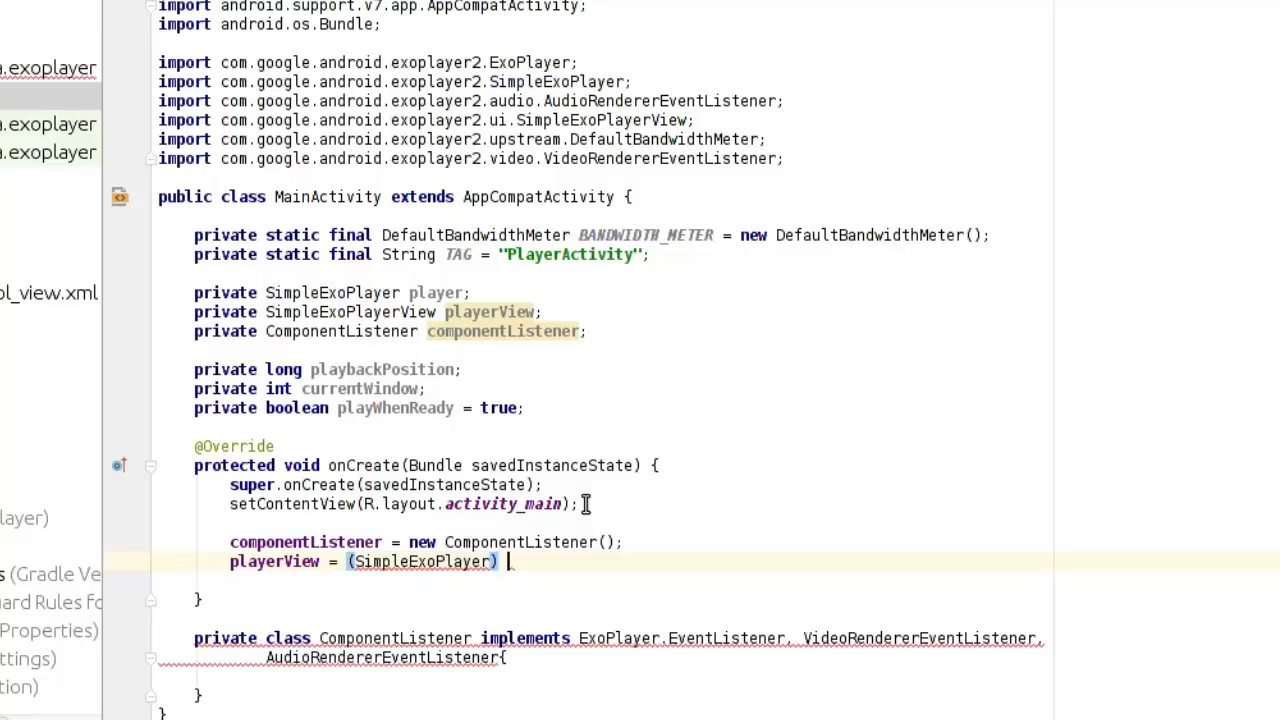
pyautogui.write('findViewById(')
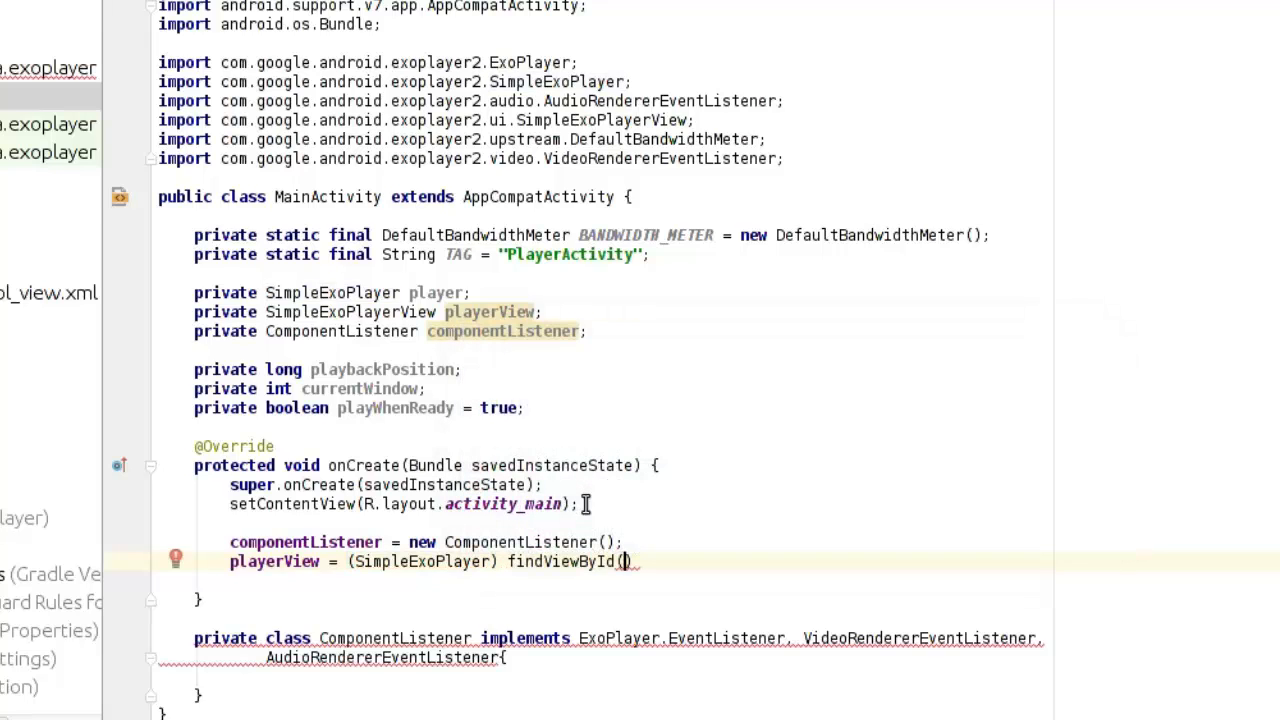
pyautogui.write('R.id.')
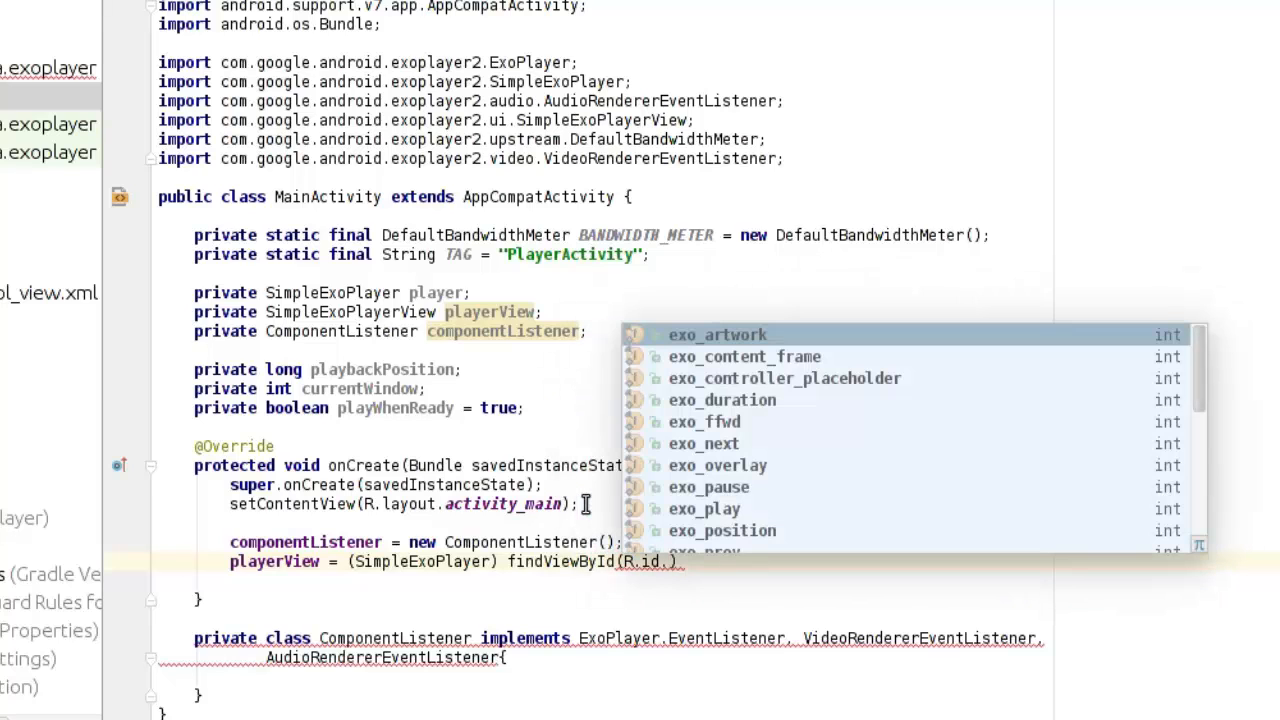
pyautogui.write('vi')
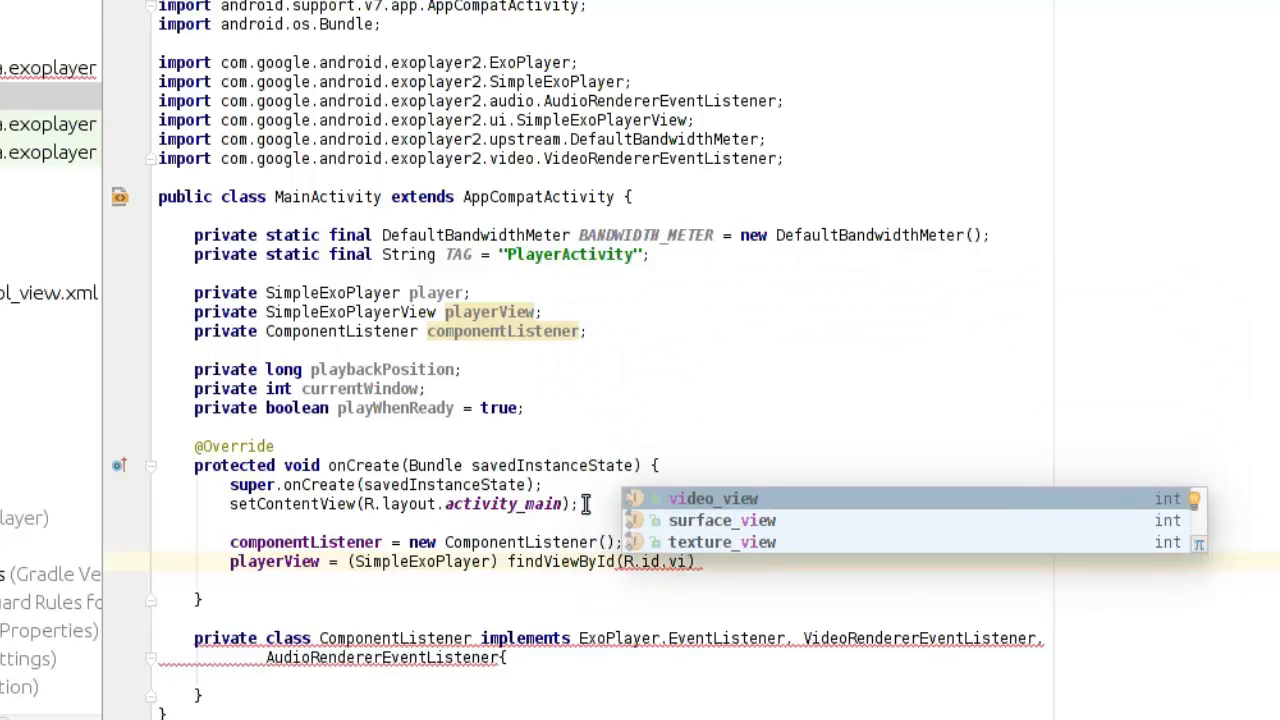
pyautogui.click(712, 498)
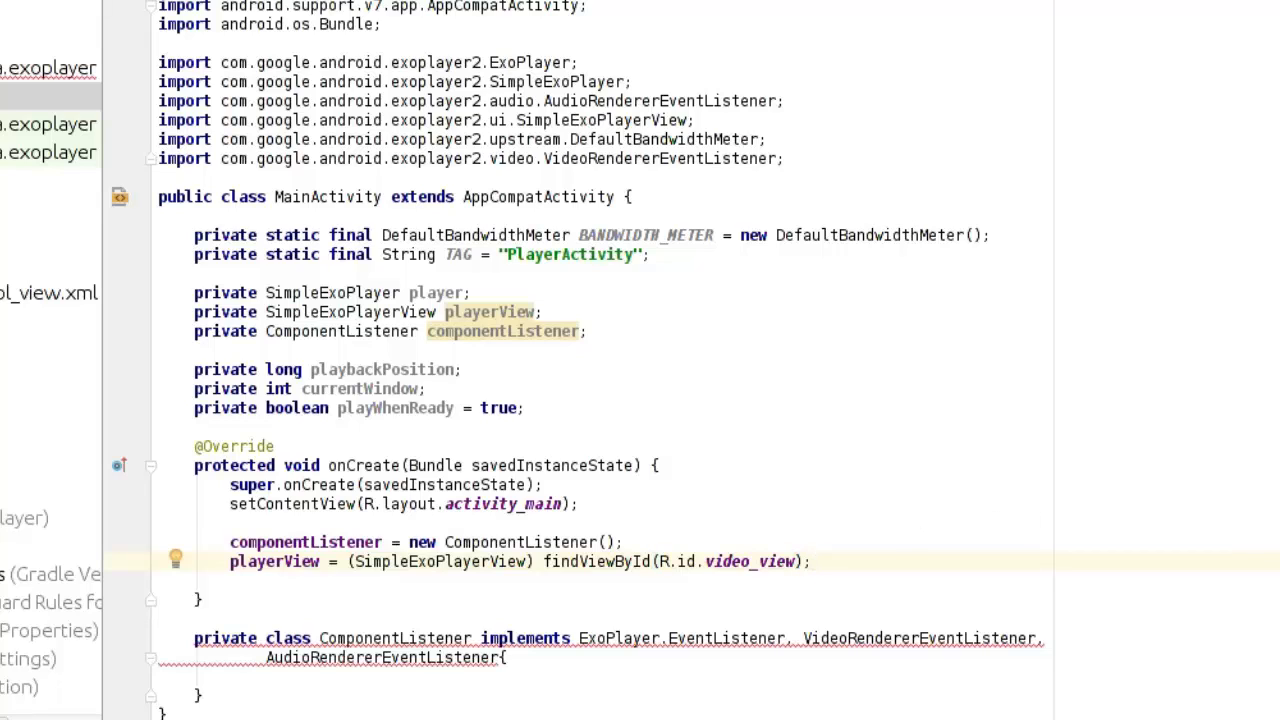
pyautogui.click(812, 560)
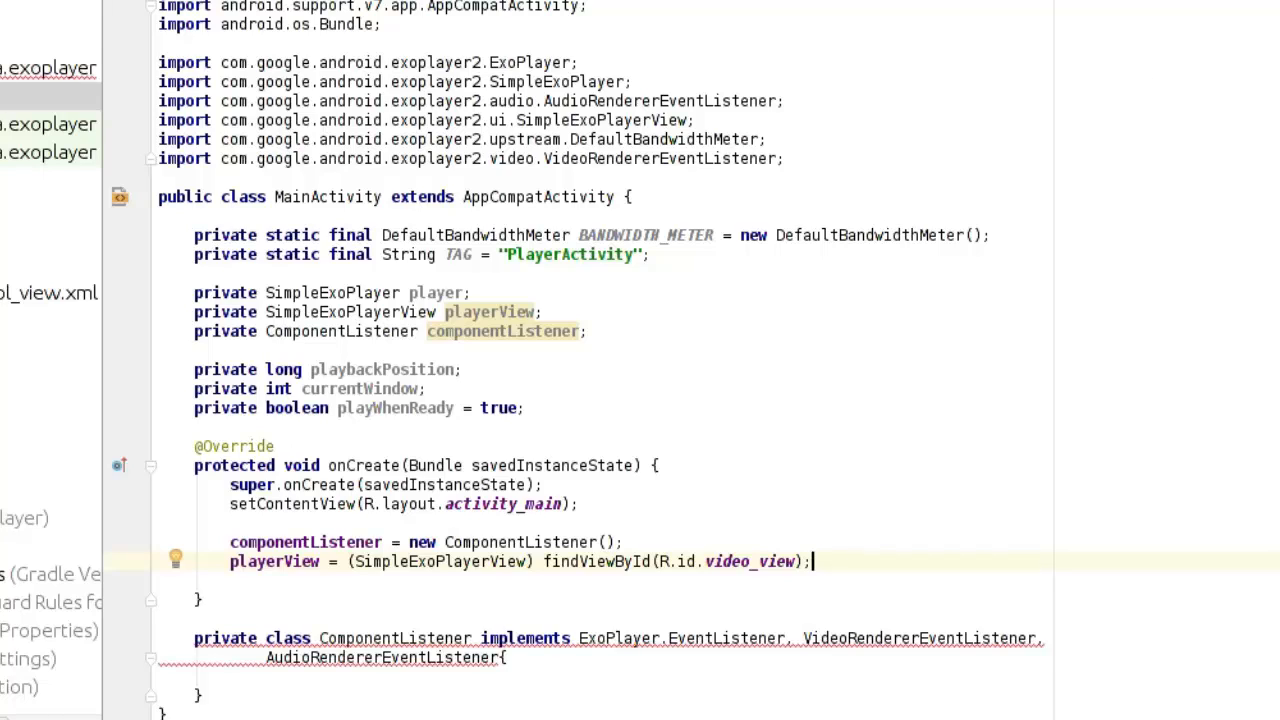
# - Inspect the unresolved initializePlayer call in the pasted lifecycle overrides
pyautogui.scroll(-3)
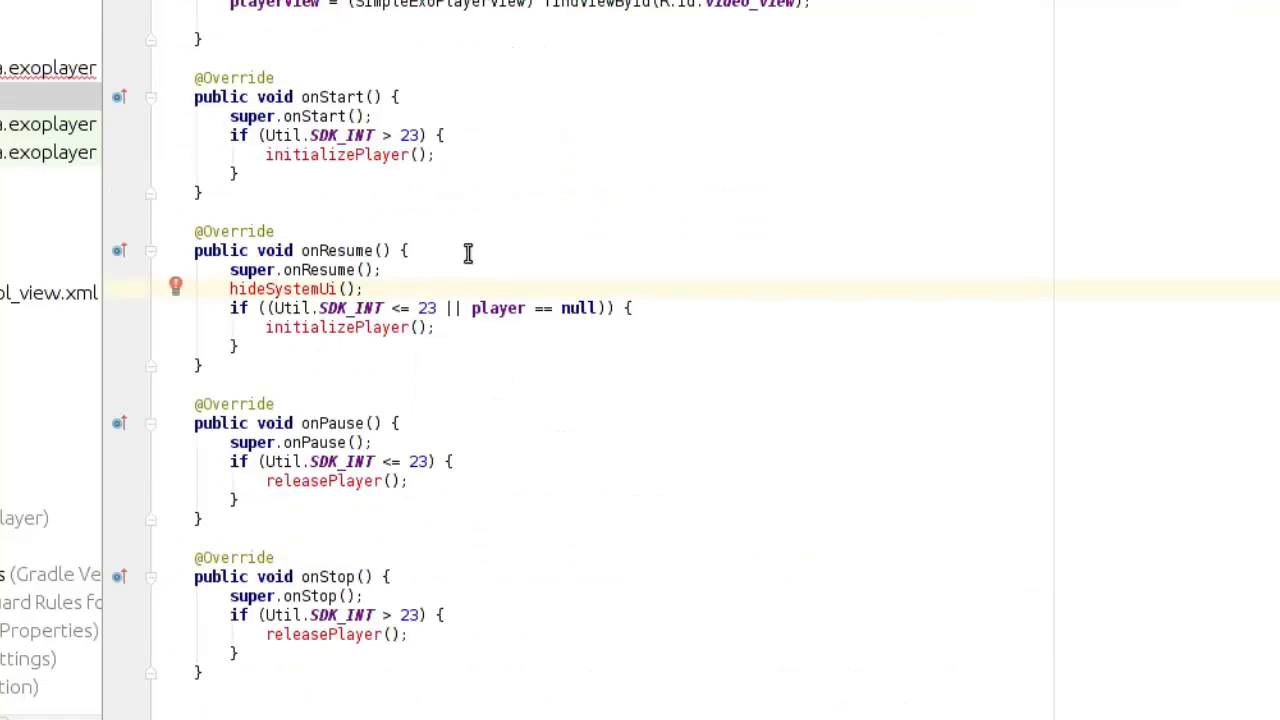
pyautogui.moveTo(308, 128)
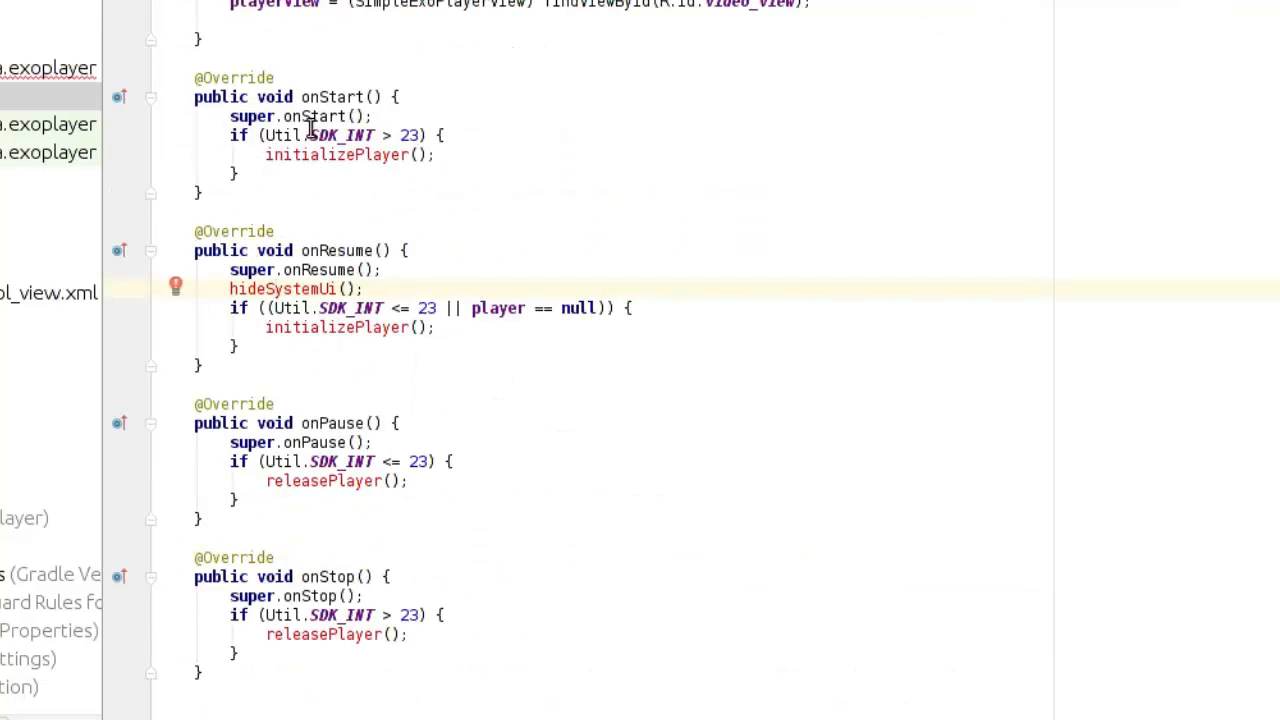
pyautogui.moveTo(360, 154)
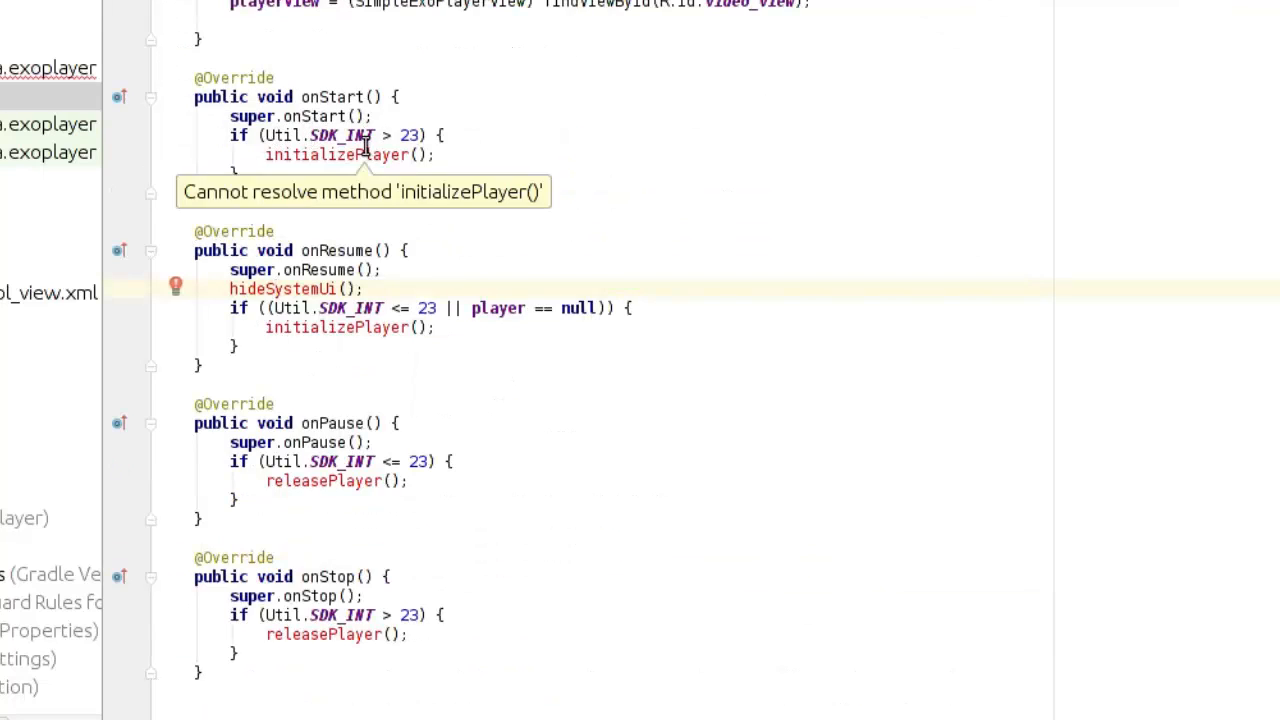
pyautogui.moveTo(378, 136)
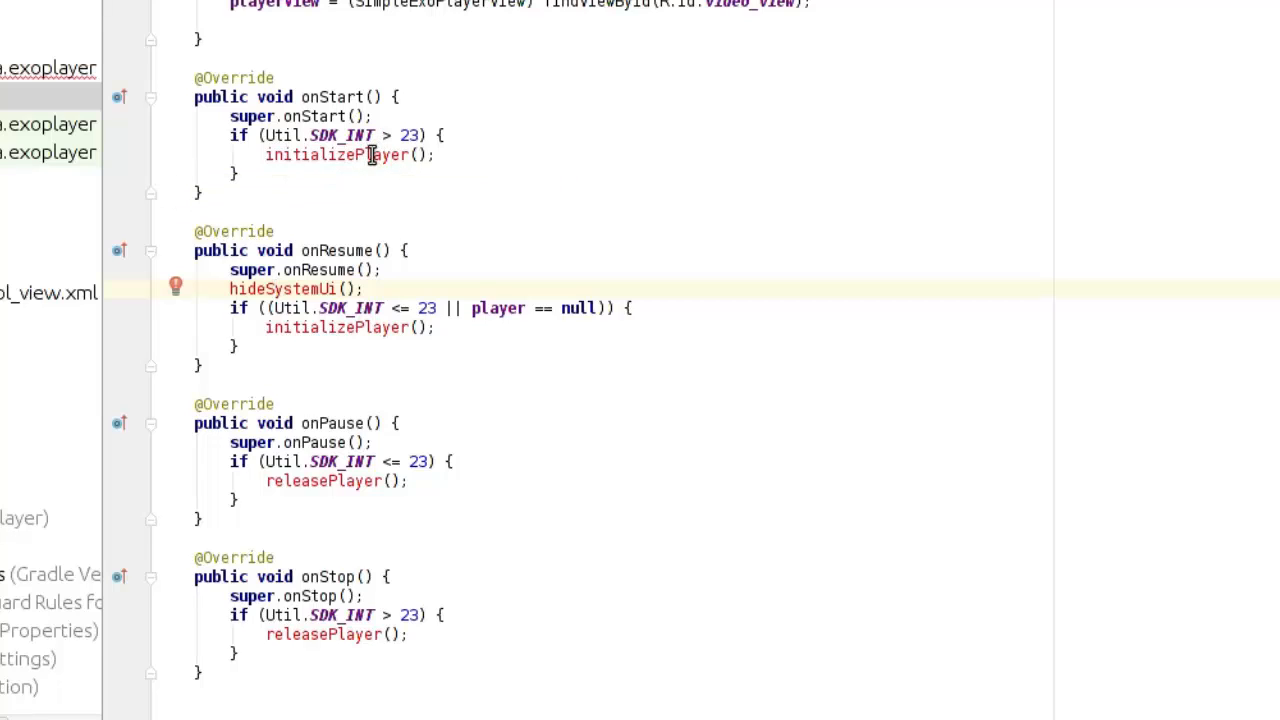
pyautogui.click(370, 156)
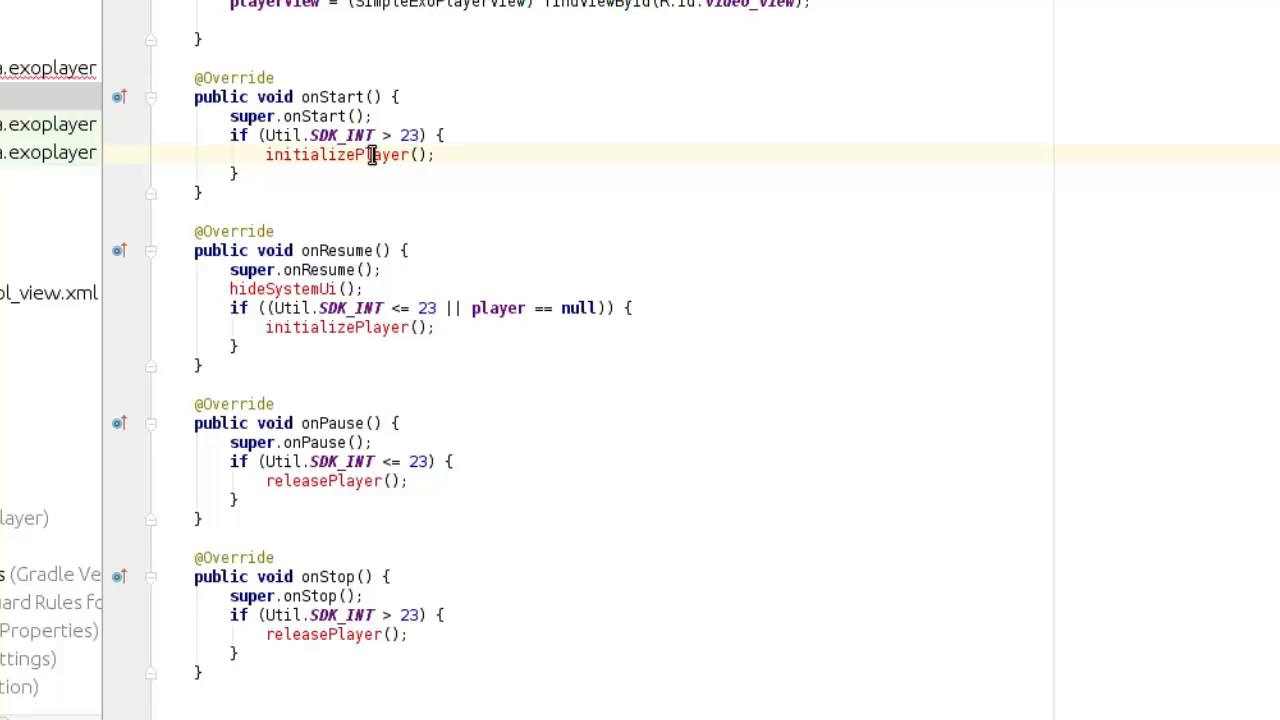
pyautogui.doubleClick(336, 156)
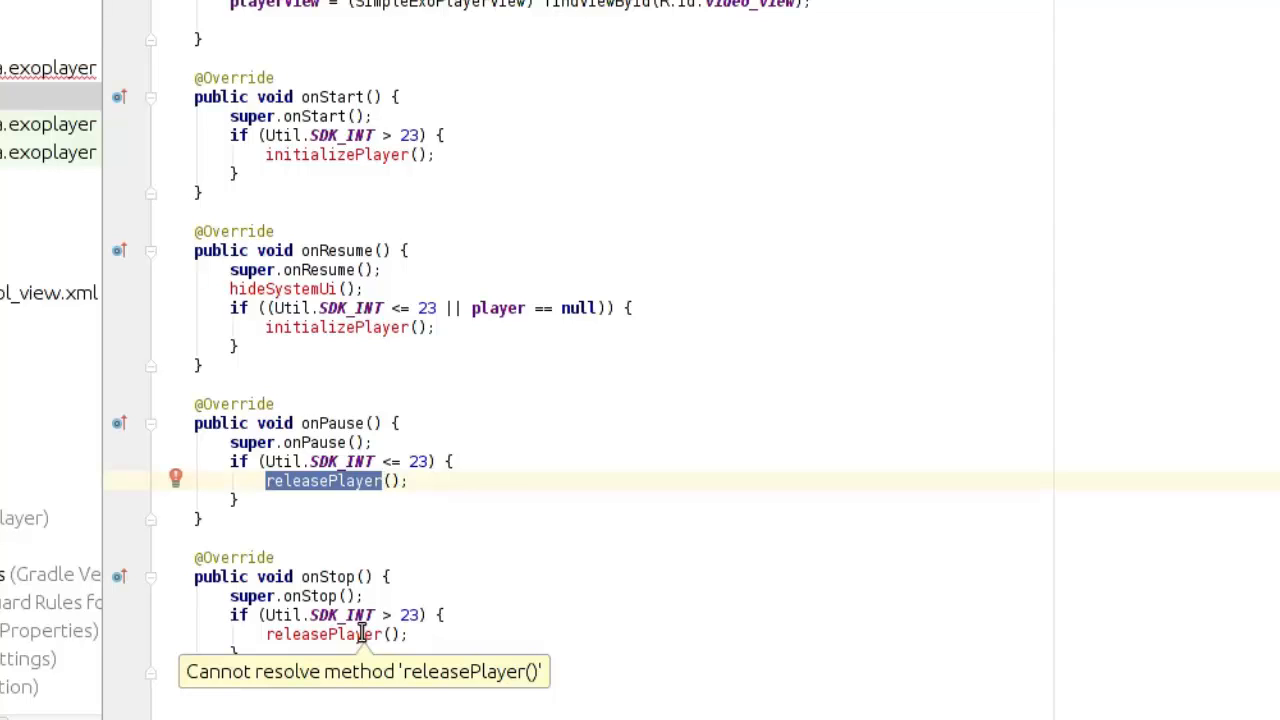
# - Declare a private void initializePlayer() method below onStop
pyautogui.scroll(-3)
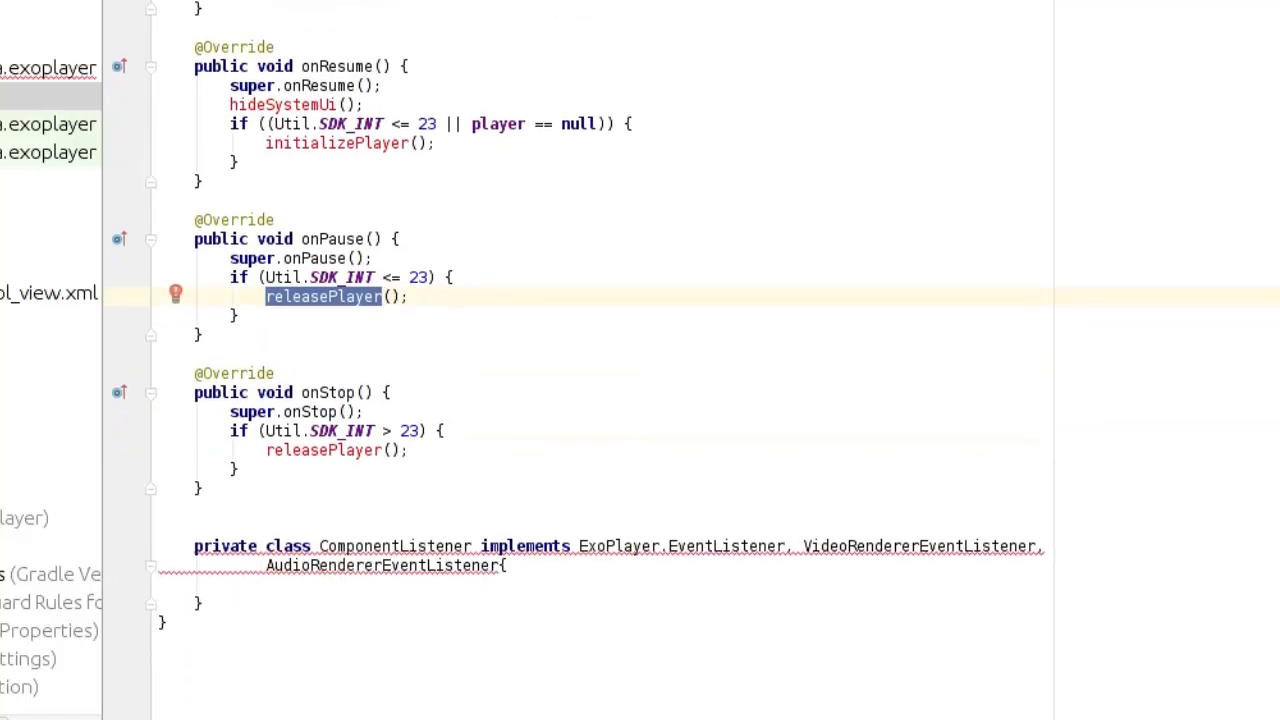
pyautogui.scroll(3)
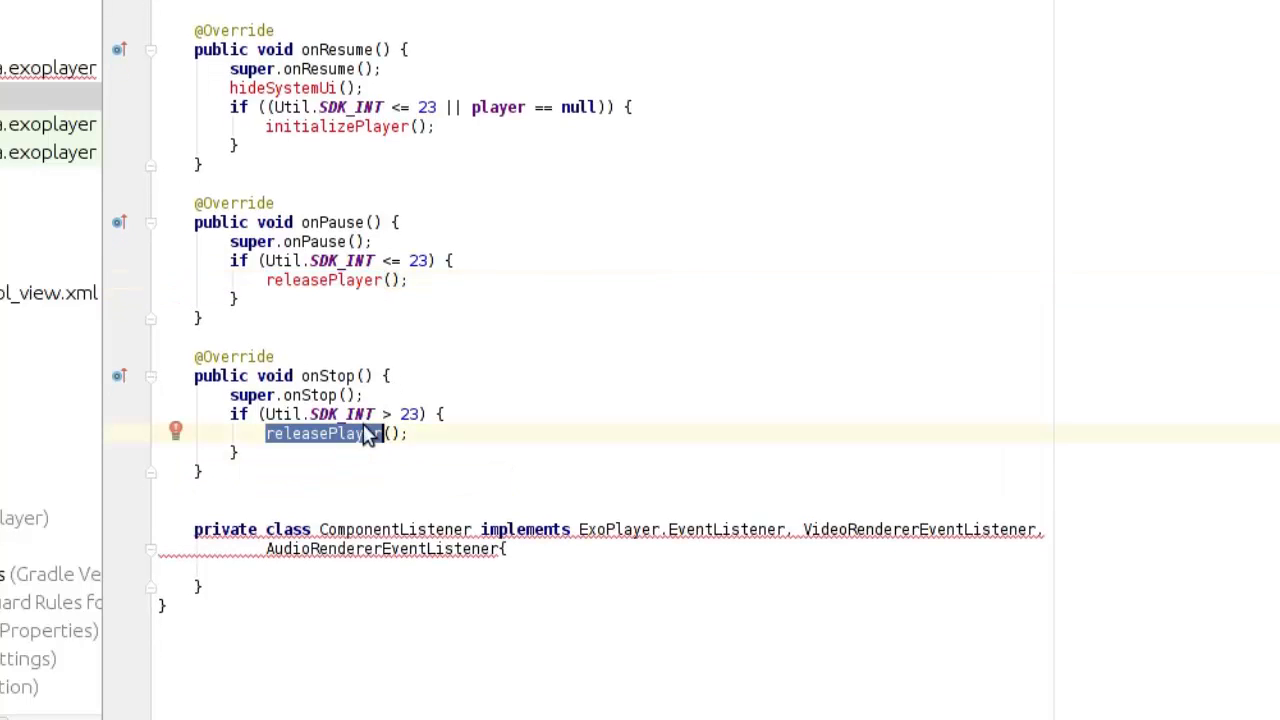
pyautogui.moveTo(216, 472)
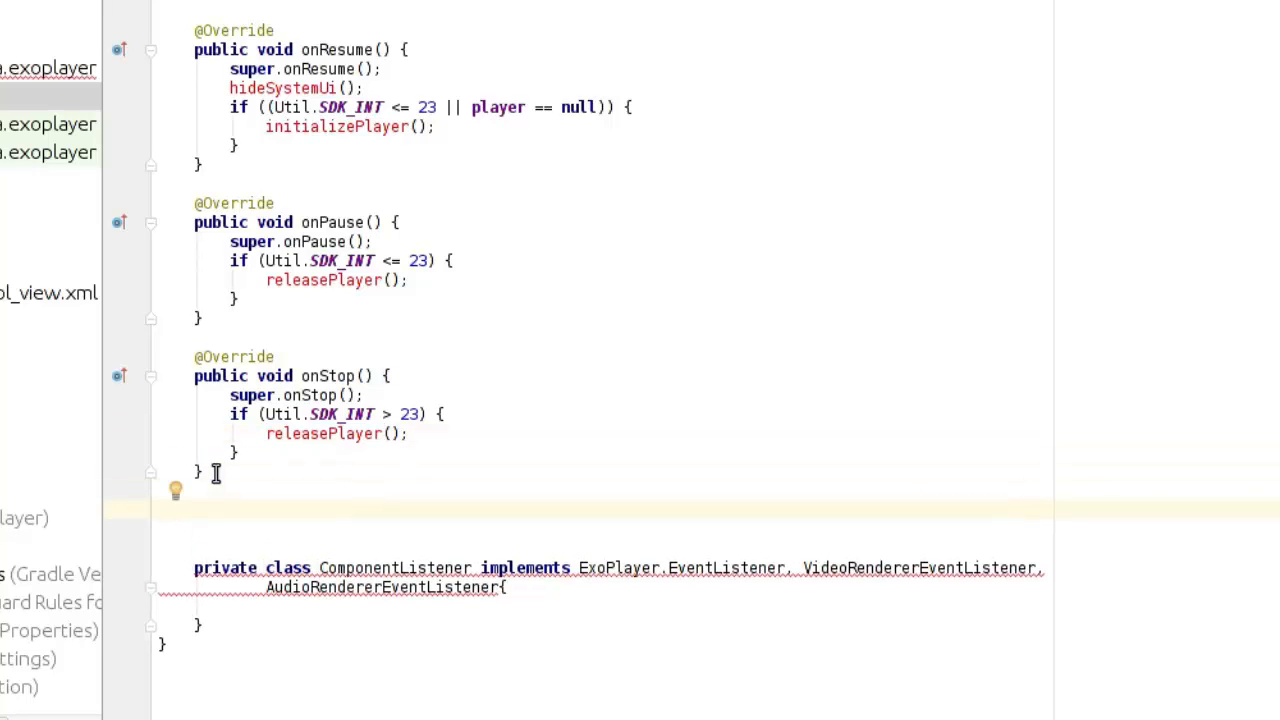
pyautogui.write('private')
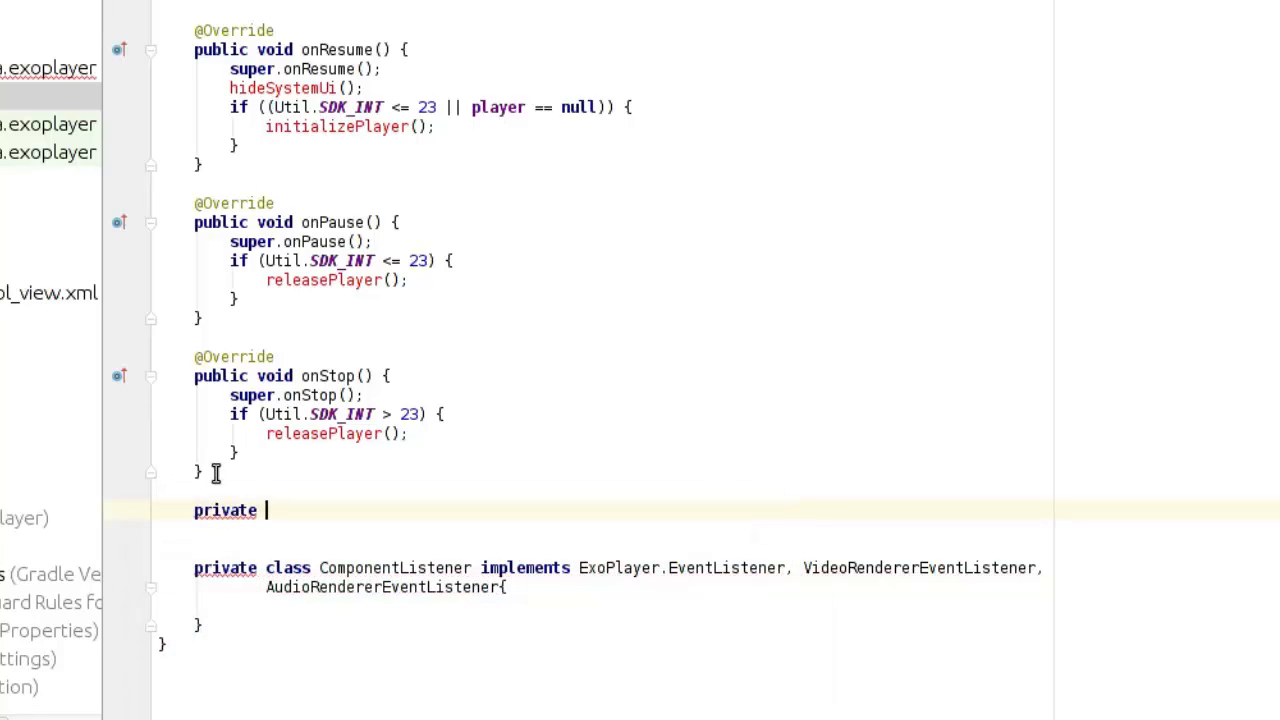
pyautogui.write('void')
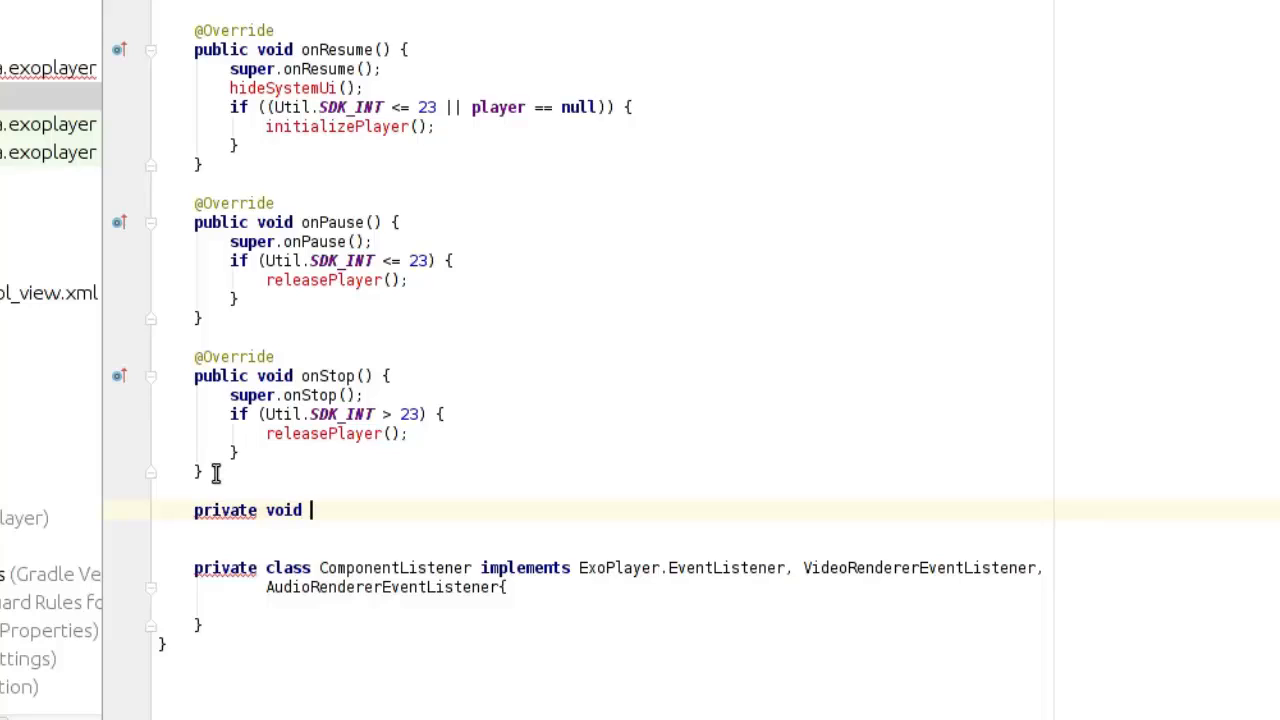
pyautogui.write('initializePlayer')
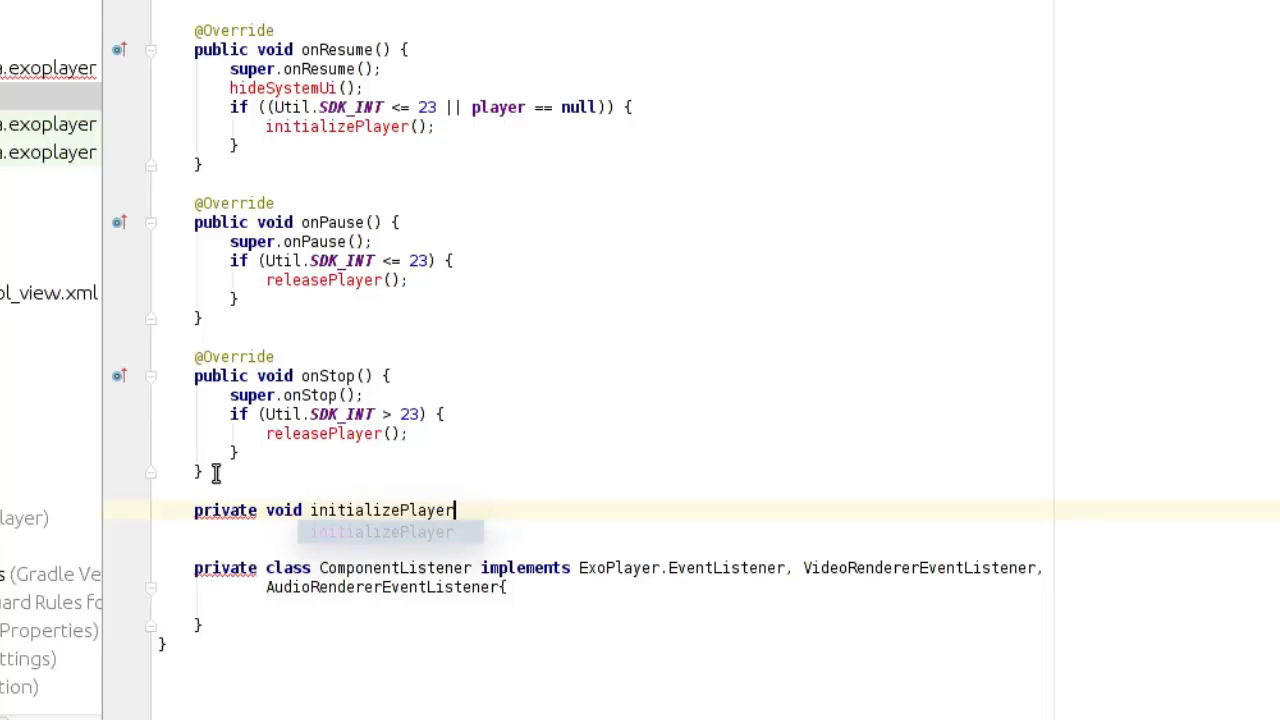
pyautogui.write('(){')
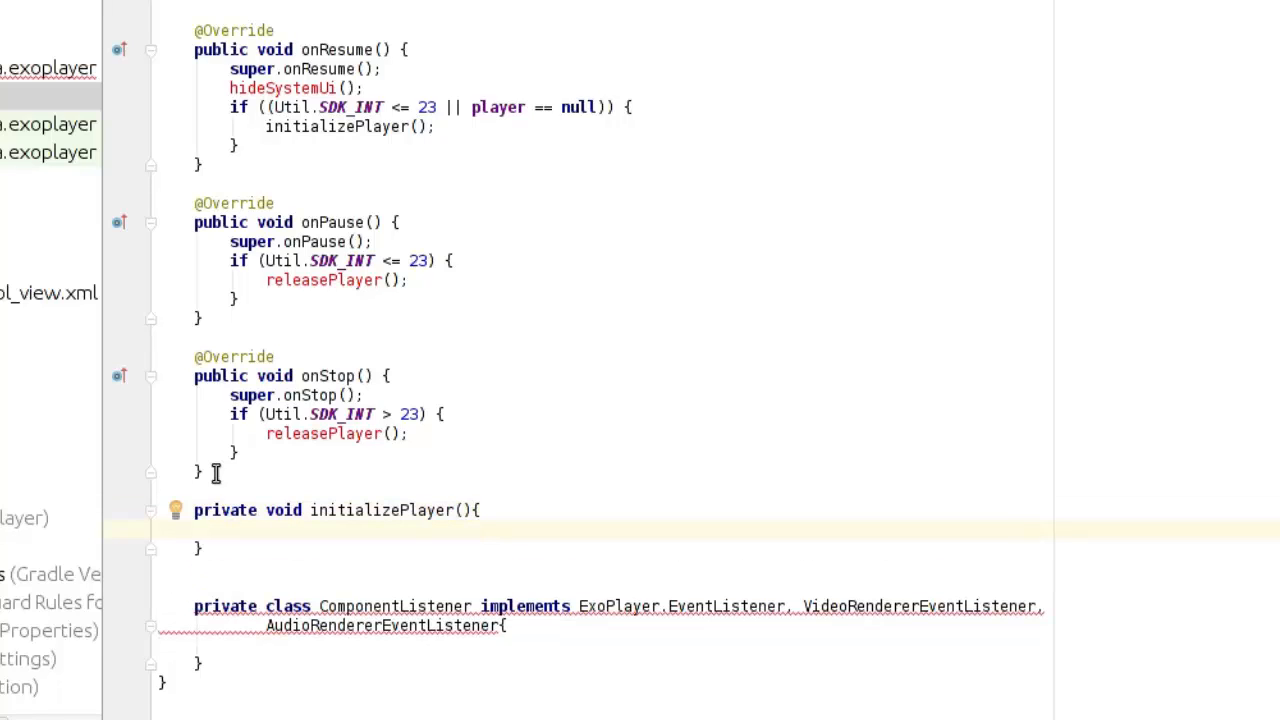
# - Add an if (player == null) { block and open its body
pyautogui.write('if')
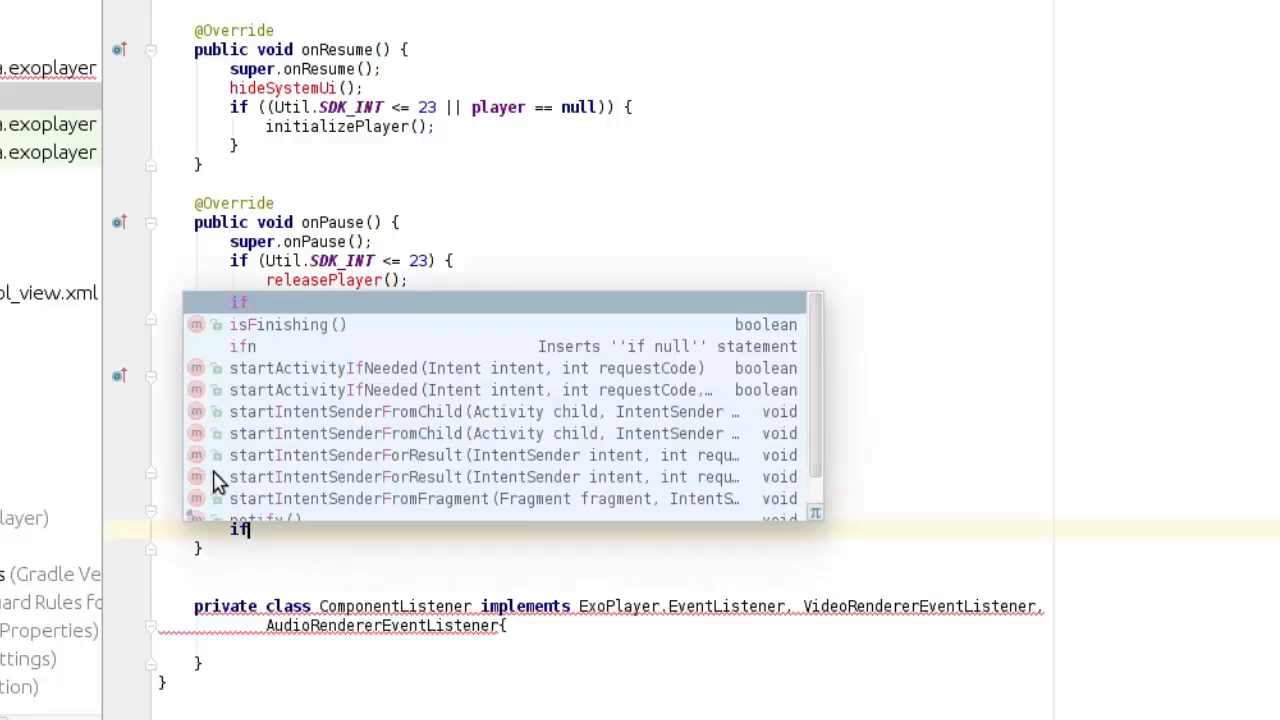
pyautogui.write('(player ==')
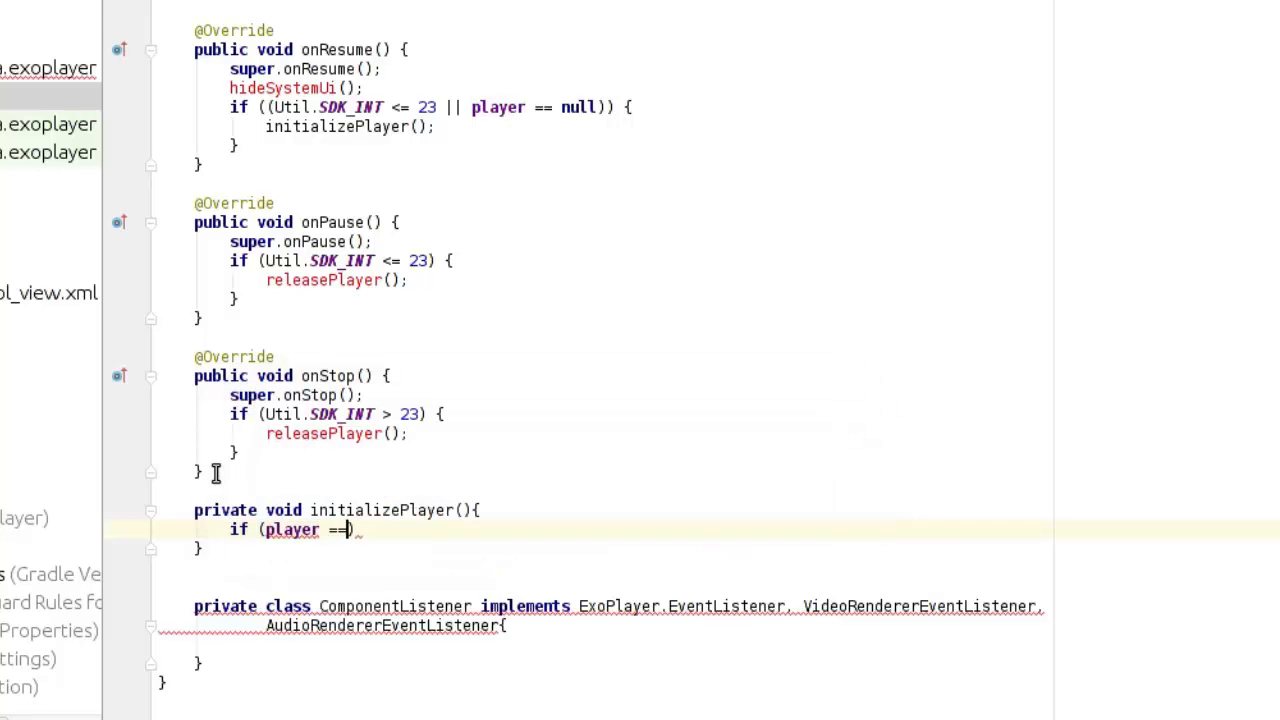
pyautogui.write('null')
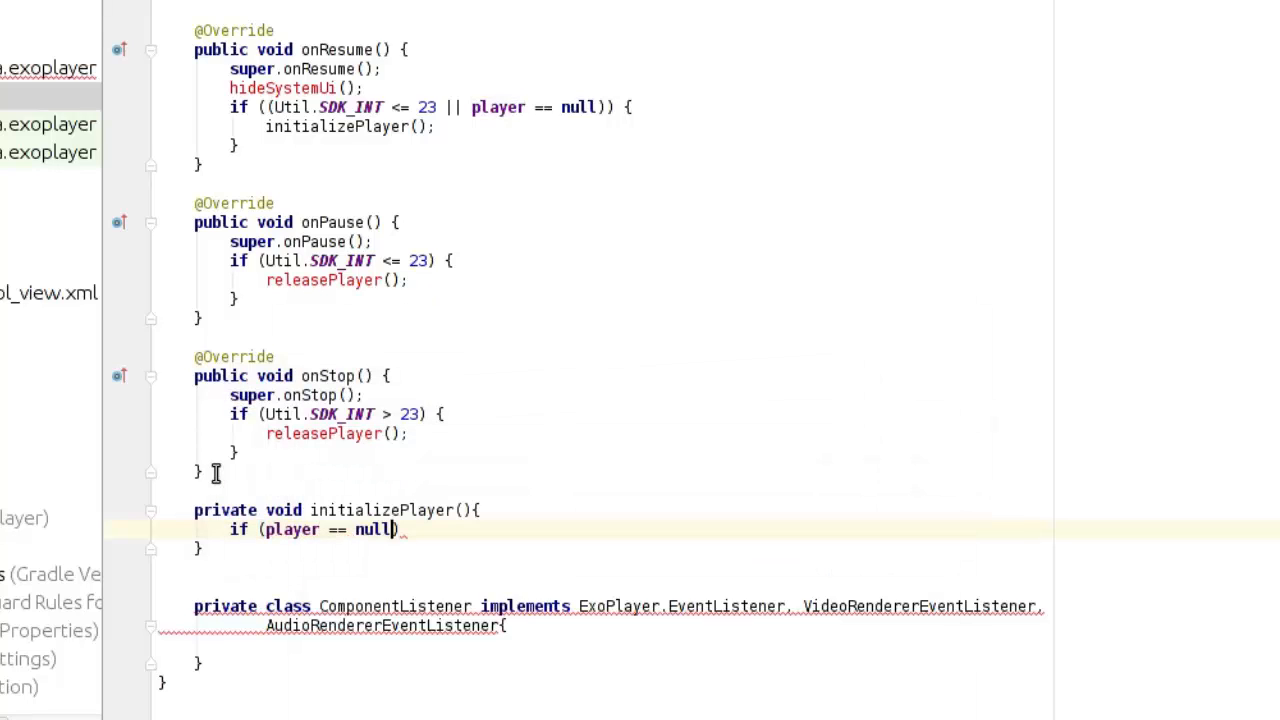
pyautogui.write(')')
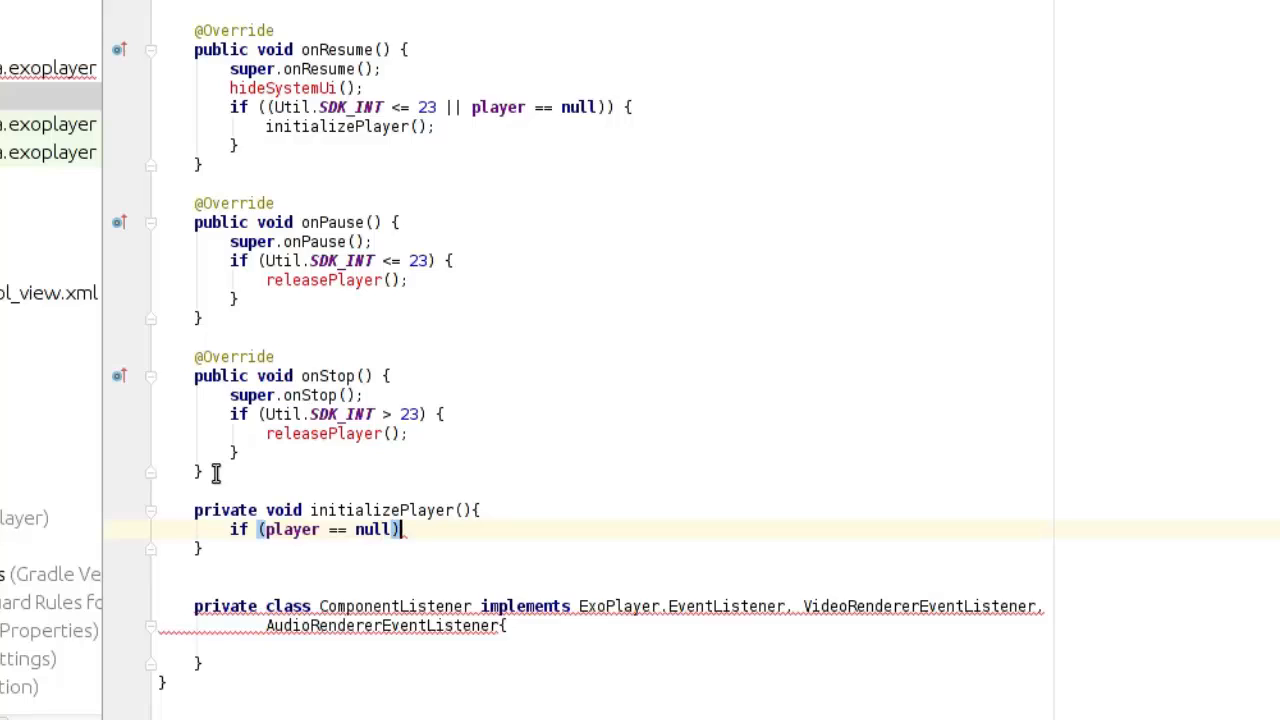
pyautogui.write('{')
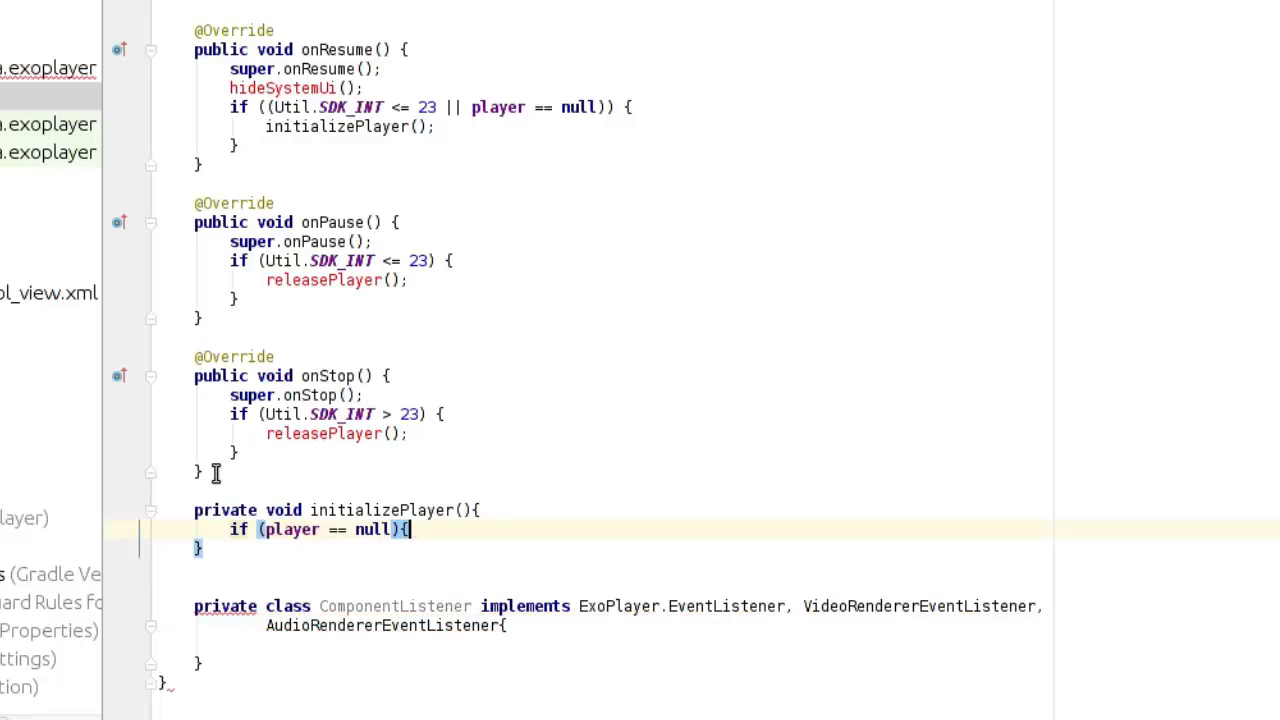
pyautogui.press('Return')
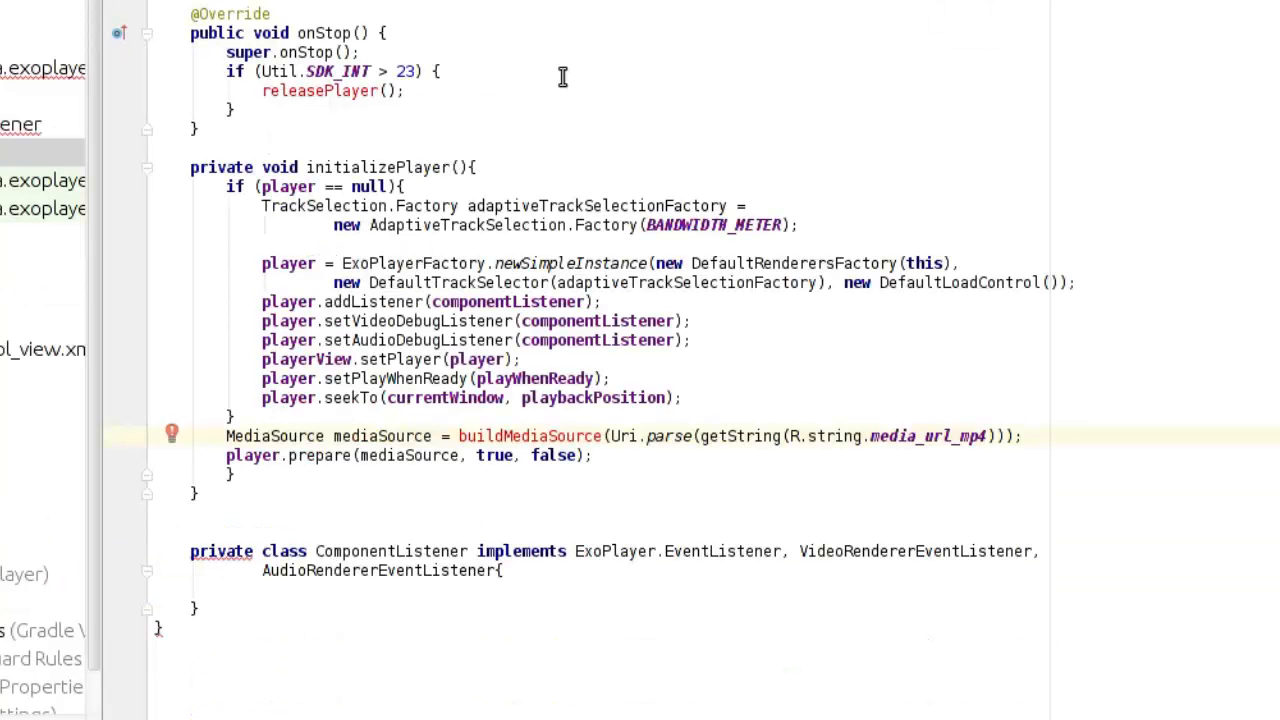
pyautogui.moveTo(276, 210)
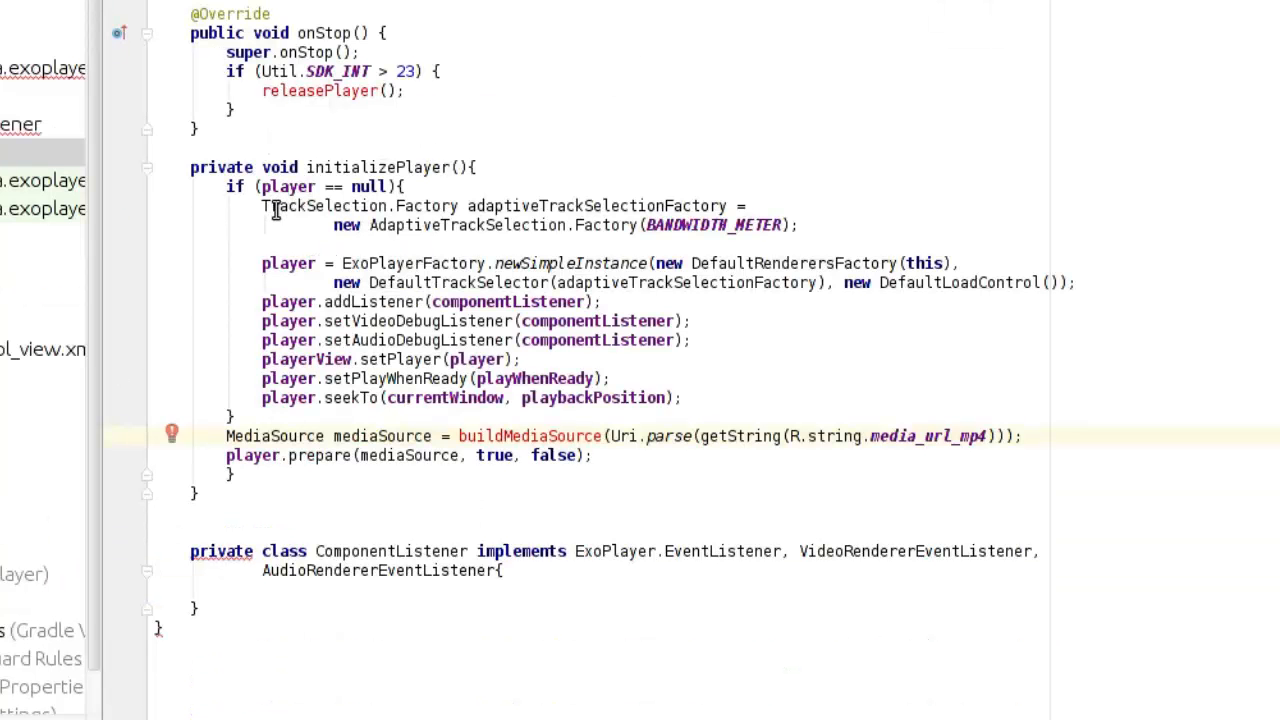
pyautogui.moveTo(284, 216)
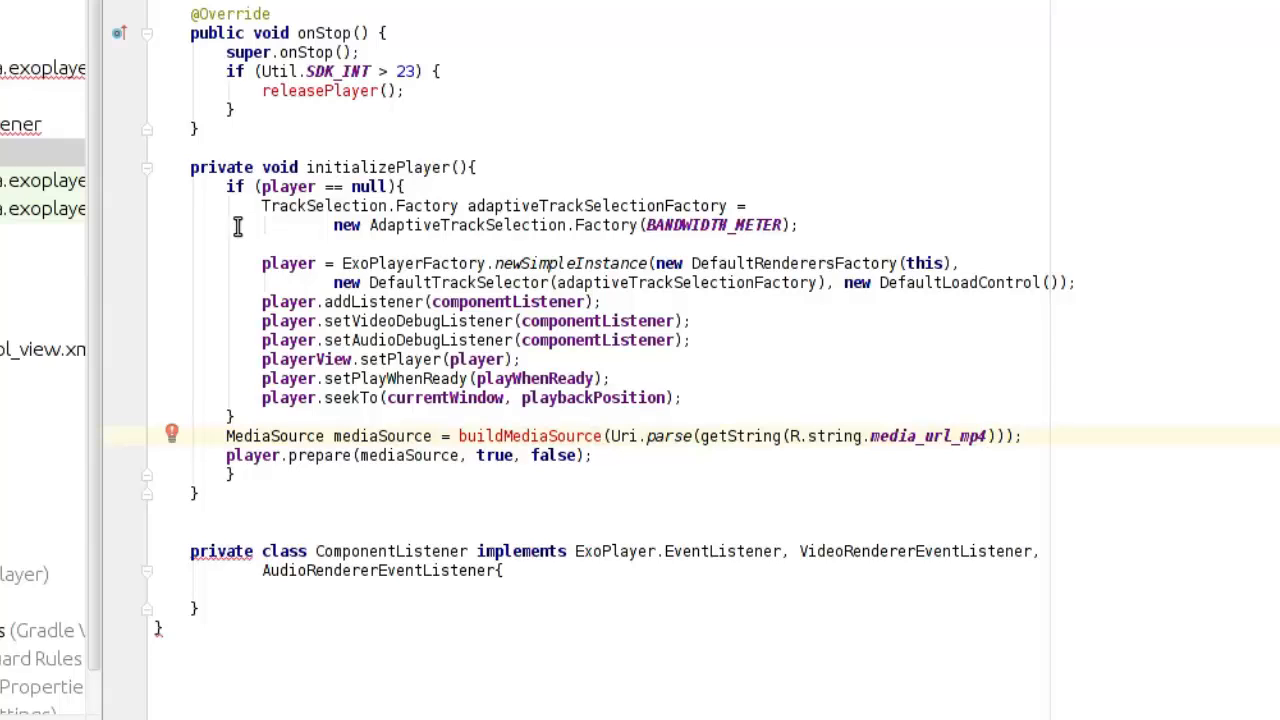
# - Highlight and review the track selection factory and player creation statements
pyautogui.moveTo(262, 206); pyautogui.dragTo(790, 224)
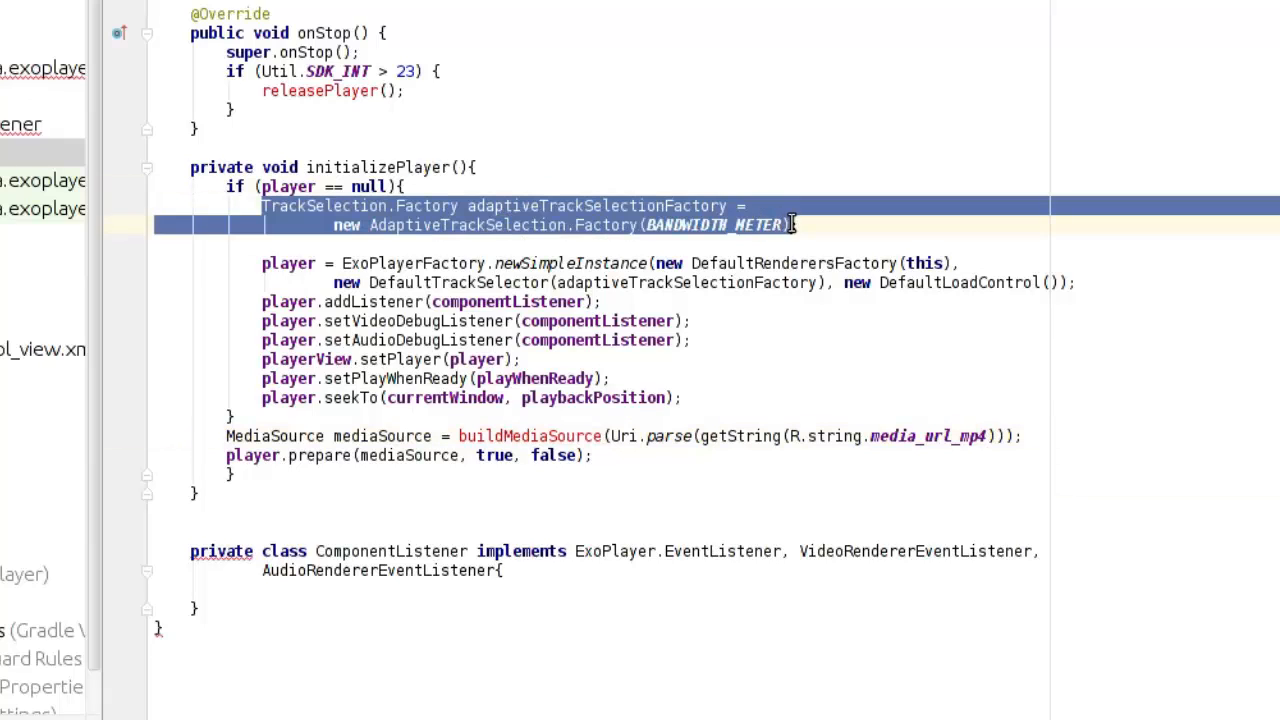
pyautogui.click(800, 224)
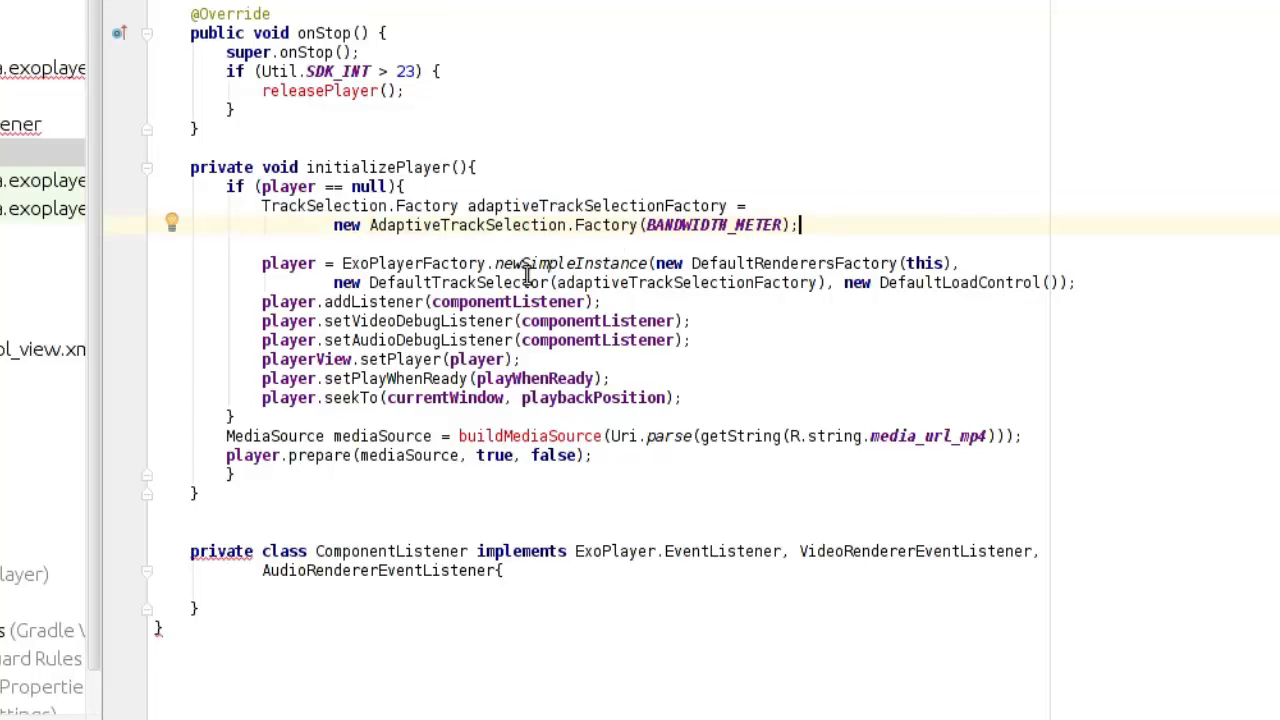
pyautogui.moveTo(470, 290)
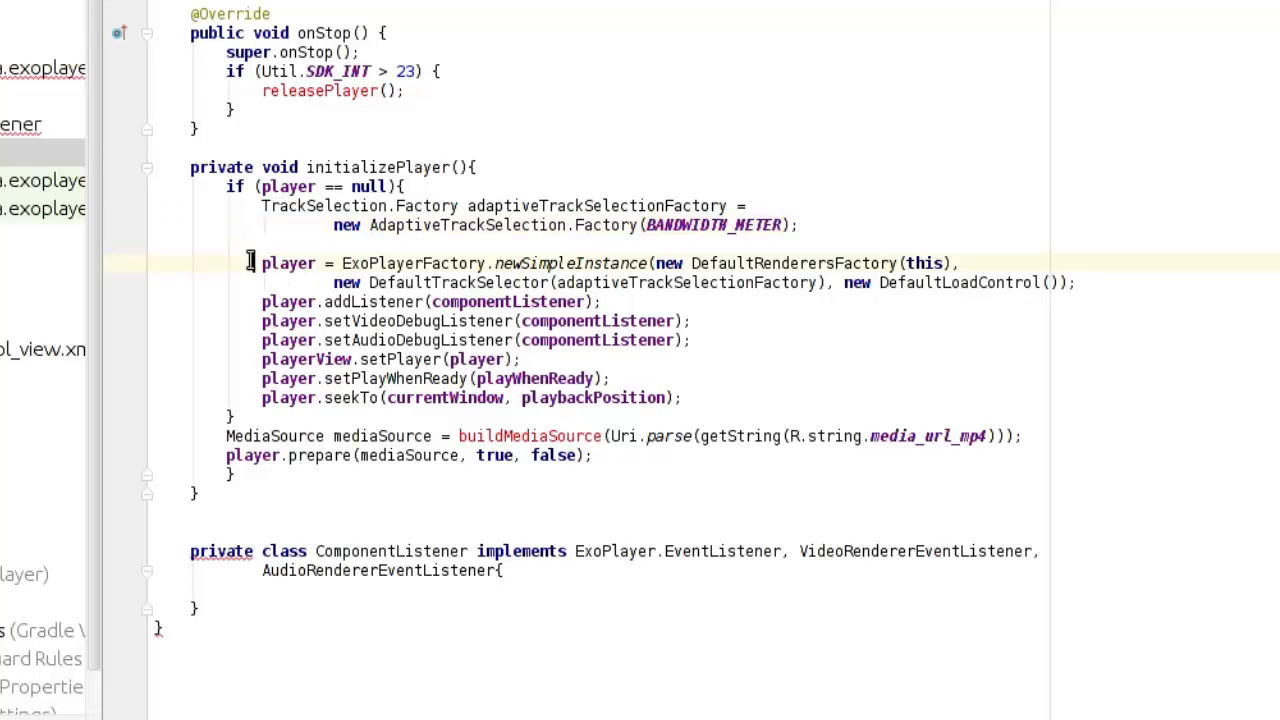
pyautogui.moveTo(248, 264); pyautogui.dragTo(1056, 282)
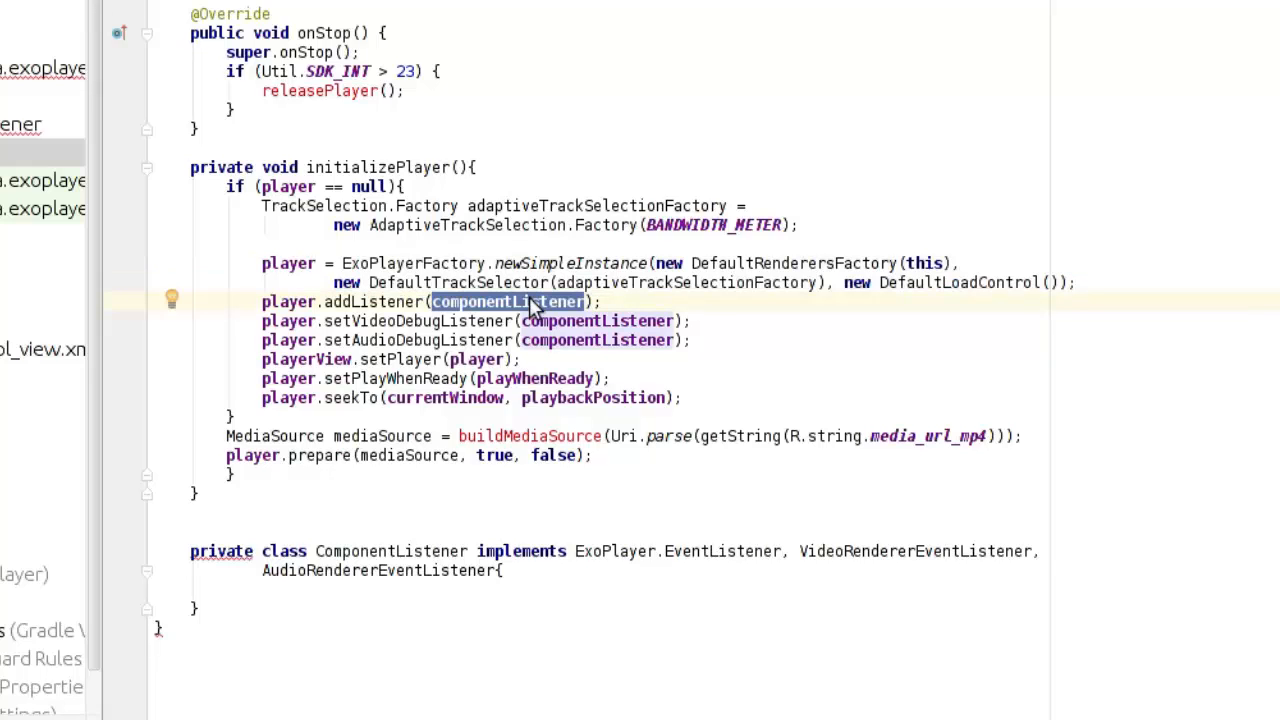
# - Review the componentListener argument and the playerView.setPlayer(player) call
pyautogui.doubleClick(420, 340)
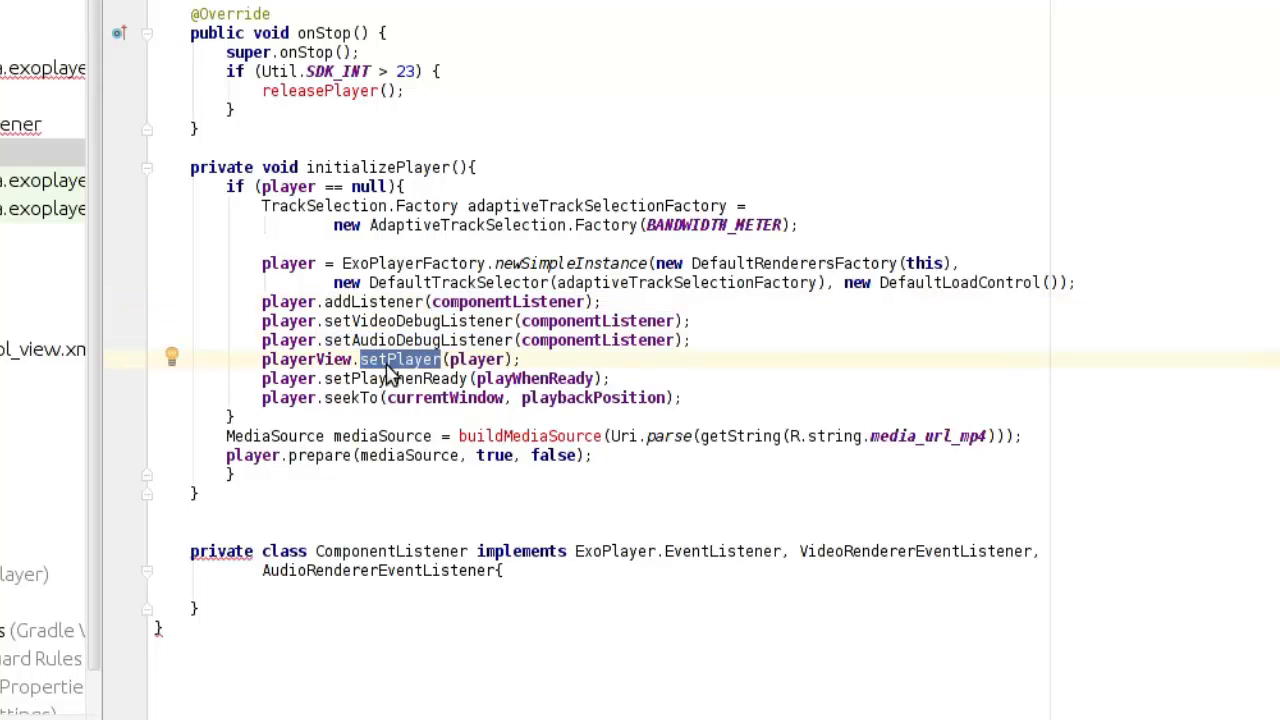
pyautogui.doubleClick(478, 360)
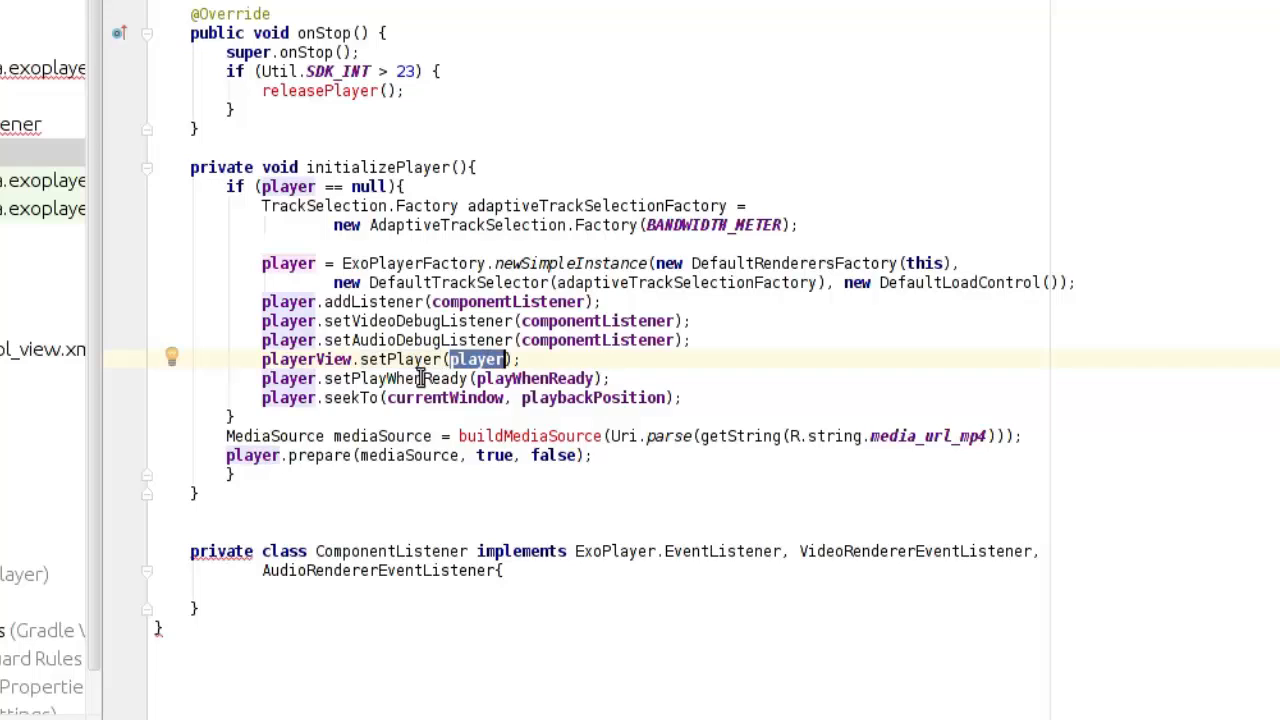
pyautogui.doubleClick(392, 378)
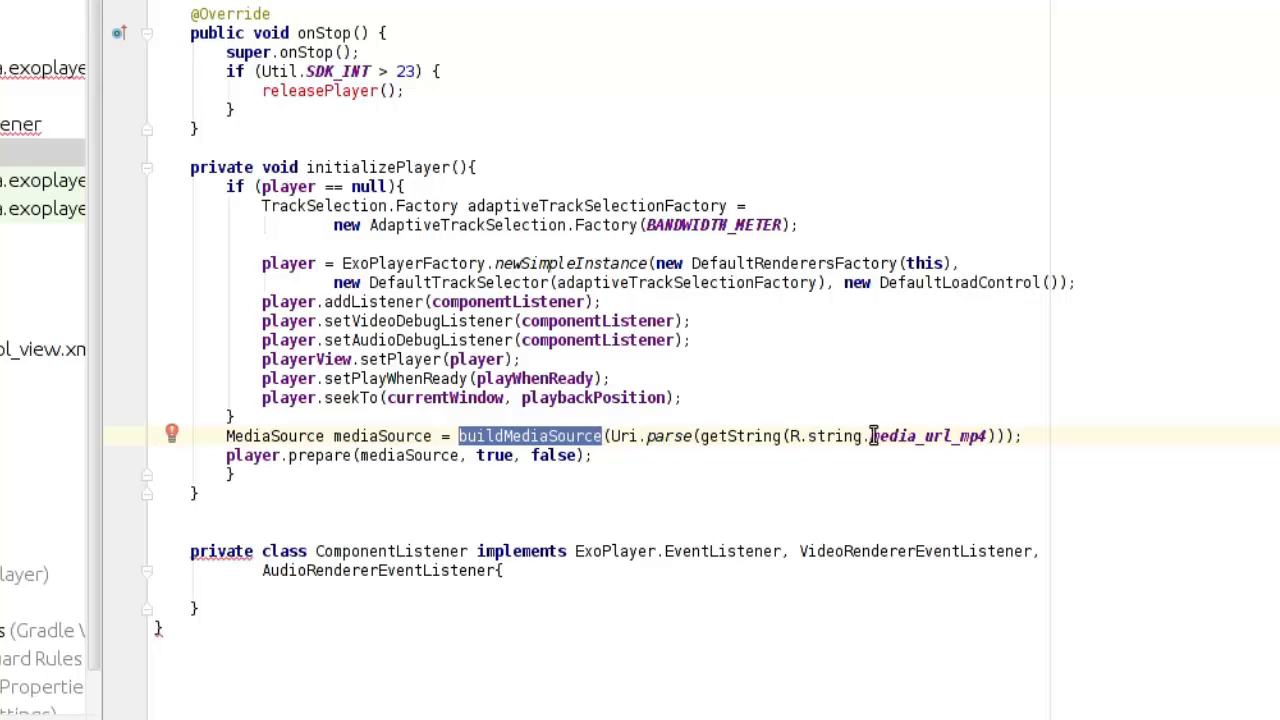
pyautogui.moveTo(904, 436)
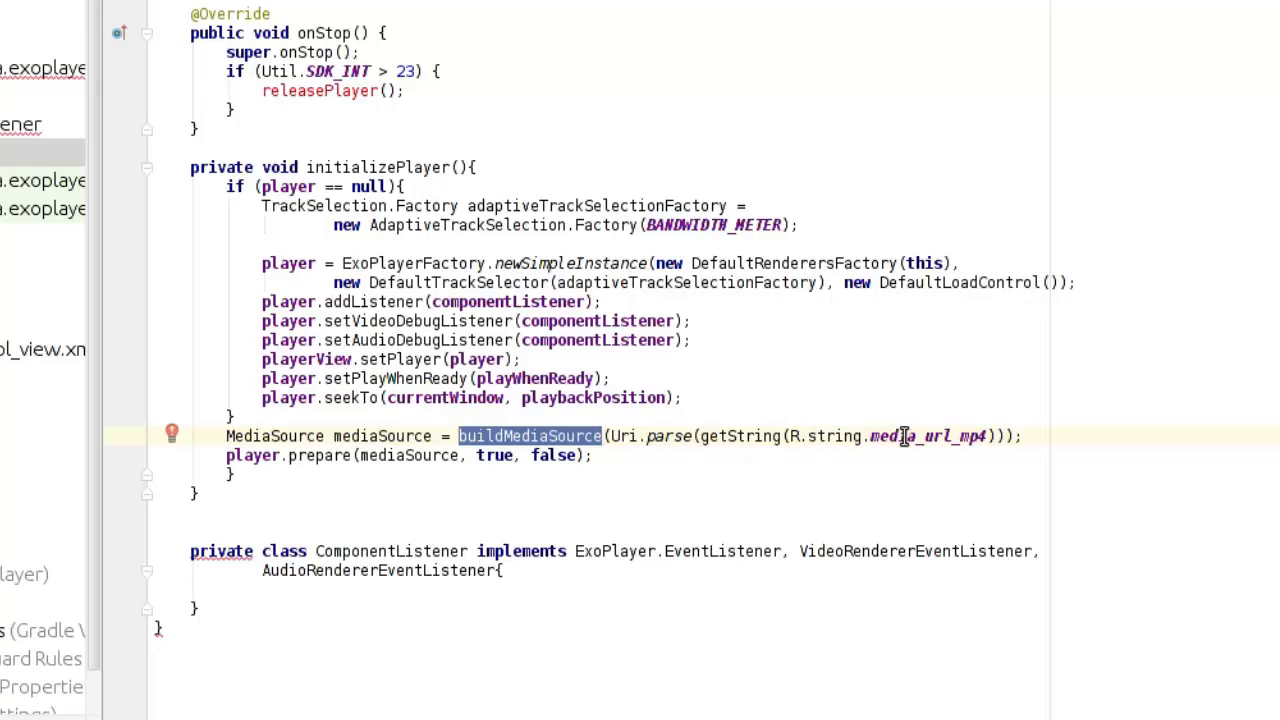
pyautogui.moveTo(422, 146)
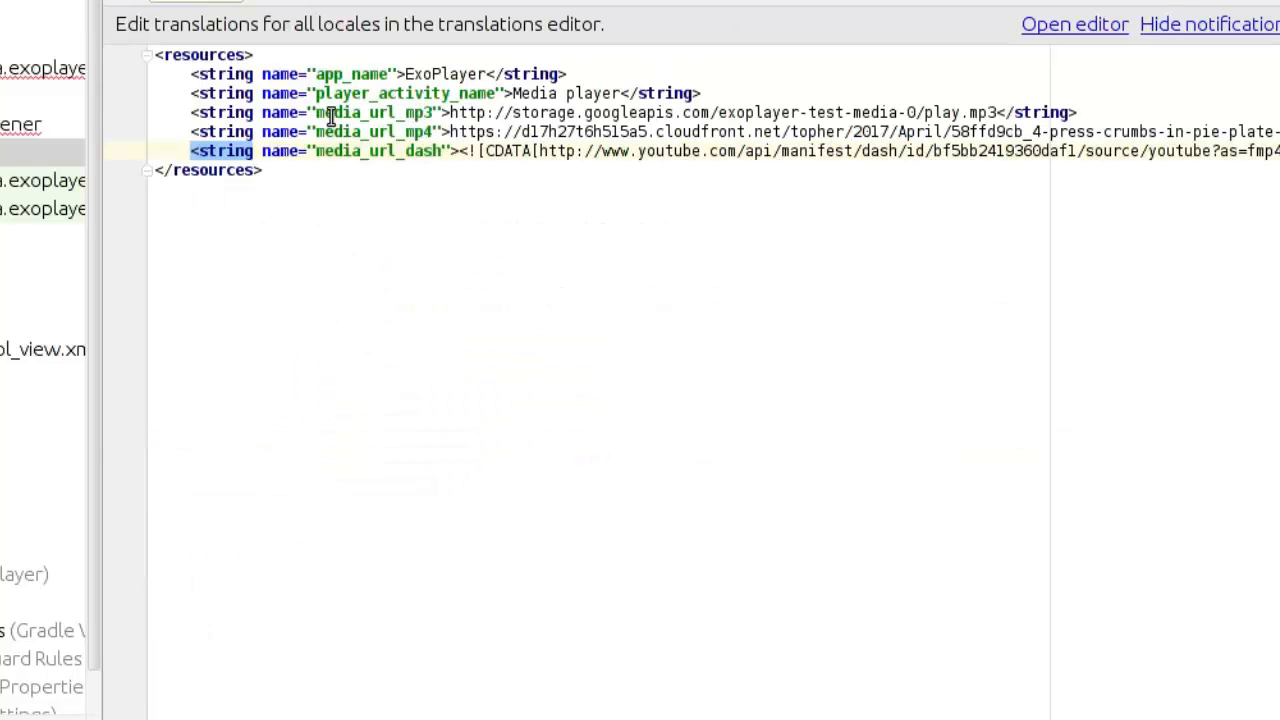
# - Inspect the media_url_mp3 string name in strings.xml
pyautogui.doubleClick(376, 112)
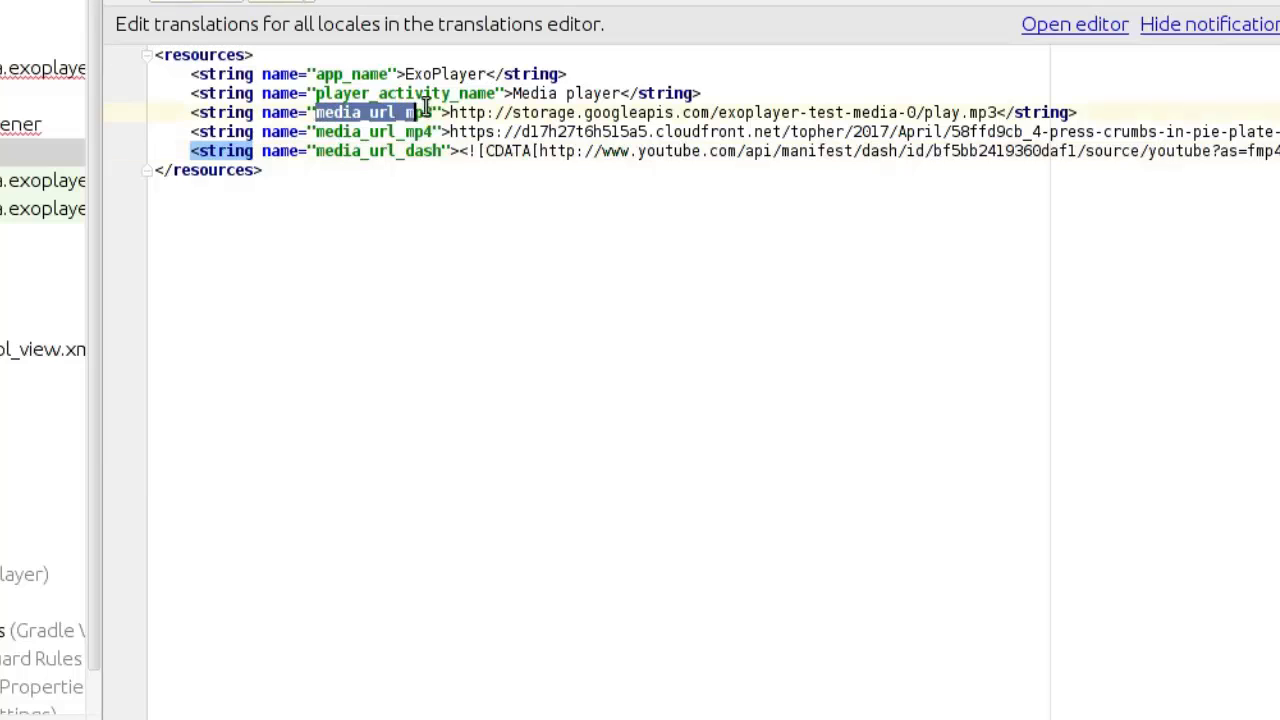
pyautogui.click(410, 132)
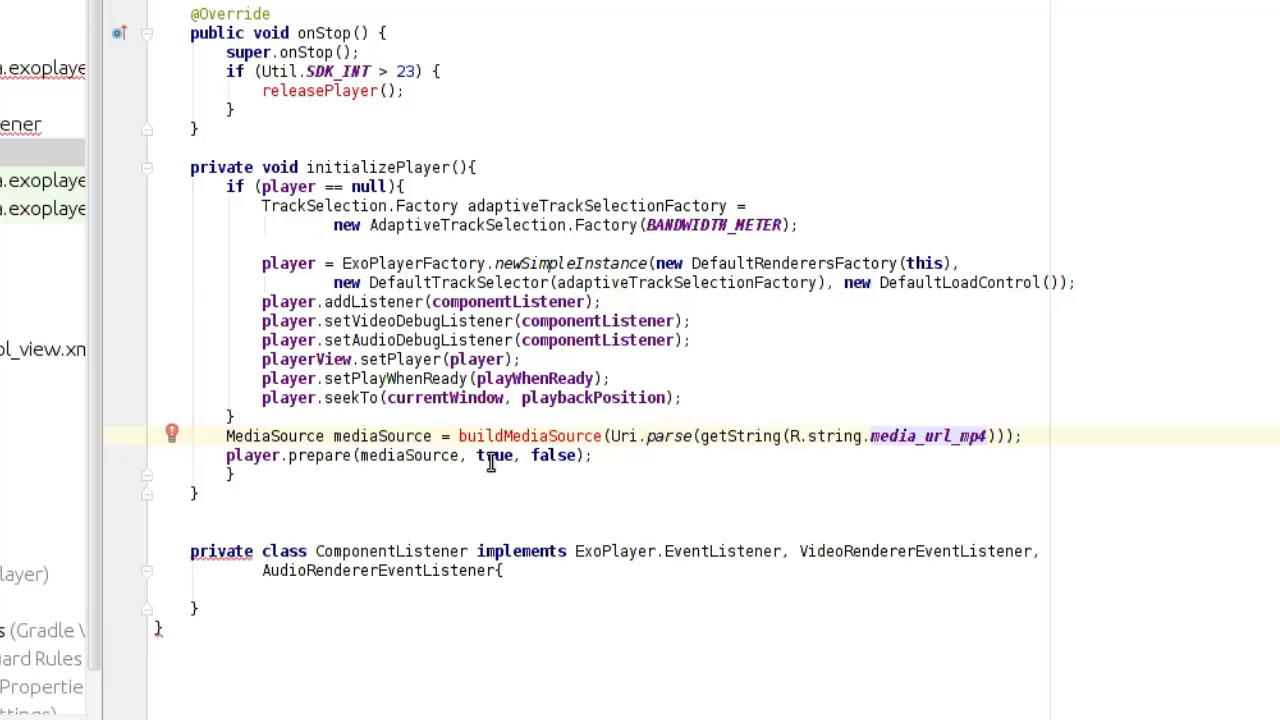
pyautogui.moveTo(478, 516)
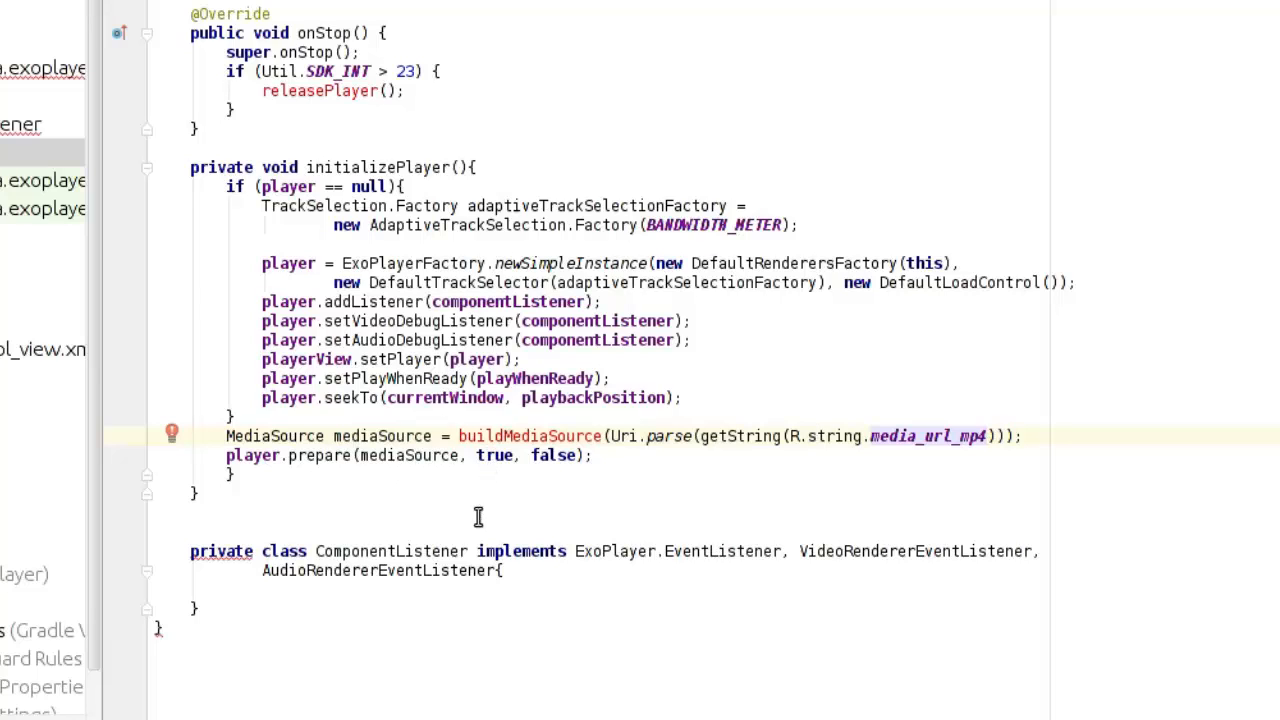
pyautogui.moveTo(316, 496)
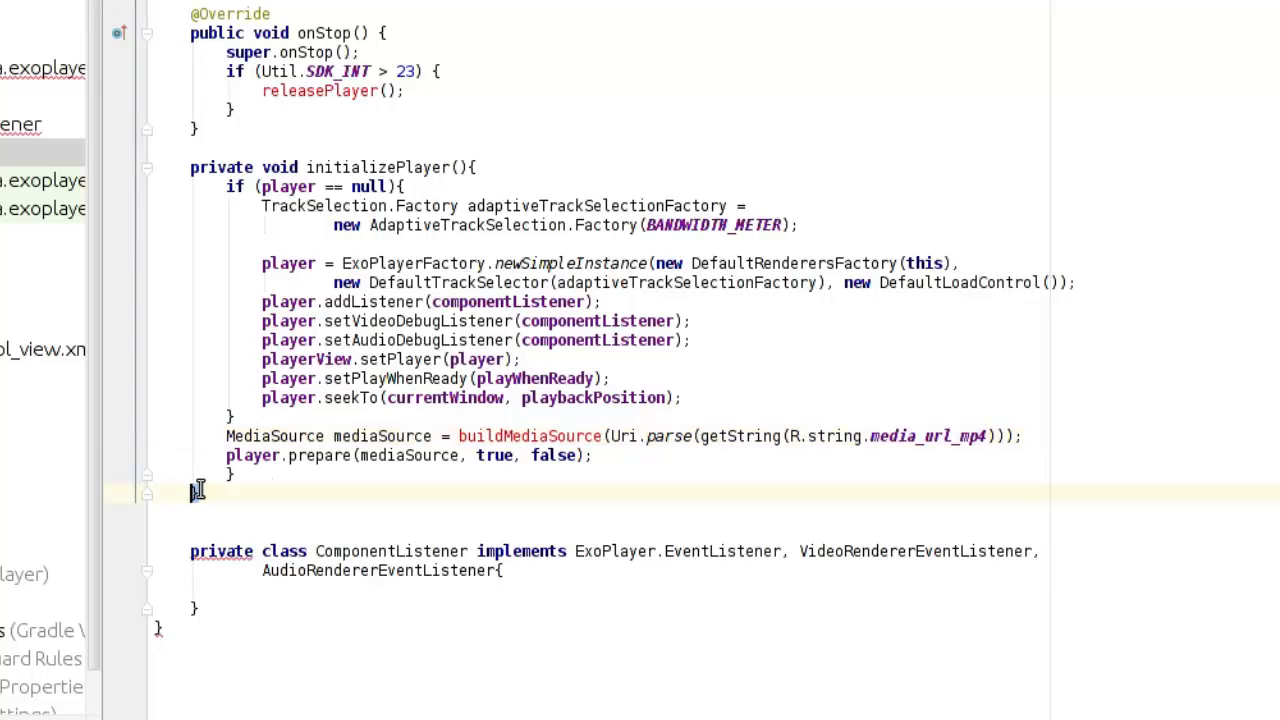
# - Add a blank line below initializePlayer and begin typing a new private method
pyautogui.press('enter')
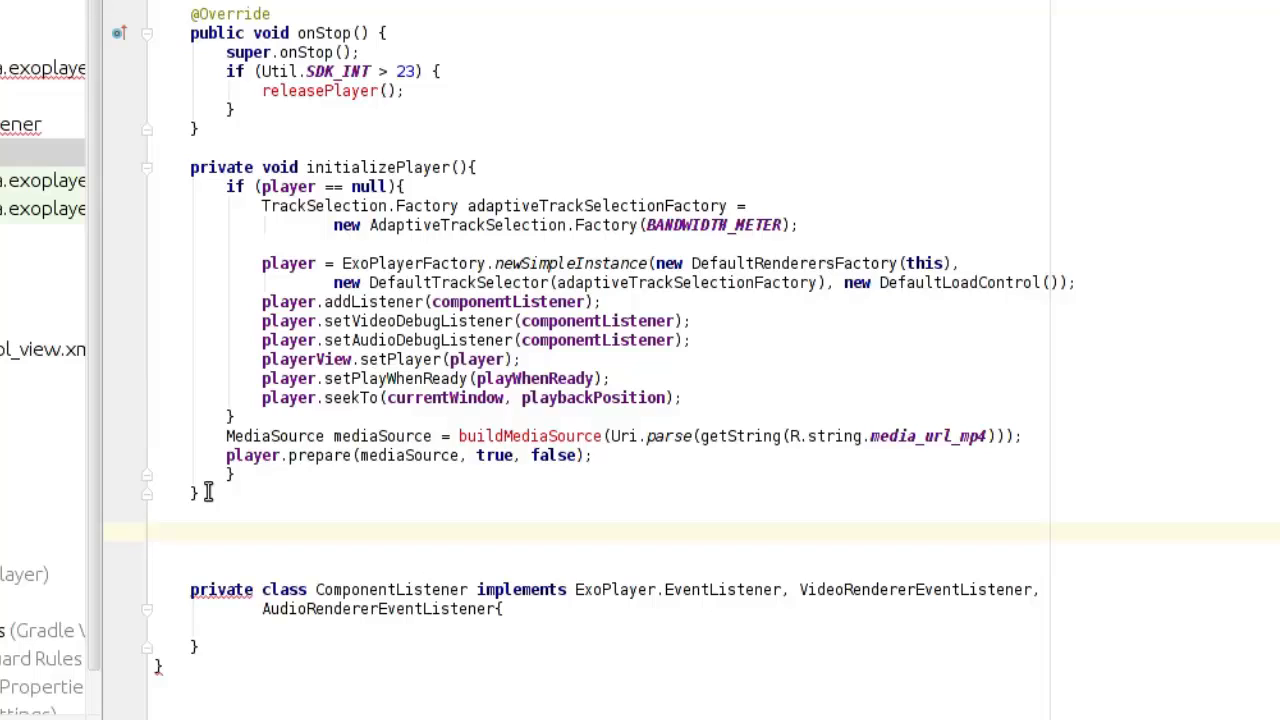
pyautogui.click(192, 492)
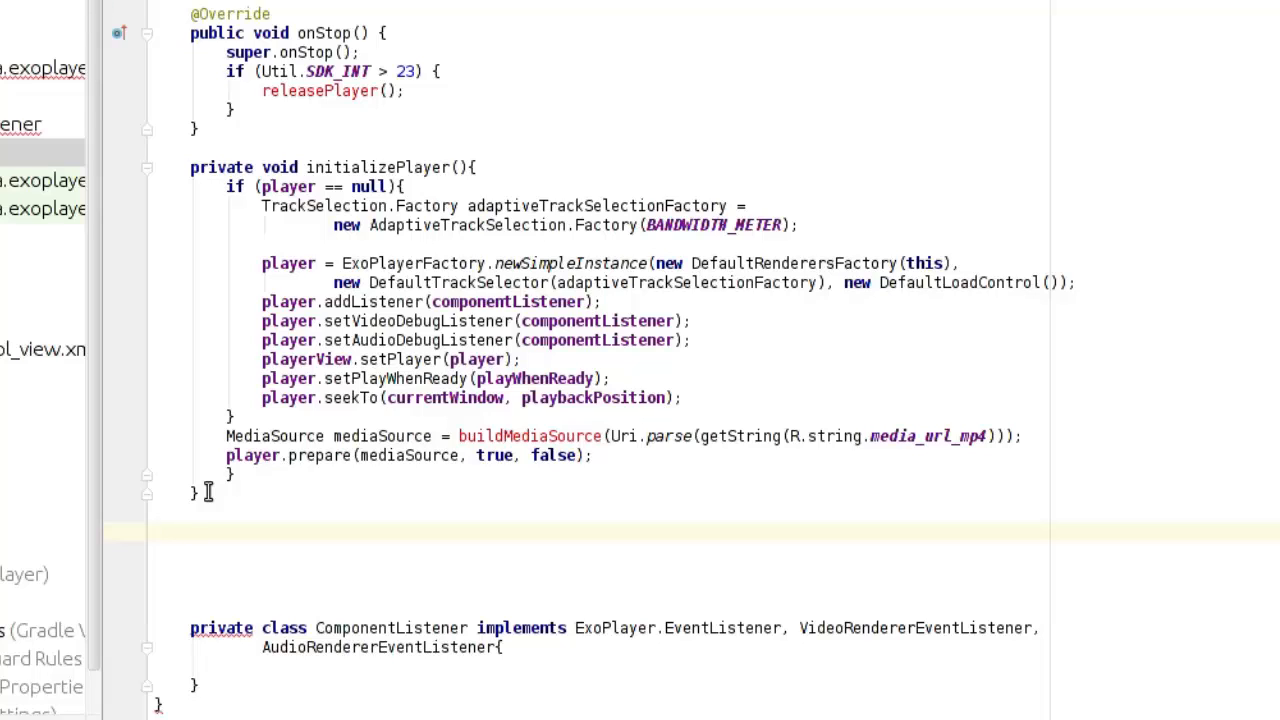
pyautogui.write('p')
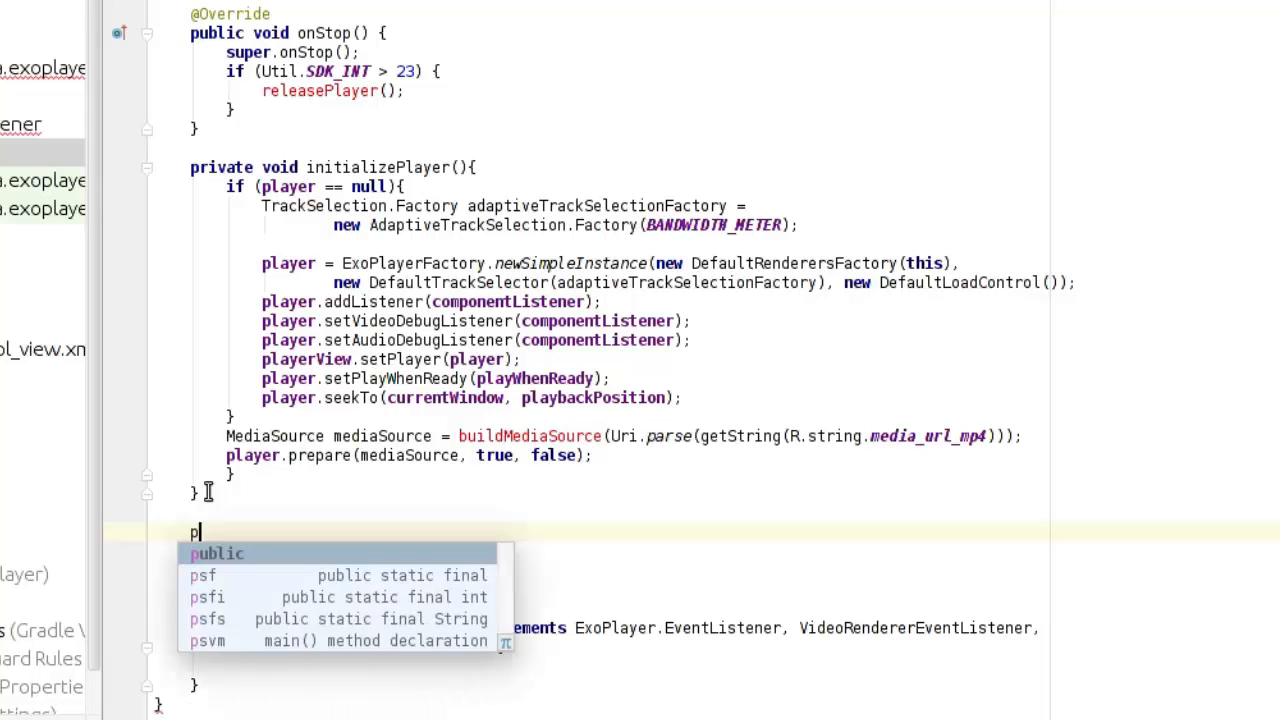
pyautogui.write('ri')
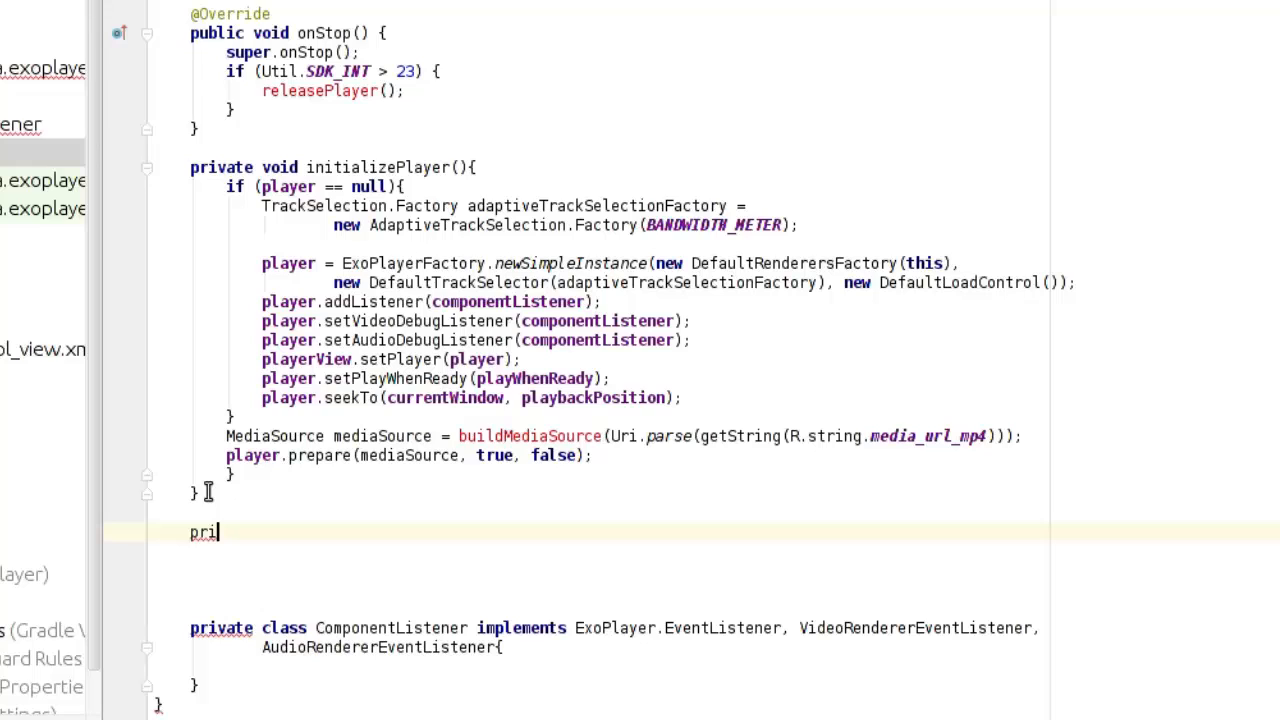
pyautogui.write('v')
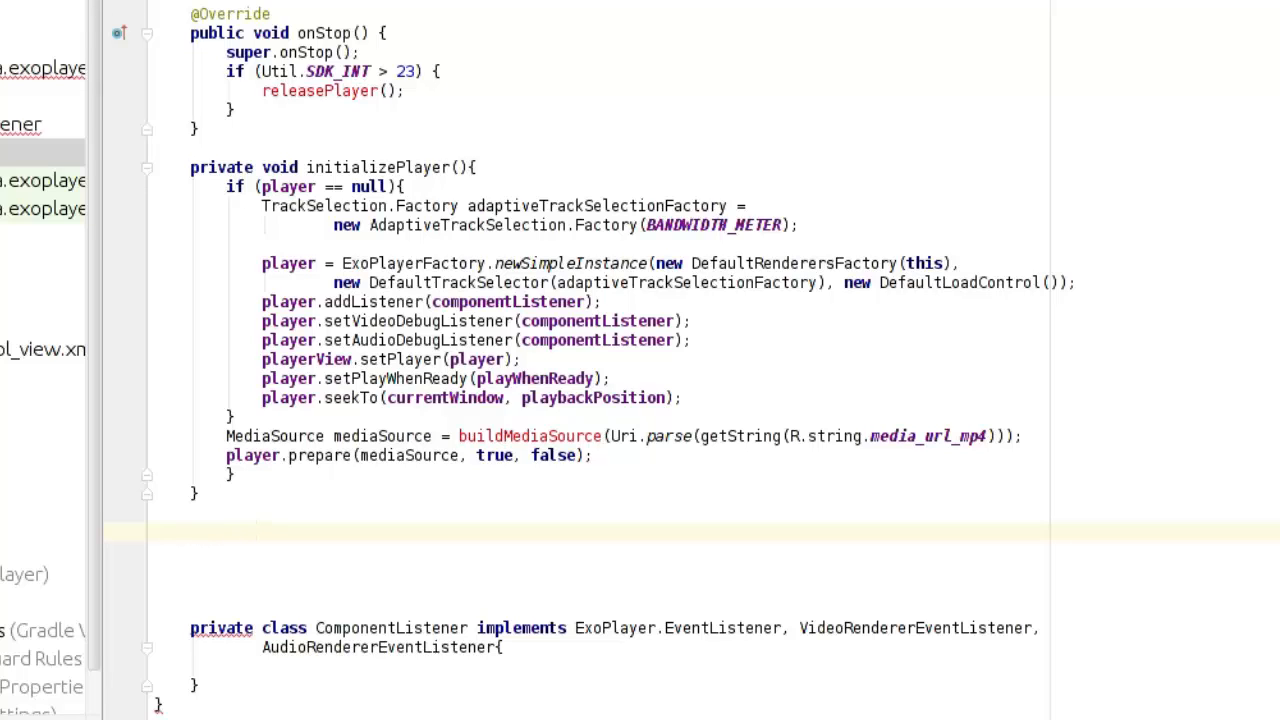
pyautogui.scroll(3)
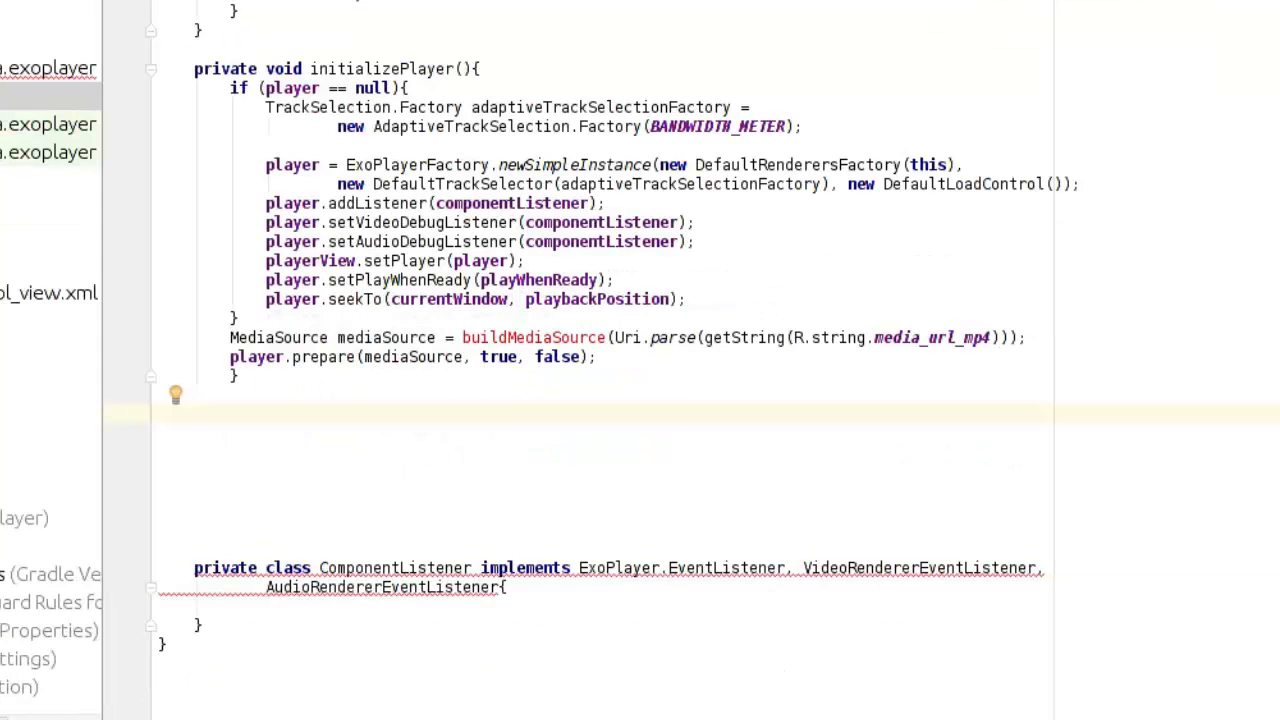
pyautogui.write('private')
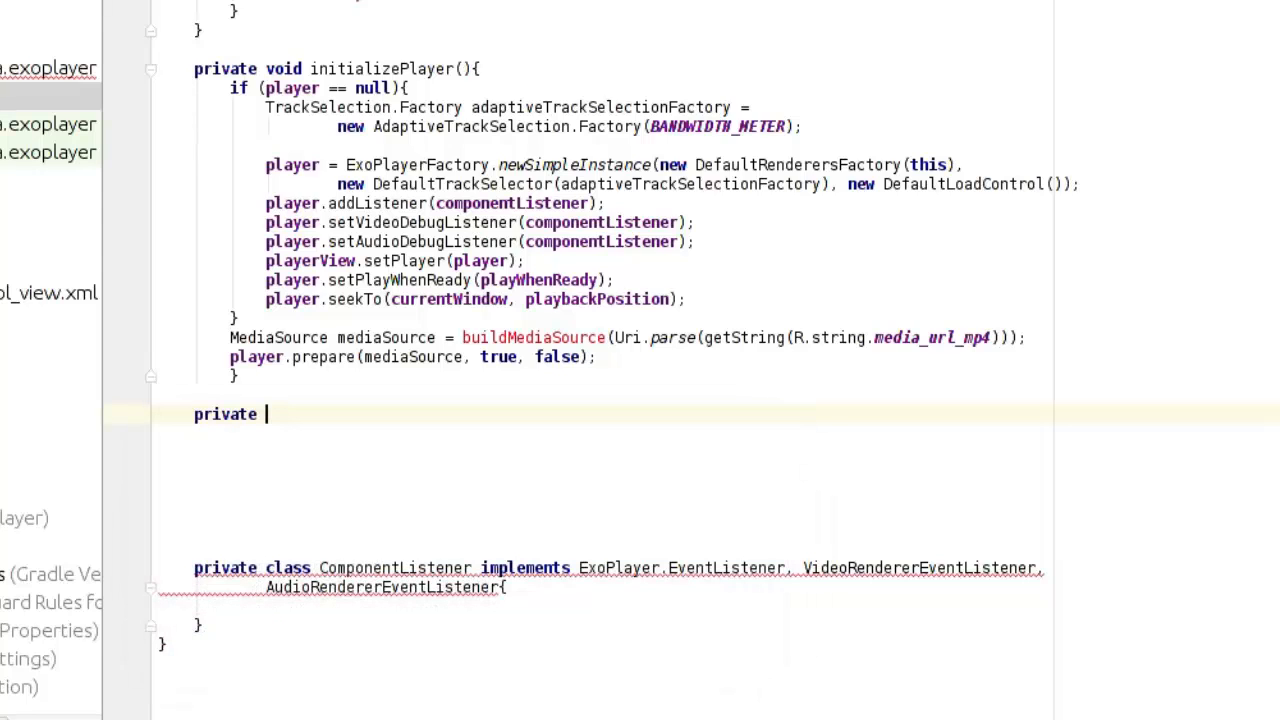
pyautogui.write('void')
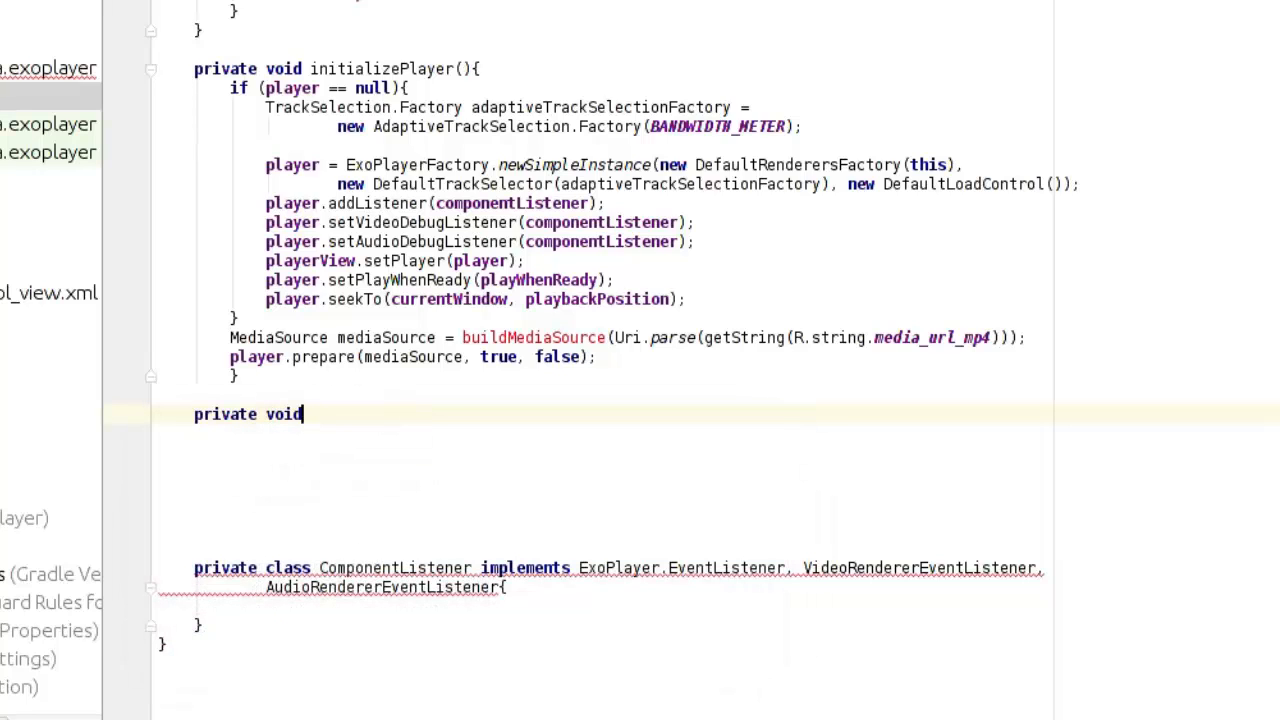
pyautogui.write('re')
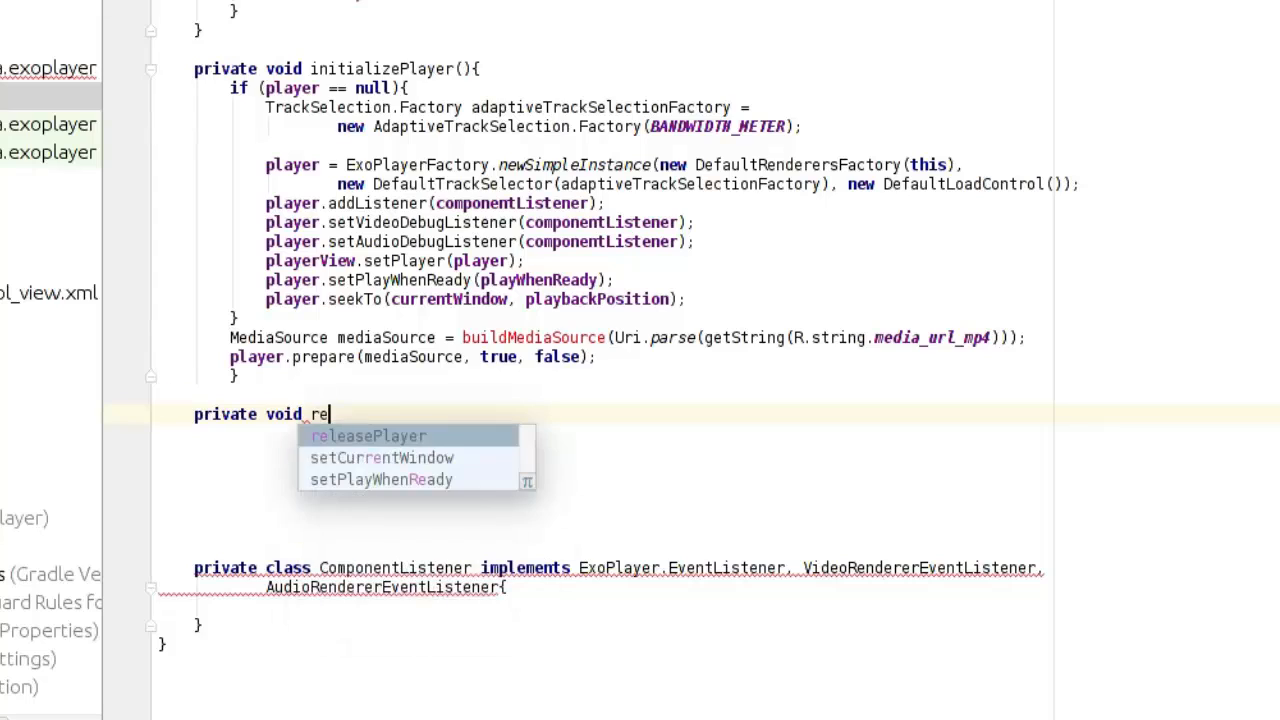
pyautogui.click(368, 436)
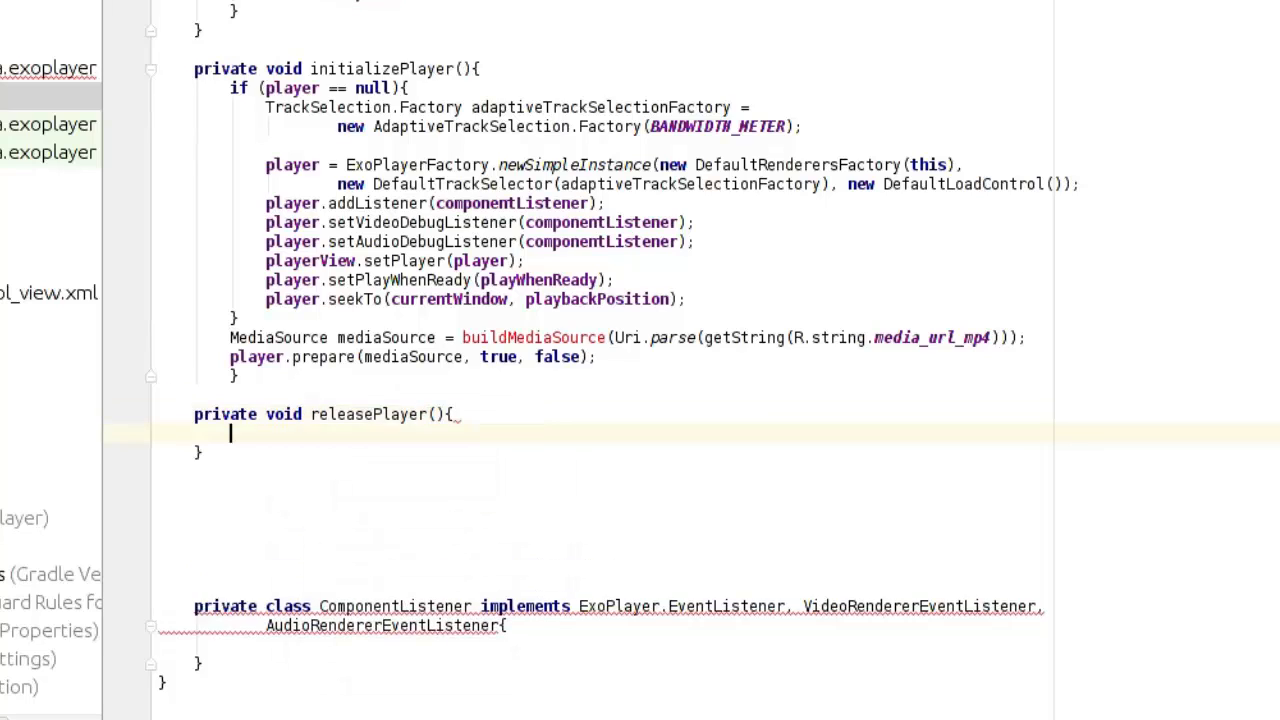
pyautogui.write('i')
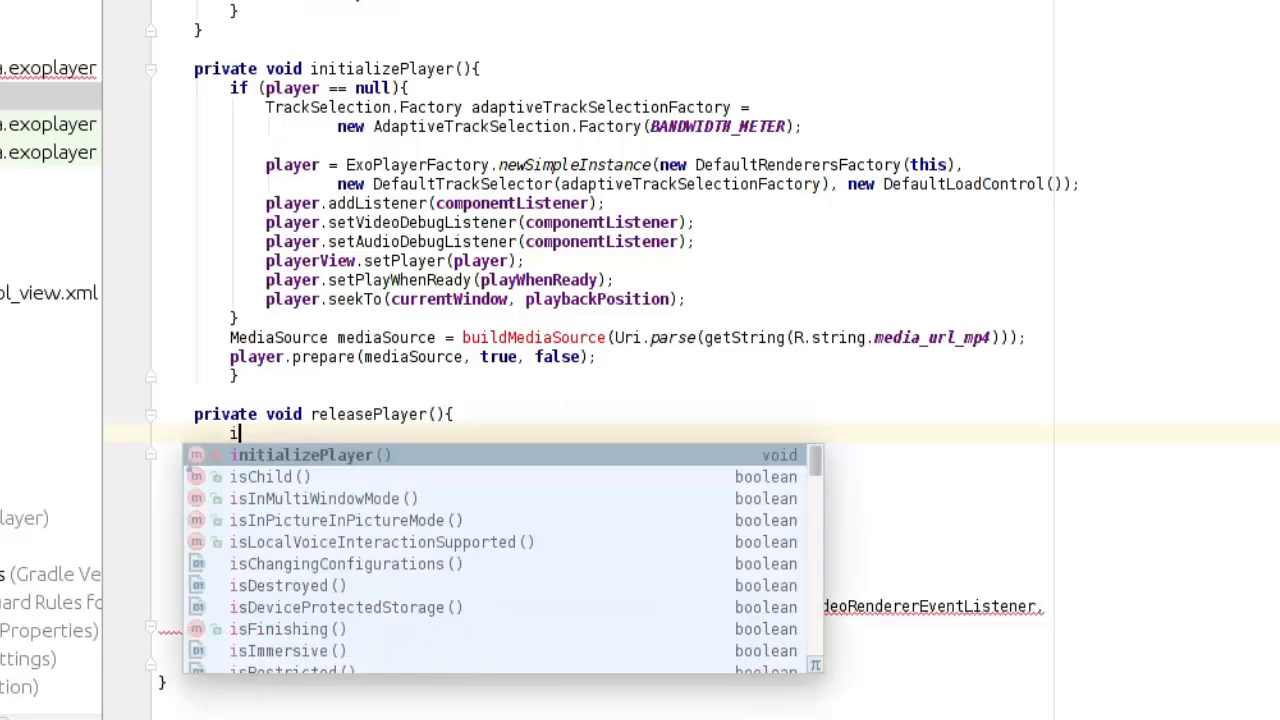
pyautogui.write('f (player')
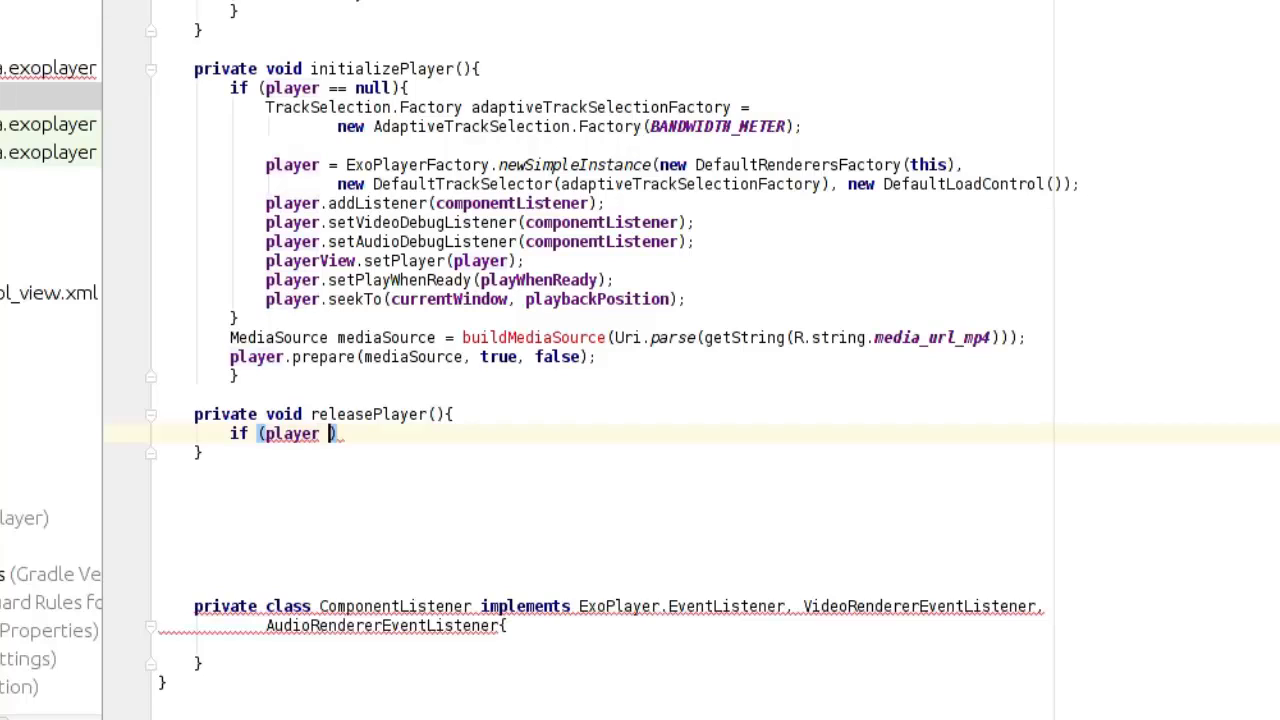
pyautogui.write('!')
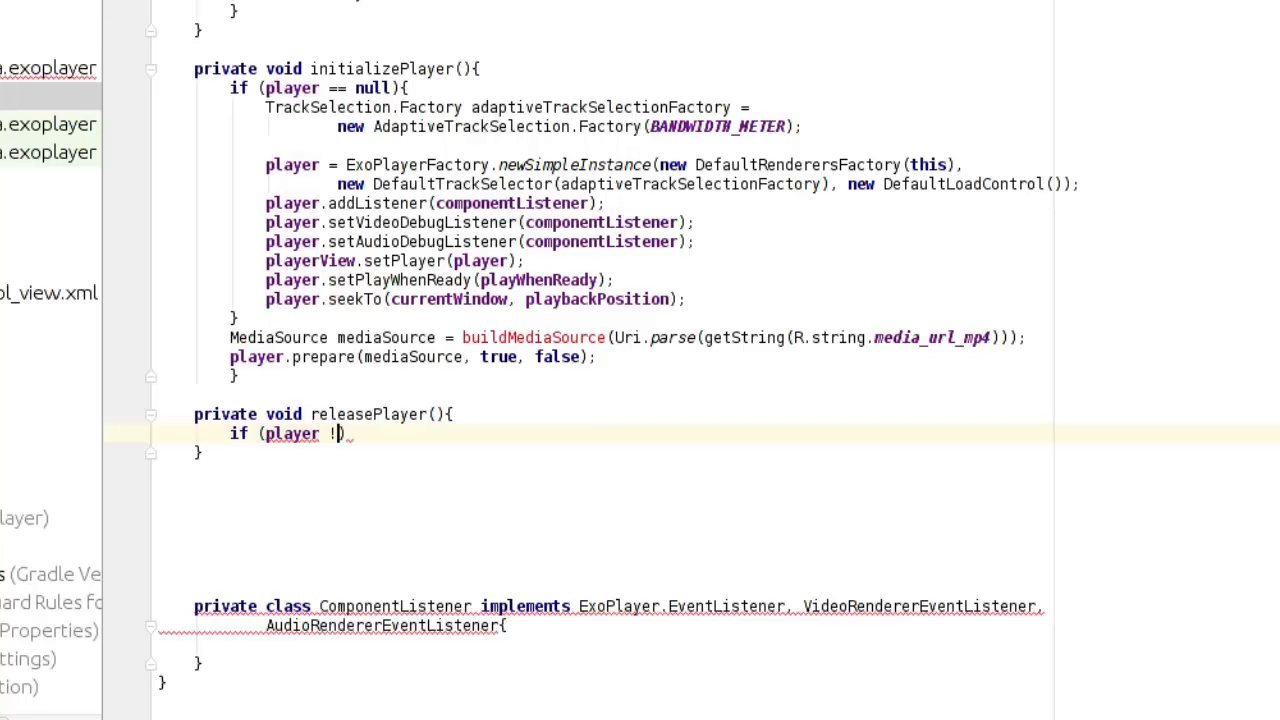
pyautogui.write('=')
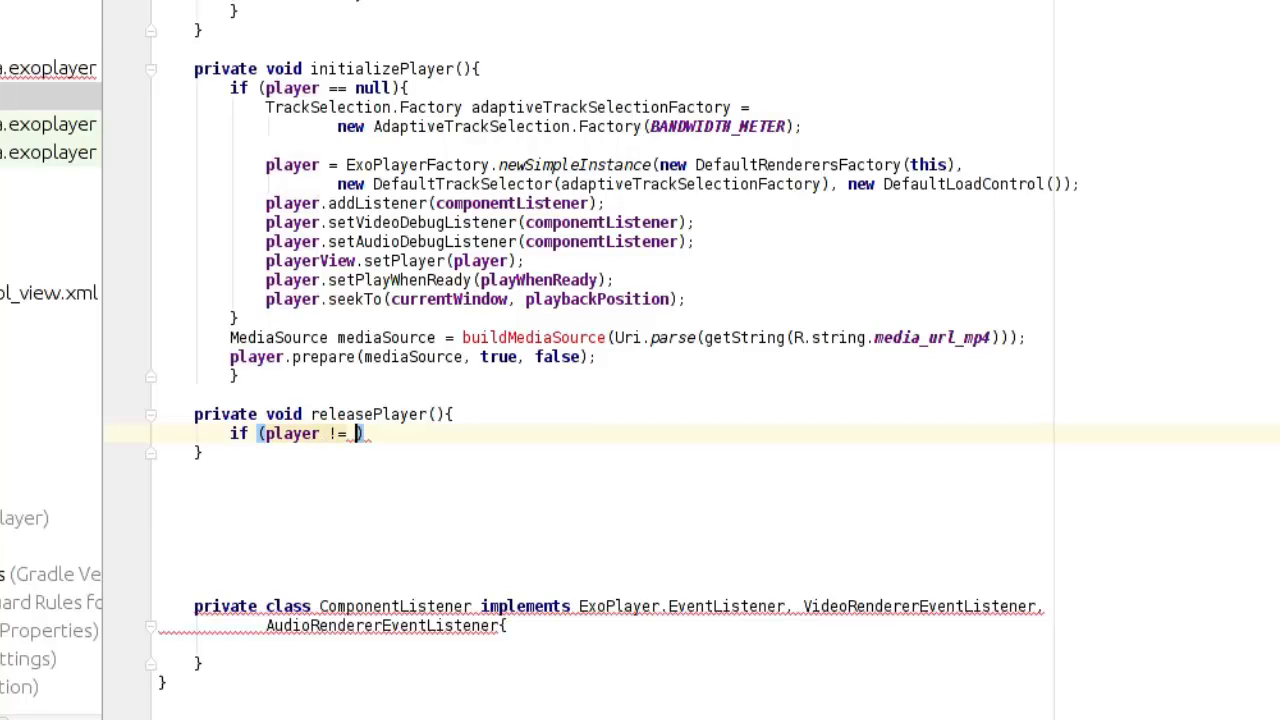
pyautogui.write('null)')
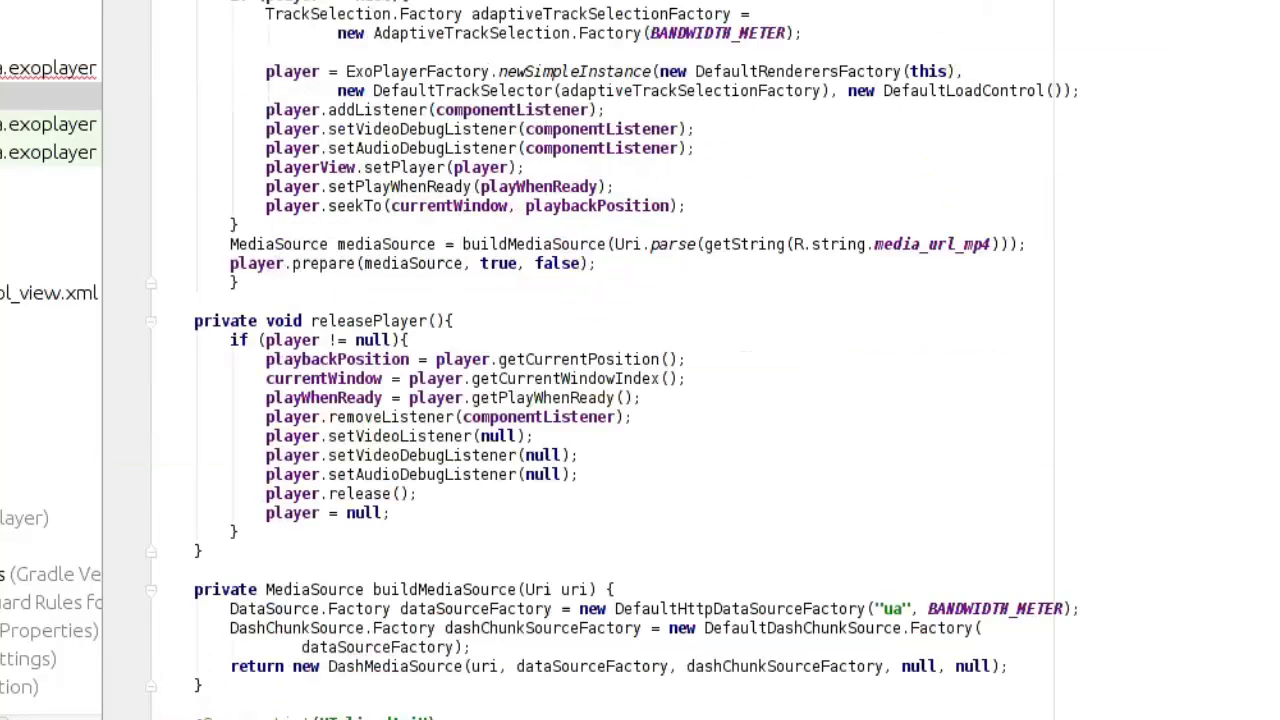
pyautogui.moveTo(258, 360)
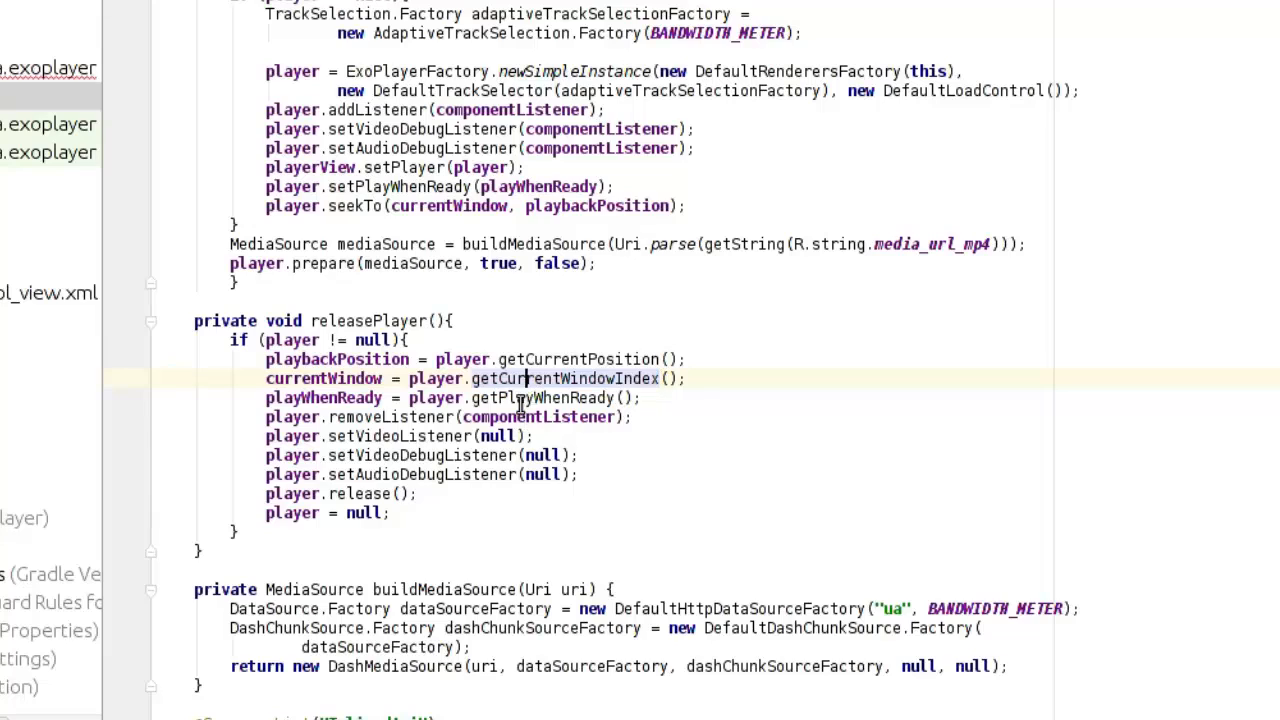
pyautogui.doubleClick(544, 396)
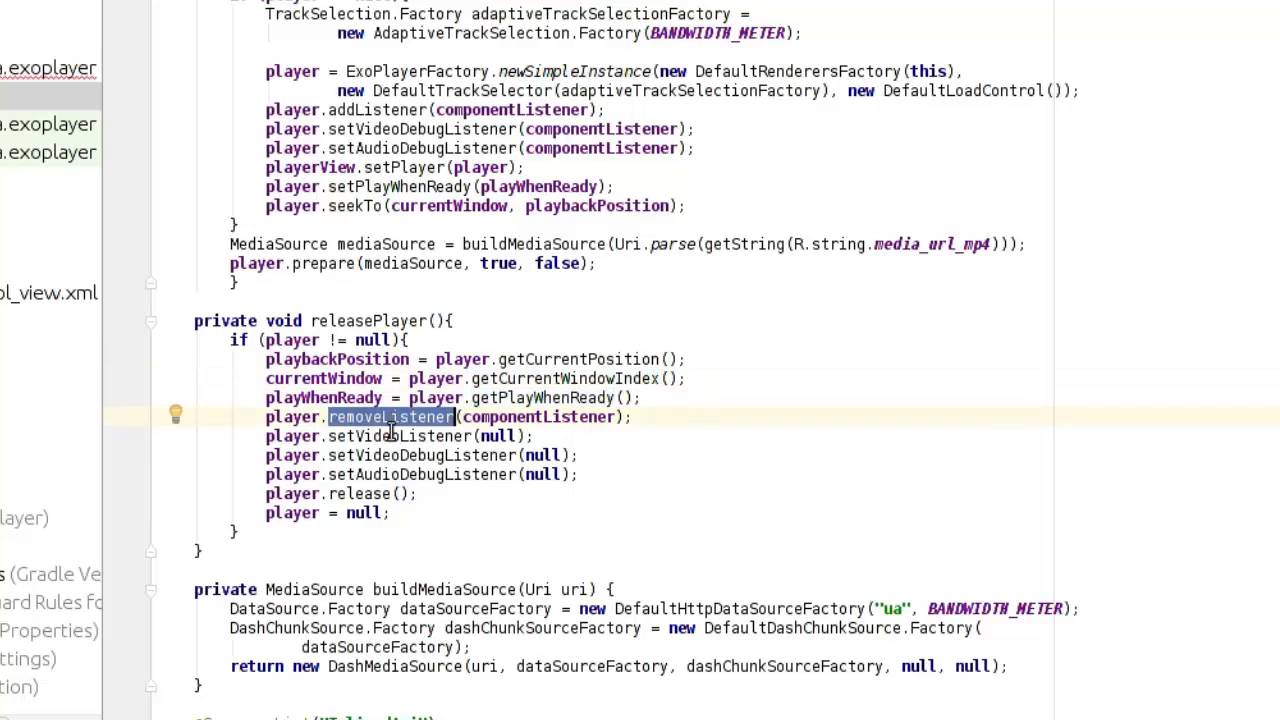
pyautogui.click(400, 436)
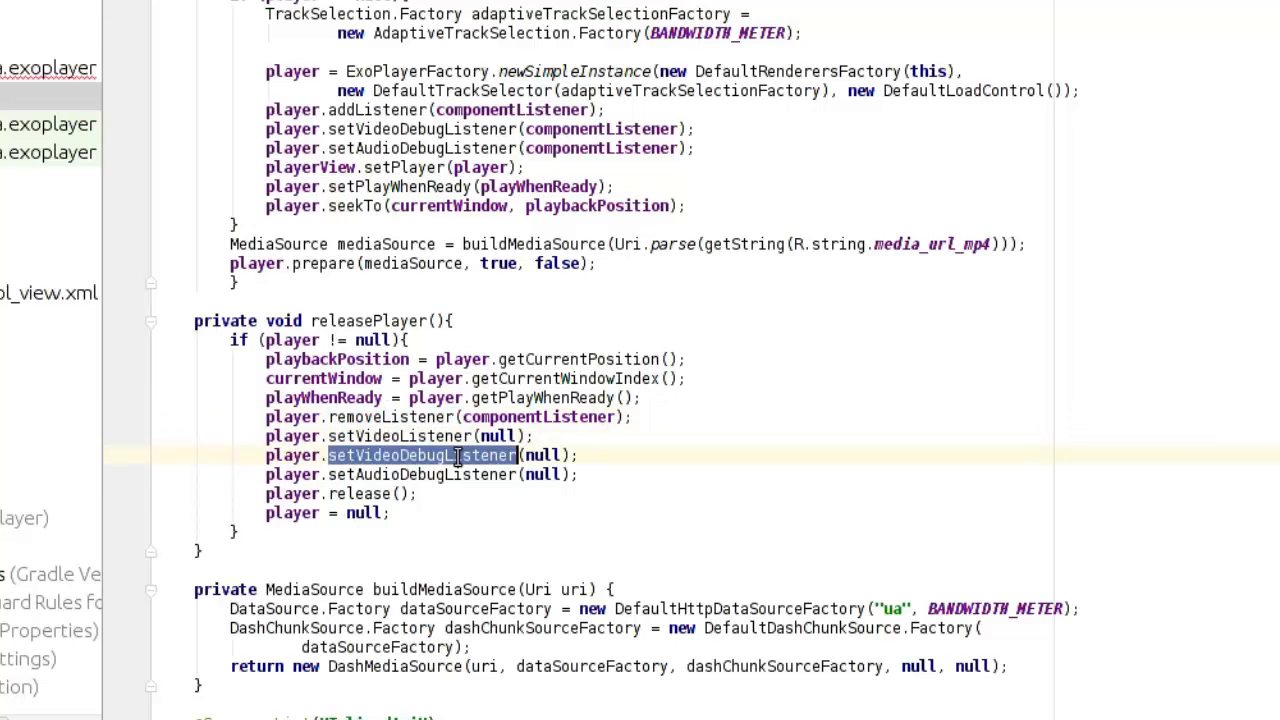
pyautogui.doubleClick(544, 456)
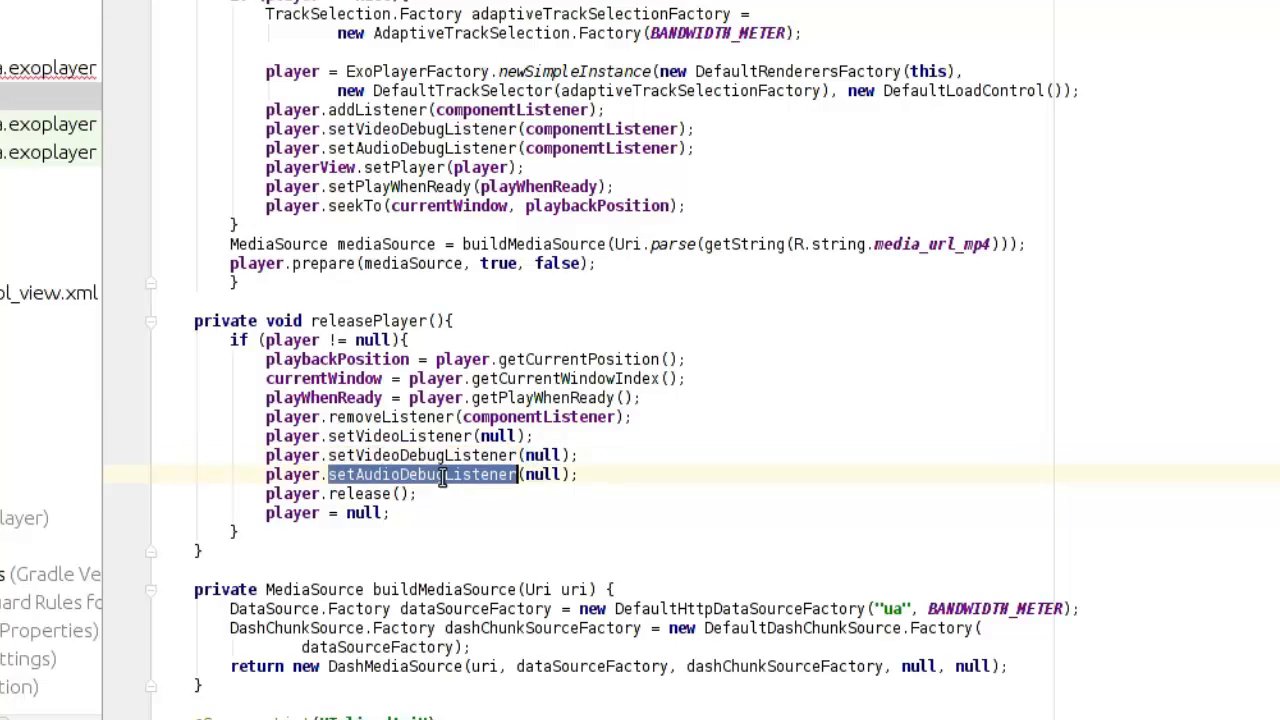
pyautogui.click(364, 492)
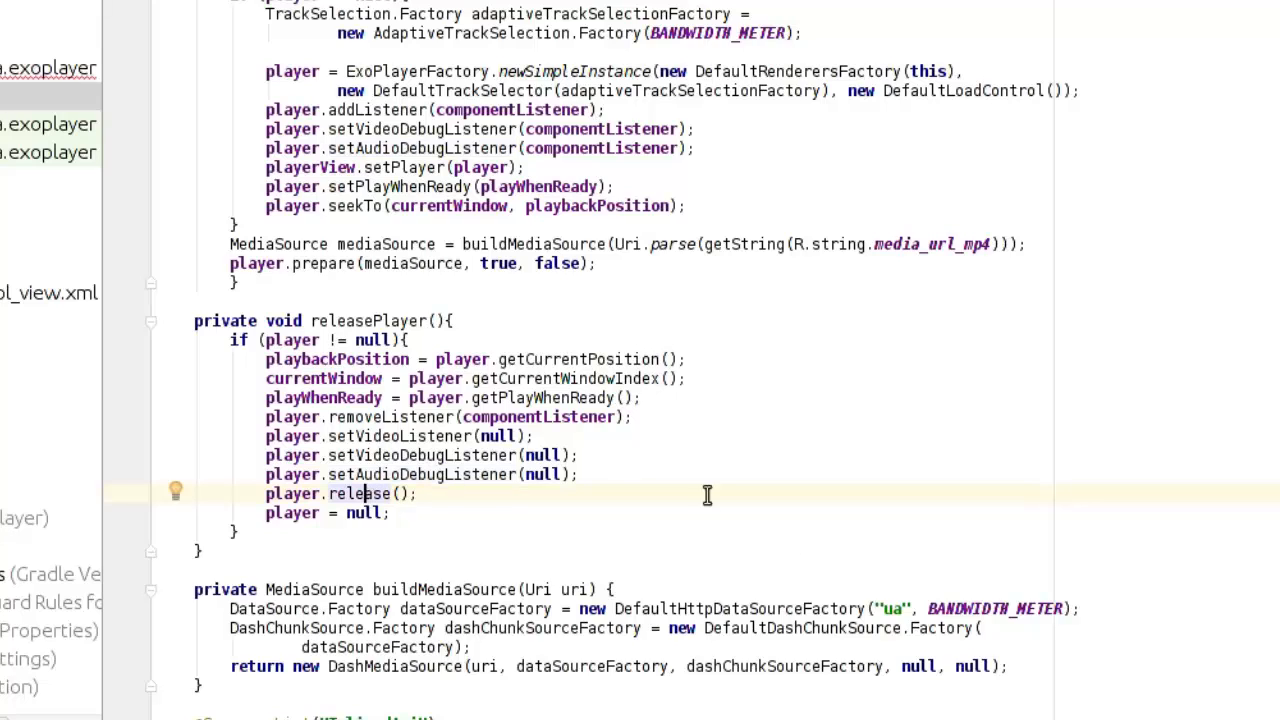
pyautogui.moveTo(816, 568)
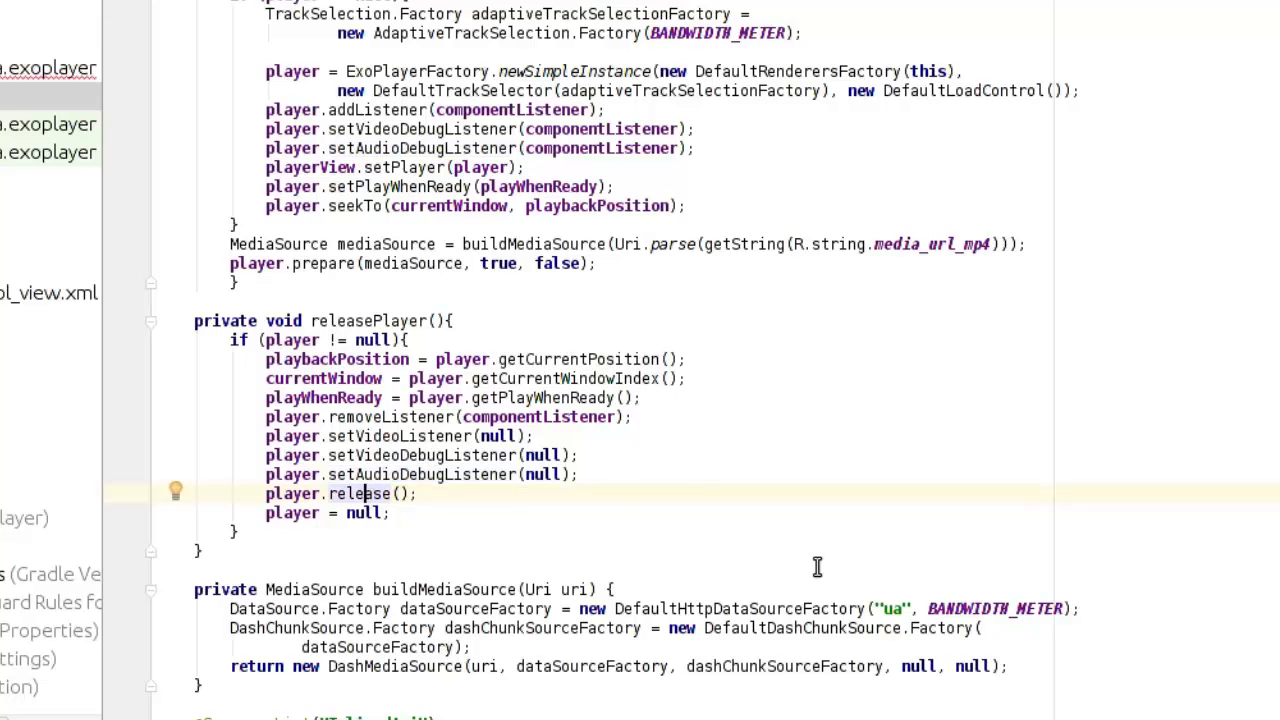
pyautogui.moveTo(1178, 442)
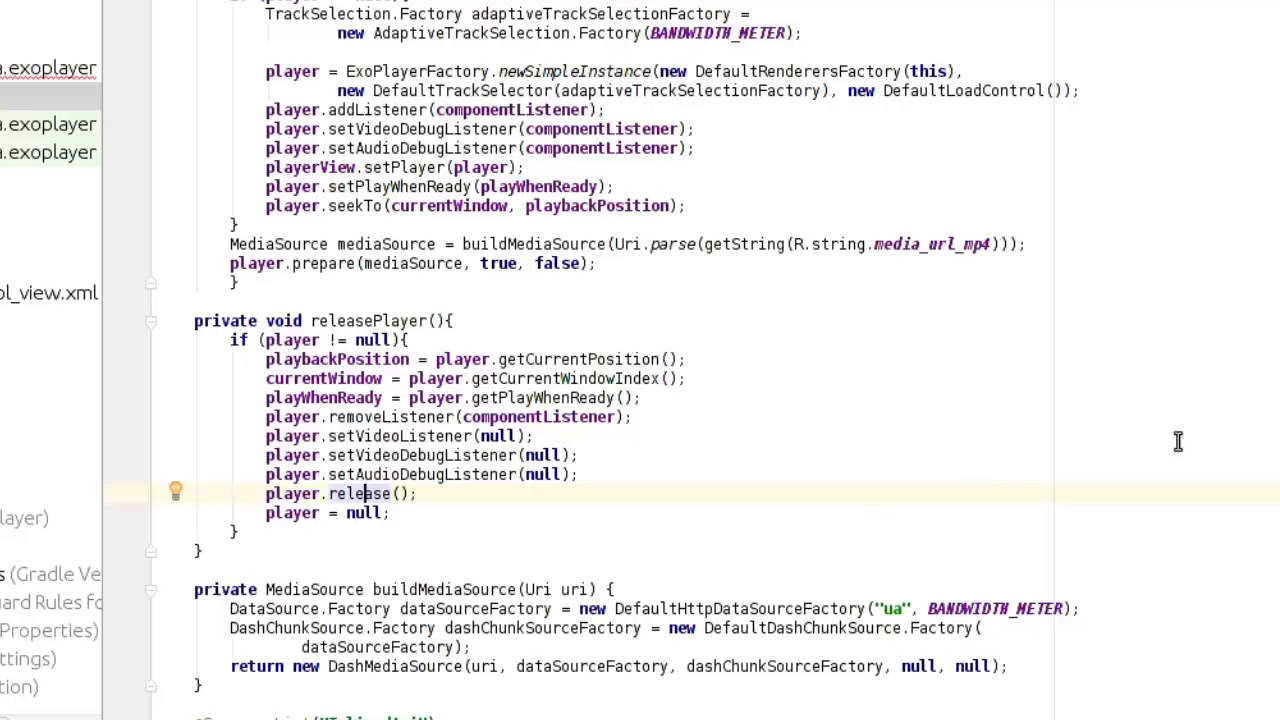
pyautogui.scroll(-3)
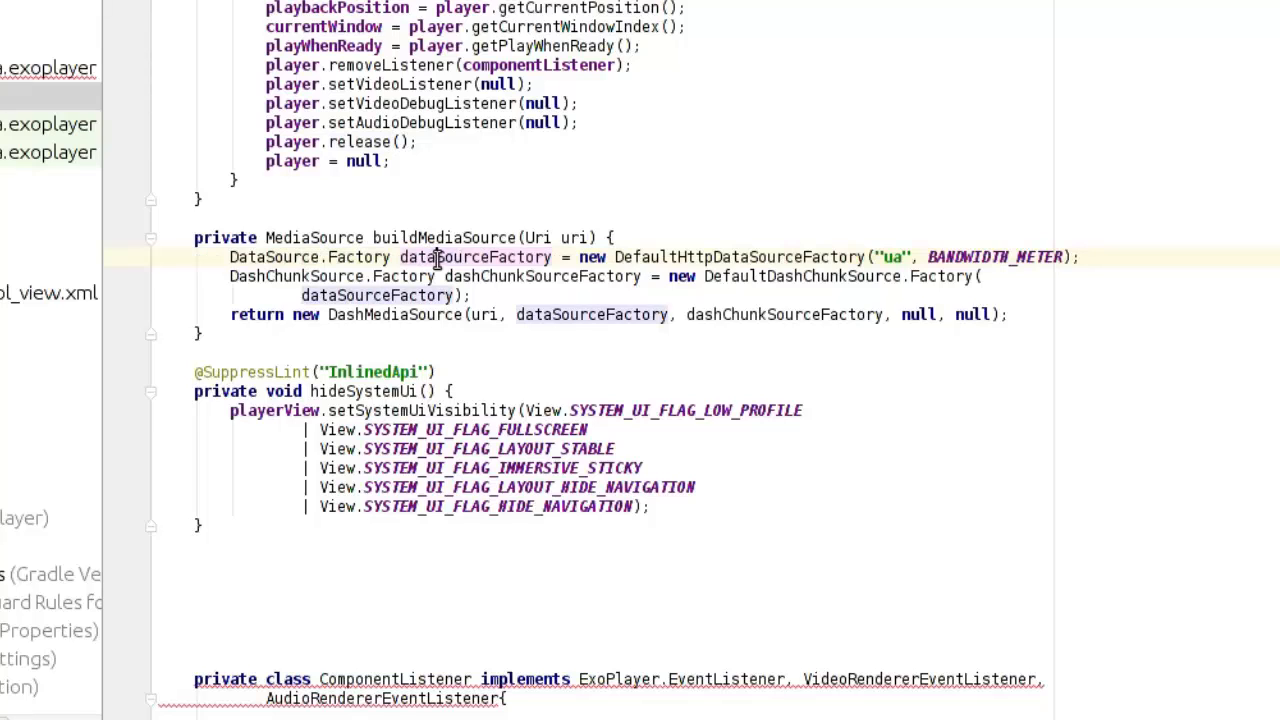
pyautogui.doubleClick(740, 256)
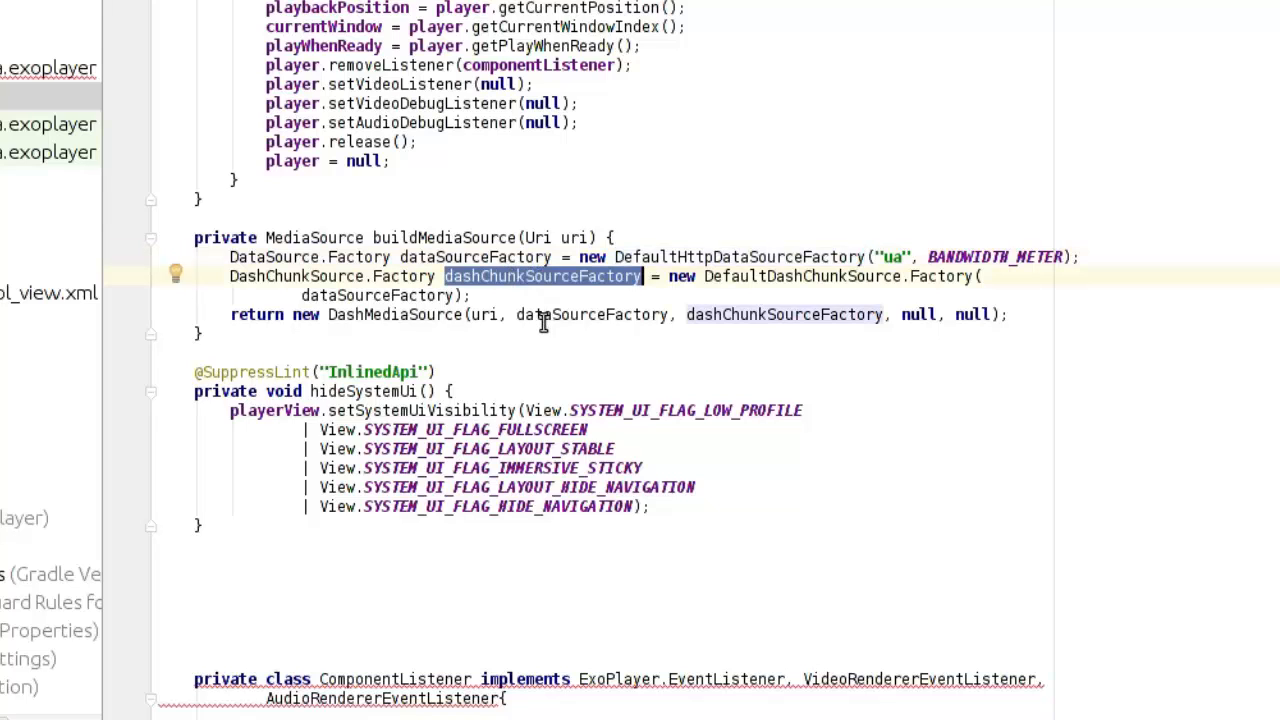
pyautogui.moveTo(536, 326)
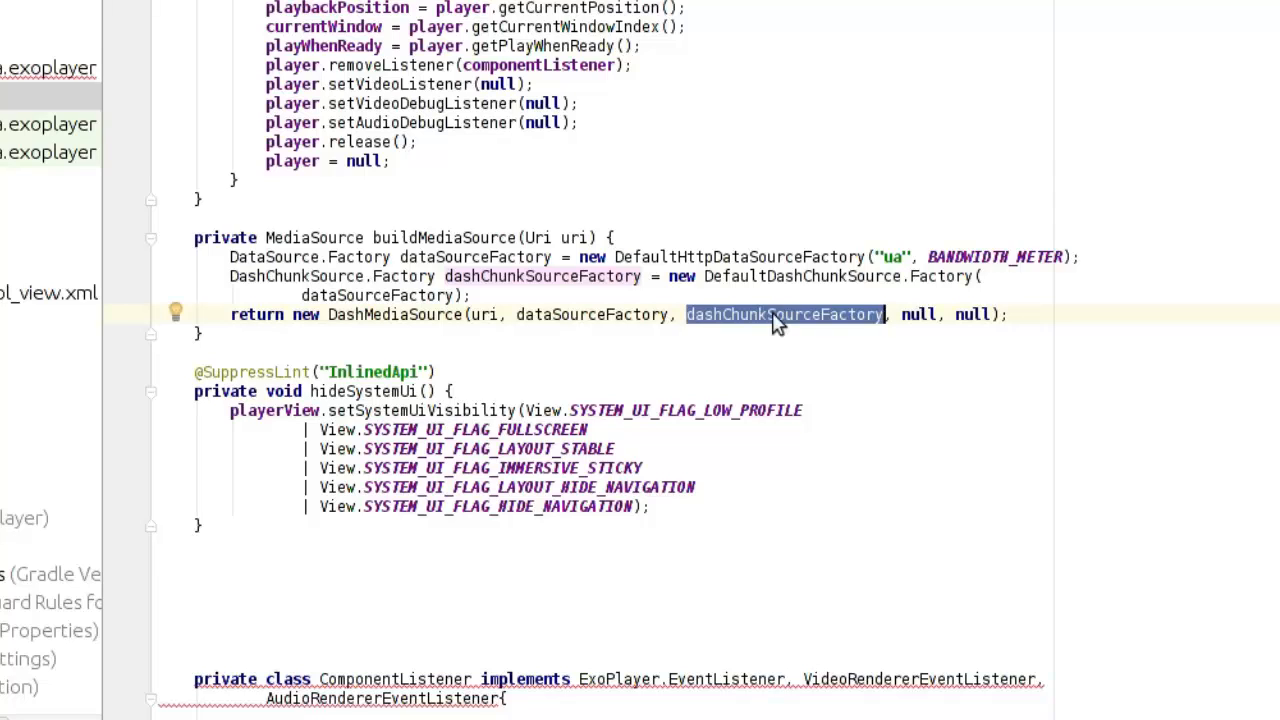
pyautogui.click(400, 314)
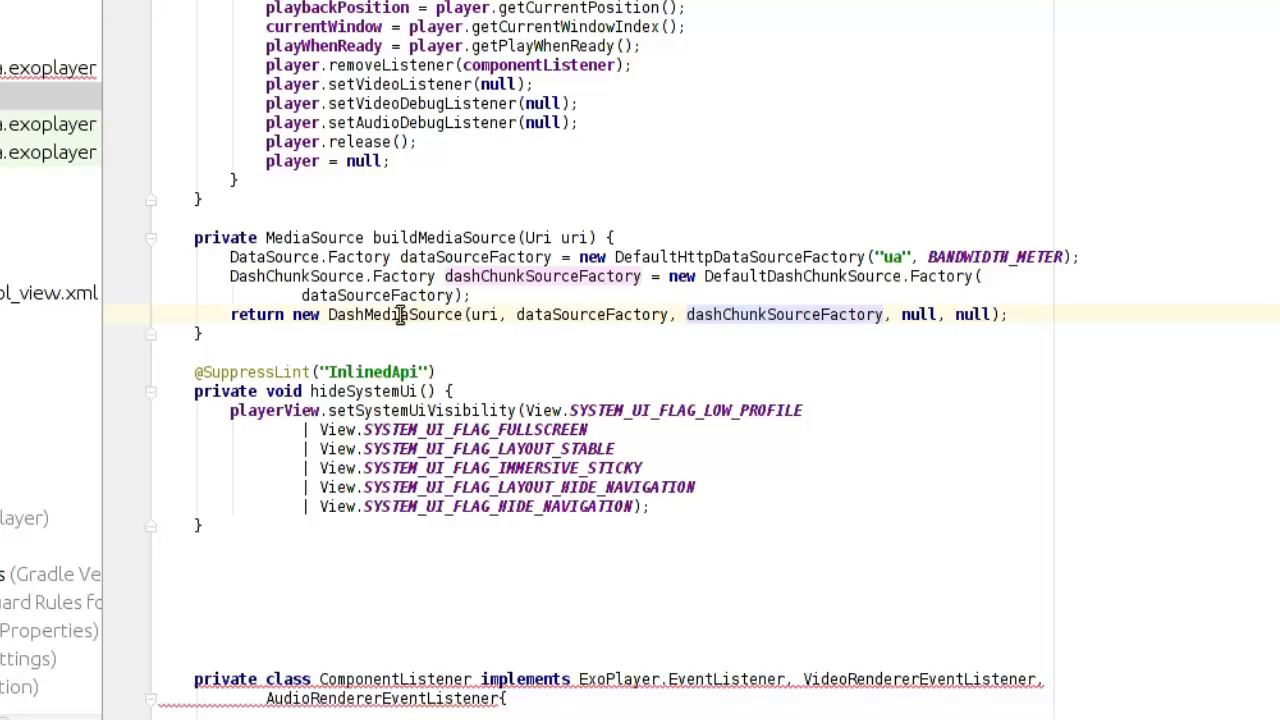
pyautogui.doubleClick(394, 314)
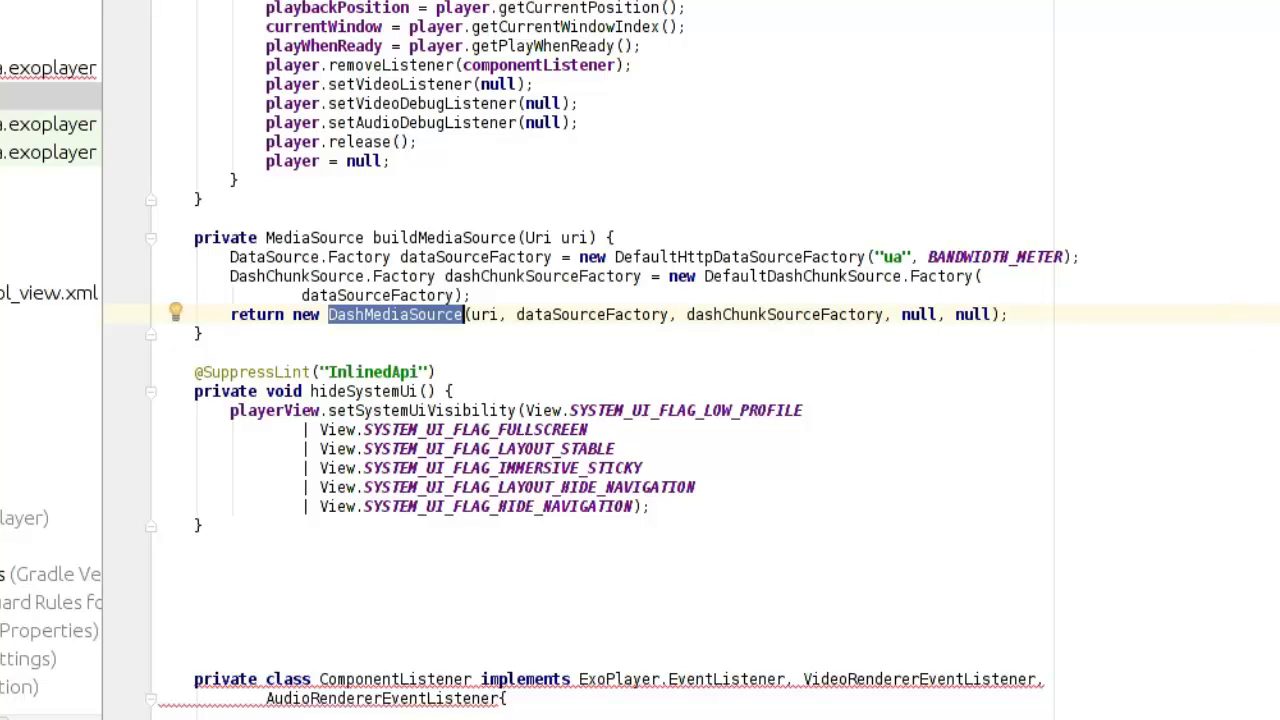
pyautogui.scroll(3)
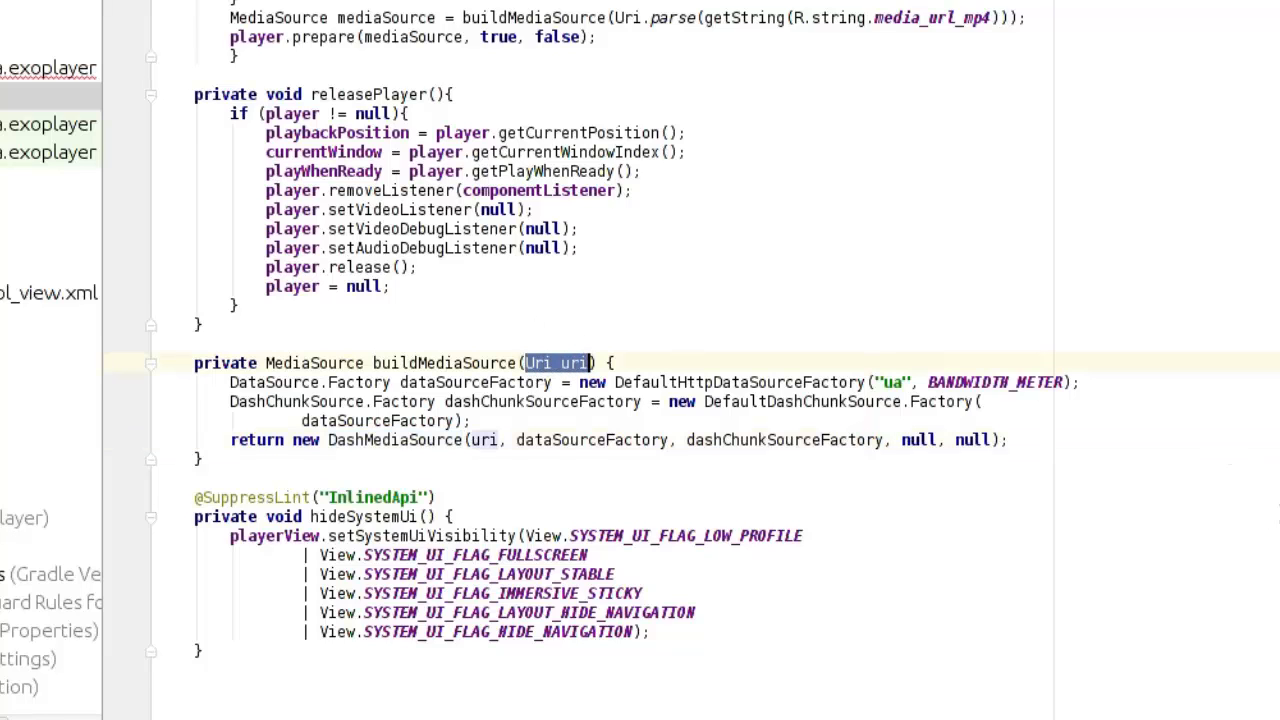
pyautogui.scroll(3)
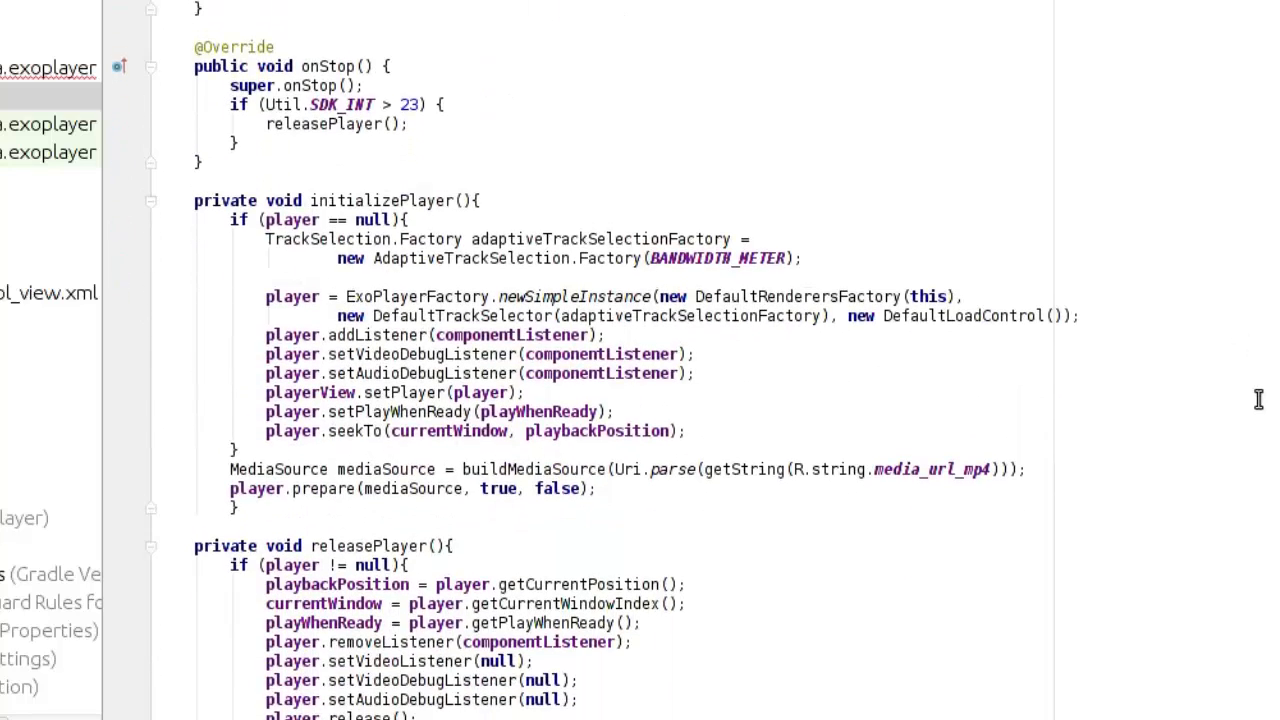
pyautogui.moveTo(700, 470)
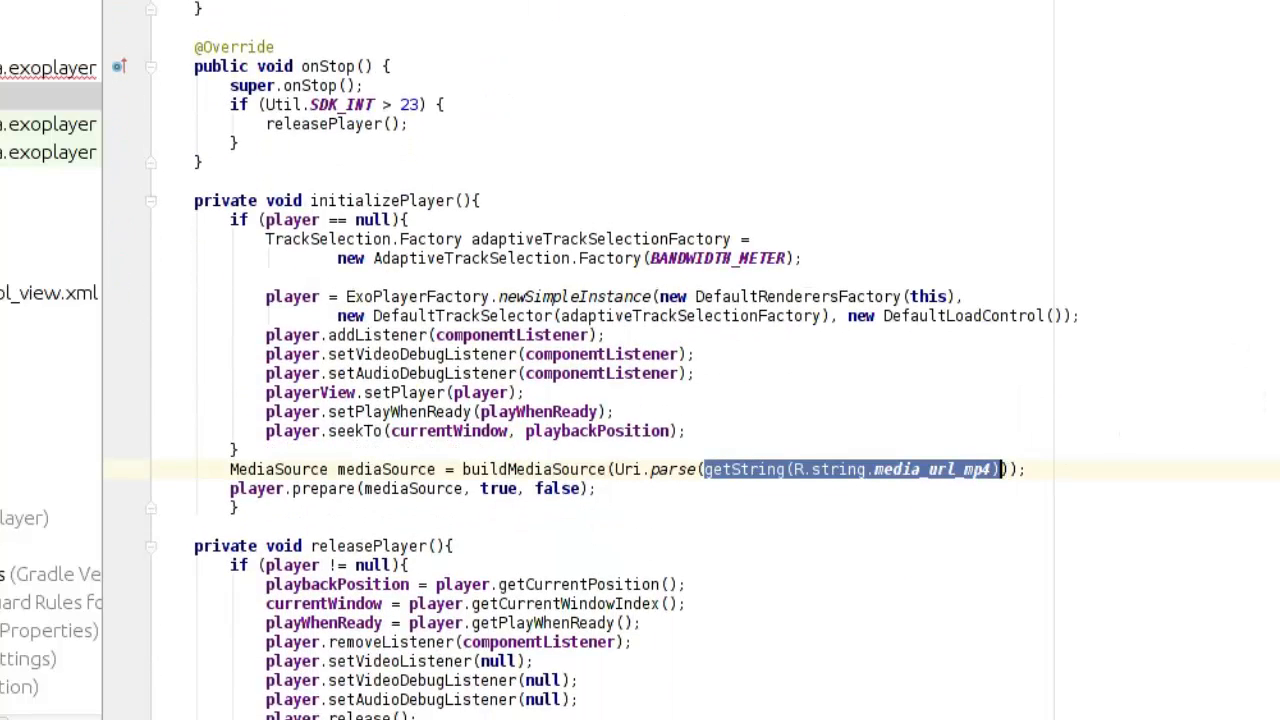
pyautogui.scroll(-3)
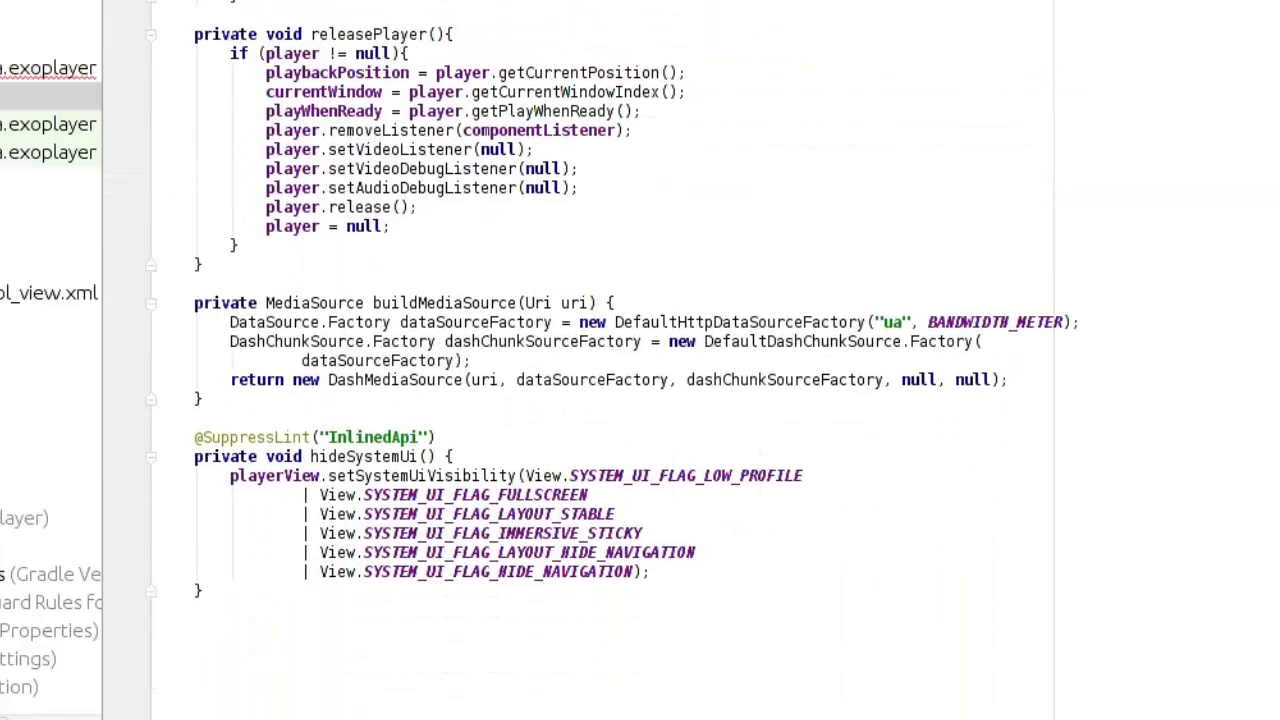
pyautogui.doubleClick(364, 460)
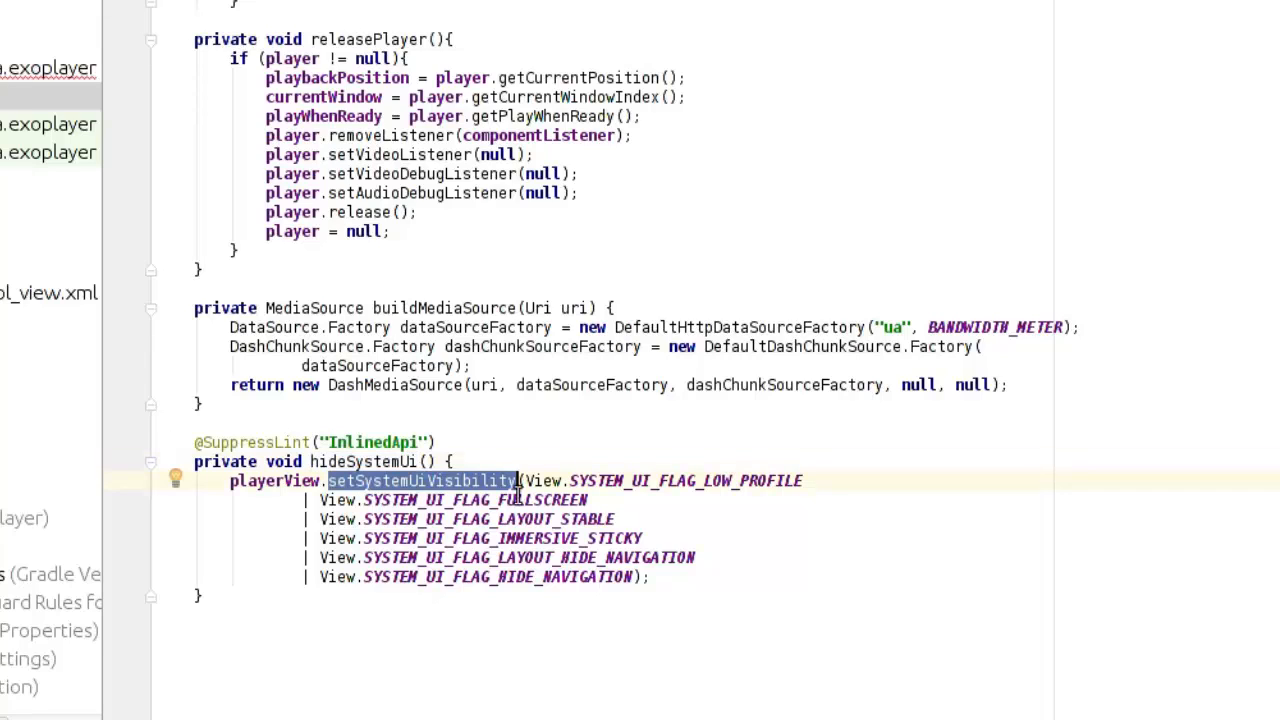
pyautogui.doubleClick(684, 480)
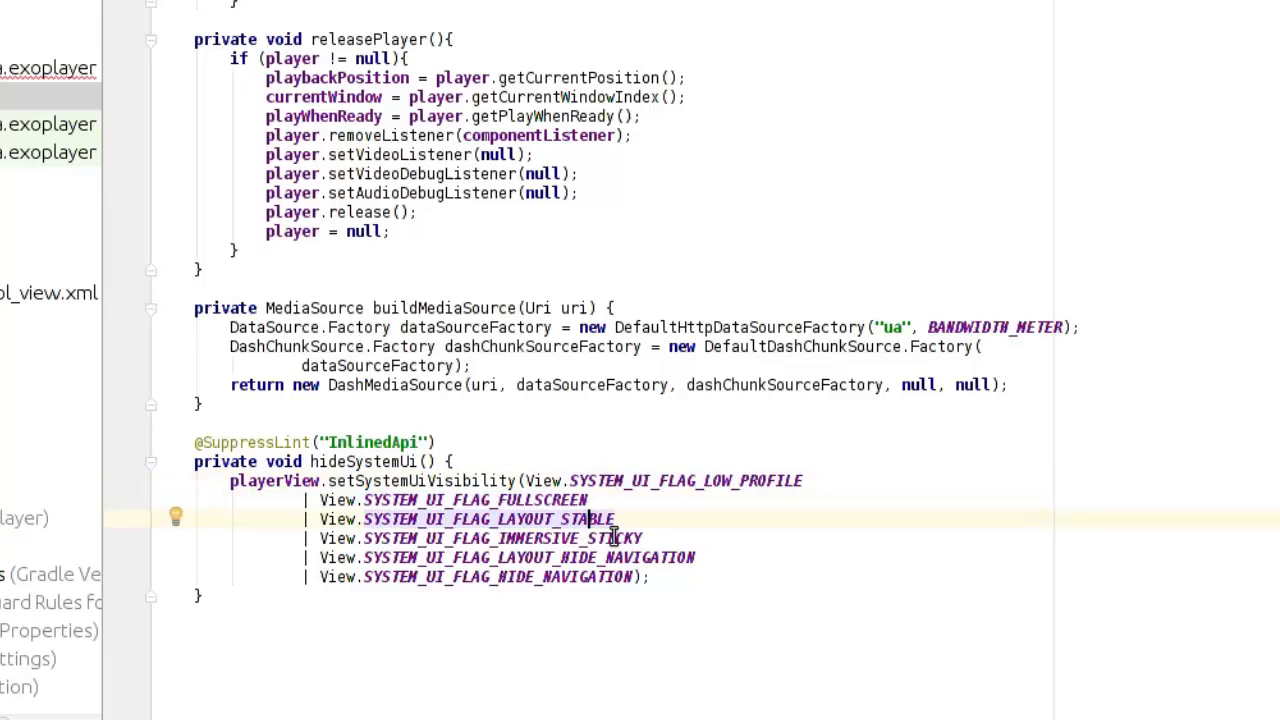
pyautogui.doubleClick(530, 556)
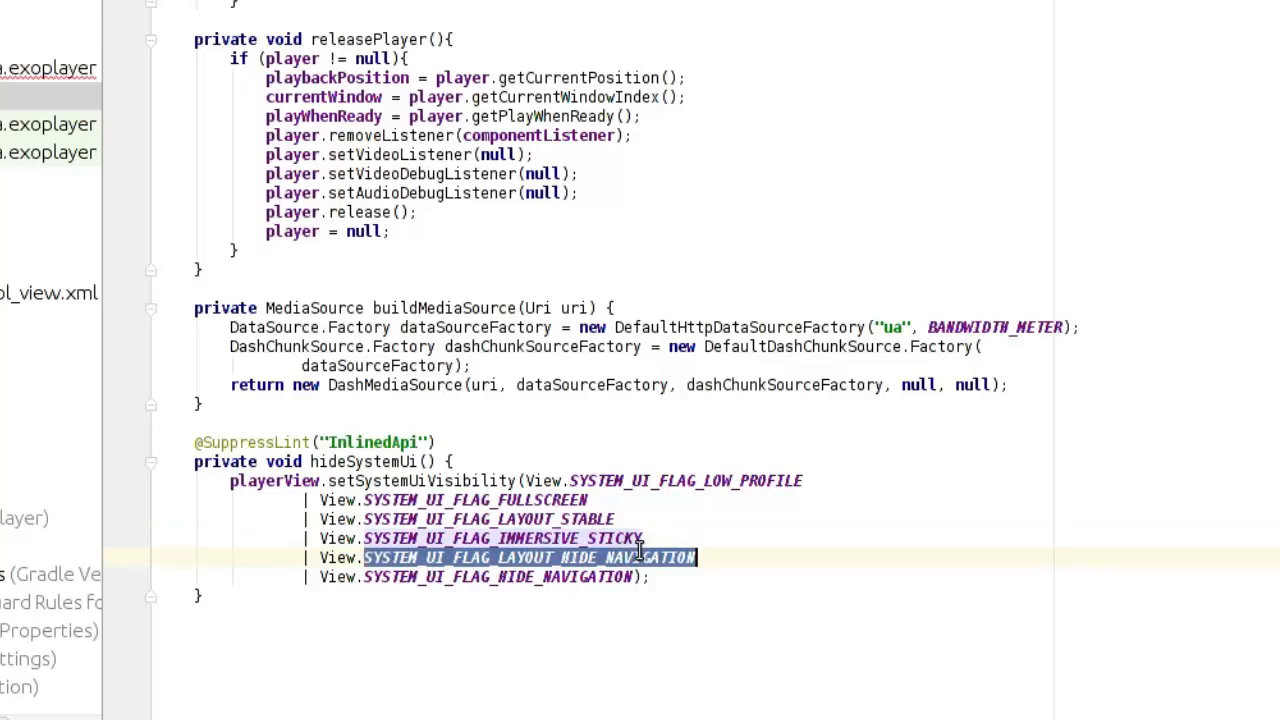
pyautogui.click(568, 576)
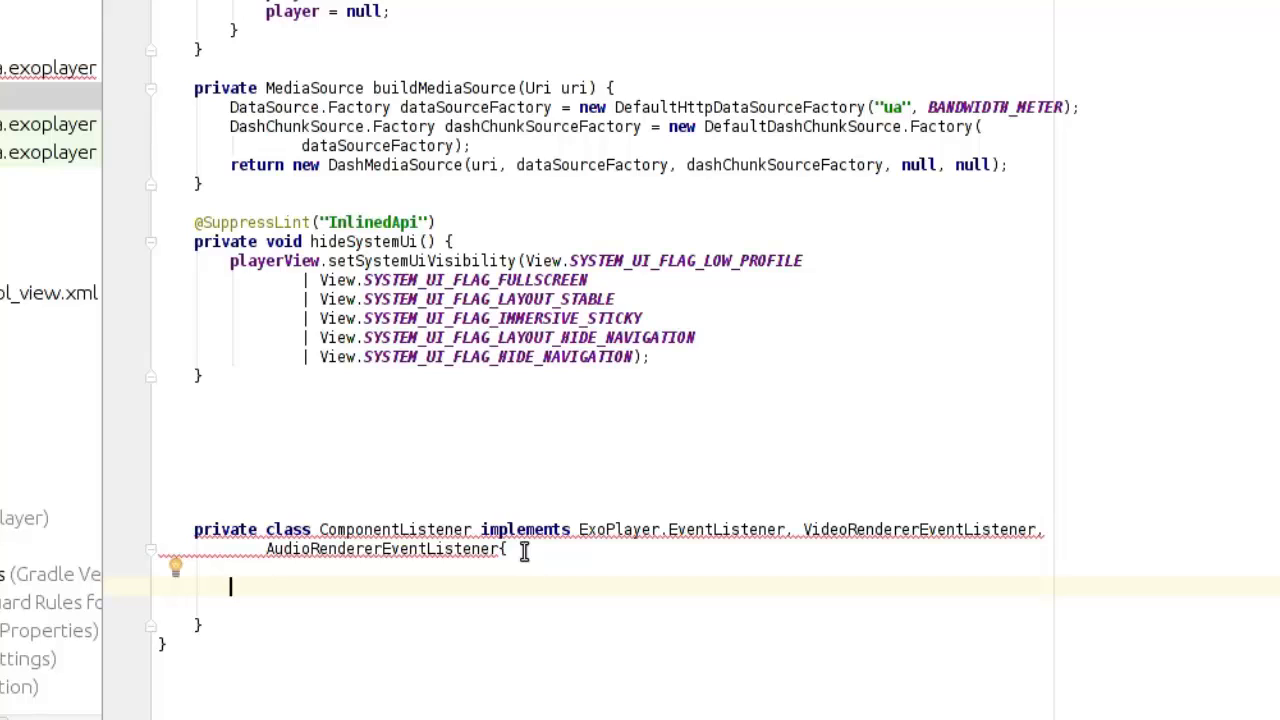
pyautogui.write('@Override')
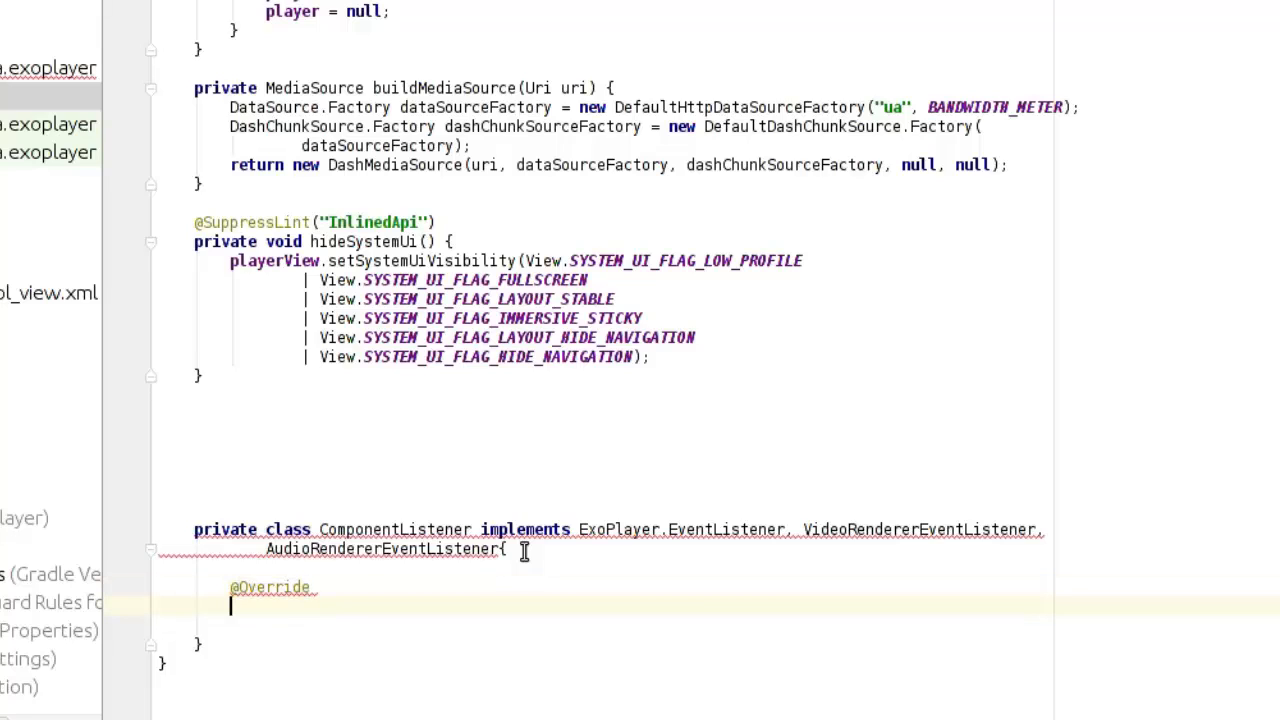
pyautogui.write('public')
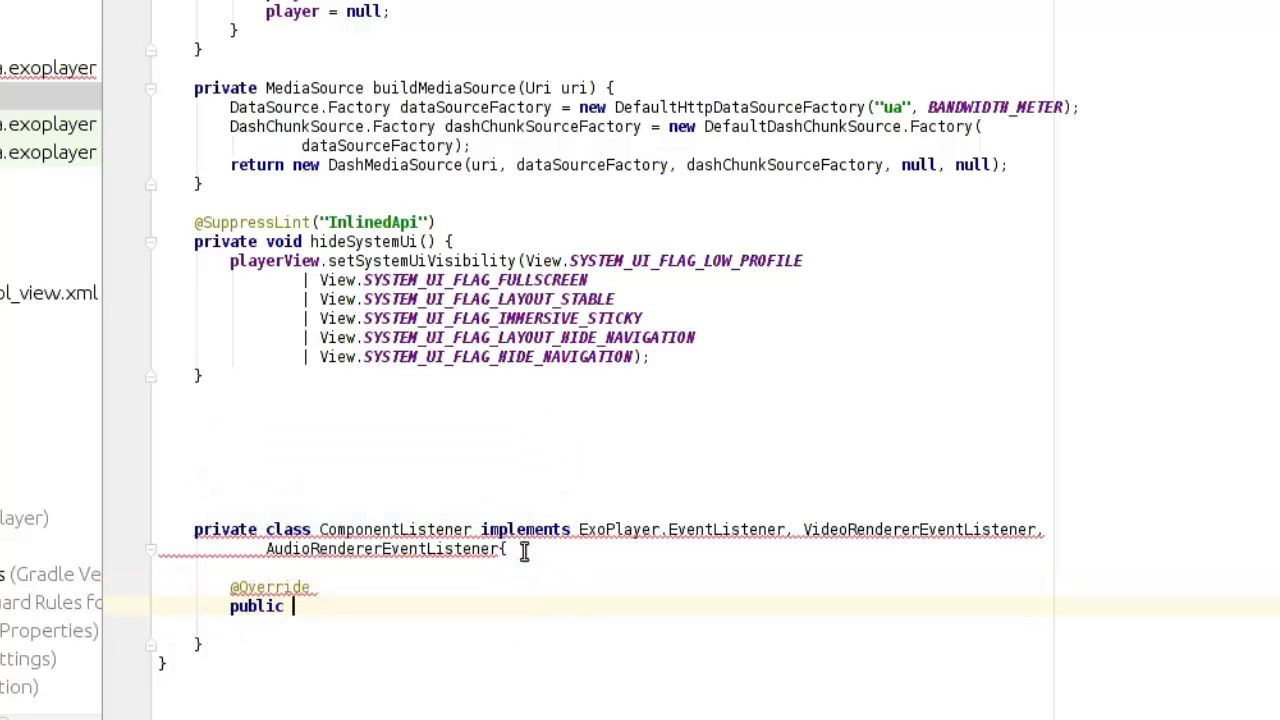
pyautogui.write('void')
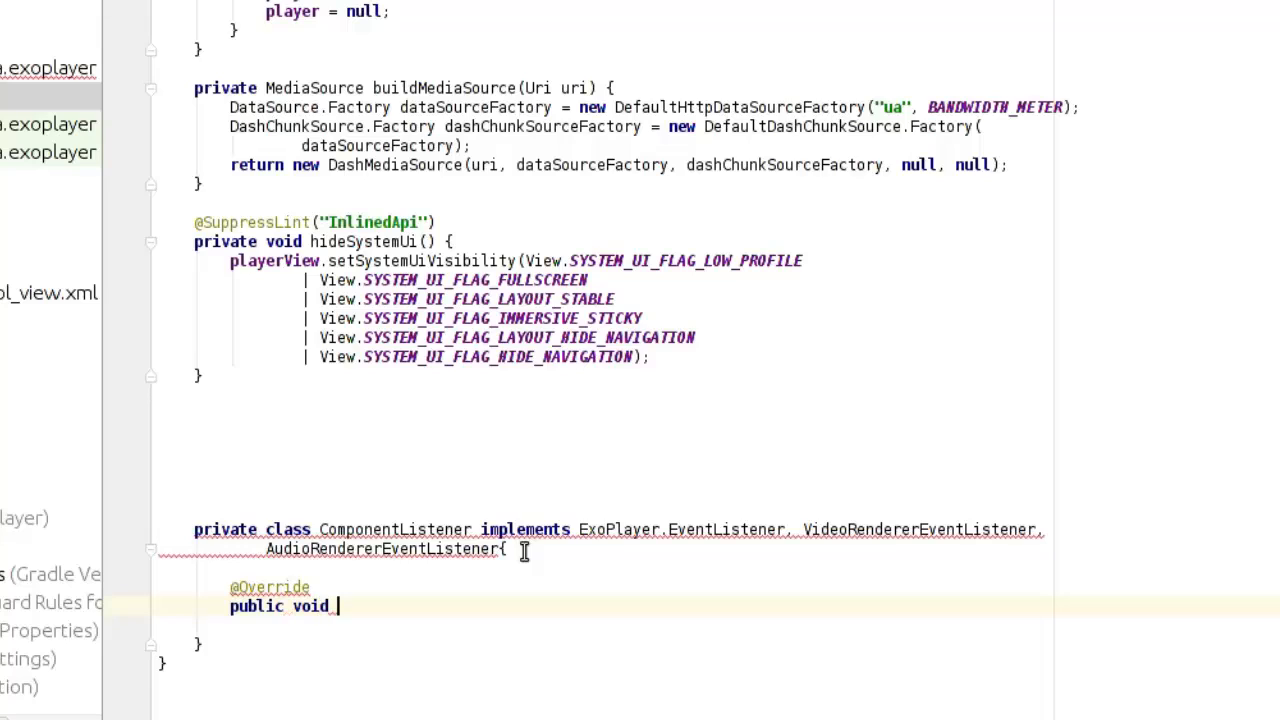
pyautogui.write('onPla')
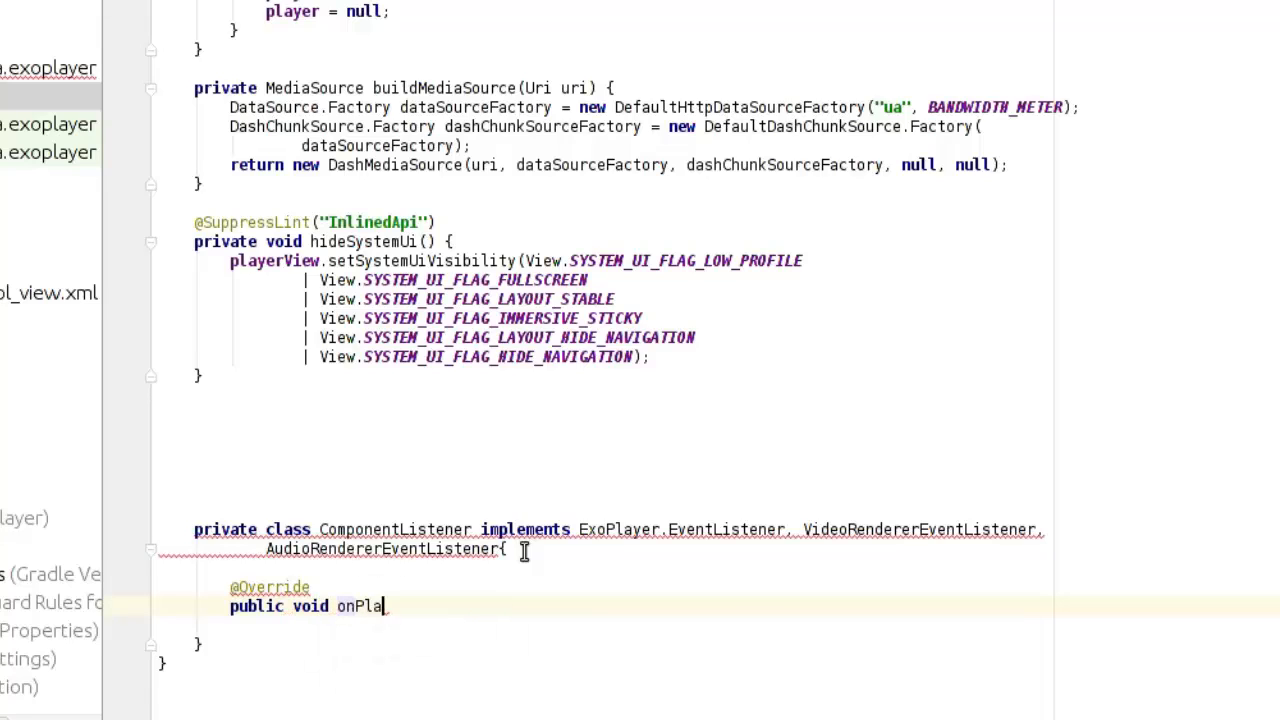
pyautogui.write('yerSt')
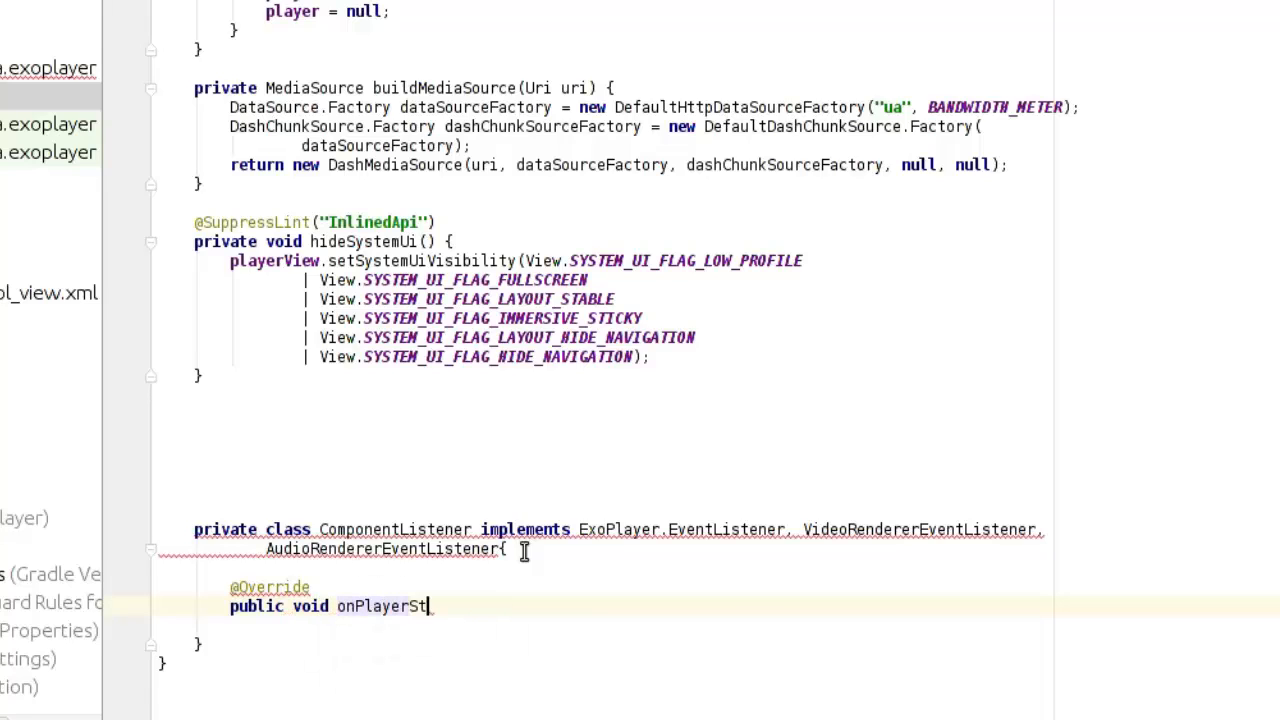
pyautogui.write('ateCha')
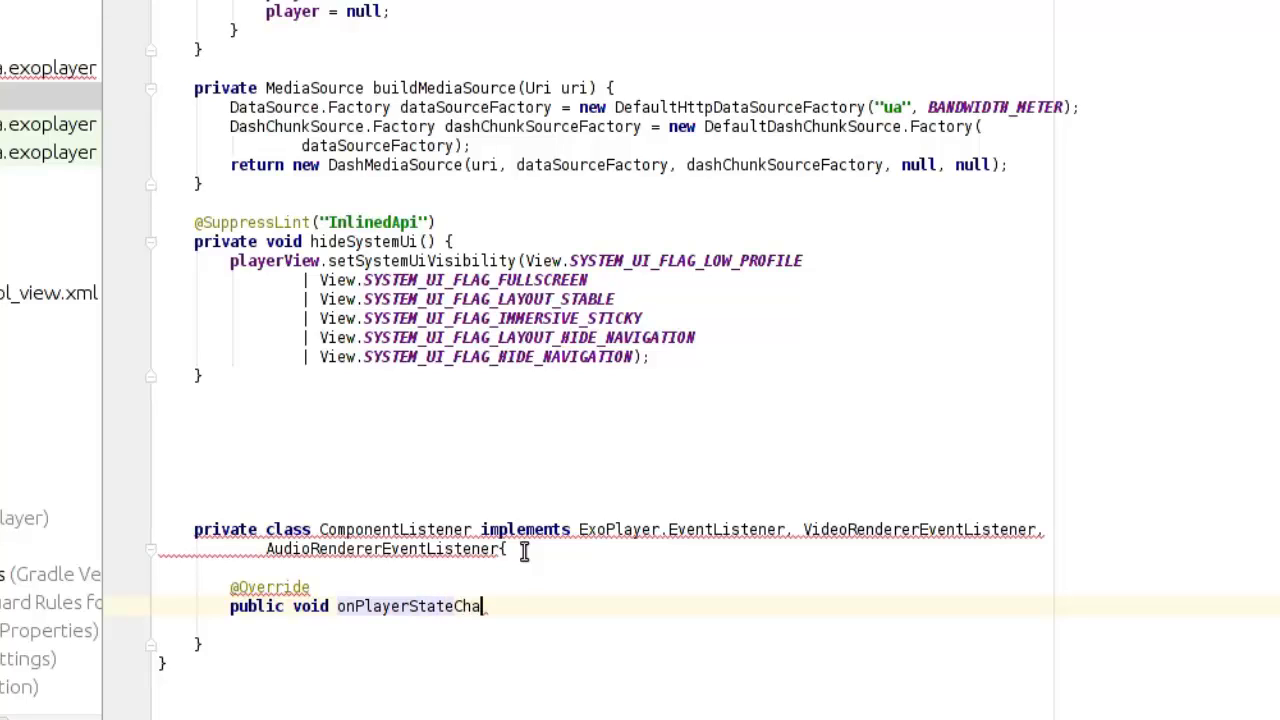
pyautogui.write('nged()')
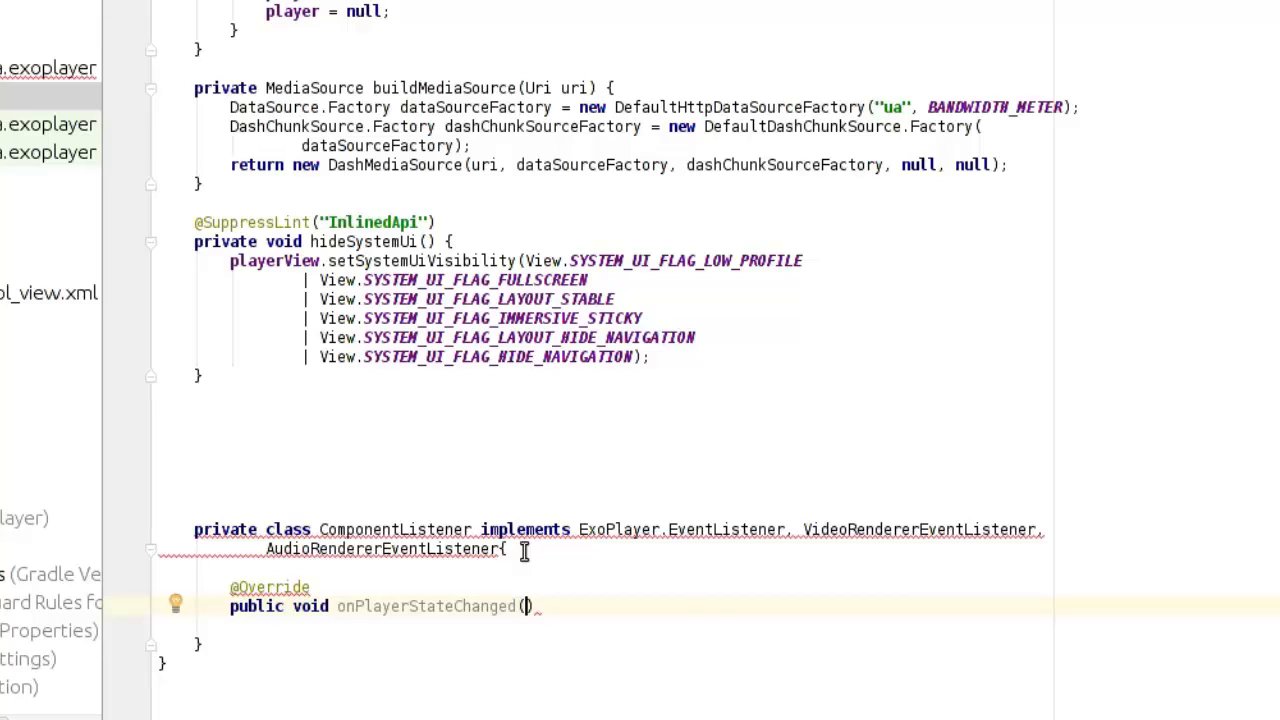
# - Give onPlayerStateChanged the parameters boolean playWhenReady and int playbackState
pyautogui.write('boolean')
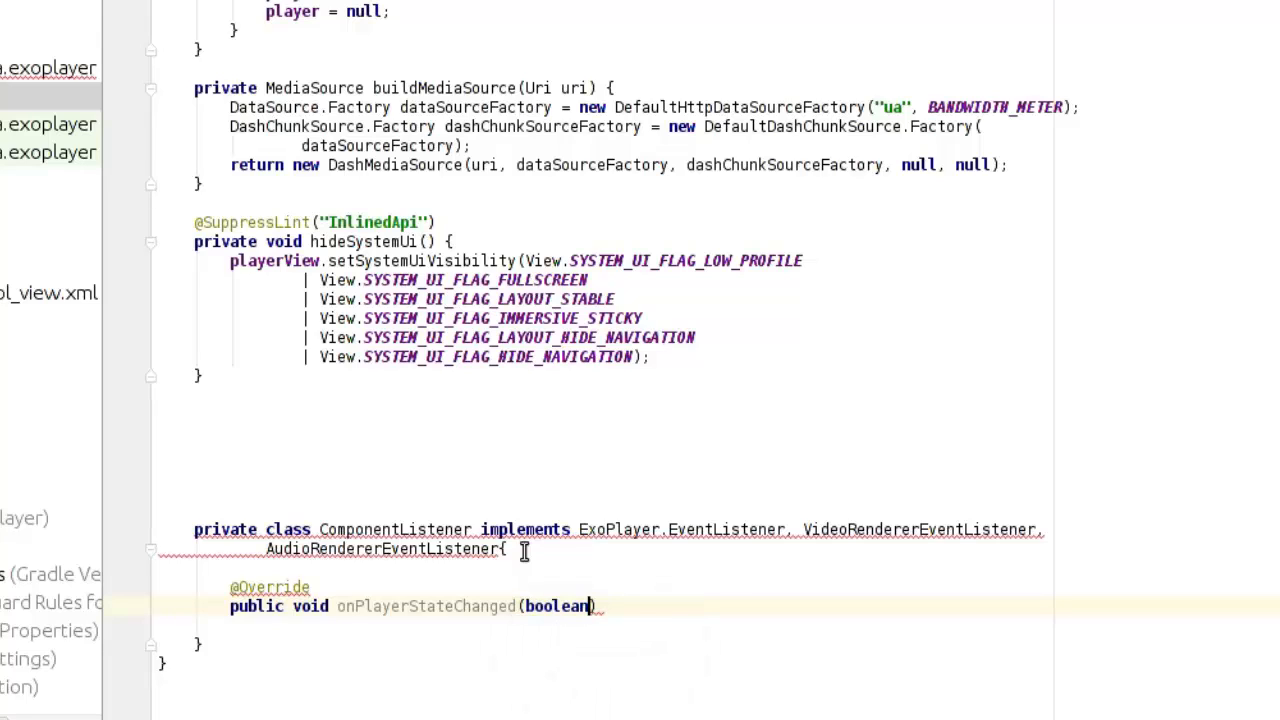
pyautogui.write('p')
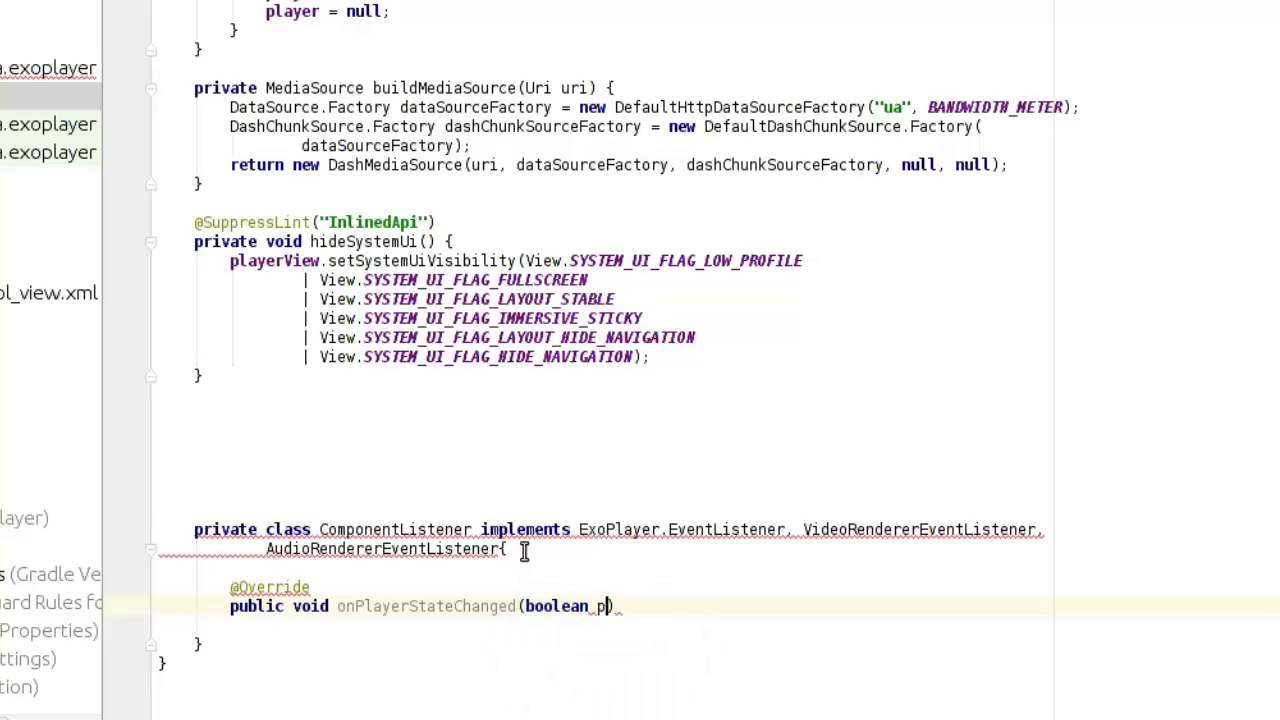
pyautogui.write('ay')
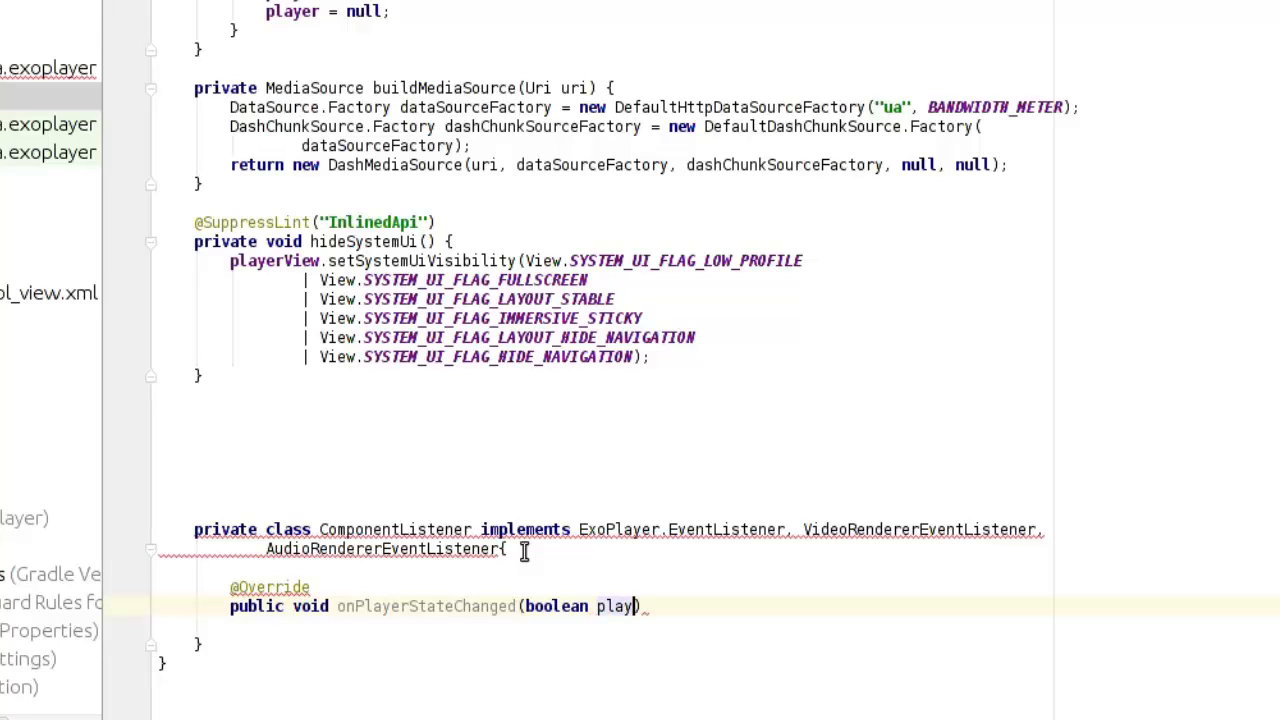
pyautogui.write('WhenReady,')
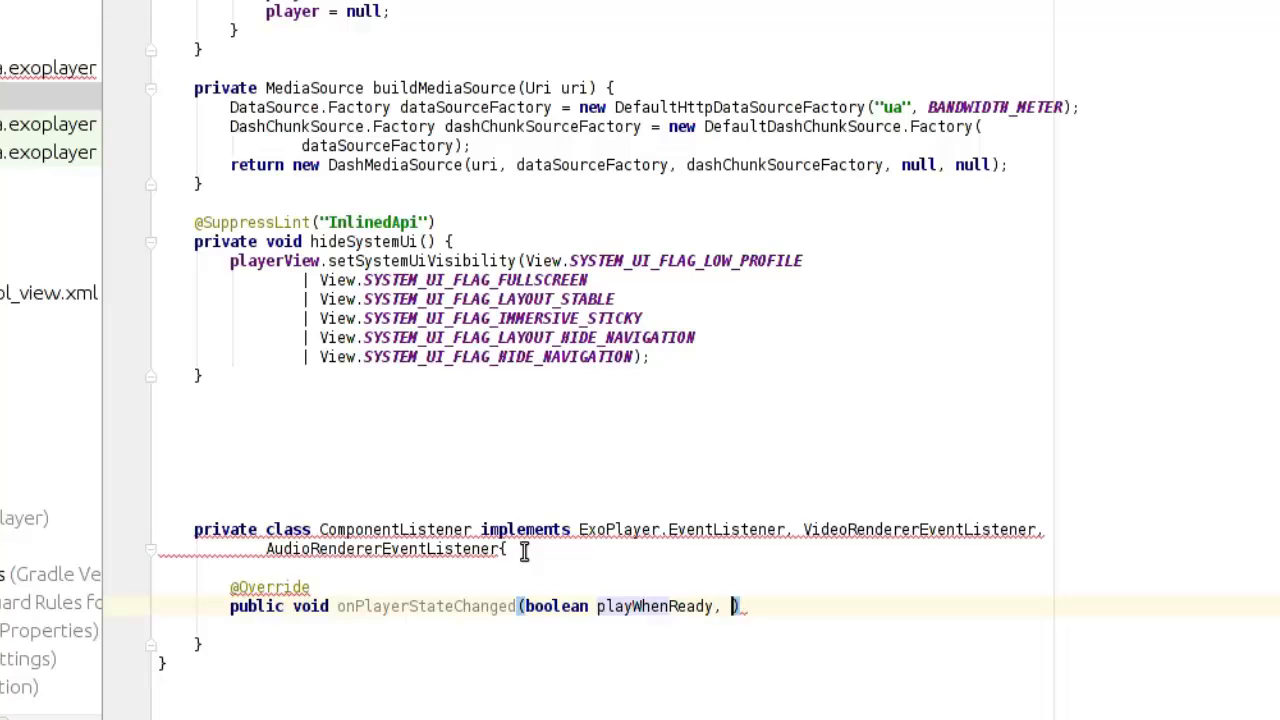
pyautogui.write('int')
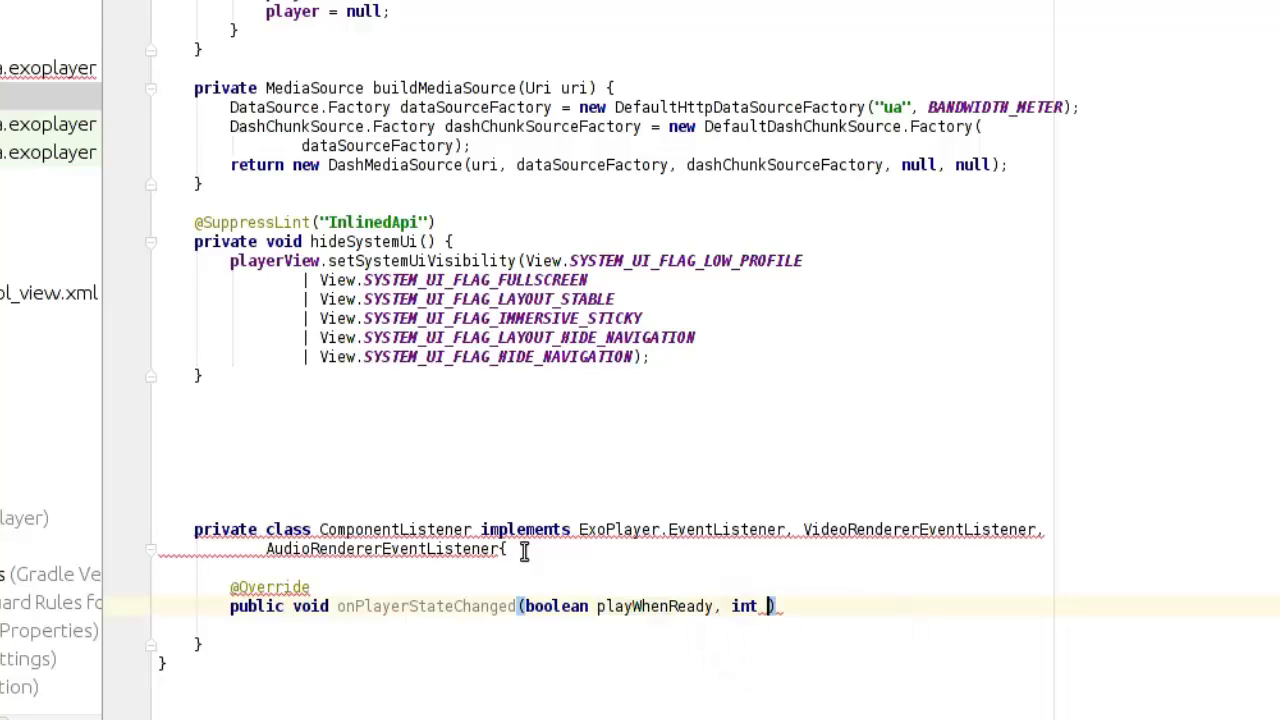
pyautogui.write('play')
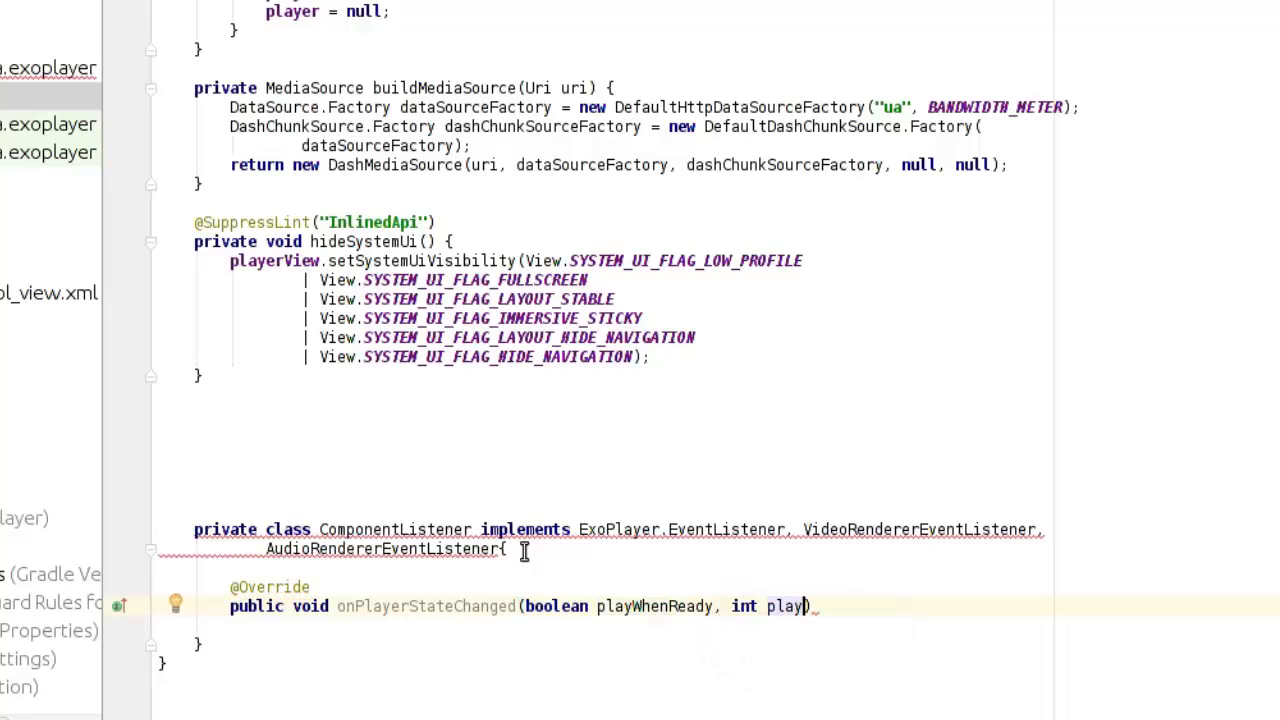
pyautogui.write('bac')
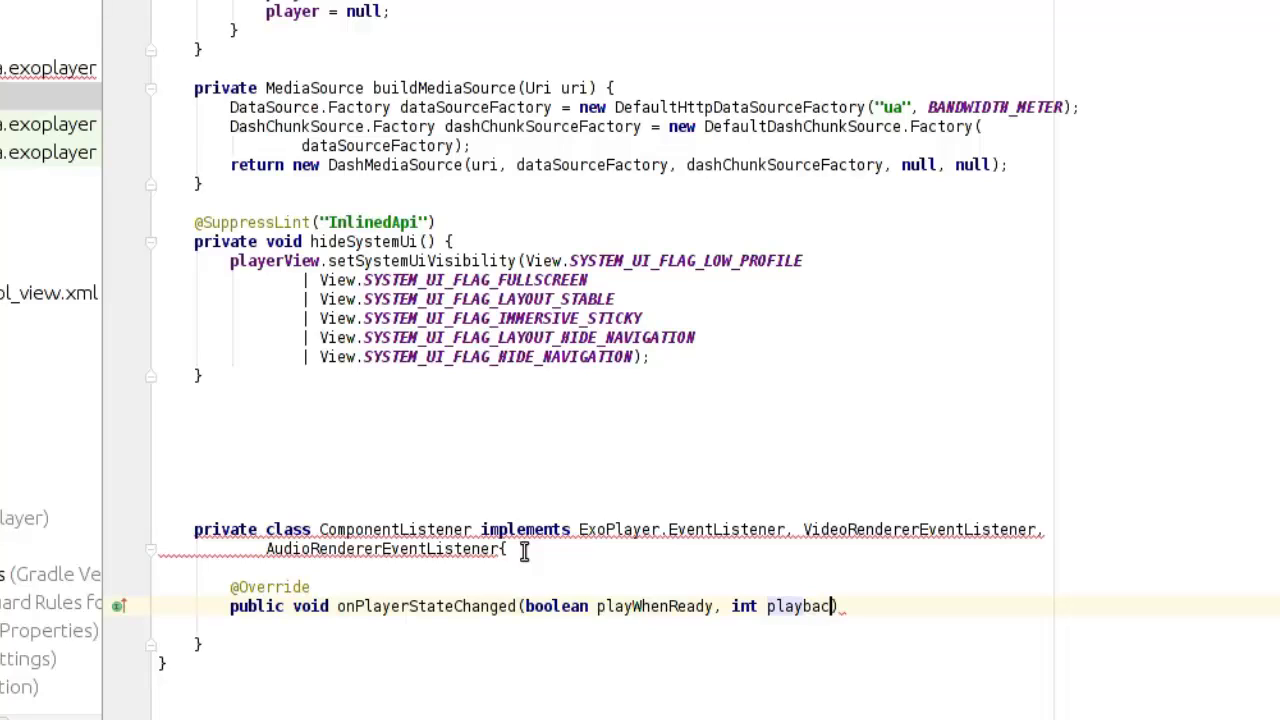
pyautogui.write('S')
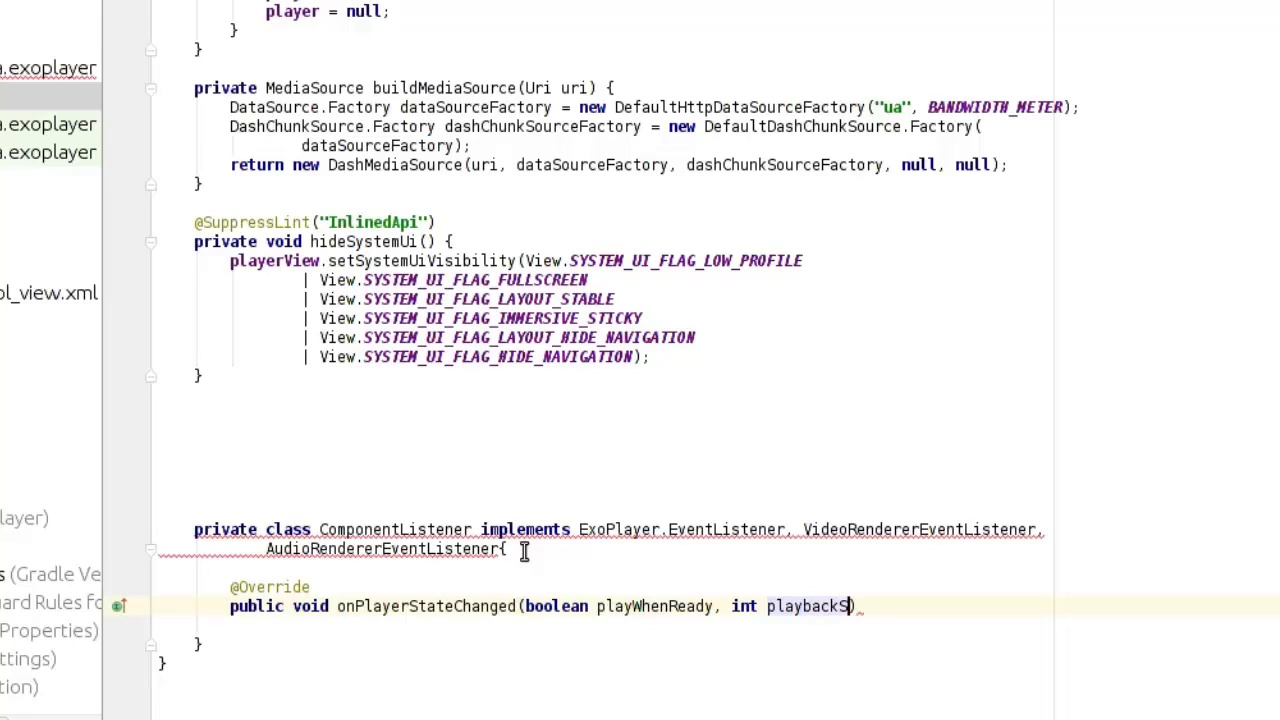
pyautogui.write('tate')
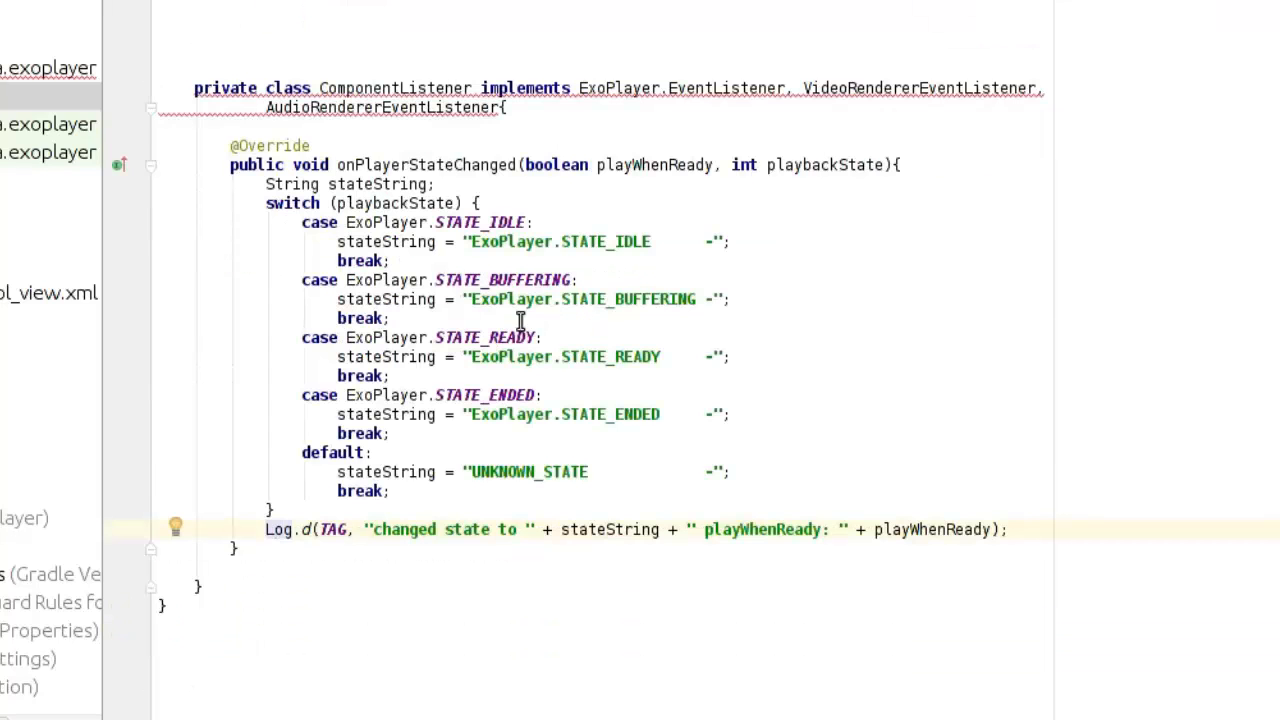
pyautogui.moveTo(428, 264)
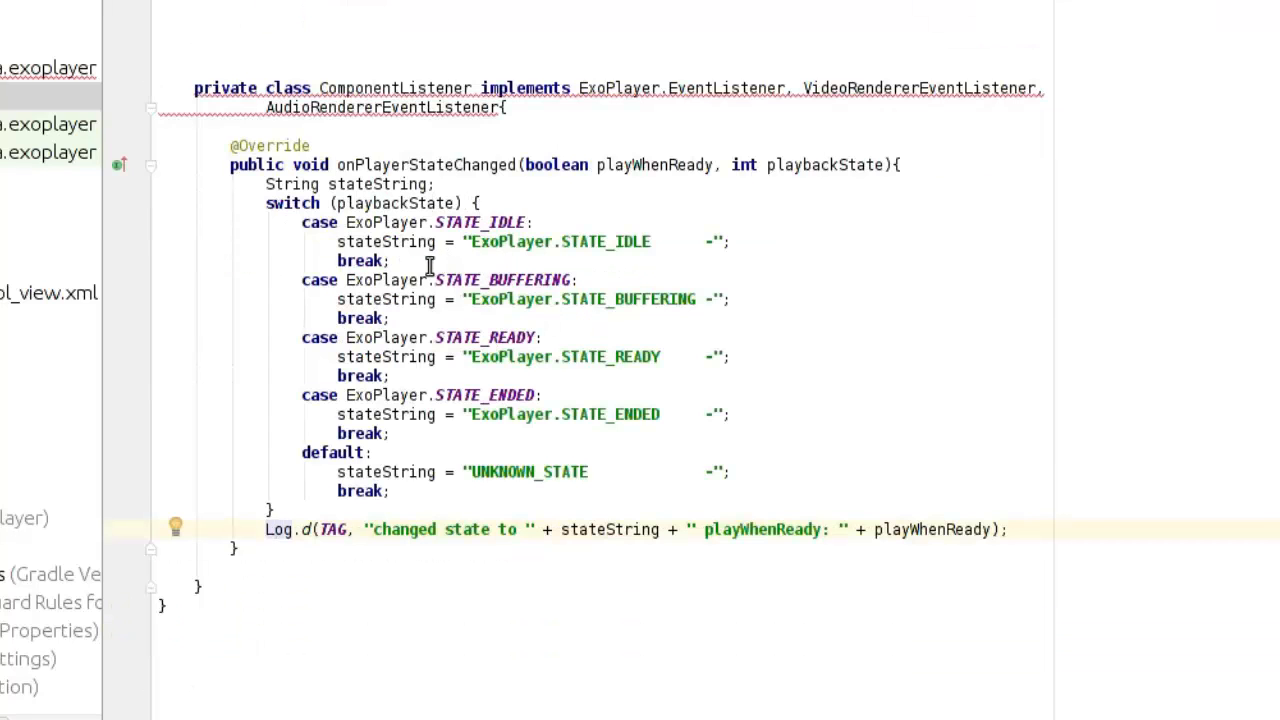
pyautogui.moveTo(630, 250)
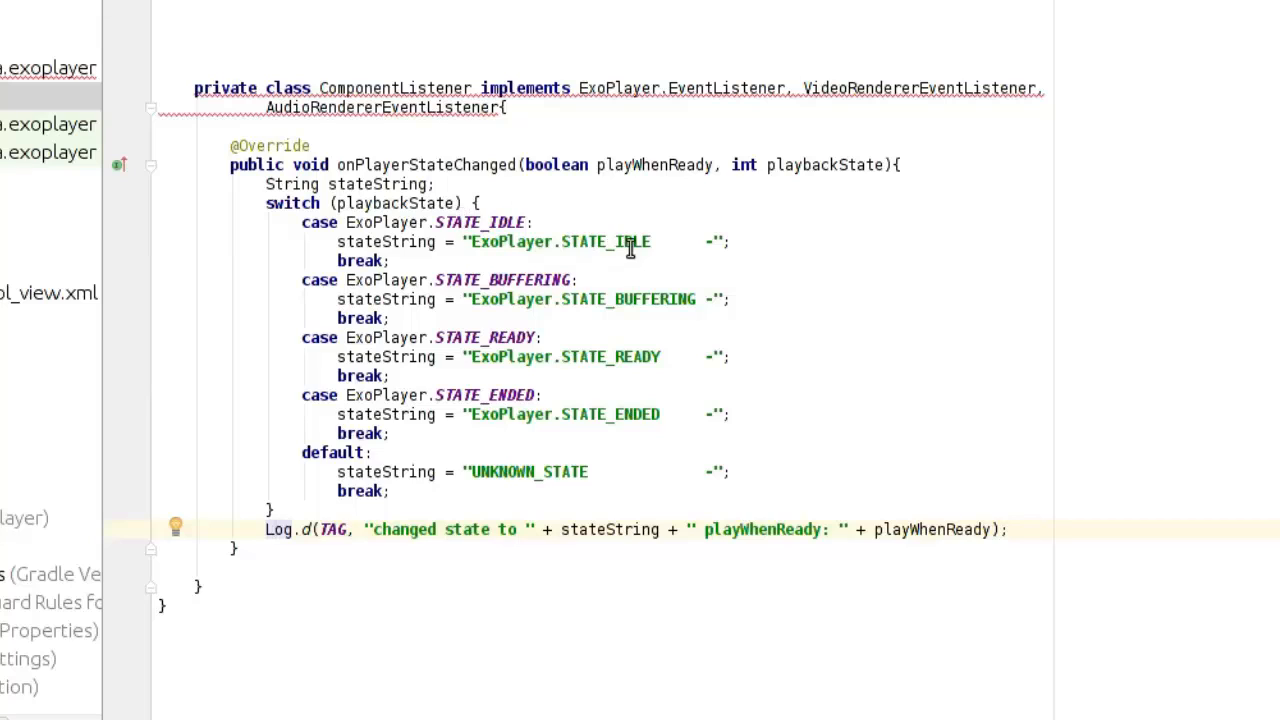
# - Review the STATE_IDLE case in the switch and position the caret after the class's opening brace
pyautogui.doubleClick(604, 240)
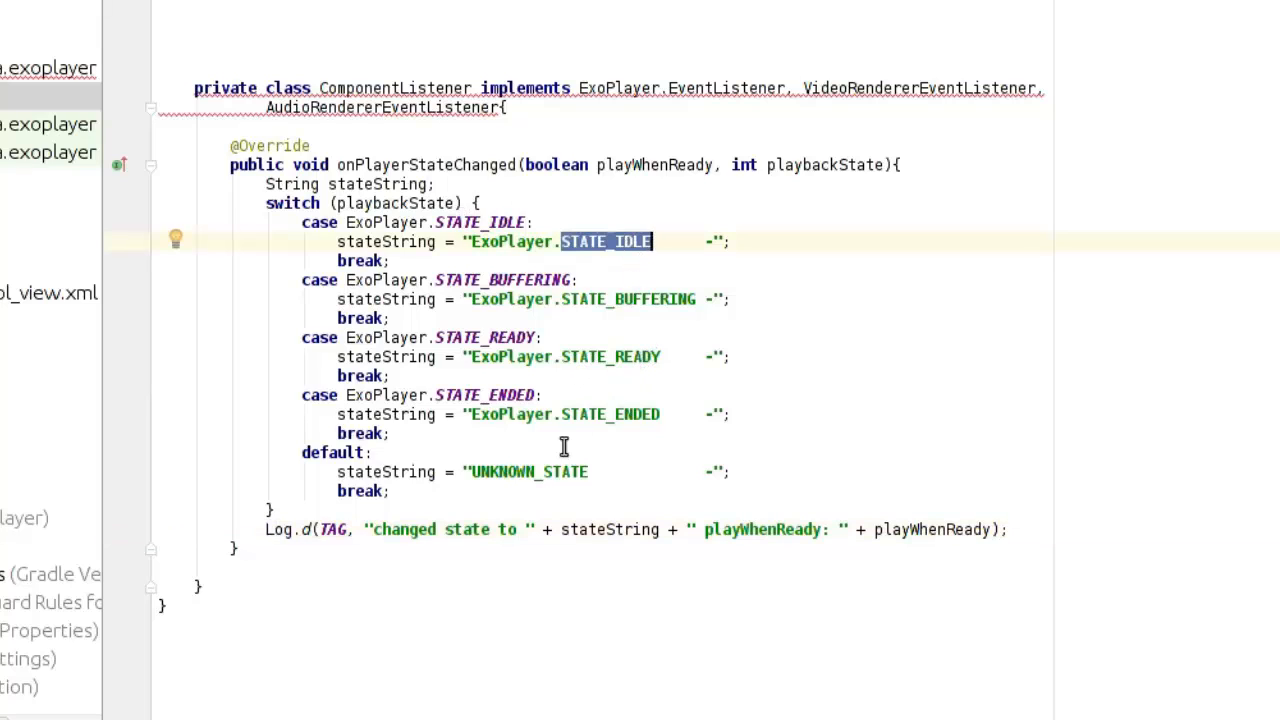
pyautogui.moveTo(536, 476)
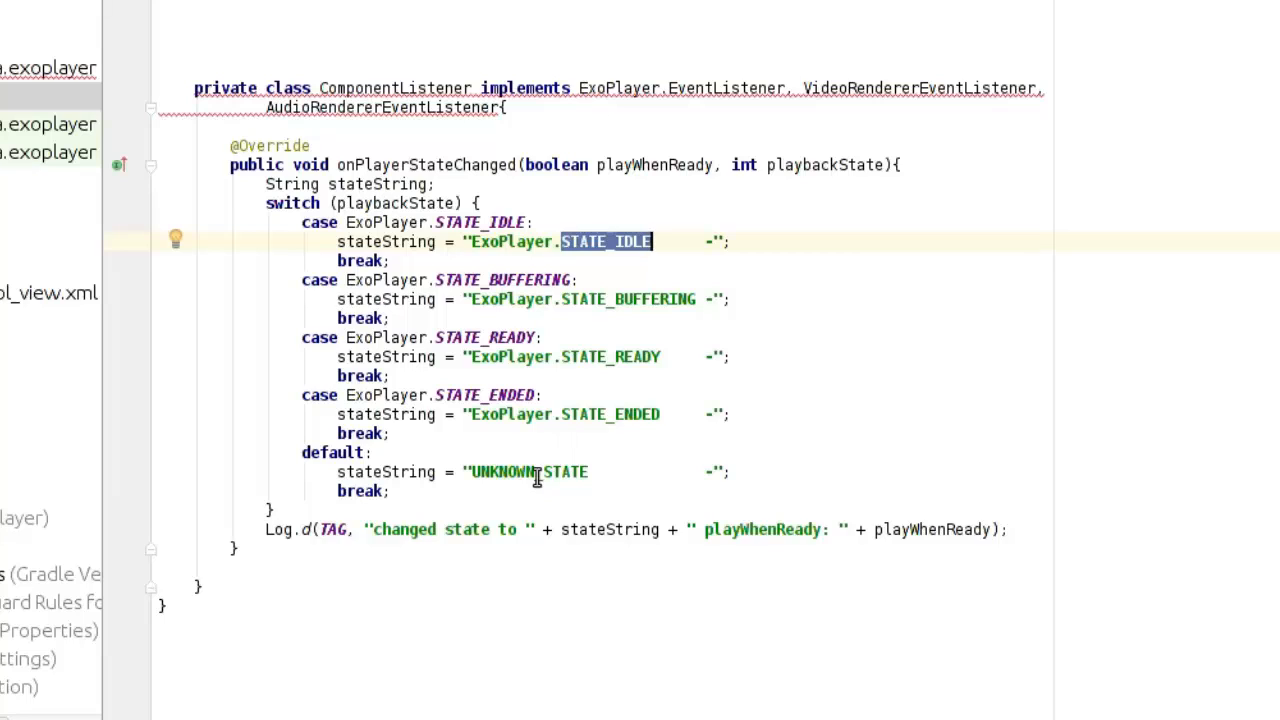
pyautogui.moveTo(444, 344)
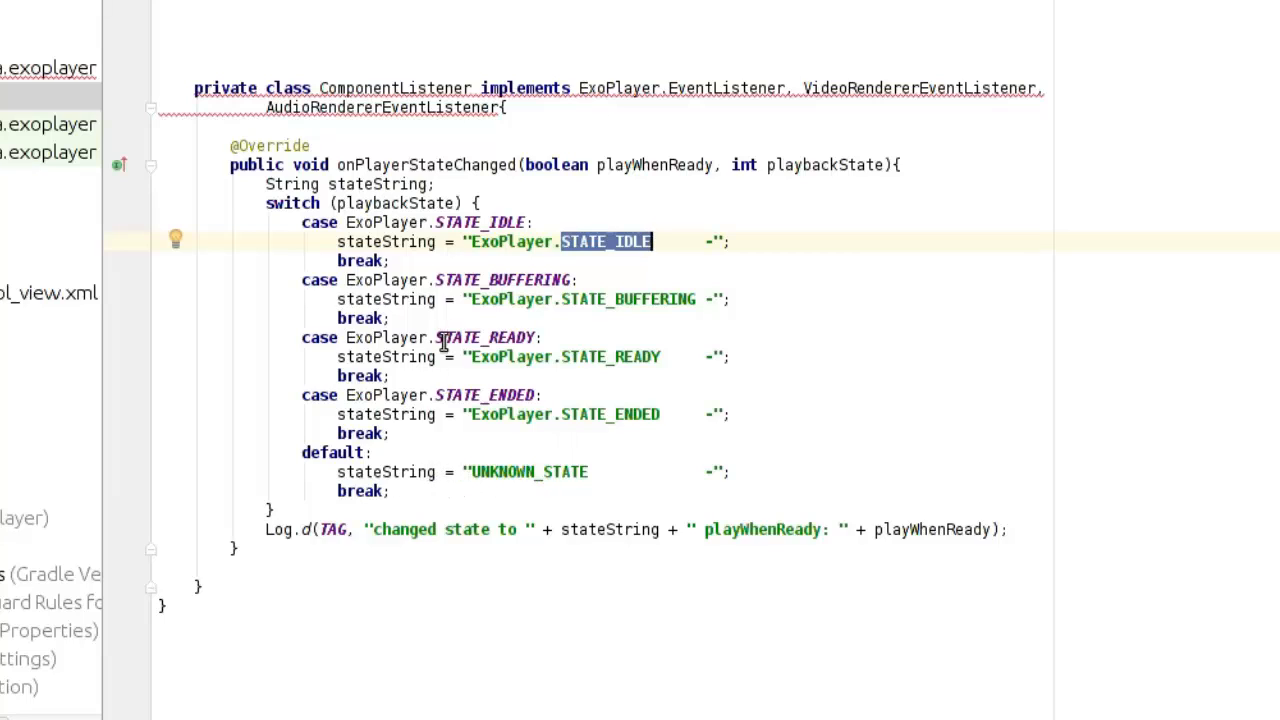
pyautogui.moveTo(448, 424)
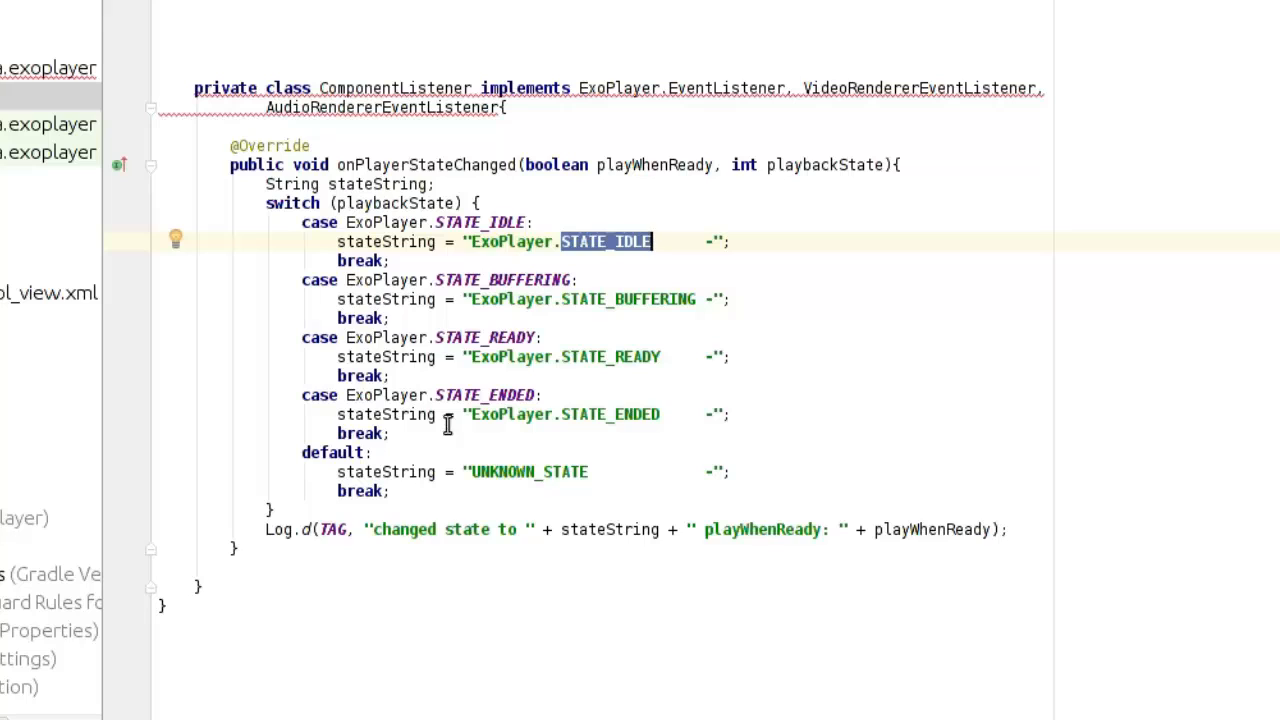
pyautogui.click(508, 108)
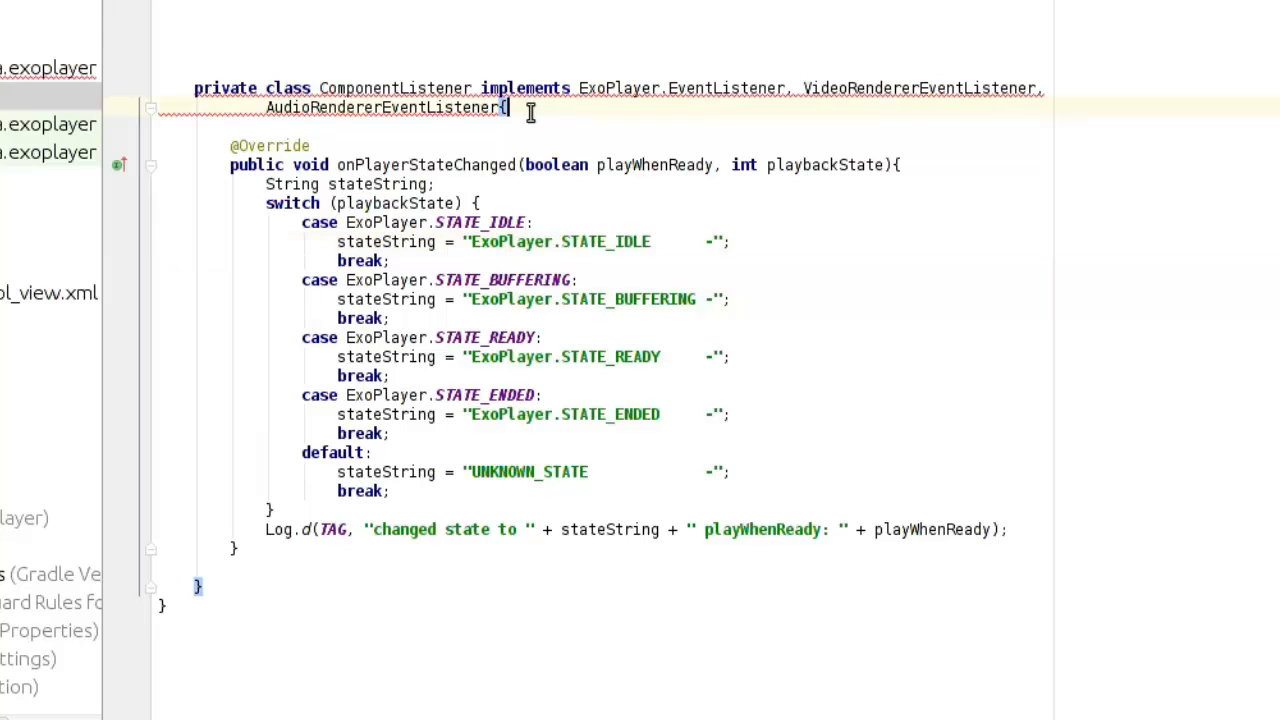
pyautogui.press('Return')
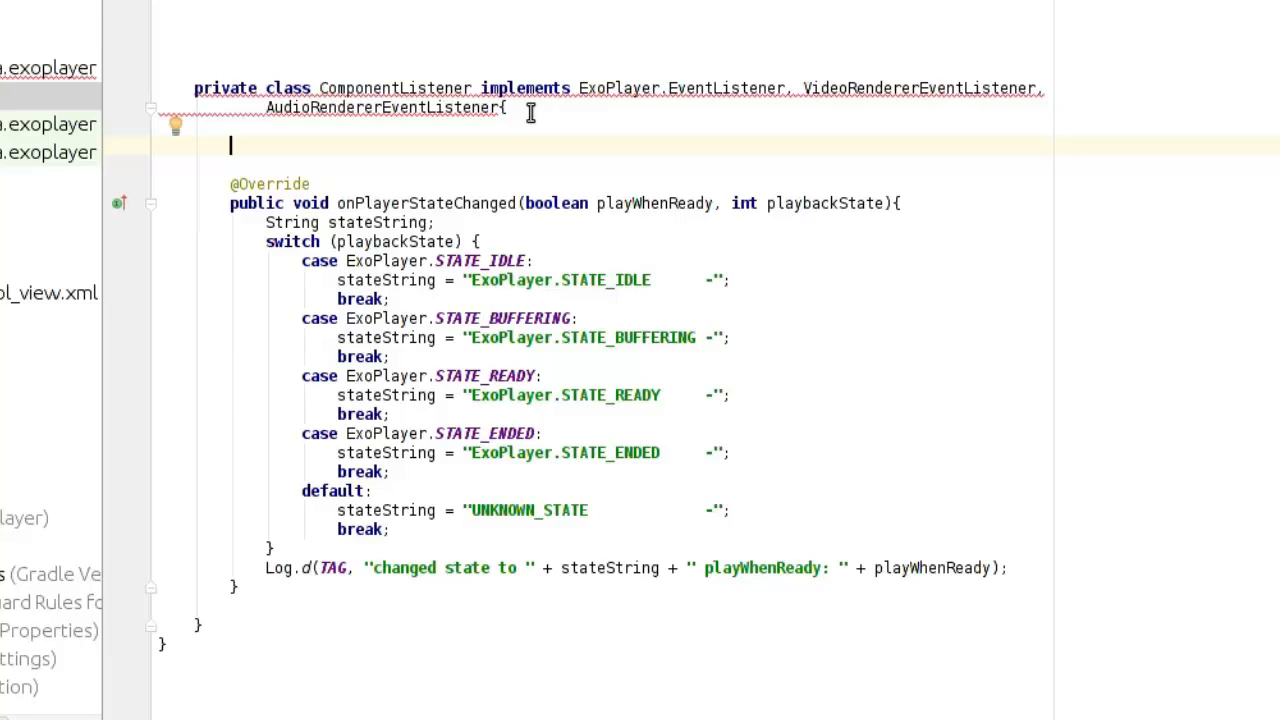
pyautogui.write('@Override')
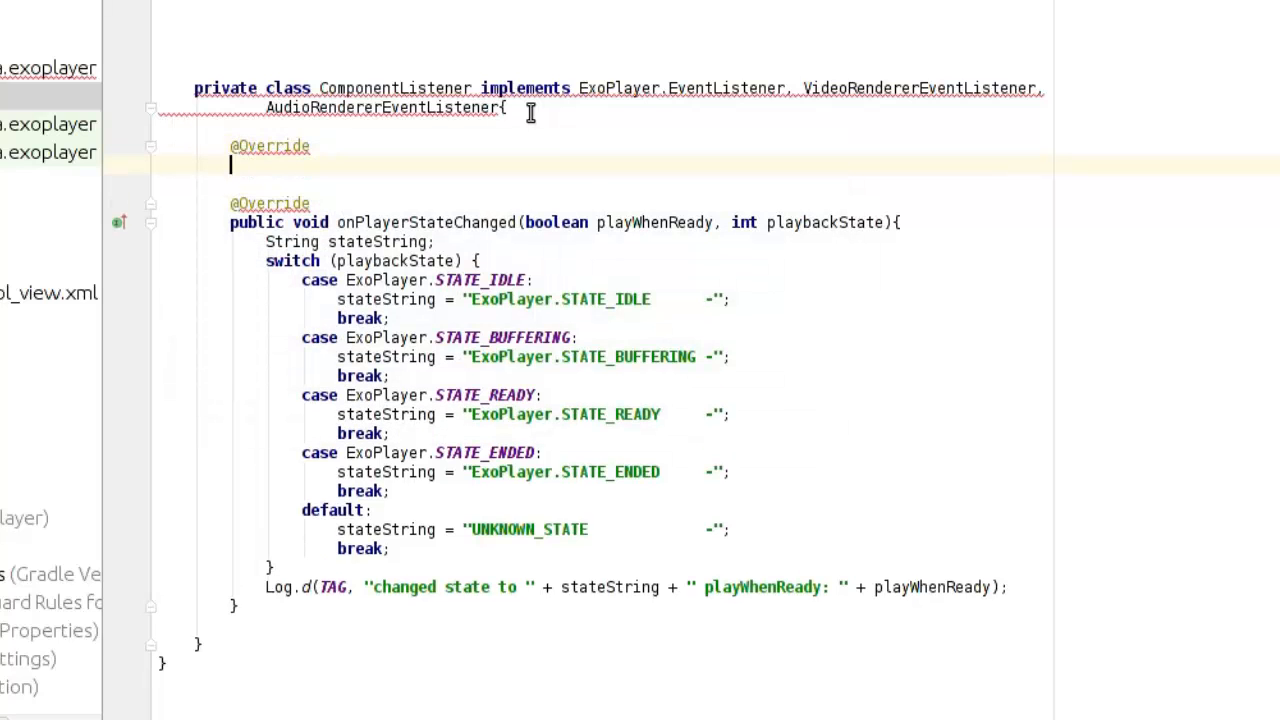
pyautogui.write('public')
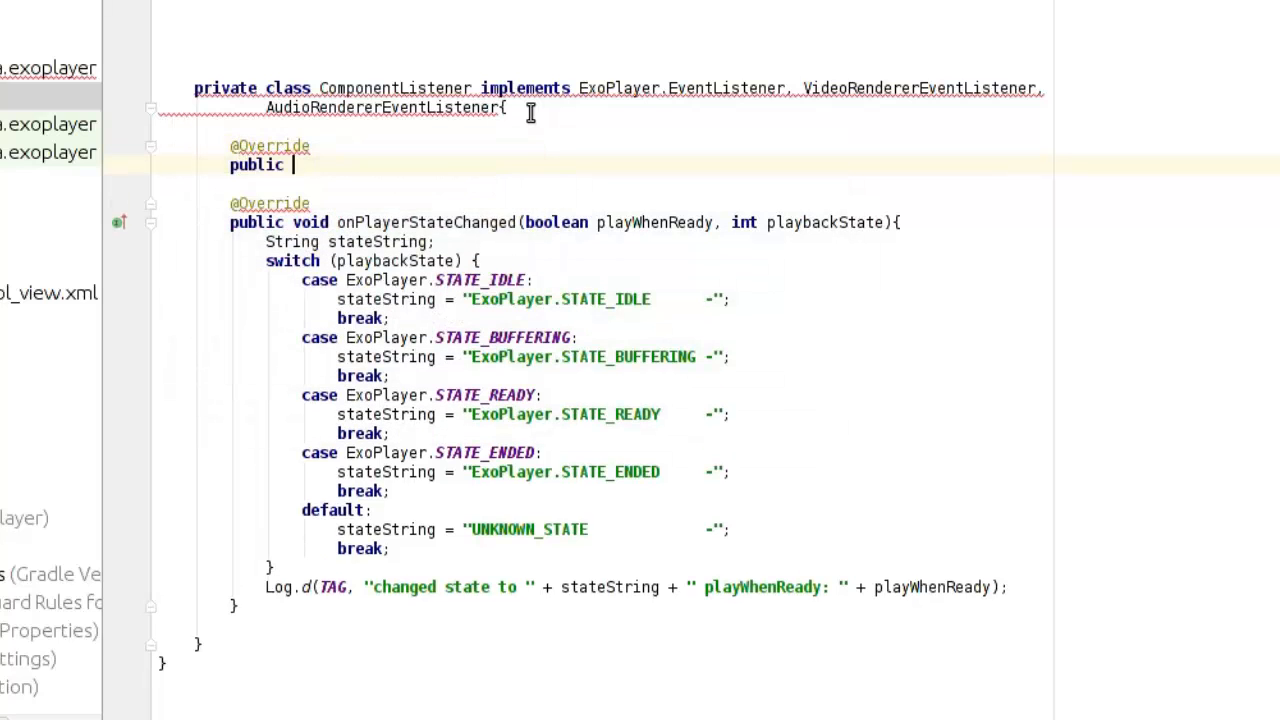
pyautogui.write('void')
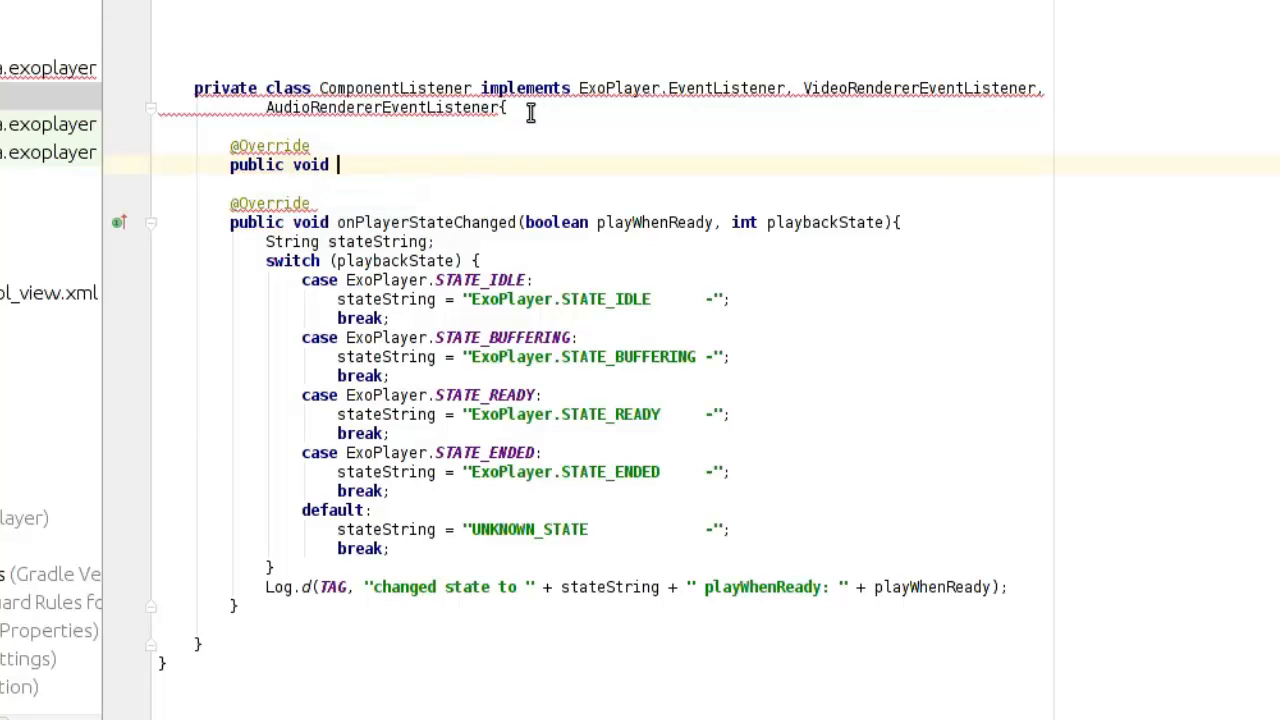
pyautogui.write('onT')
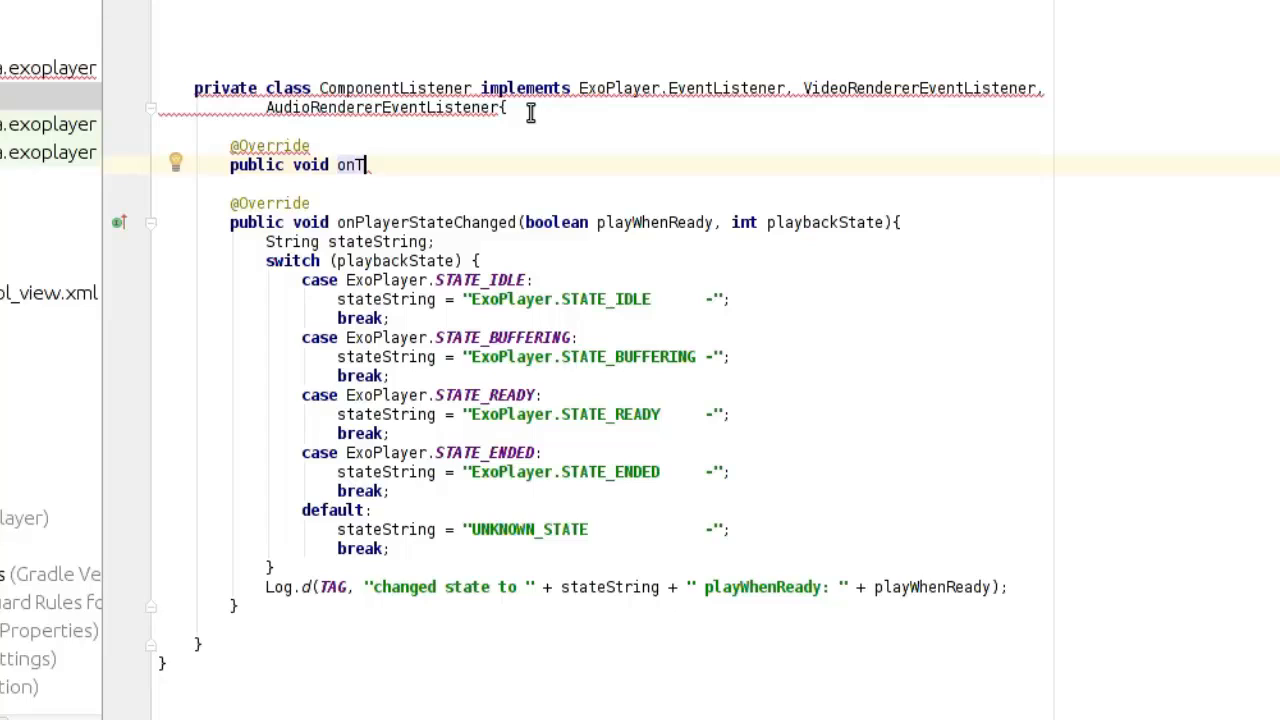
pyautogui.write('ime')
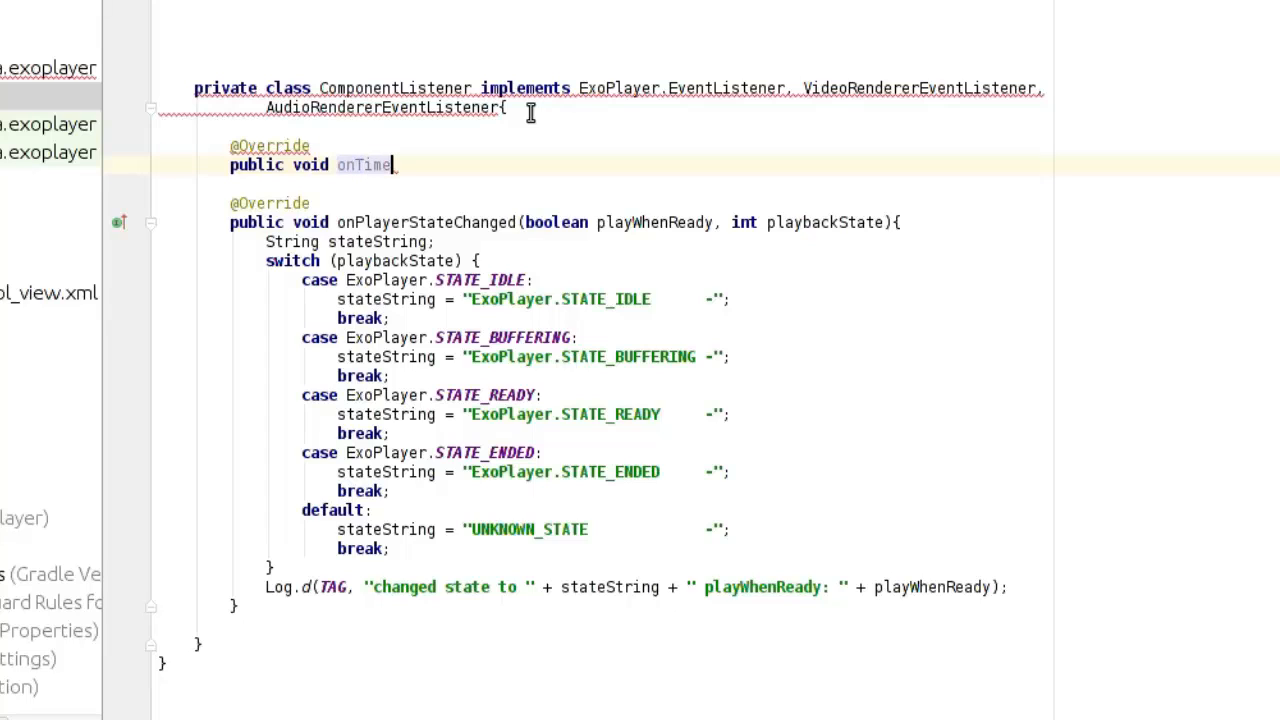
pyautogui.write('lineCha')
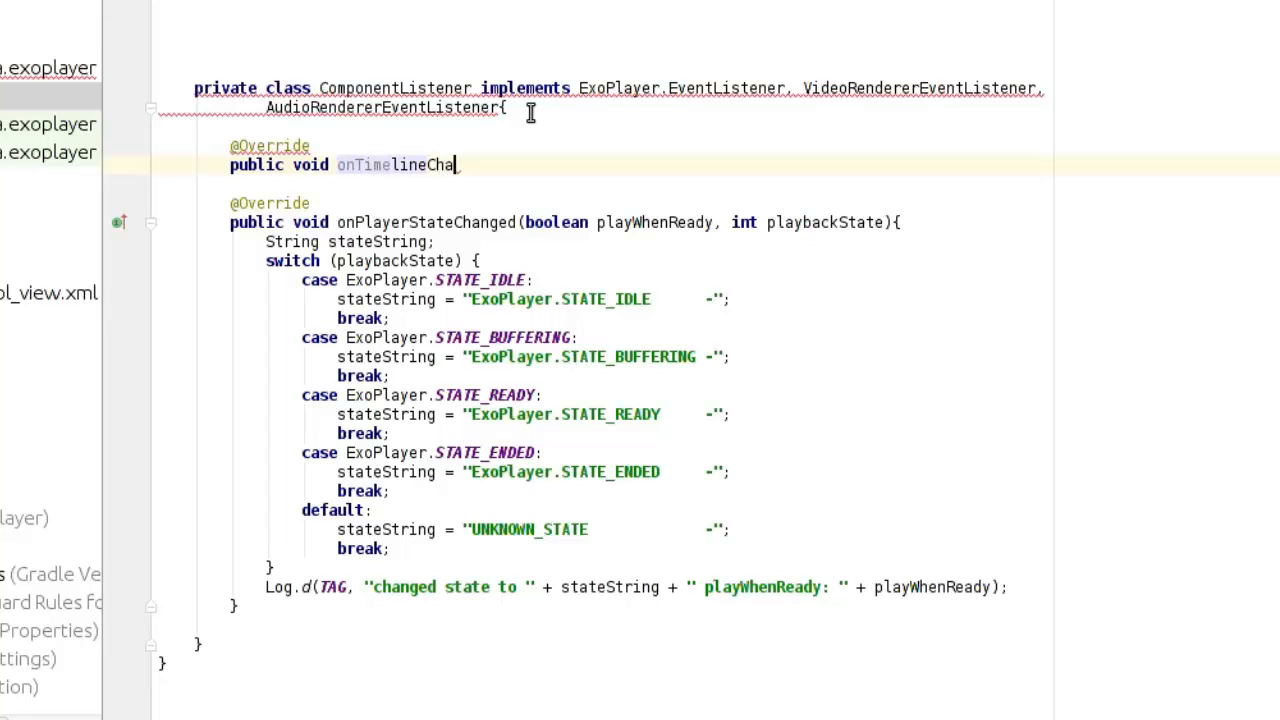
pyautogui.write('nged')
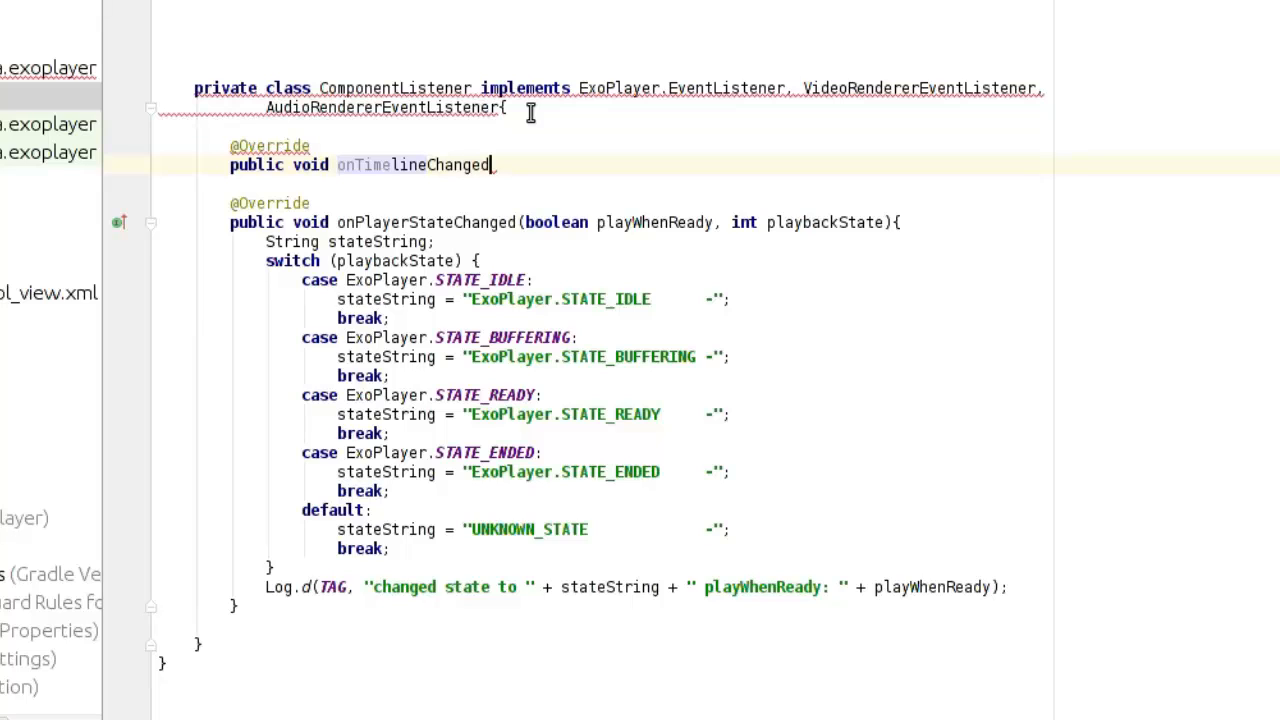
pyautogui.write('()')
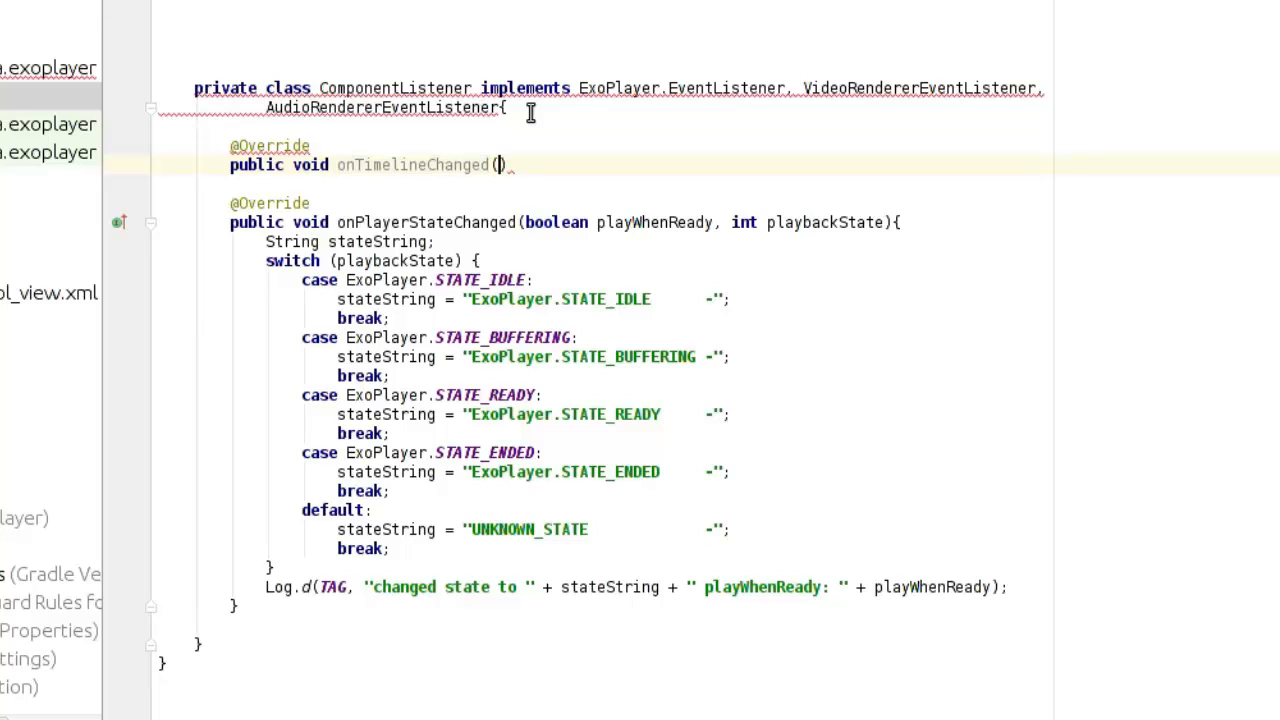
# - Give onTimelineChanged the parameters Timeline timeline and Object manifest, picking ExoPlayer's Timeline
pyautogui.write('Time')
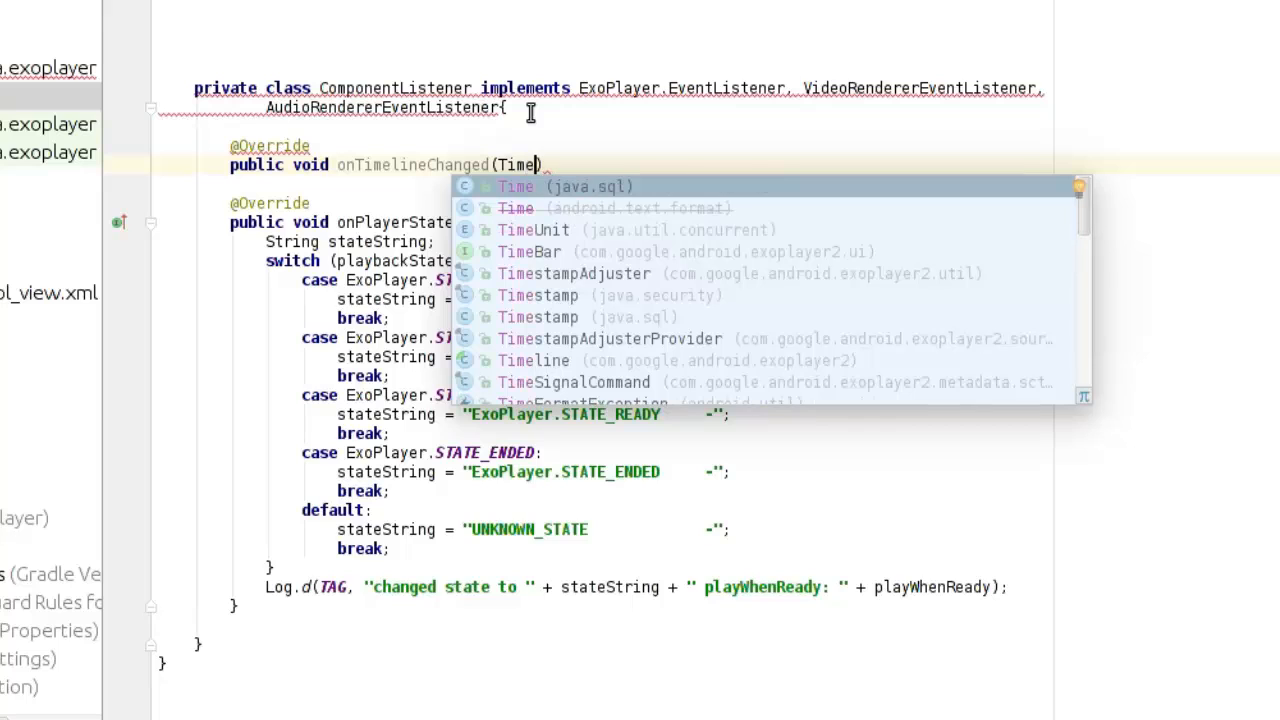
pyautogui.click(532, 360)
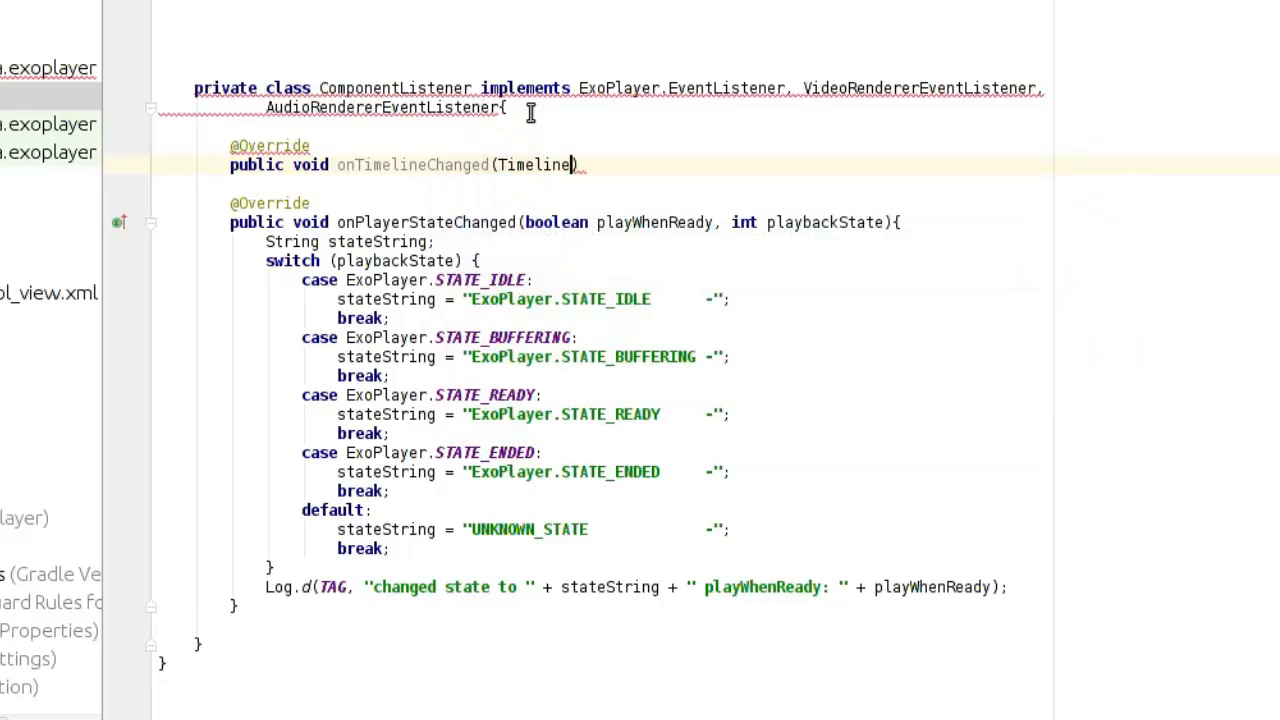
pyautogui.write('timeline,')
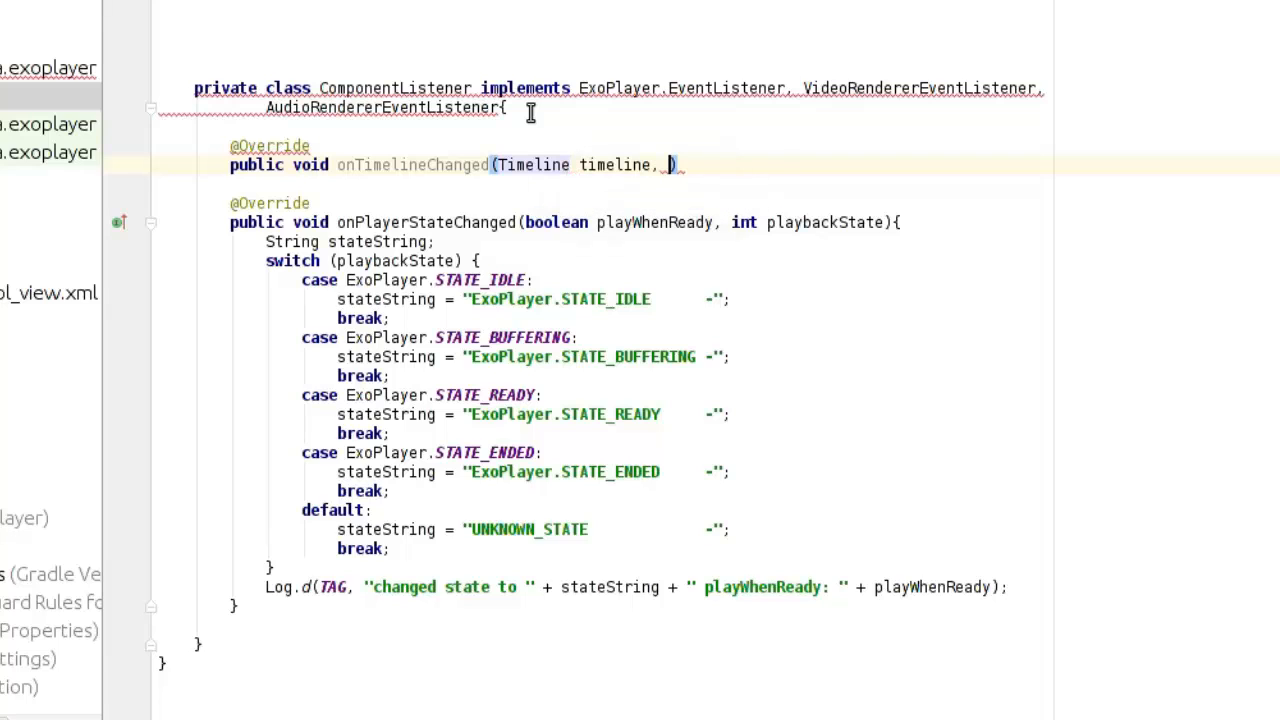
pyautogui.write('Object,')
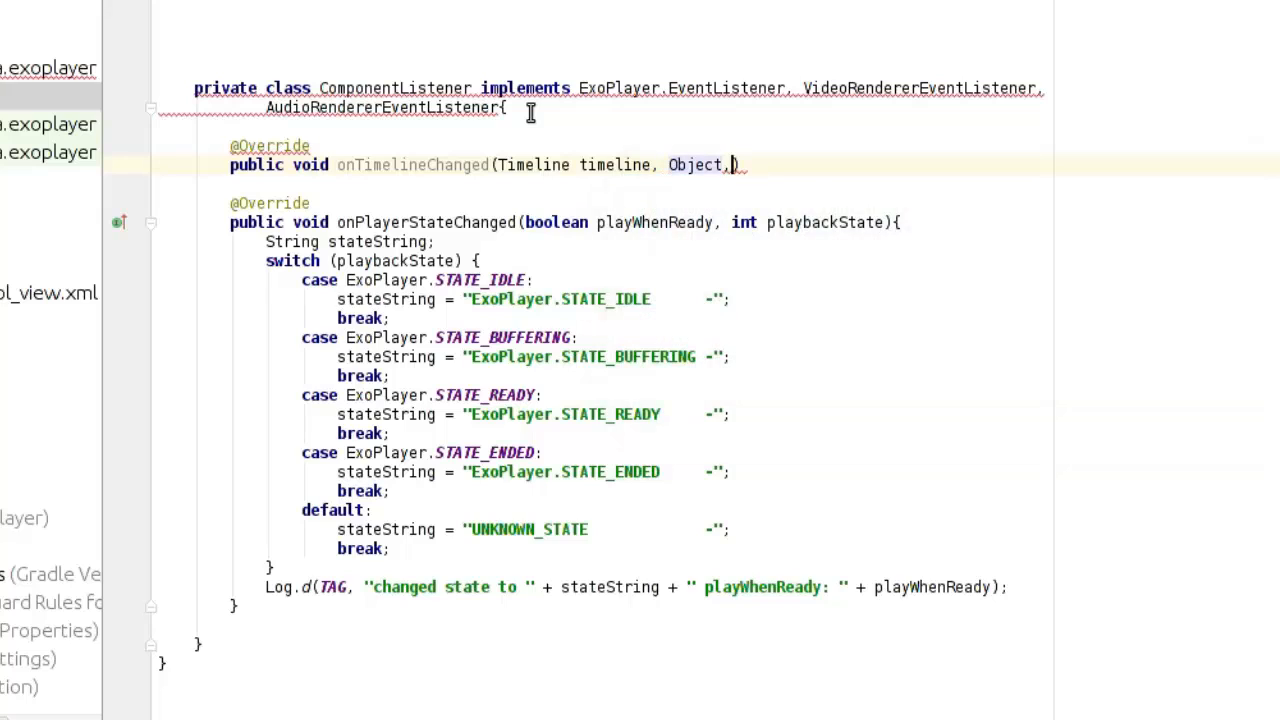
pyautogui.write('man')
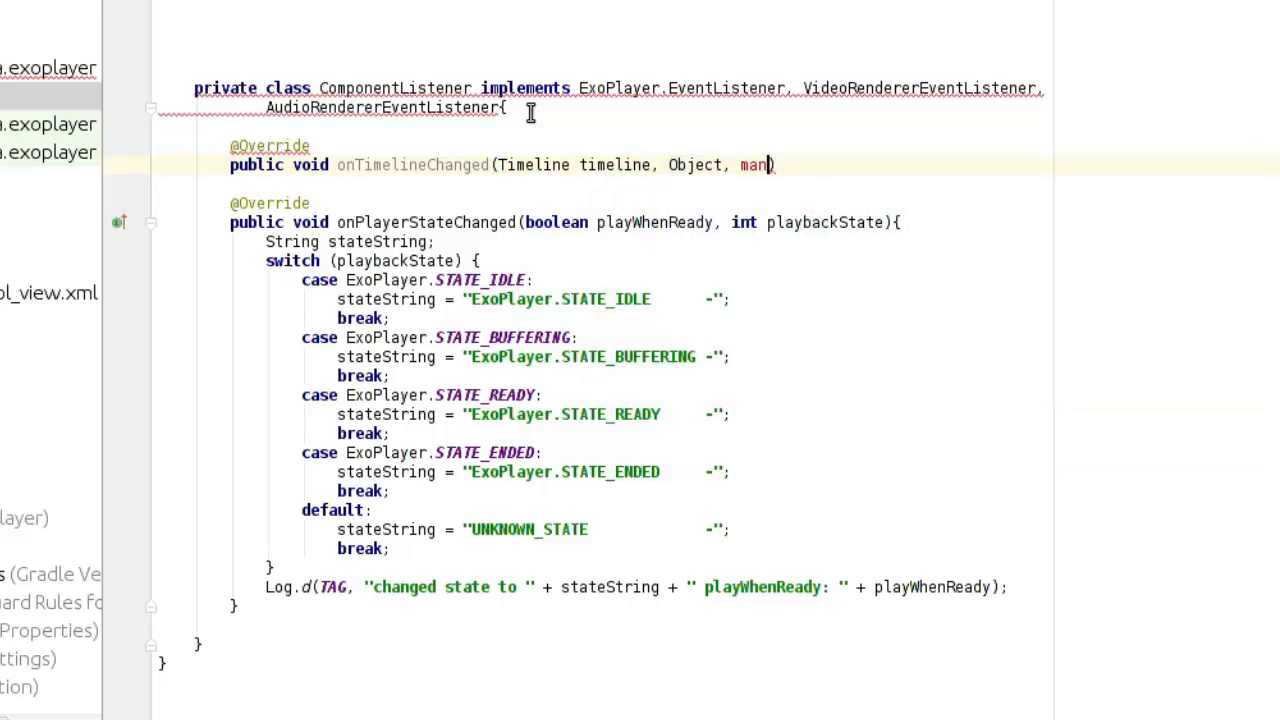
pyautogui.press('BackSpace')
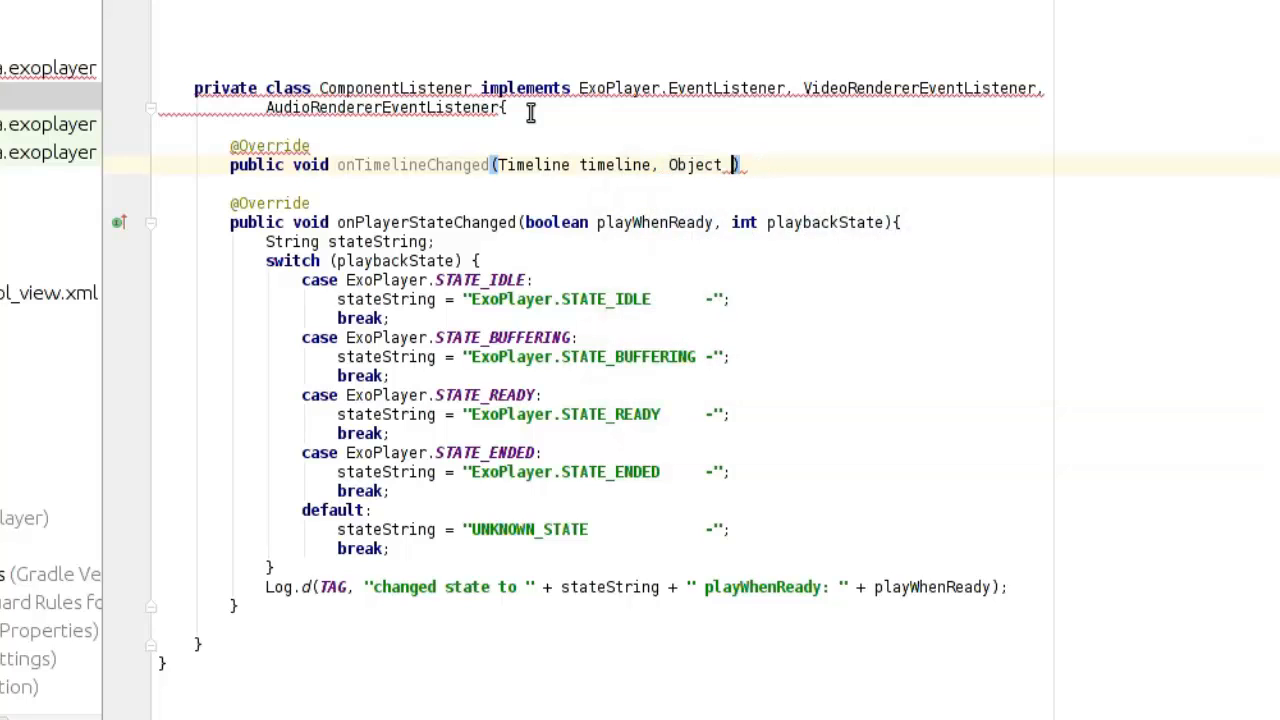
pyautogui.write('manifest')
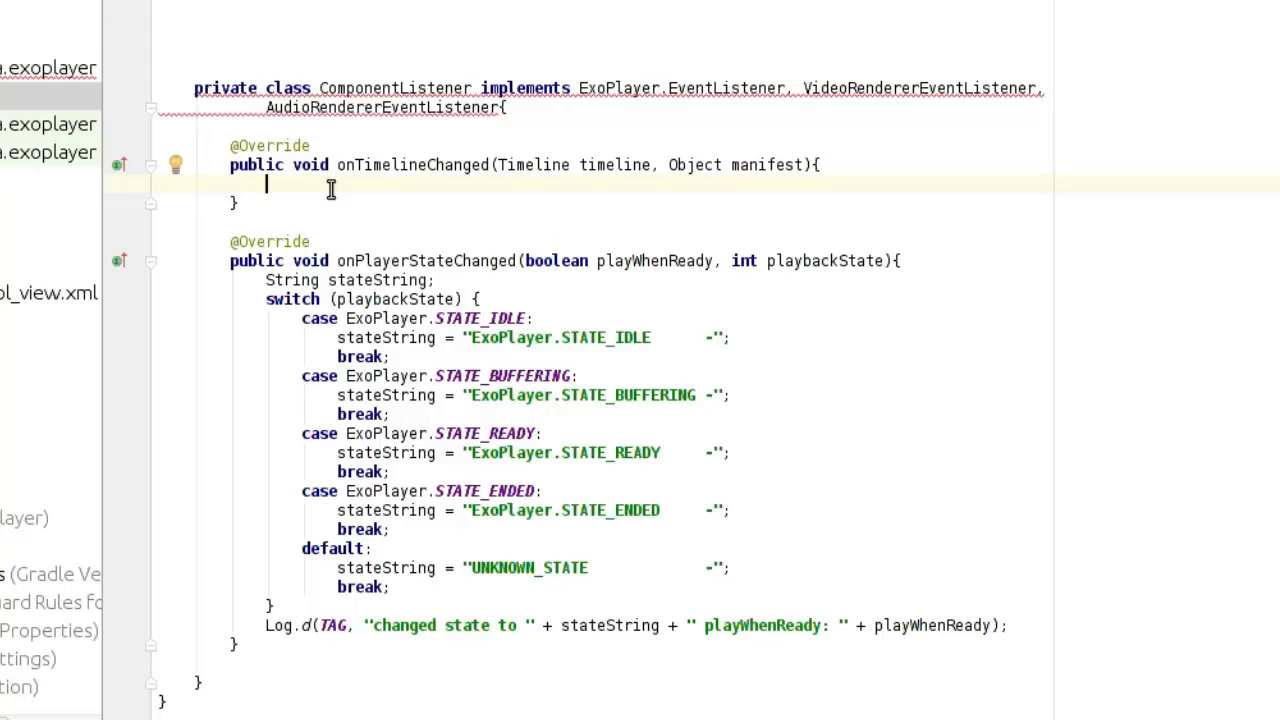
pyautogui.moveTo(320, 184)
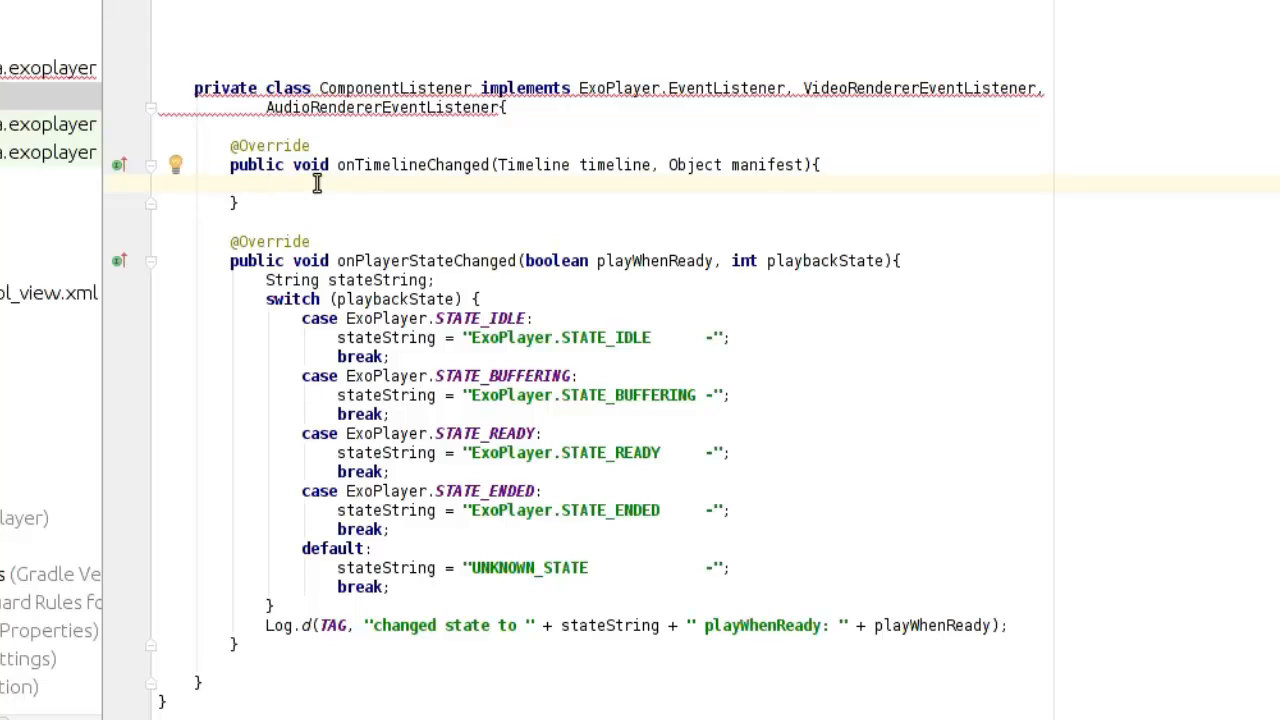
# - Use the quick fix on ComponentListener to implement all missing listener methods
pyautogui.click(264, 184)
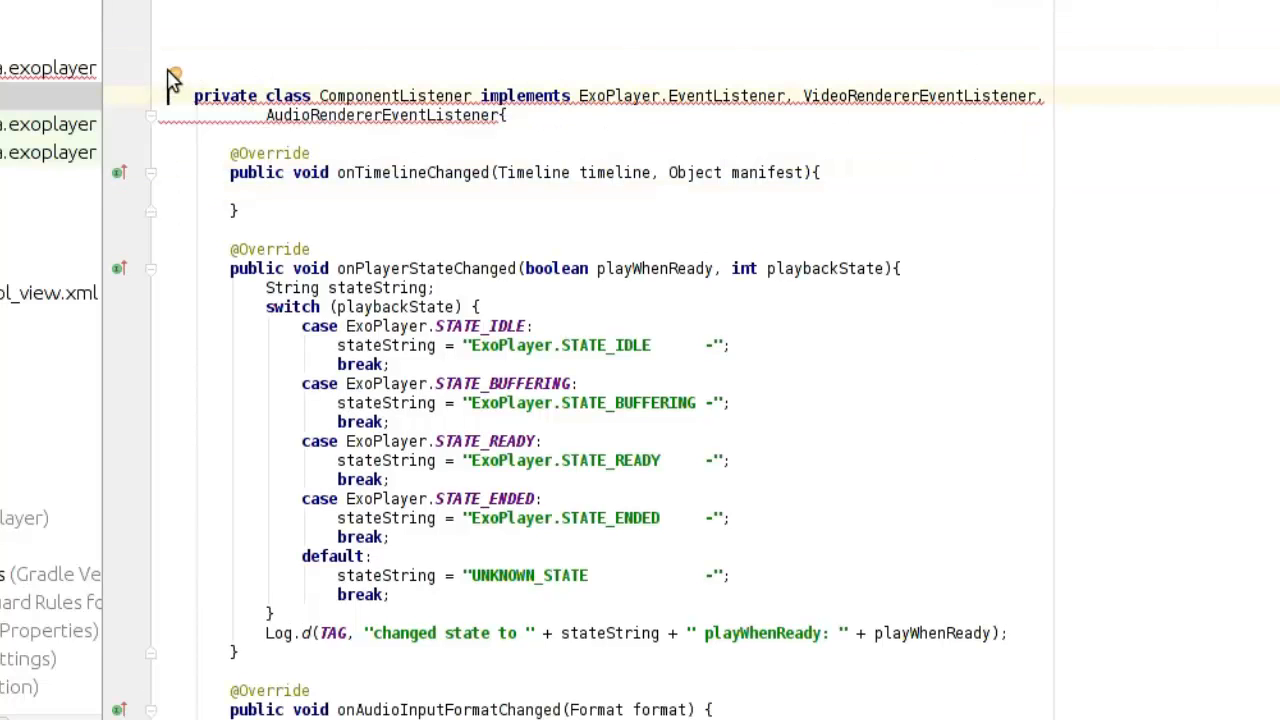
pyautogui.moveTo(180, 76)
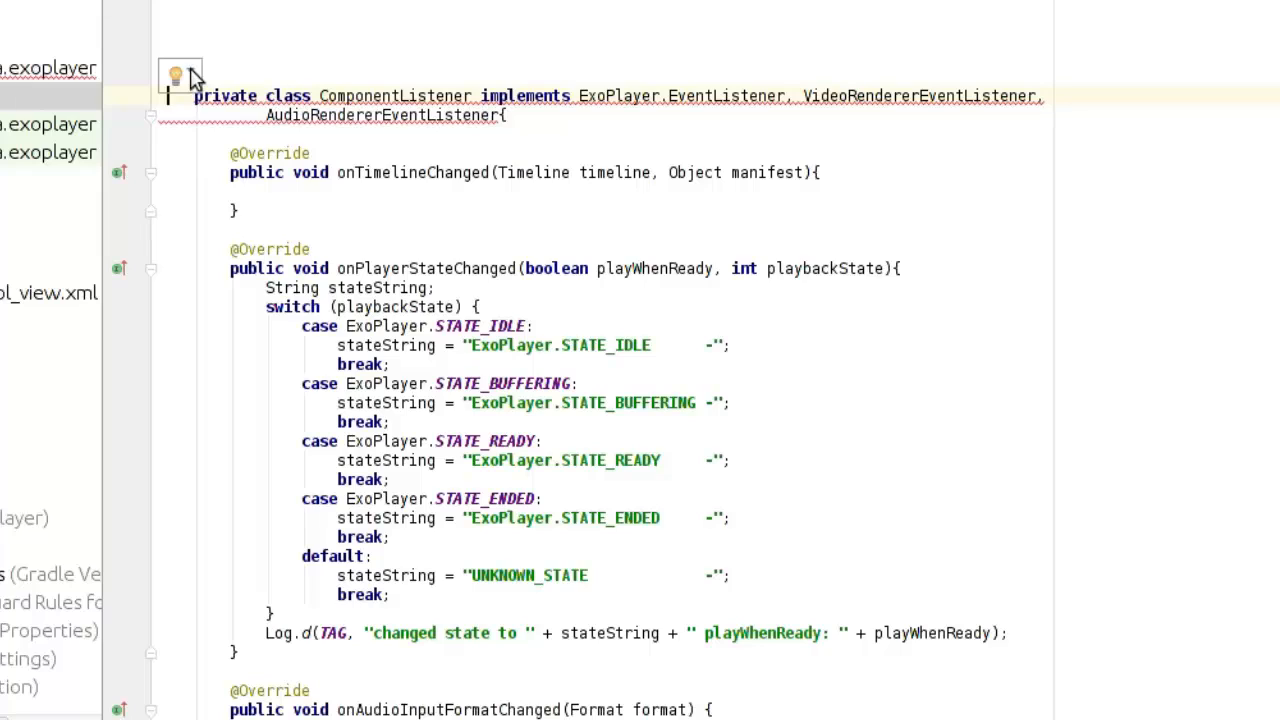
pyautogui.moveTo(180, 76)
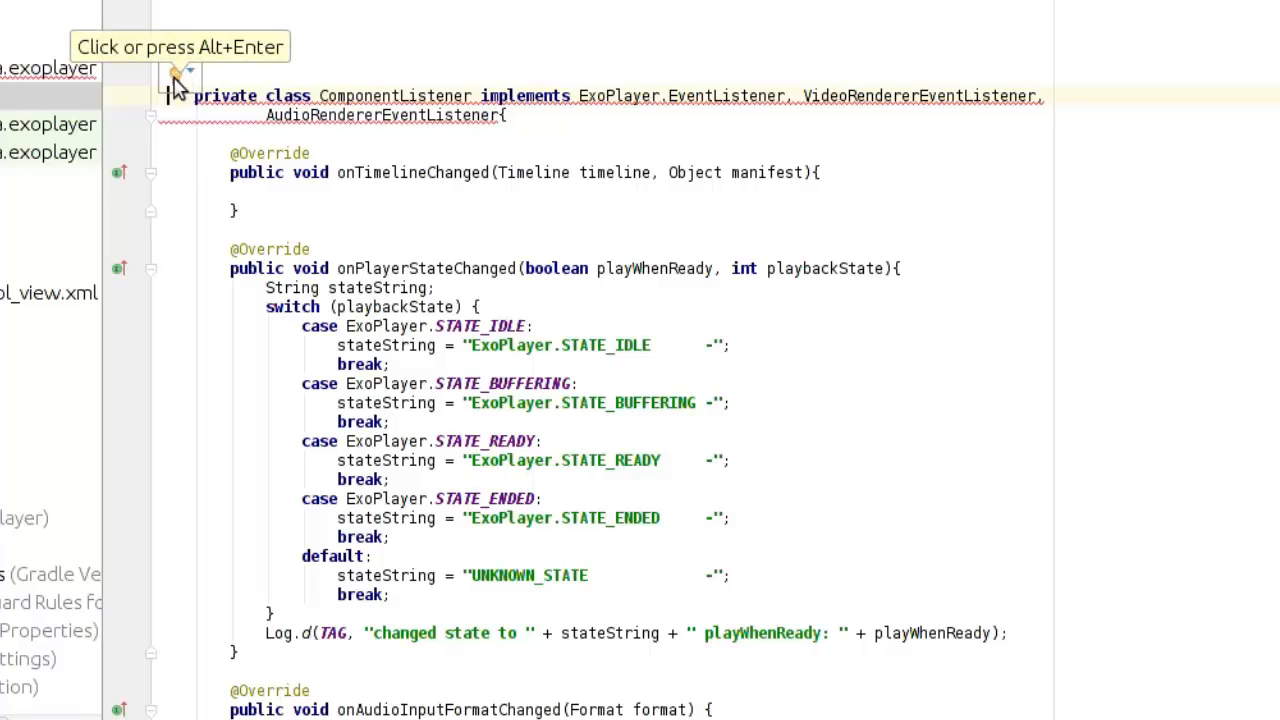
pyautogui.click(176, 76)
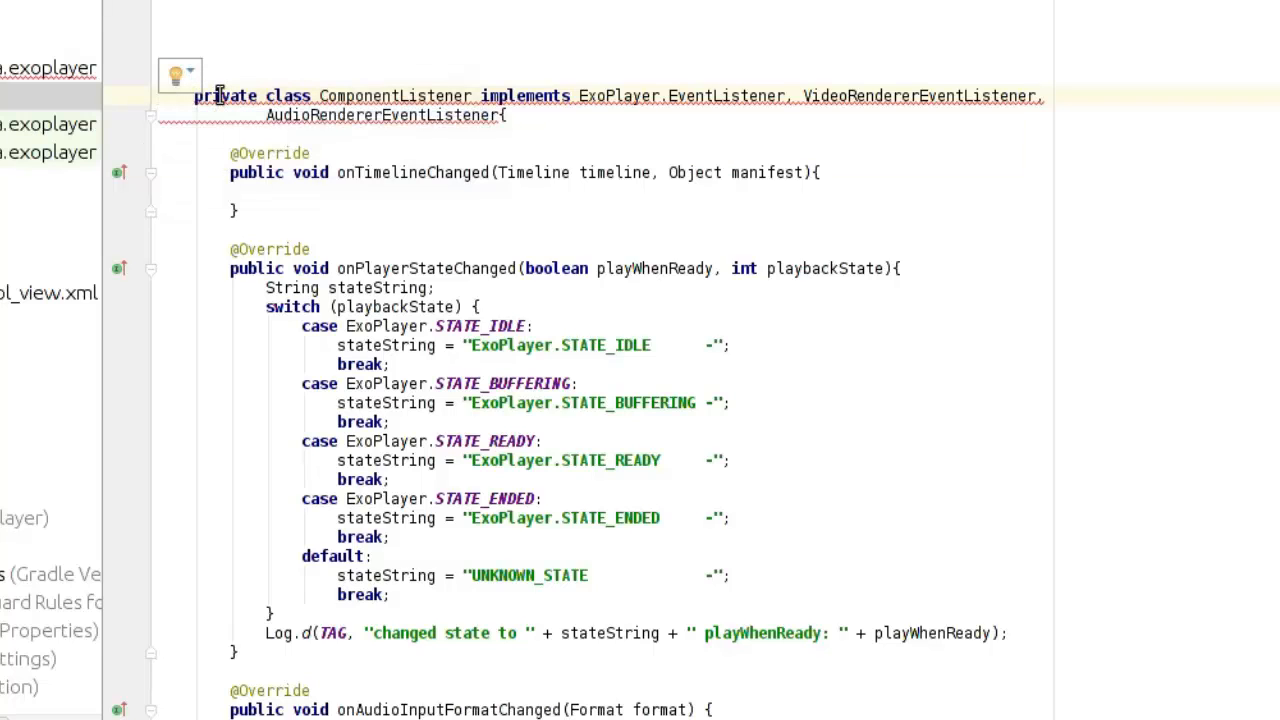
pyautogui.click(178, 78)
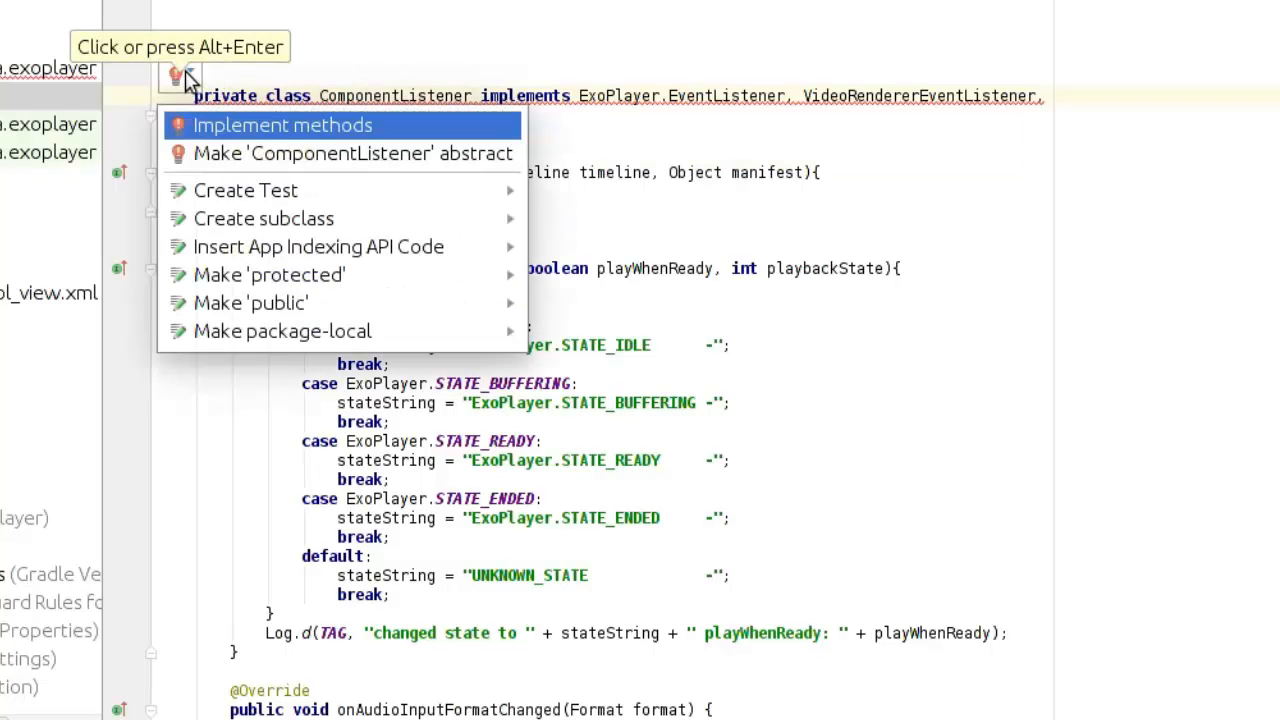
pyautogui.moveTo(248, 132)
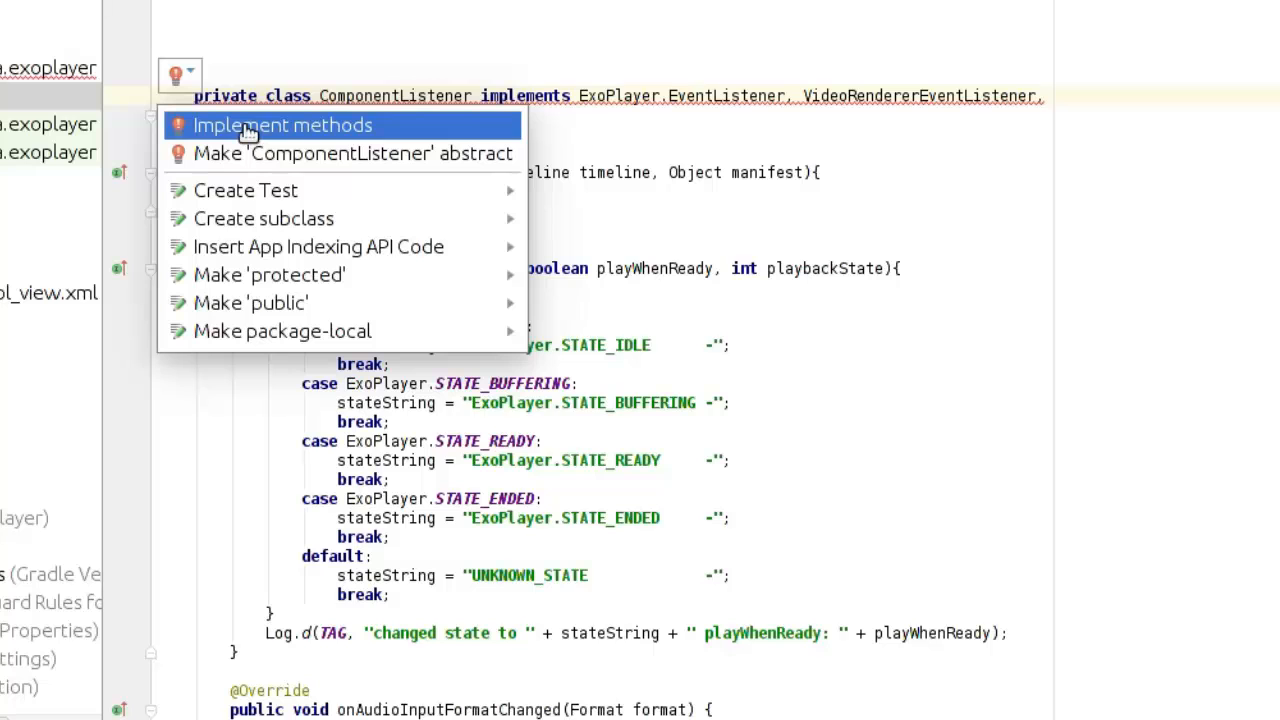
pyautogui.click(284, 124)
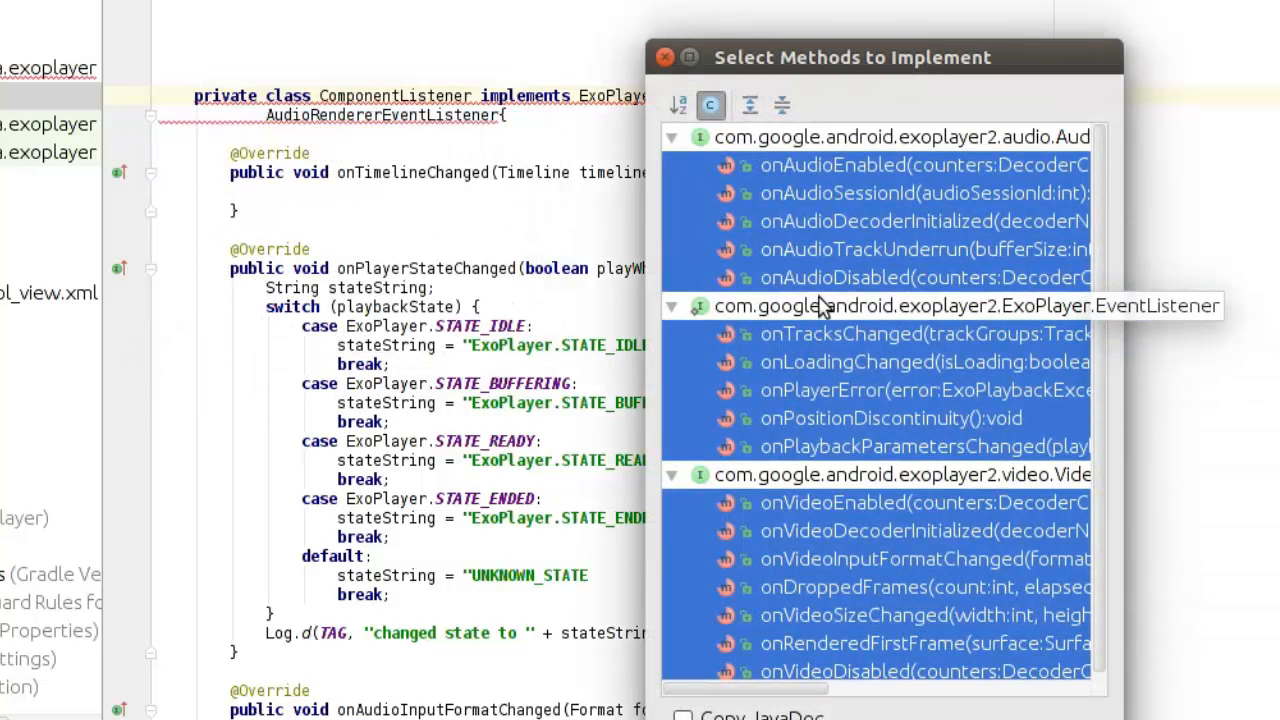
pyautogui.moveTo(890, 404)
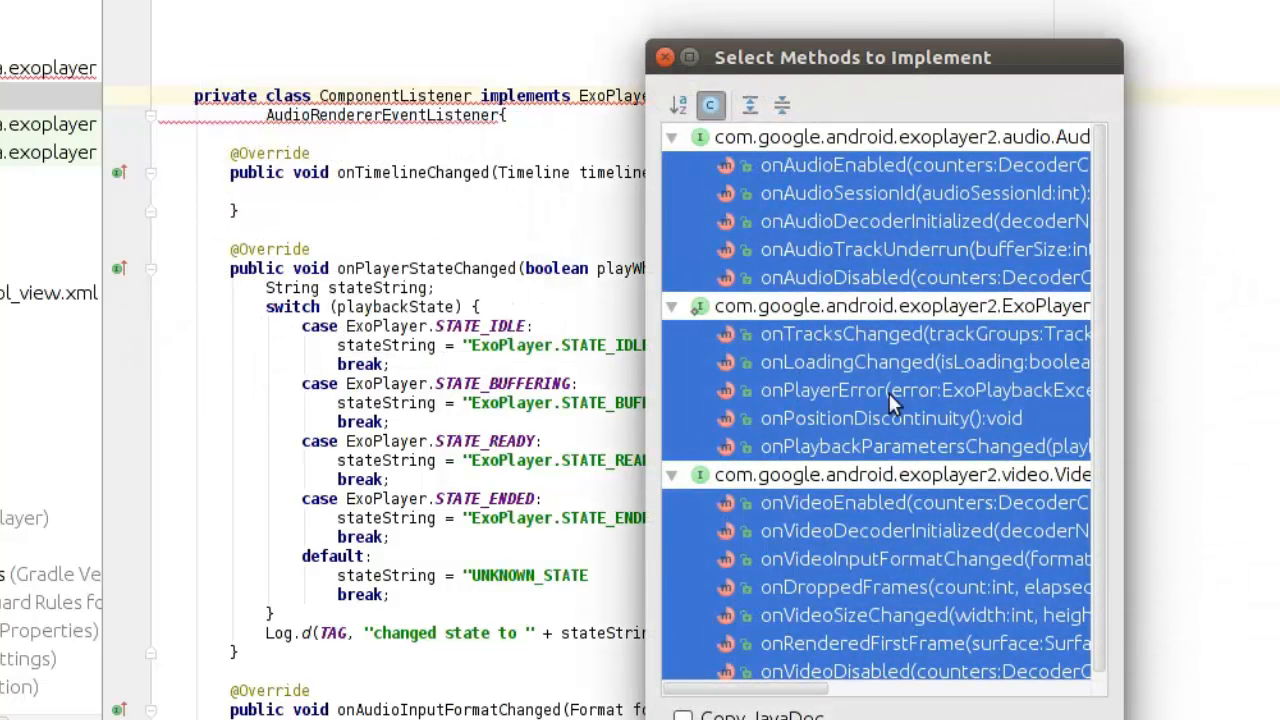
pyautogui.moveTo(400, 138)
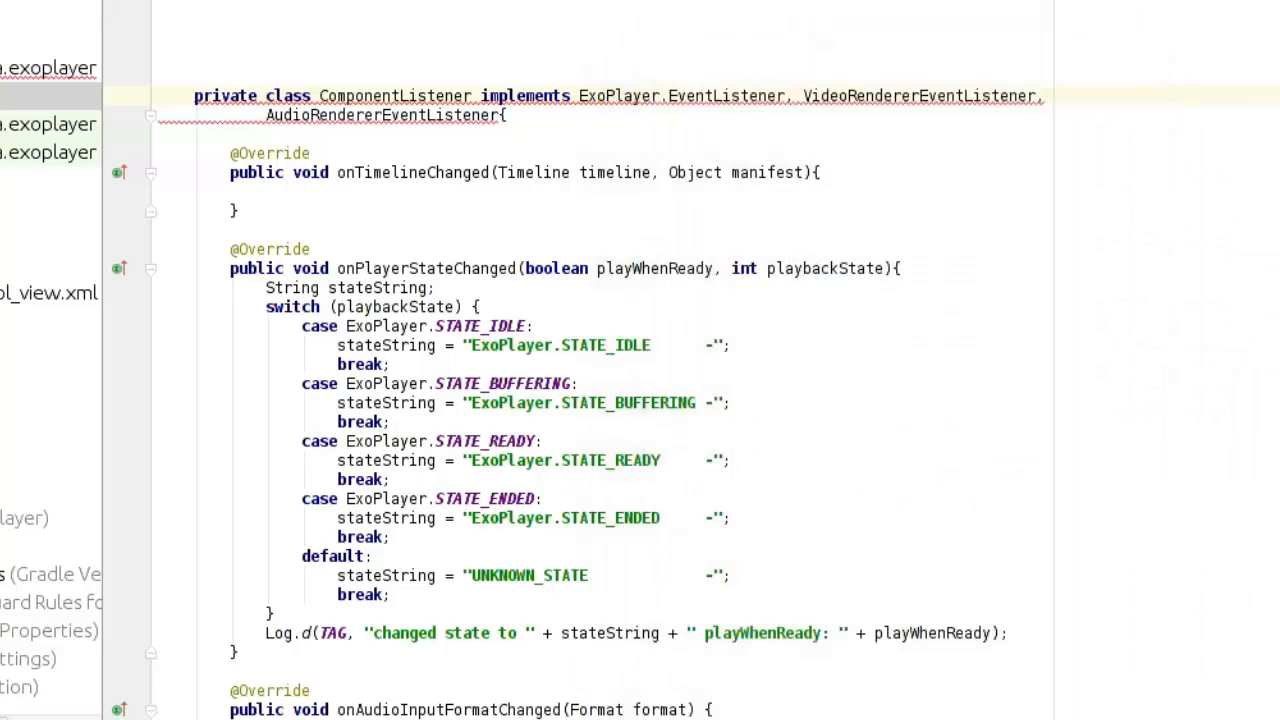
pyautogui.scroll(3)
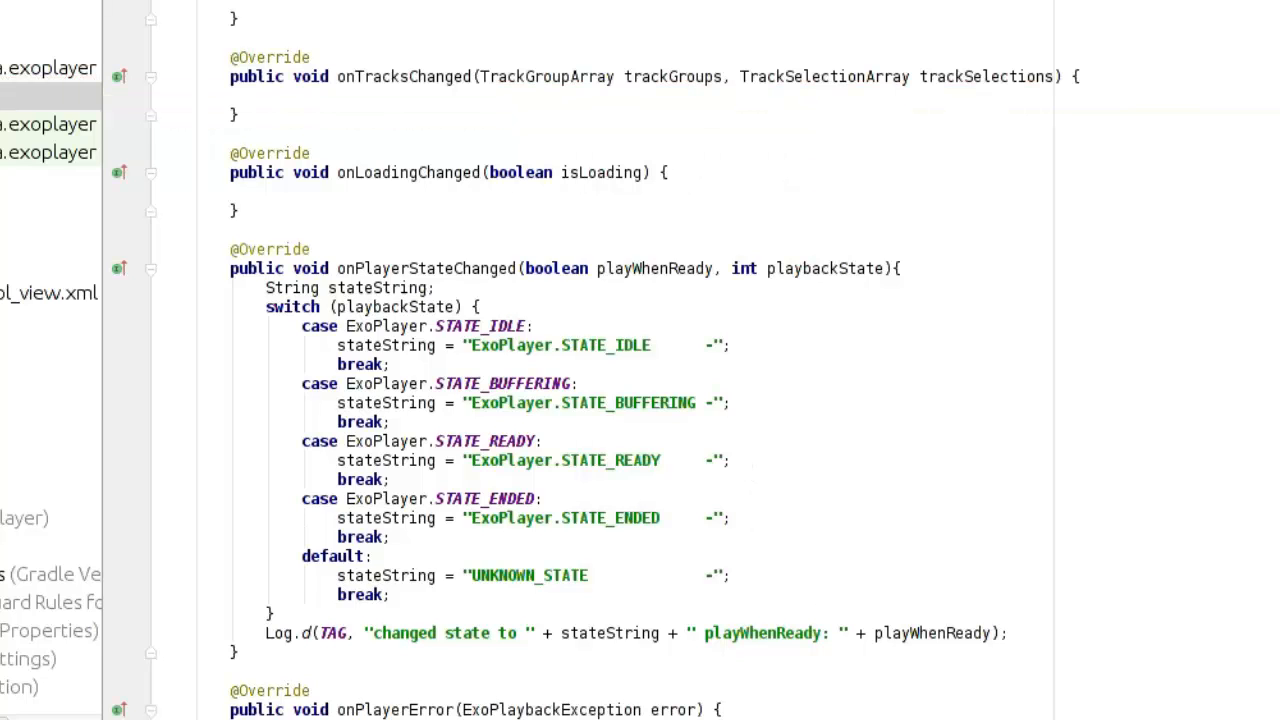
pyautogui.scroll(3)
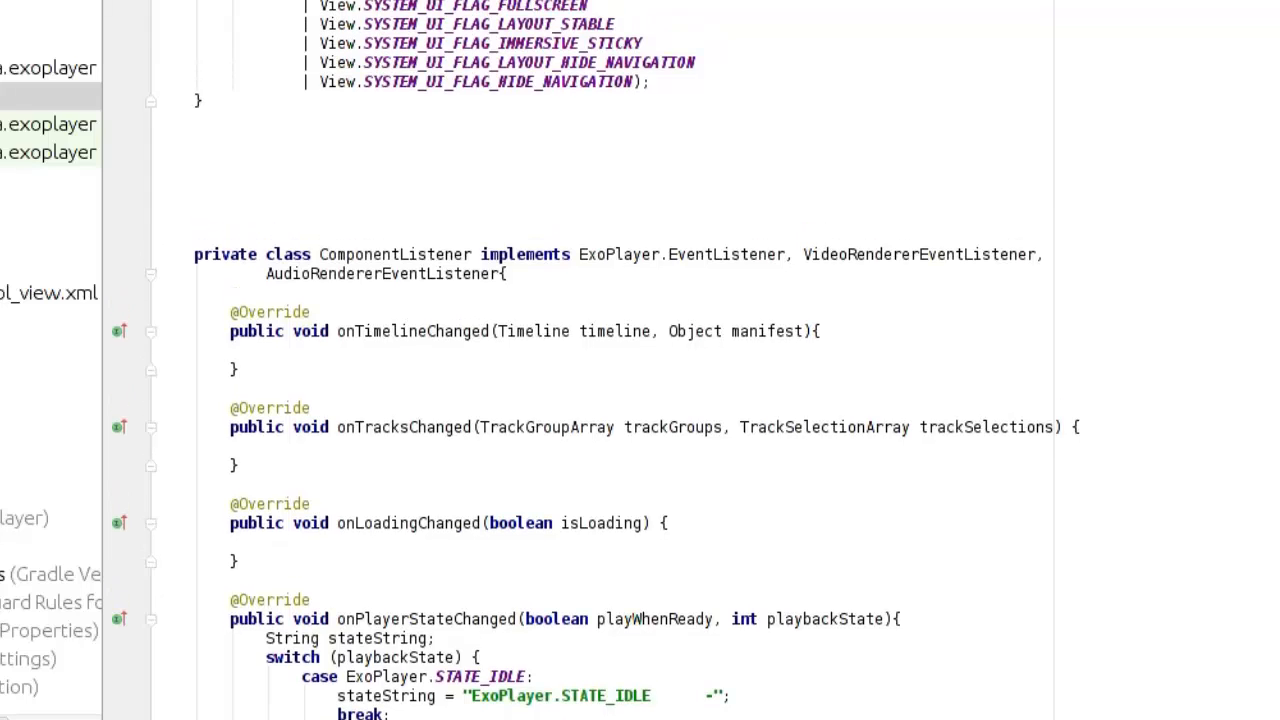
pyautogui.scroll(-3)
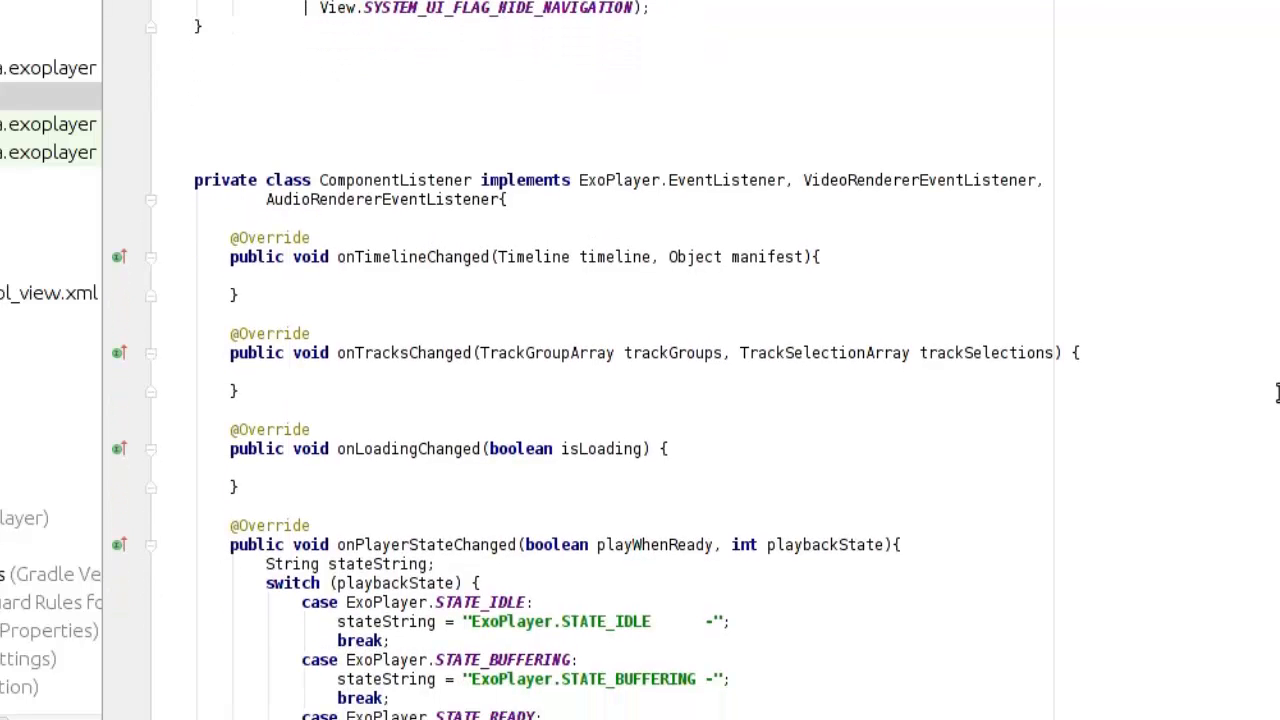
pyautogui.scroll(3)
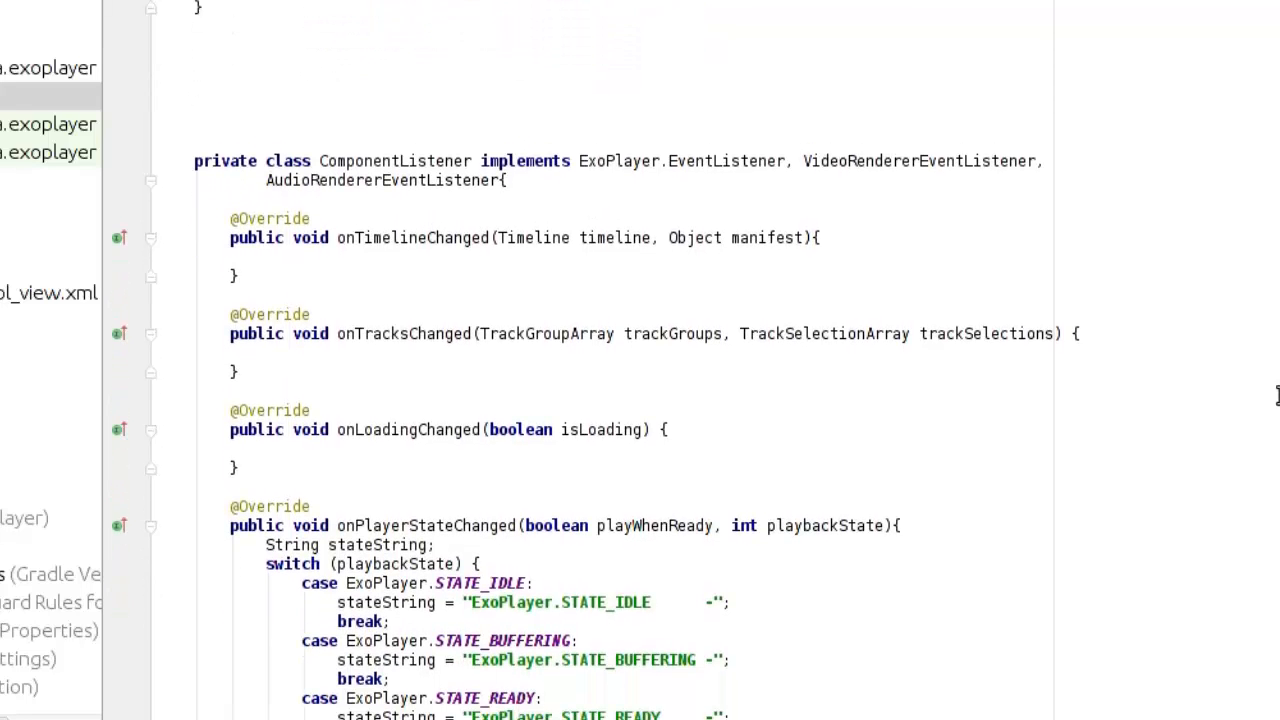
pyautogui.scroll(-3)
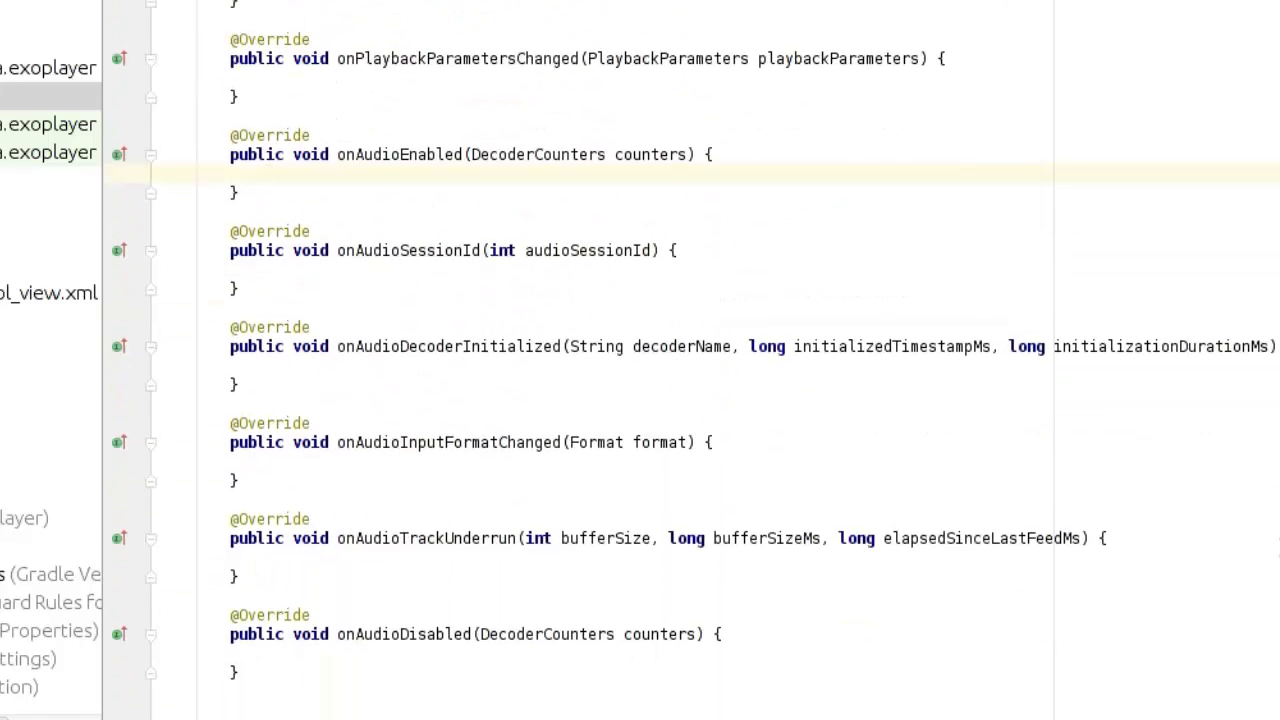
pyautogui.scroll(3)
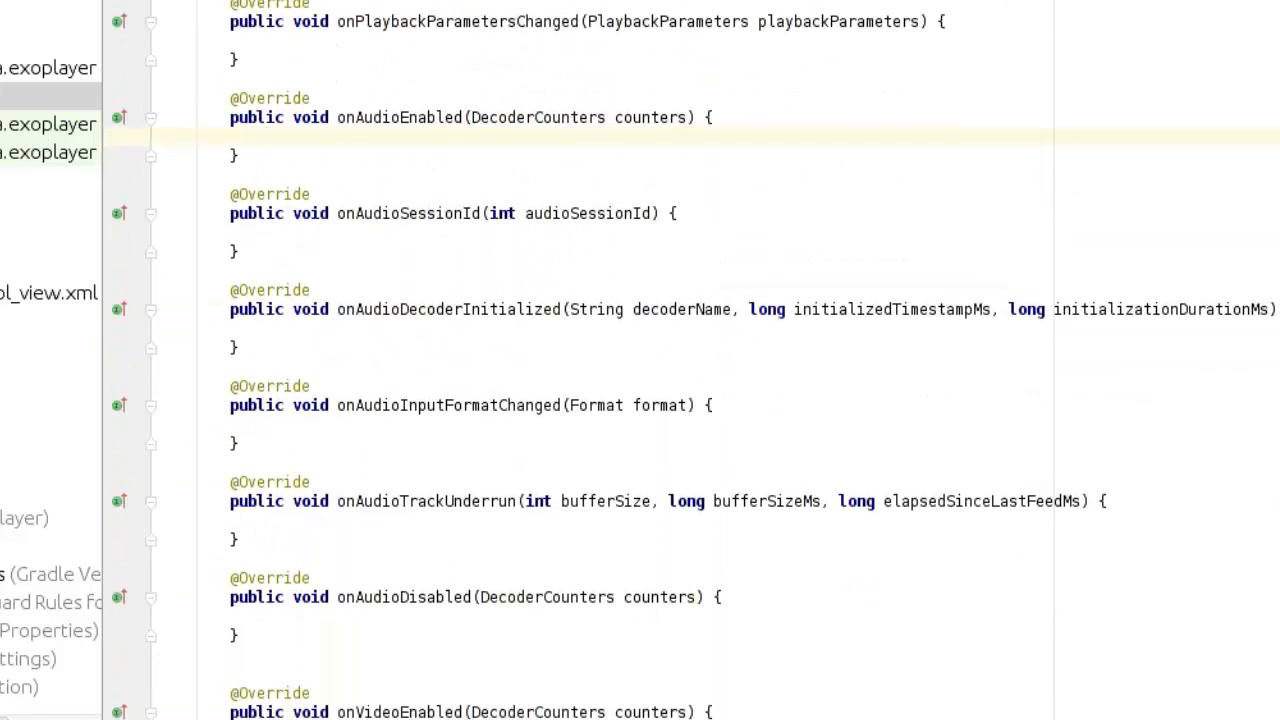
pyautogui.scroll(-3)
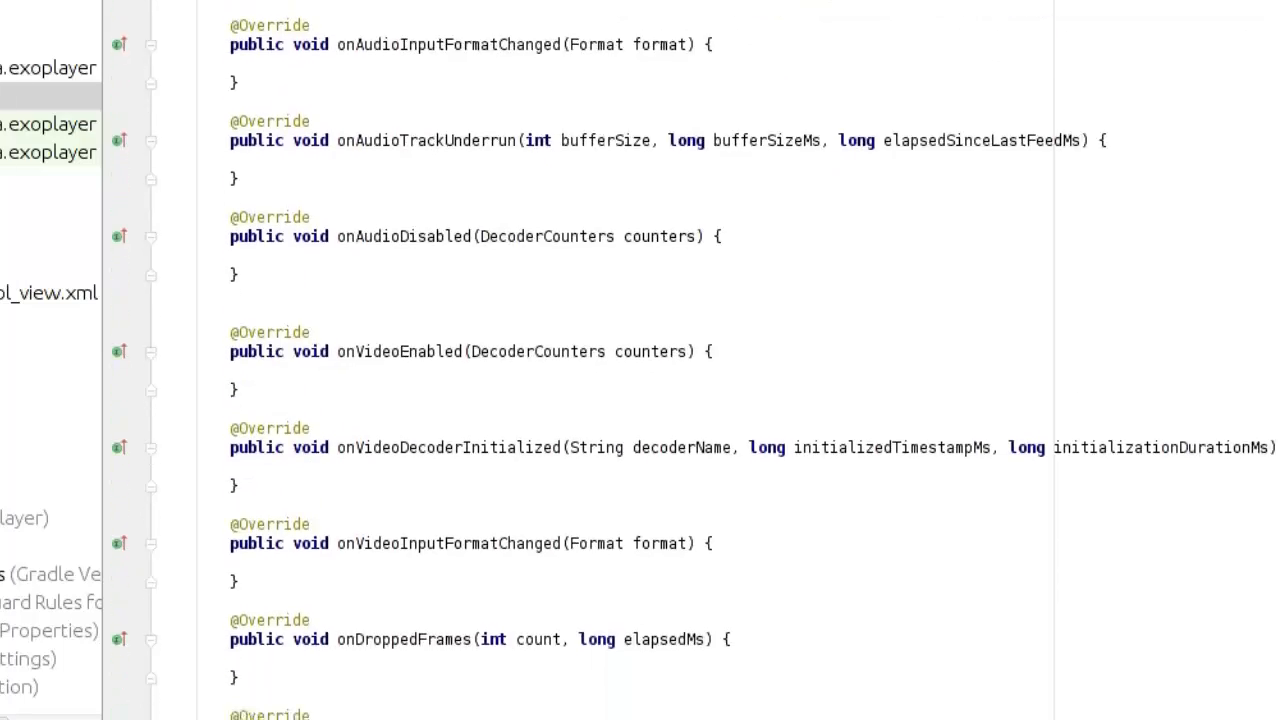
pyautogui.scroll(-3)
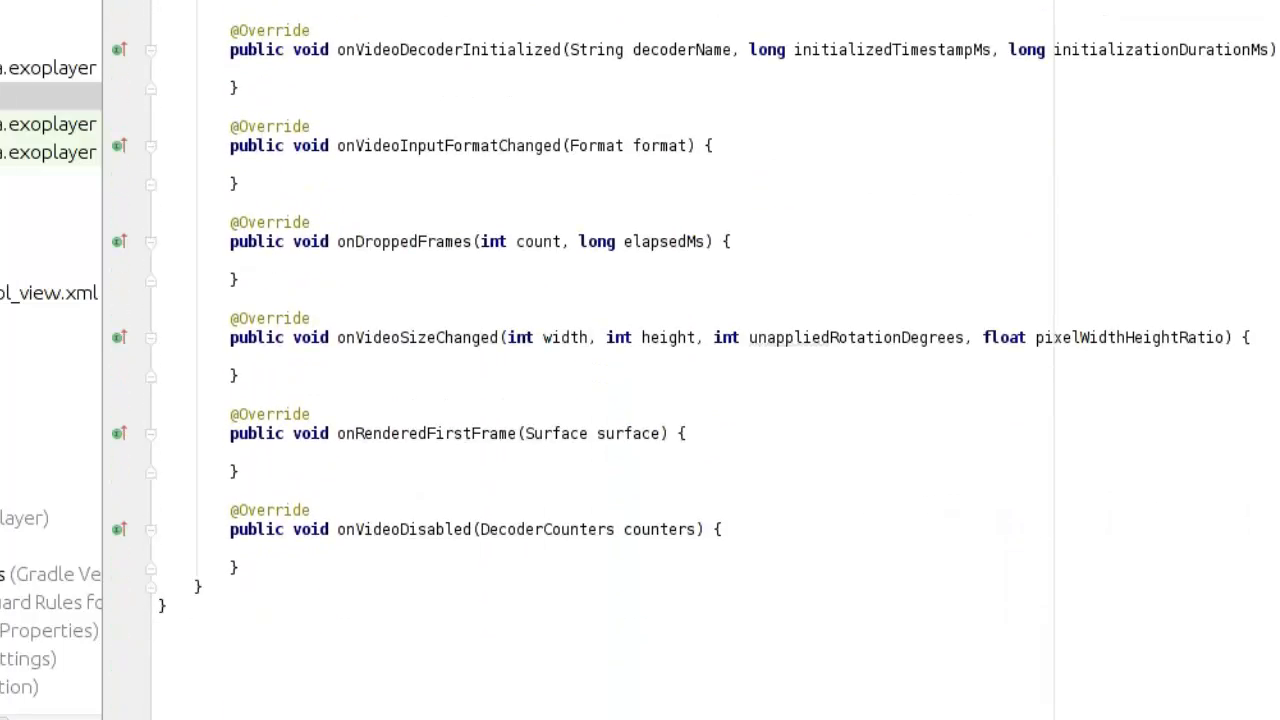
pyautogui.scroll(3)
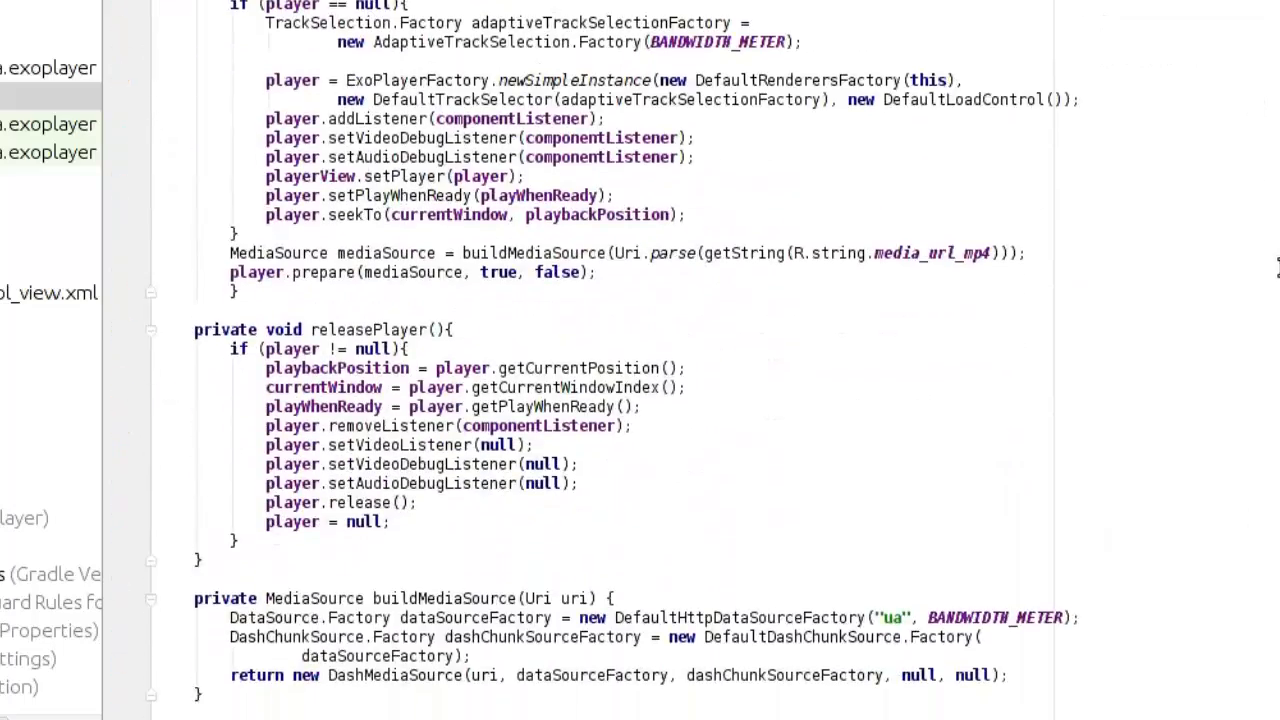
pyautogui.scroll(-3)
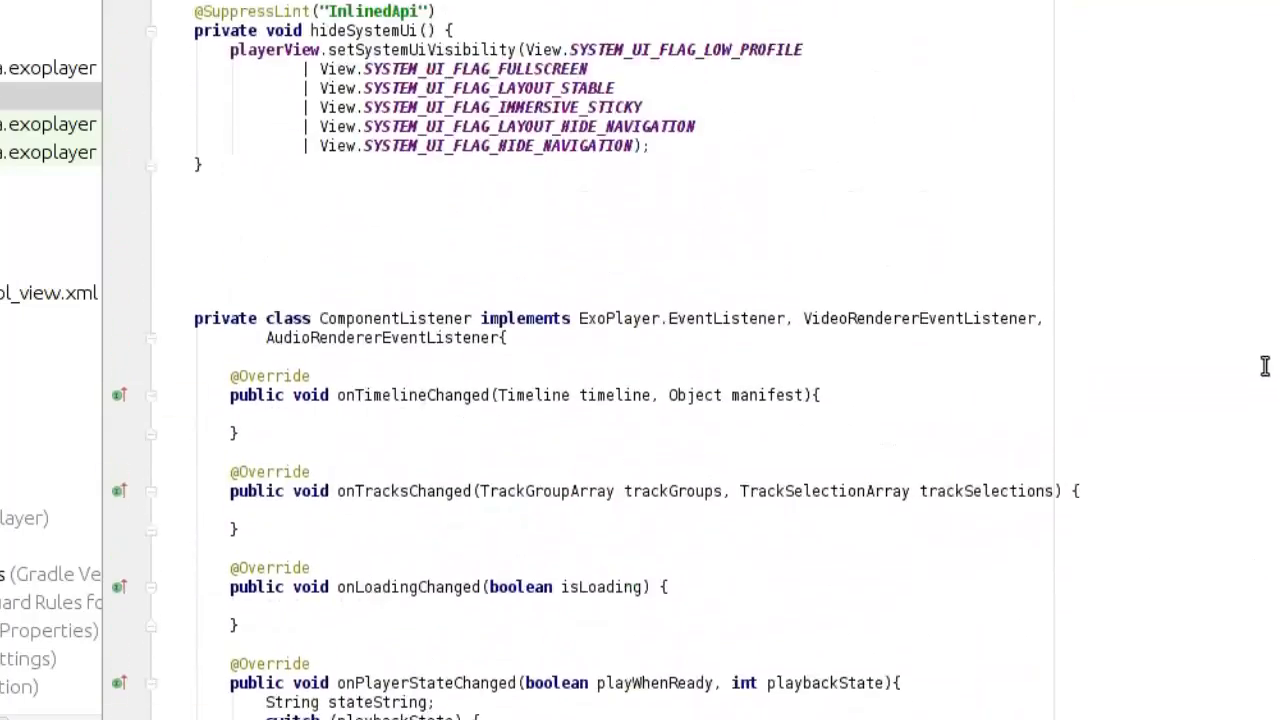
pyautogui.scroll(3)
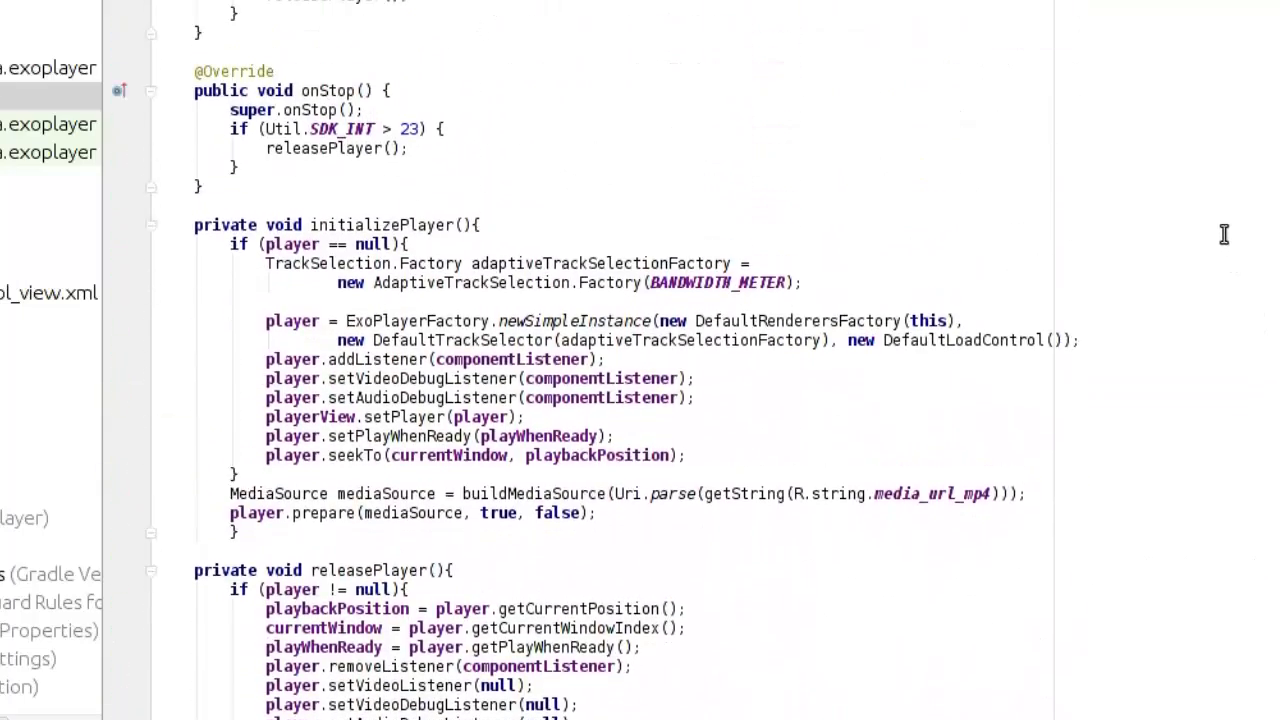
pyautogui.scroll(3)
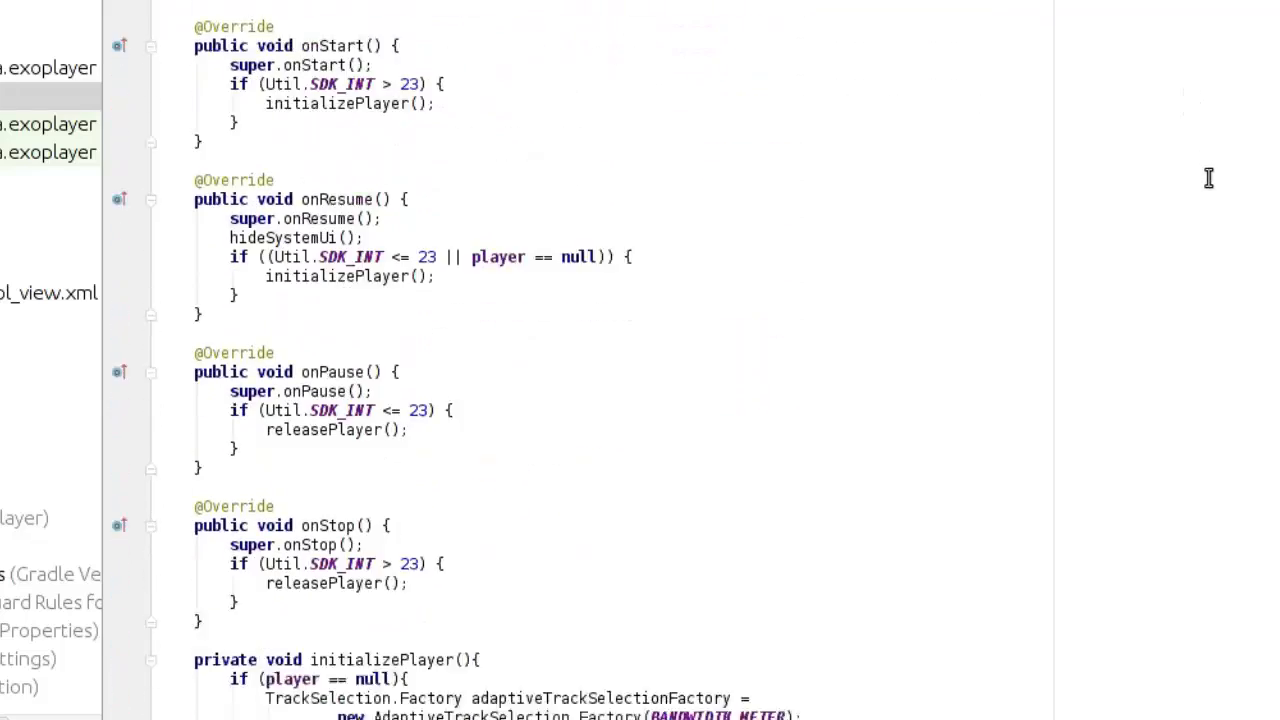
pyautogui.scroll(-3)
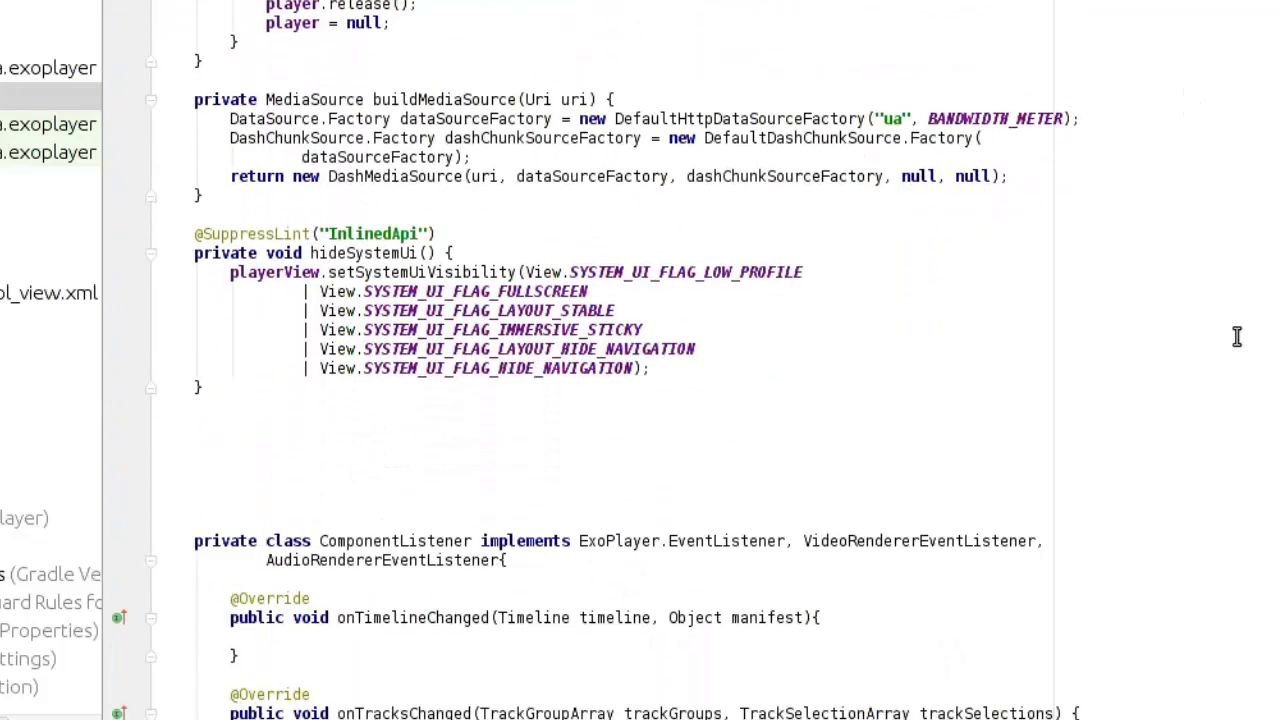
pyautogui.scroll(3)
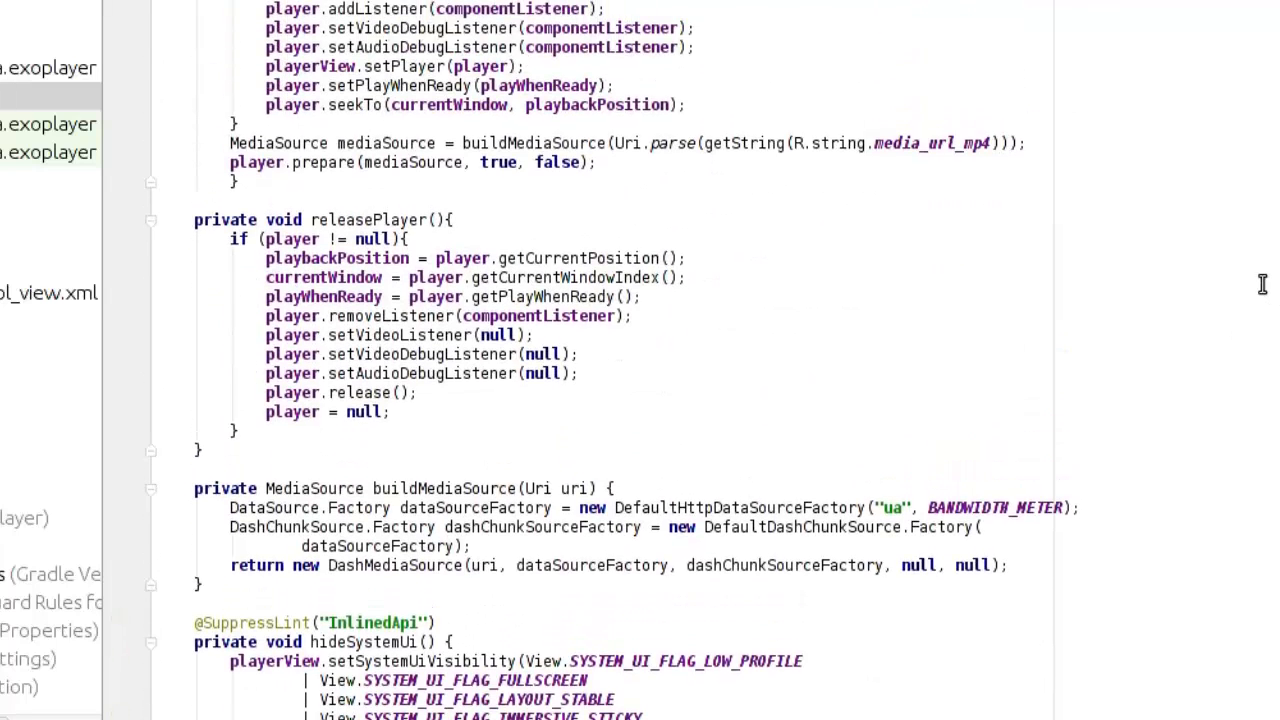
pyautogui.scroll(3)
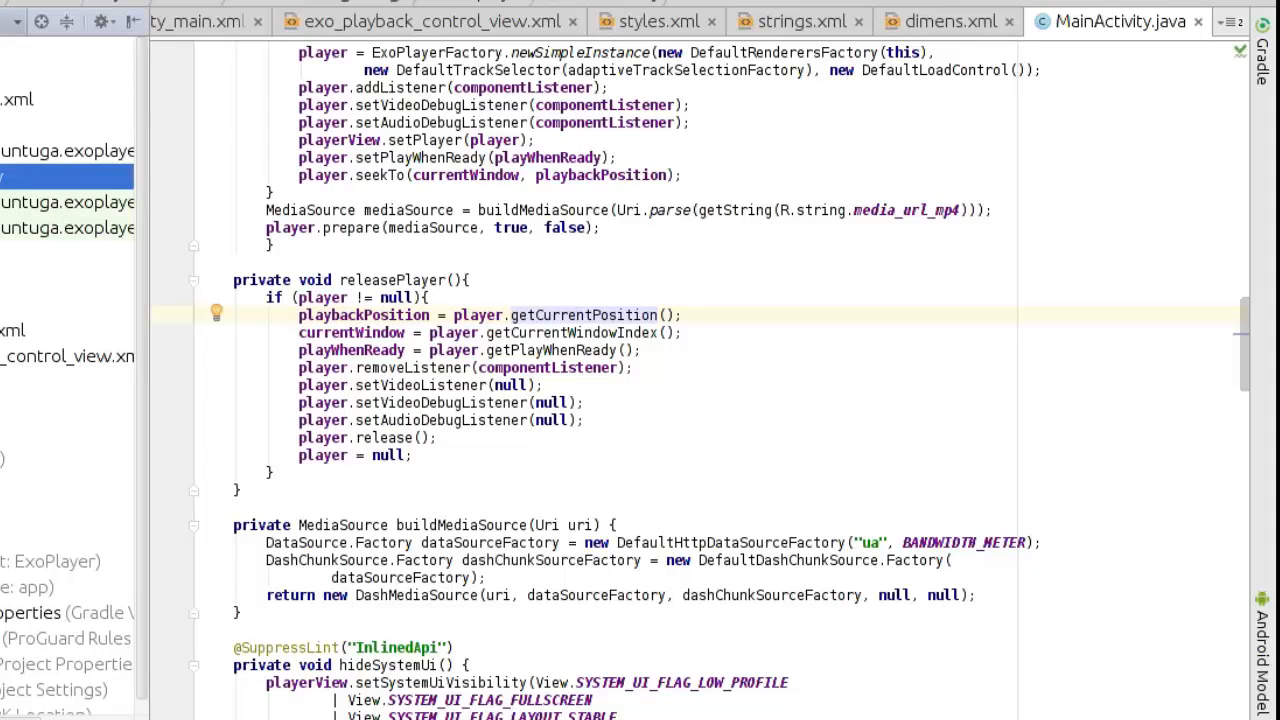
# - Add a uses-permission for android.permission.INTERNET below the manifest tag in AndroidManifest.xml
pyautogui.click(1100, 20)
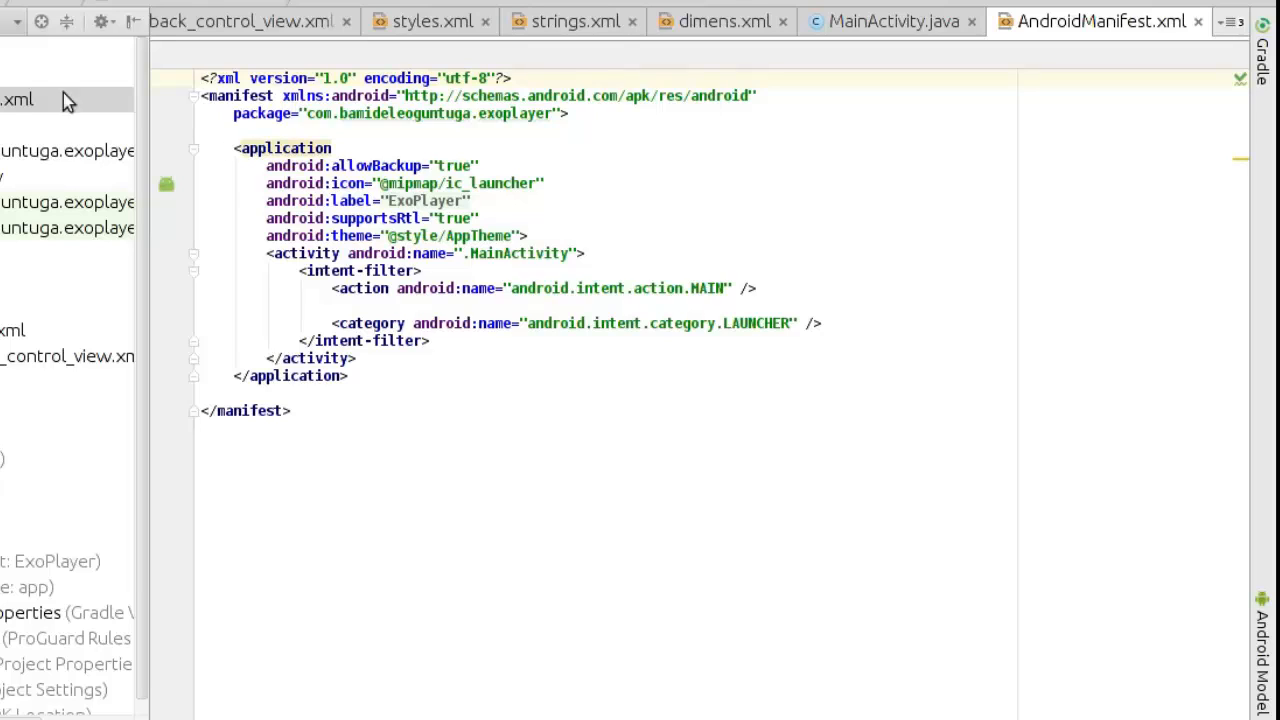
pyautogui.moveTo(930, 336)
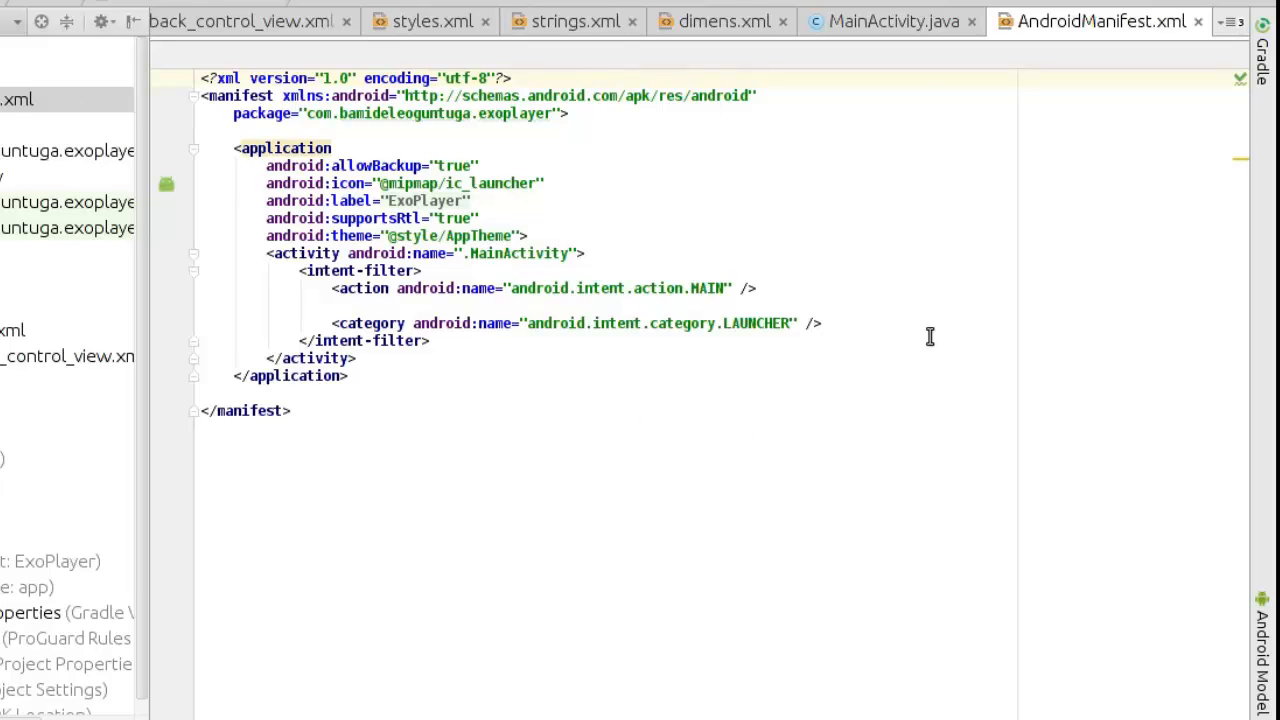
pyautogui.click(570, 112)
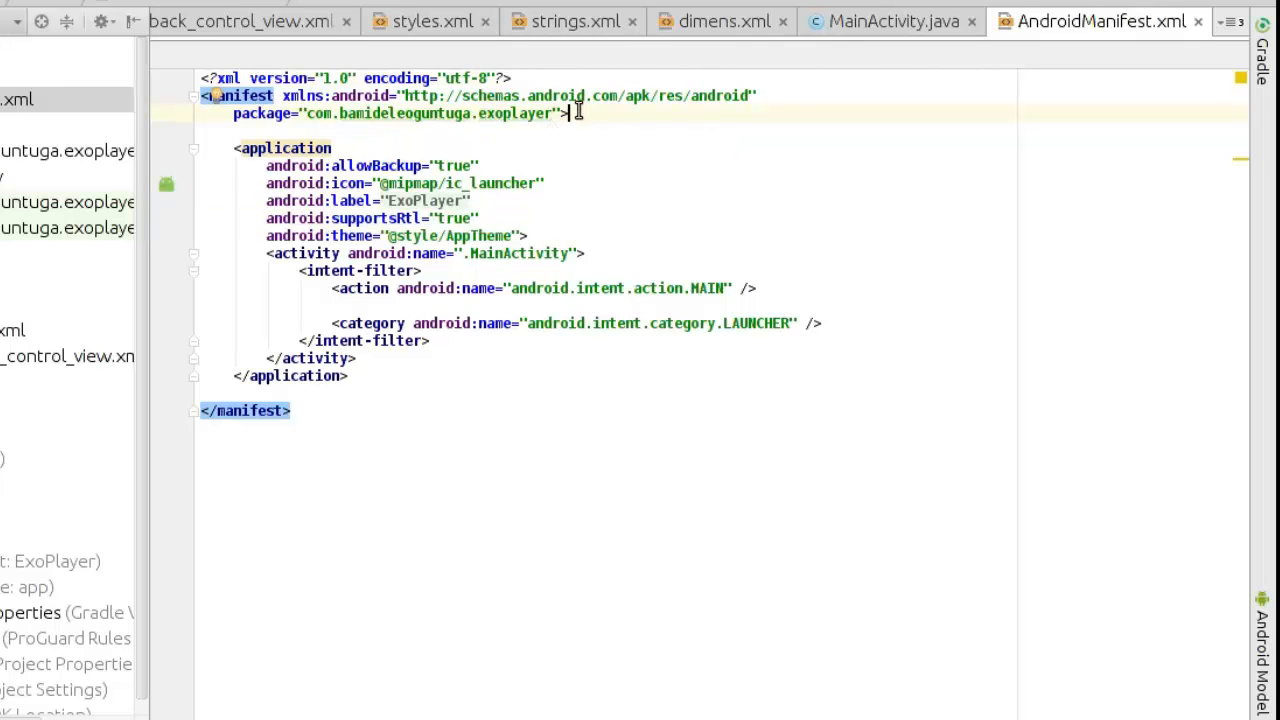
pyautogui.press('Return')
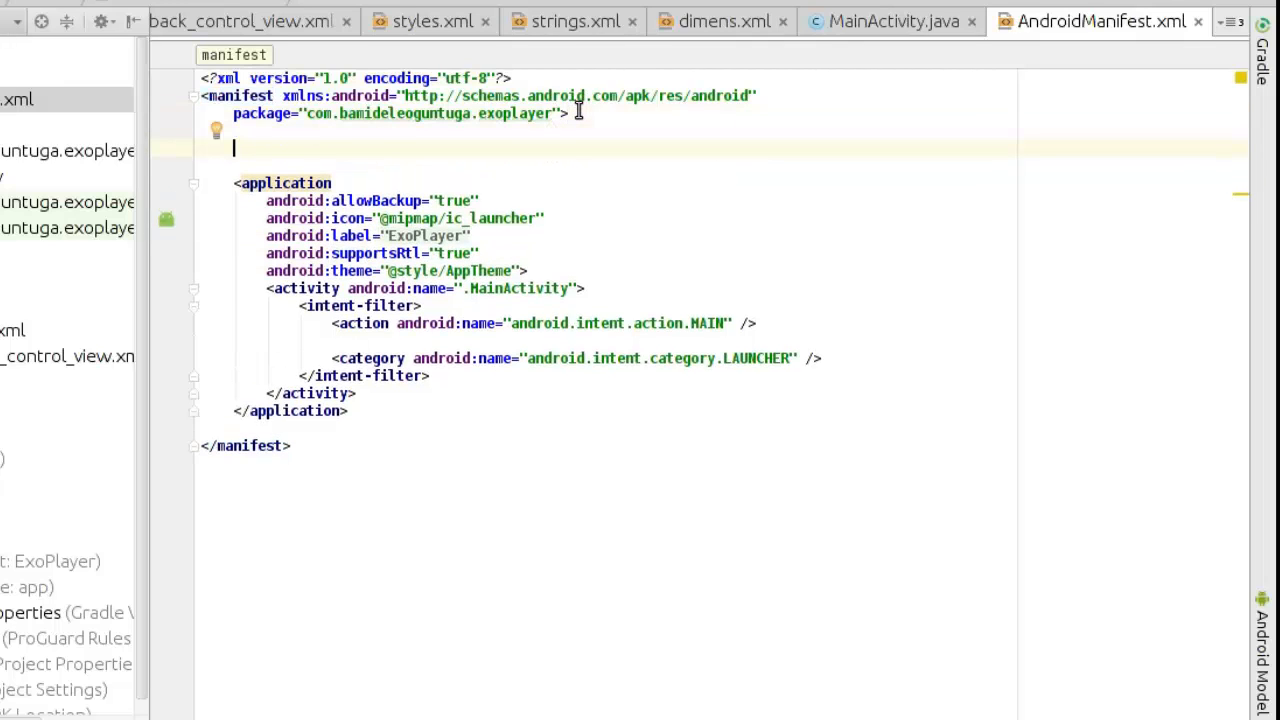
pyautogui.write('<uses-permission android:name="')
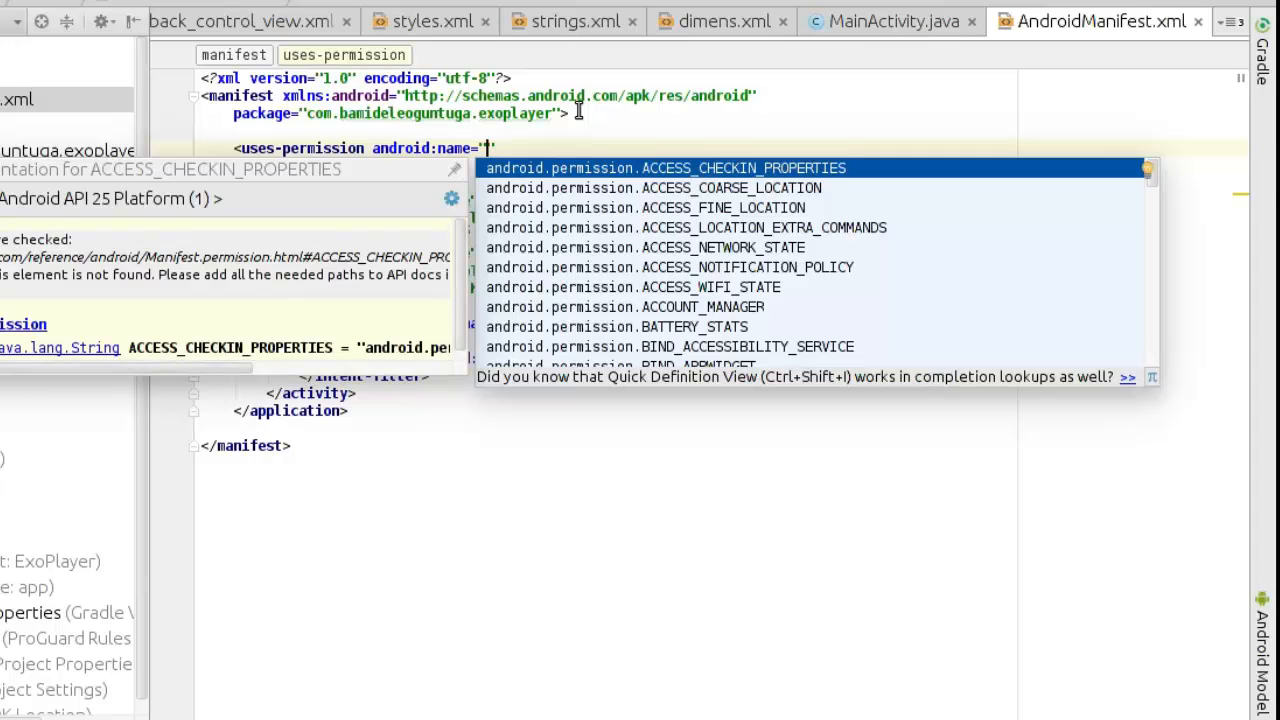
pyautogui.scroll(-3)
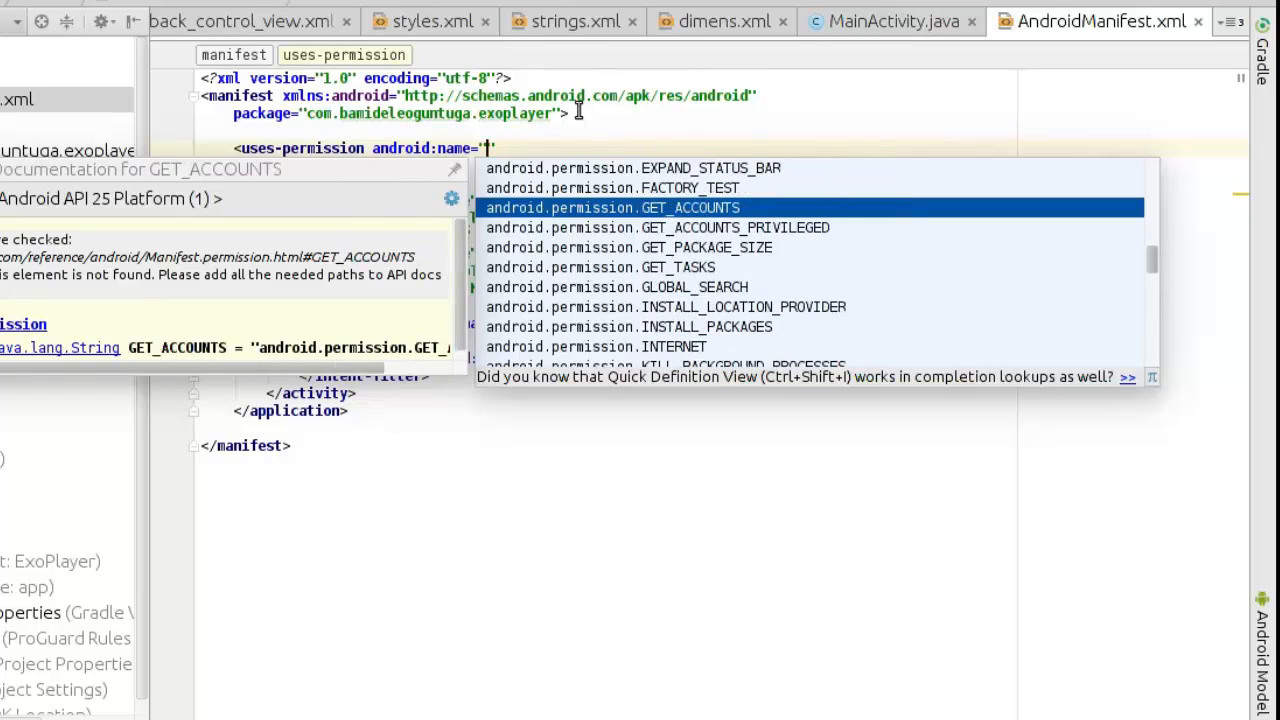
pyautogui.click(596, 346)
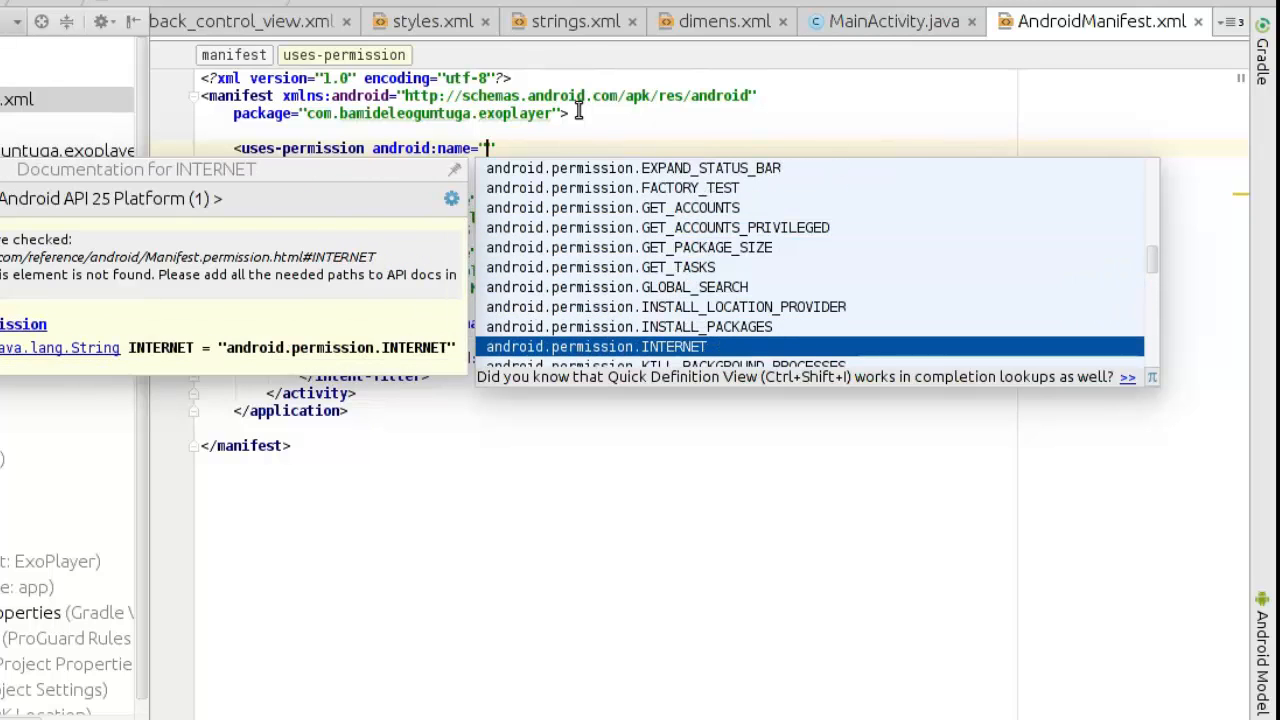
pyautogui.click(594, 346)
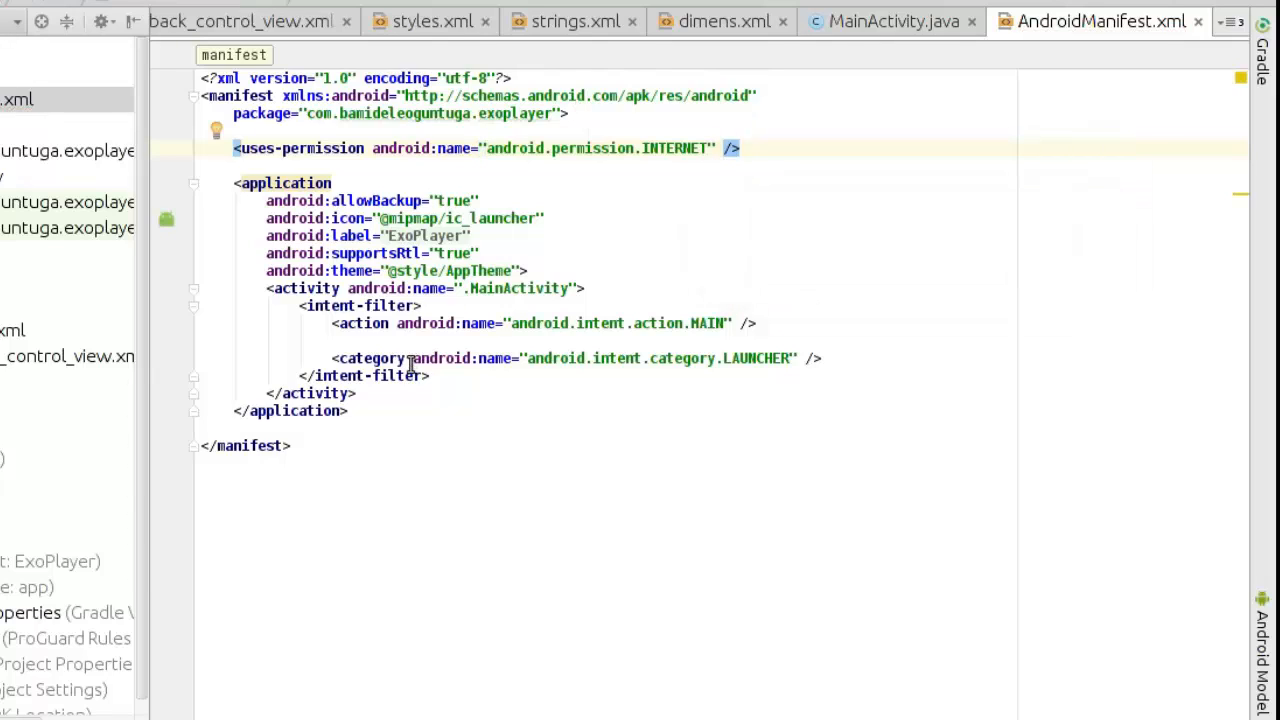
pyautogui.moveTo(630, 56)
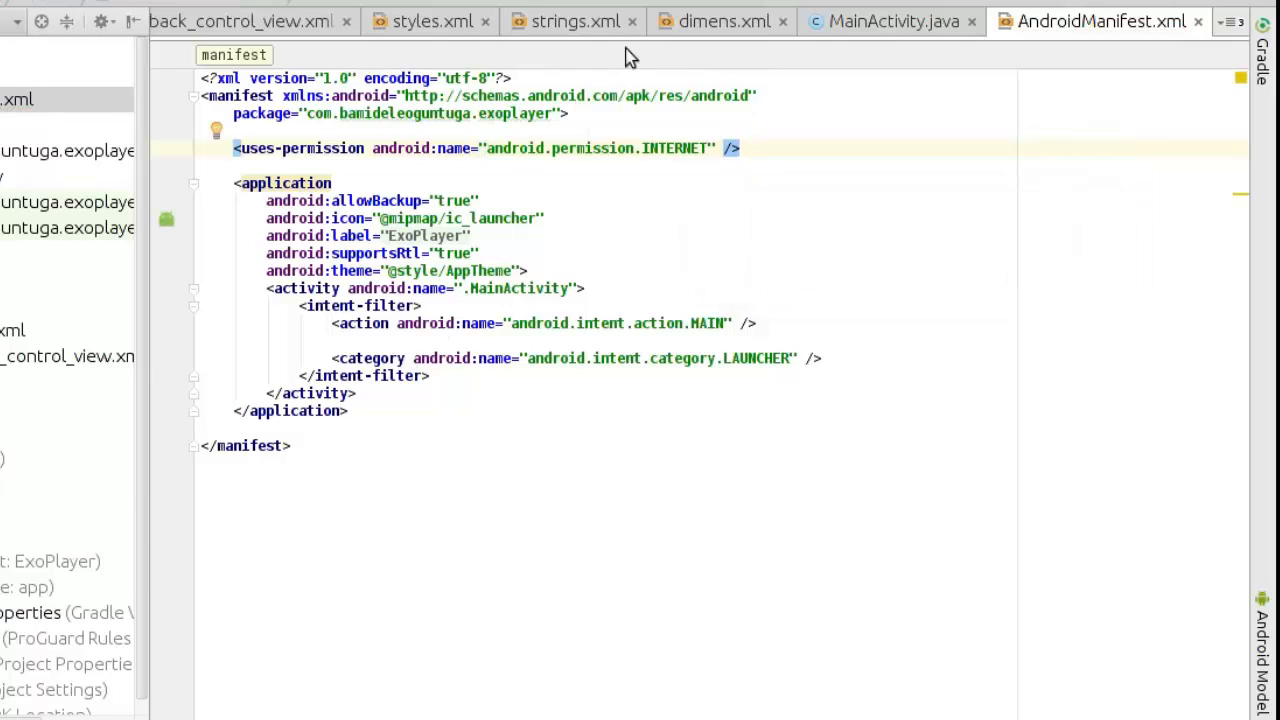